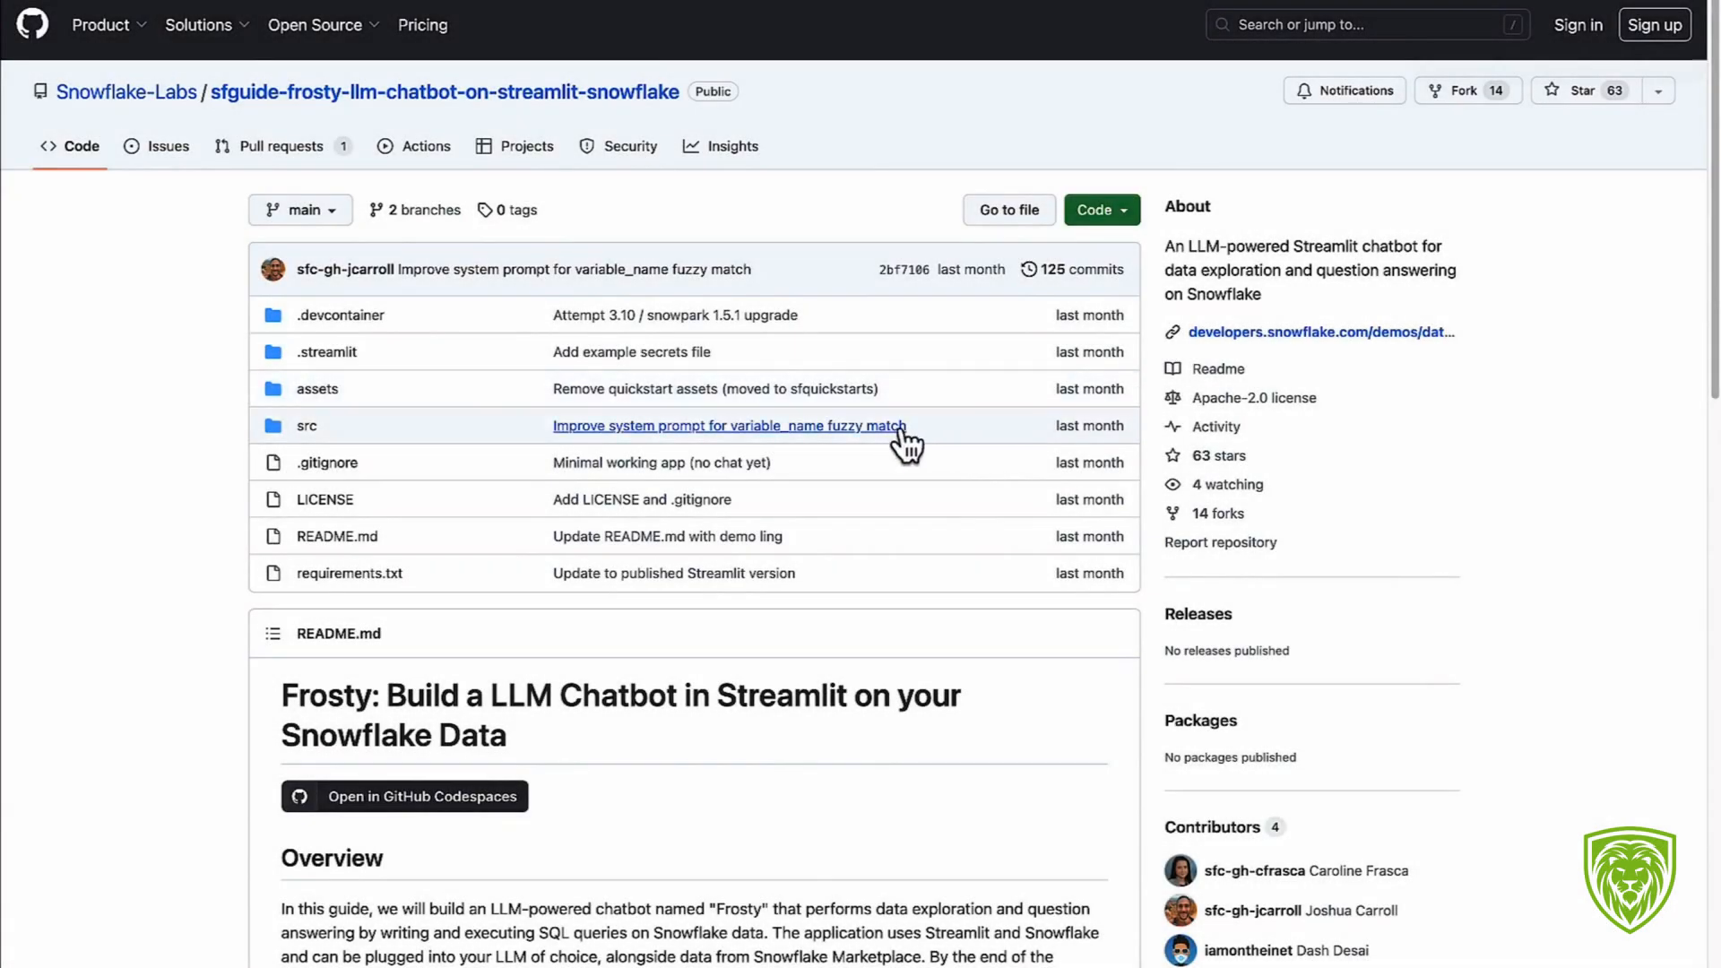
pyautogui.moveTo(394, 126)
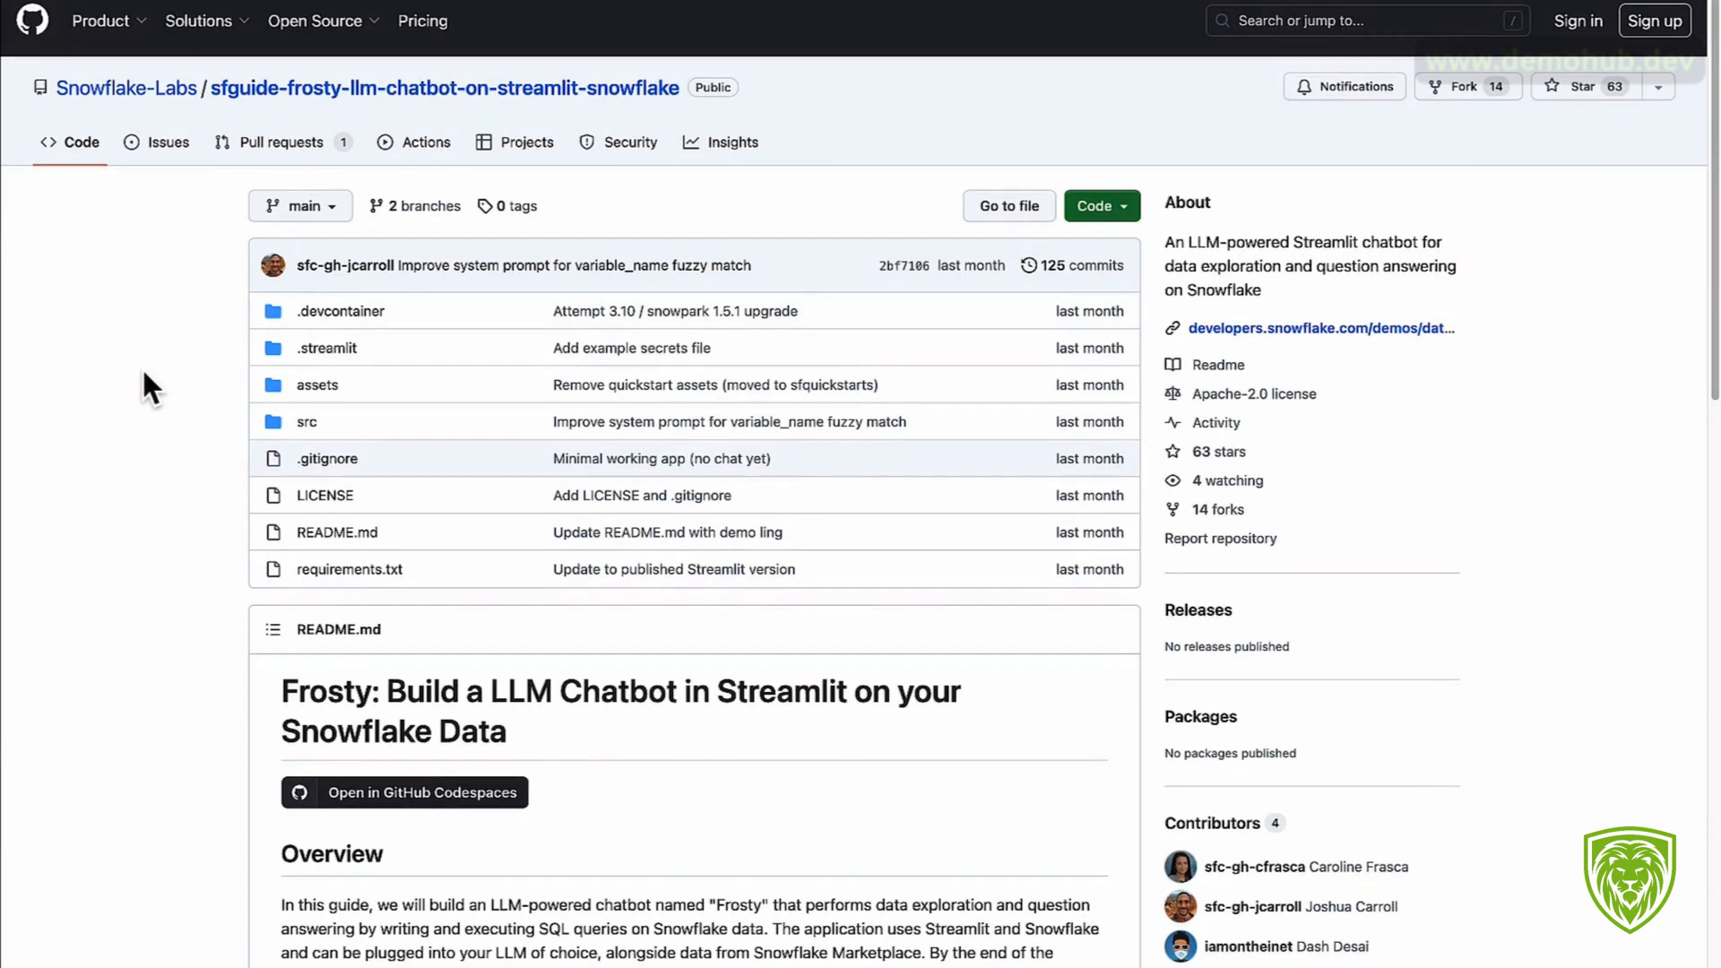
pyautogui.moveTo(163, 378)
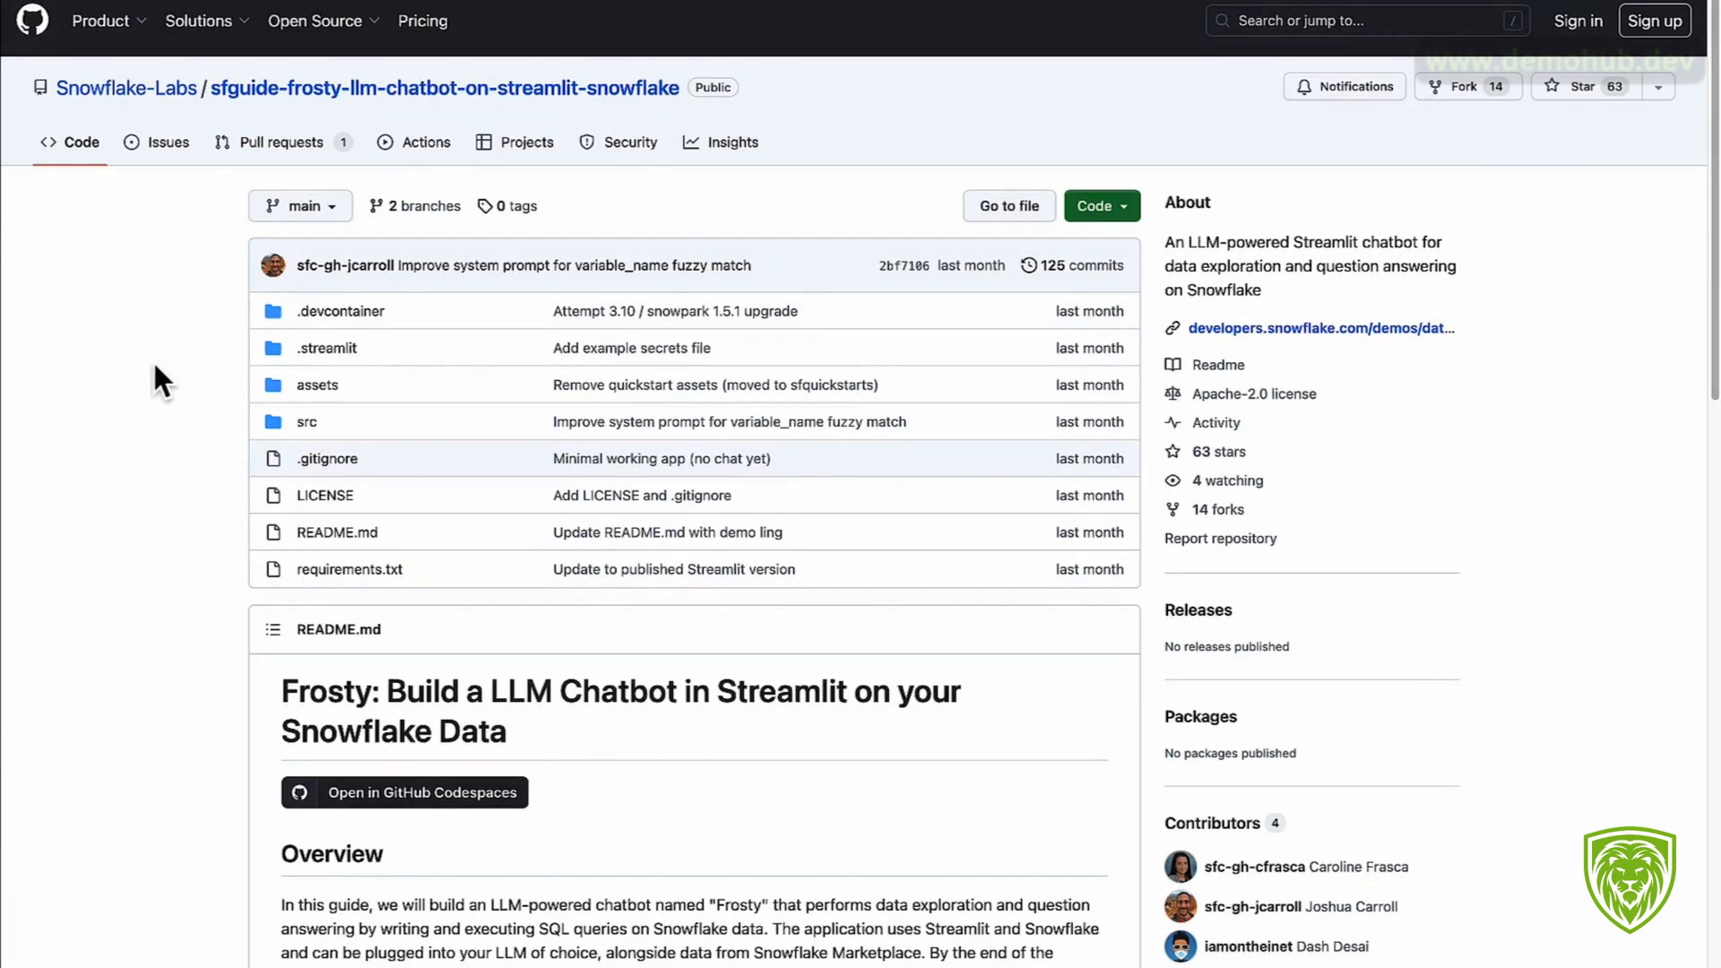
pyautogui.moveTo(192, 87)
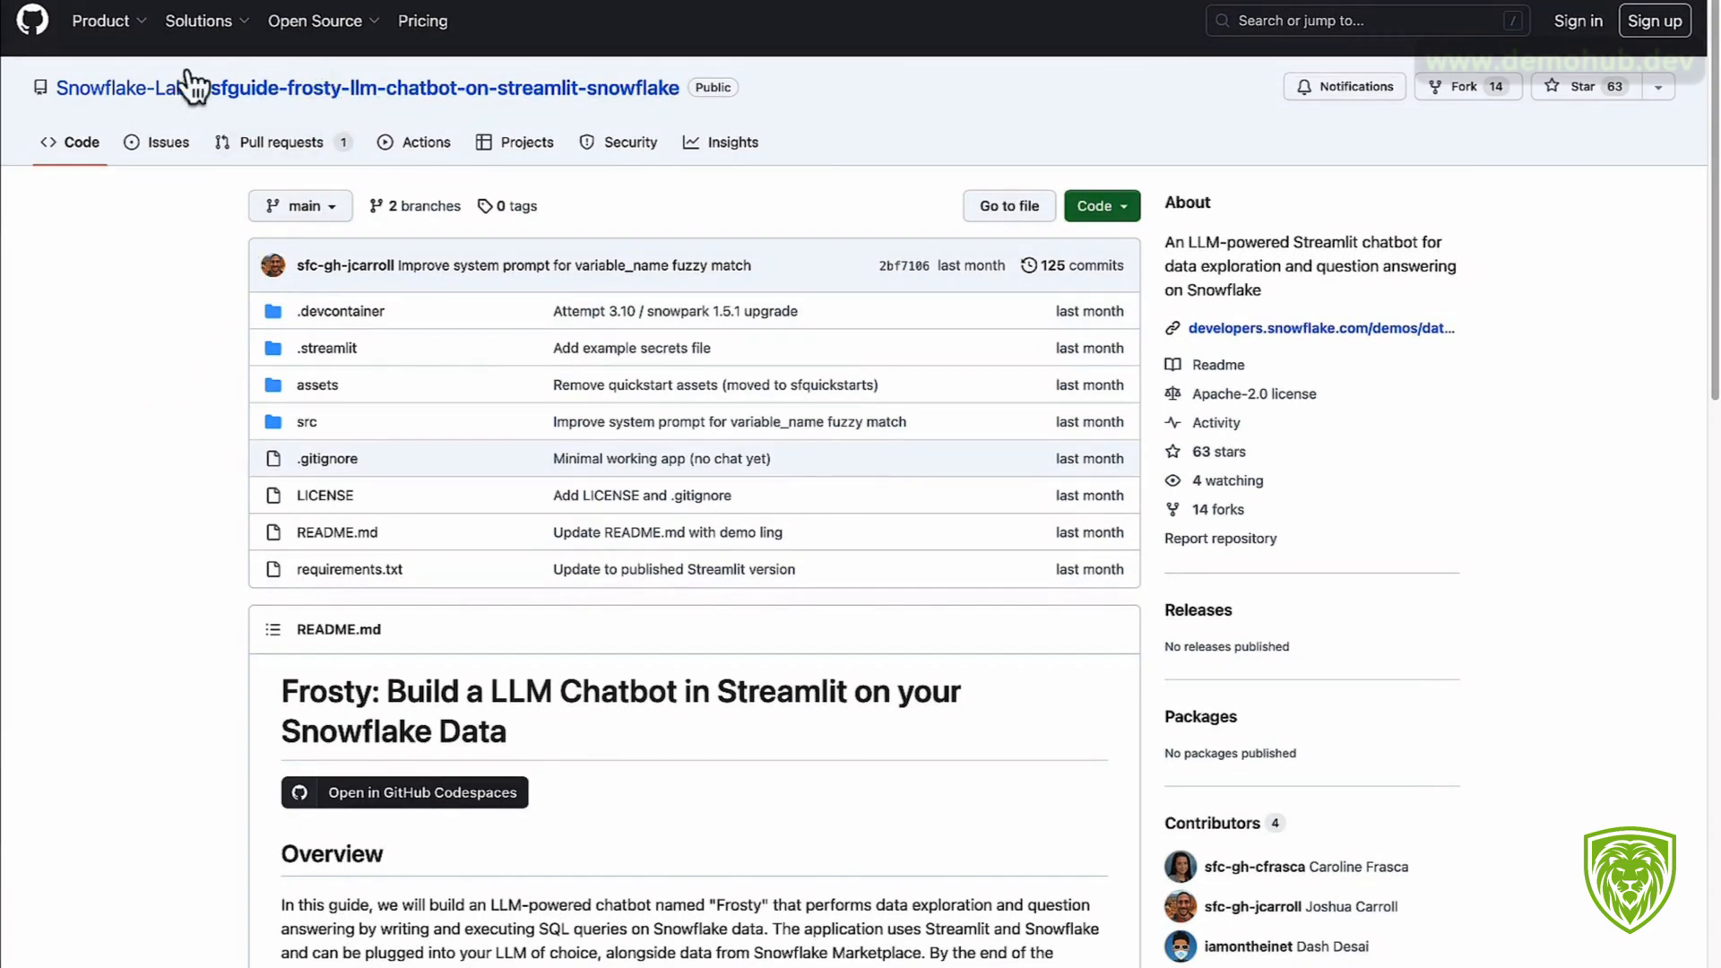
pyautogui.moveTo(453, 448)
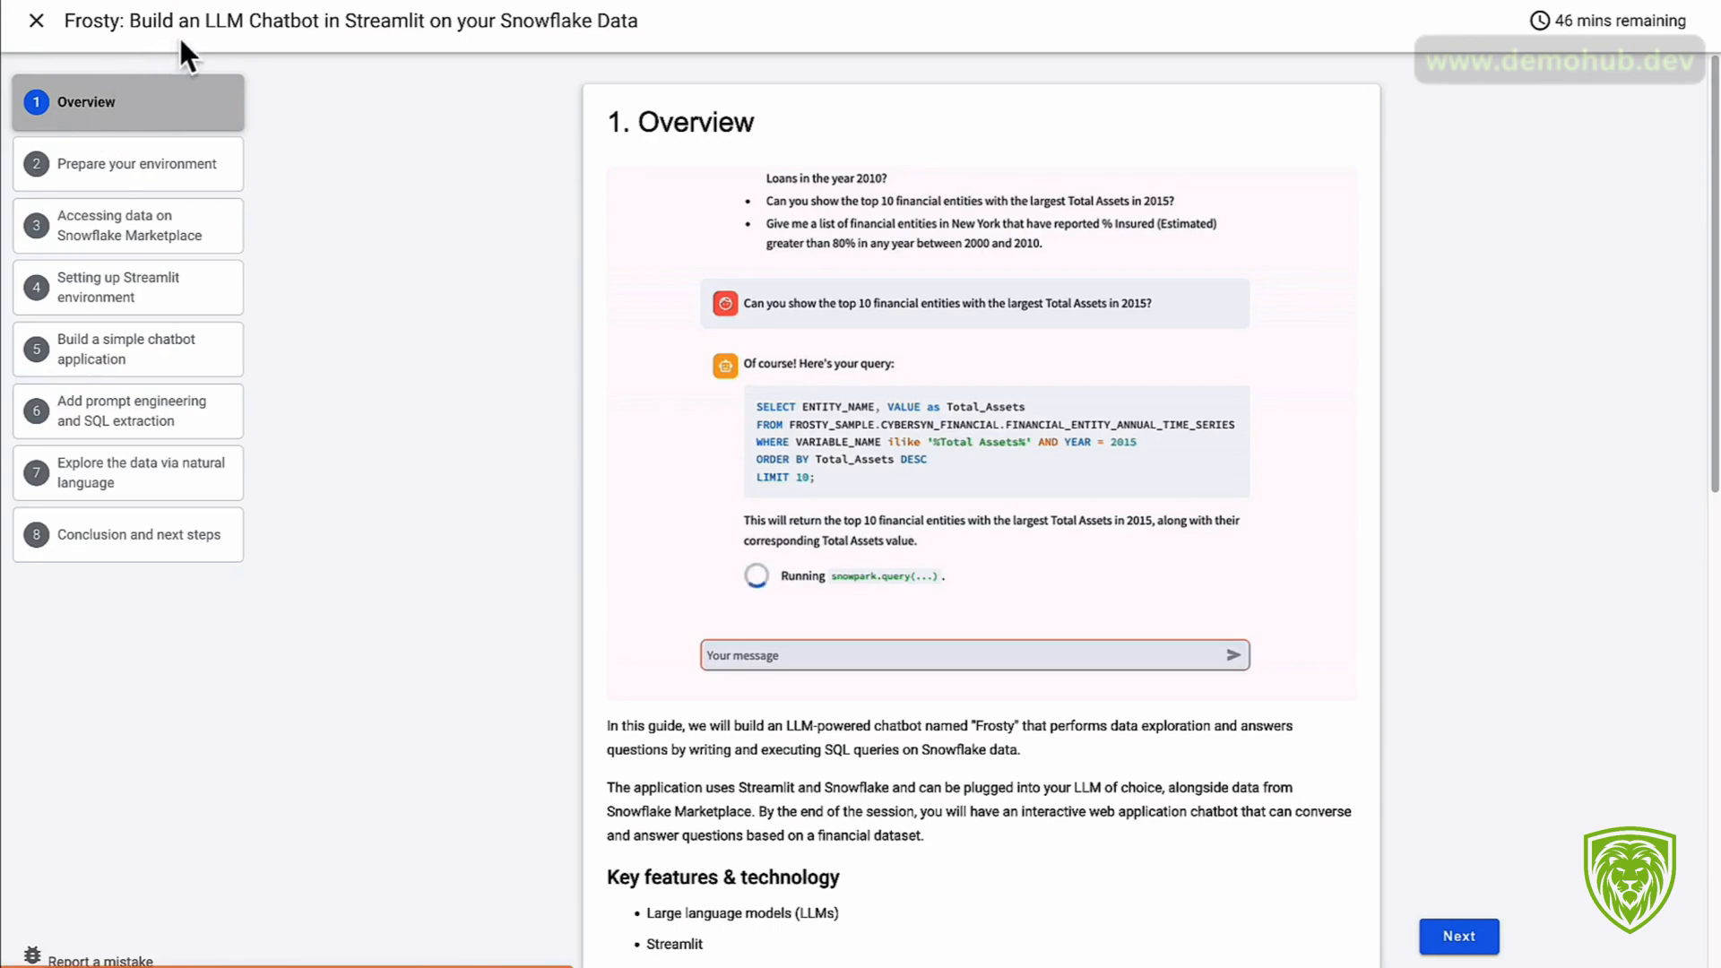
# Step: Jump through the quickstart sidebar to the 'Build a simple chatbot application' step
pyautogui.click(127, 226)
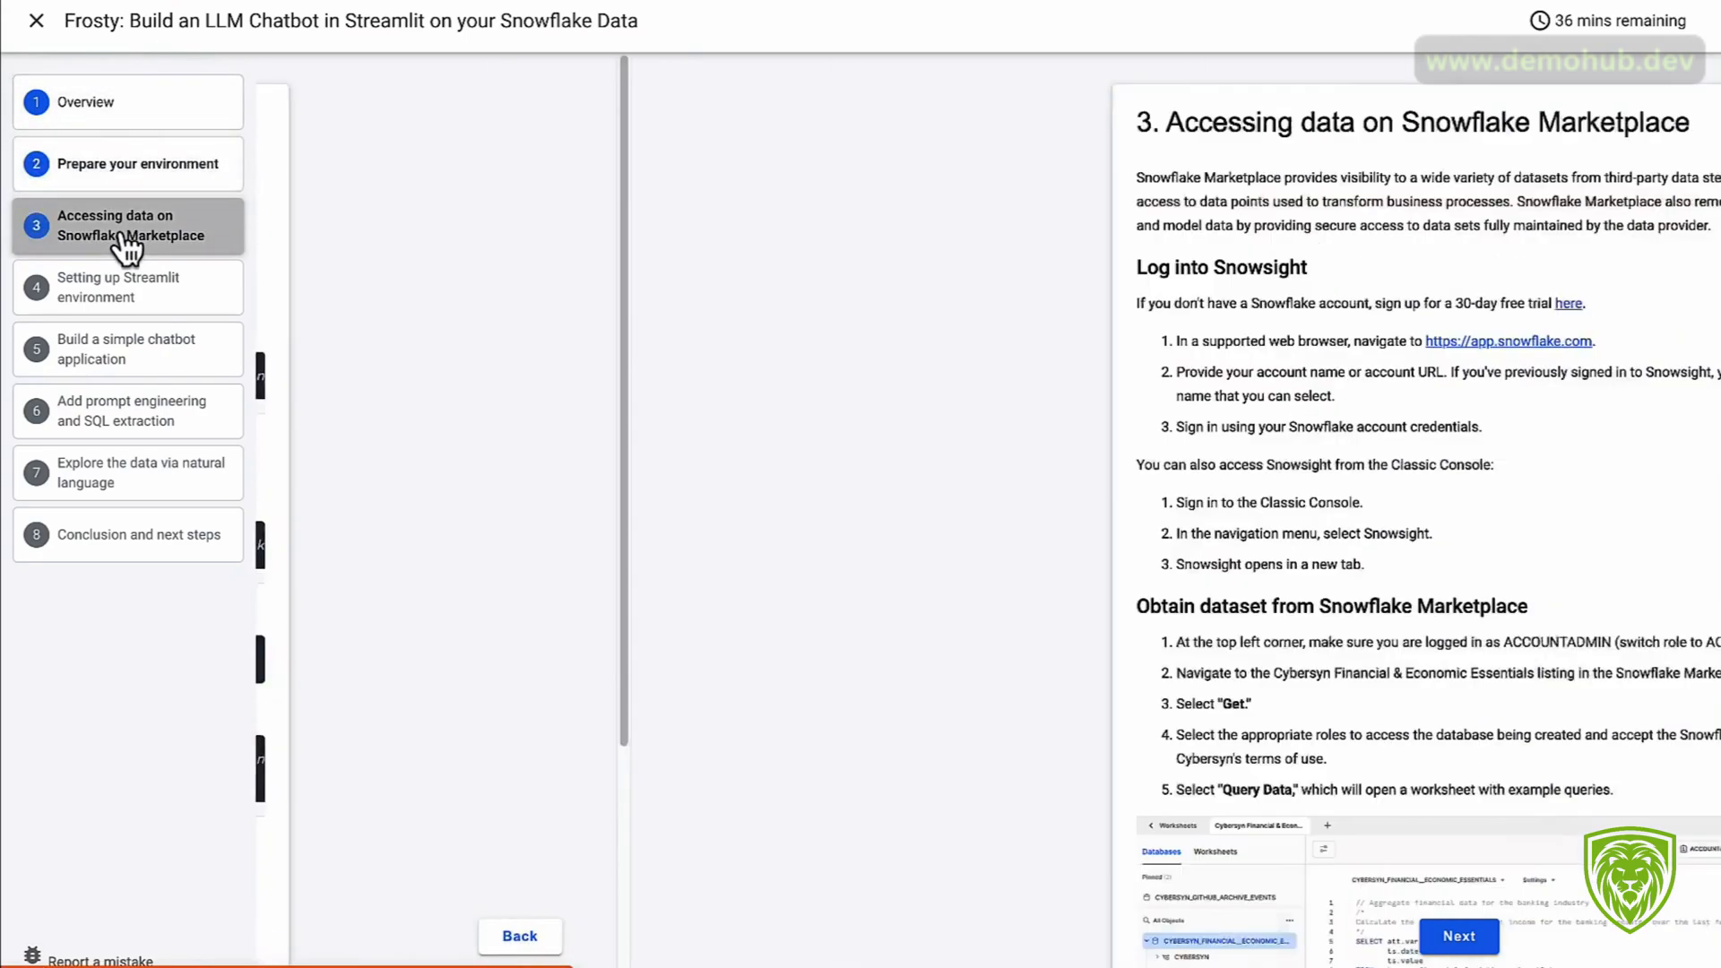
pyautogui.click(125, 349)
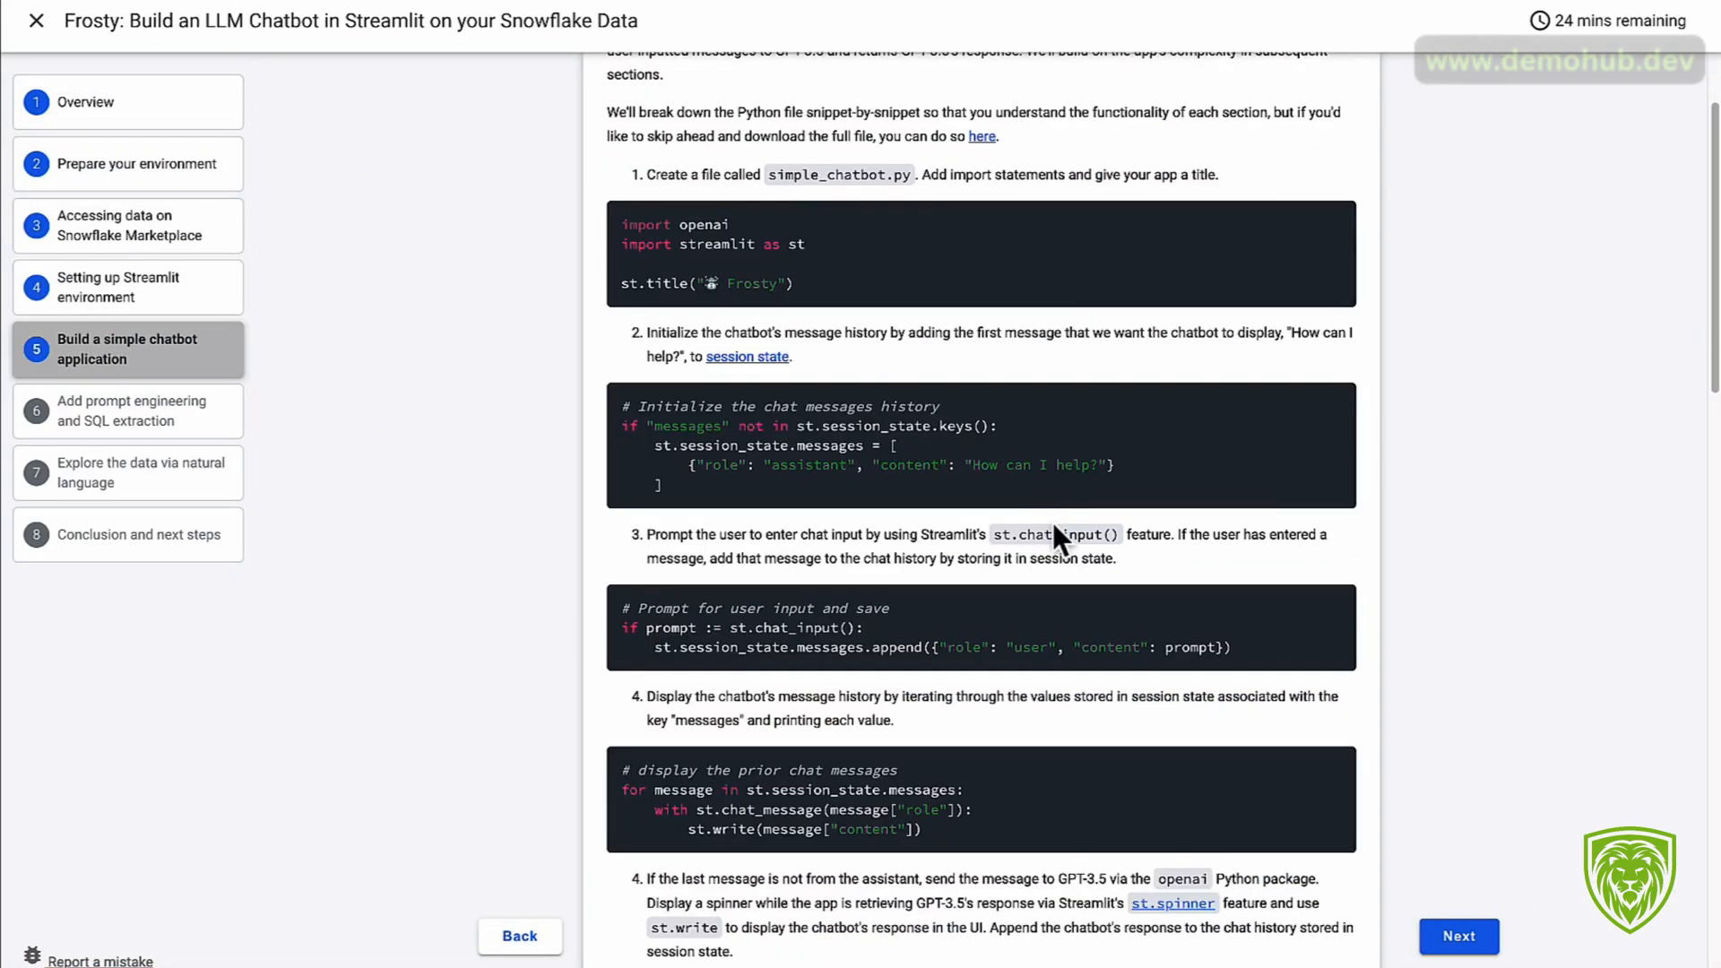
pyautogui.moveTo(785, 538)
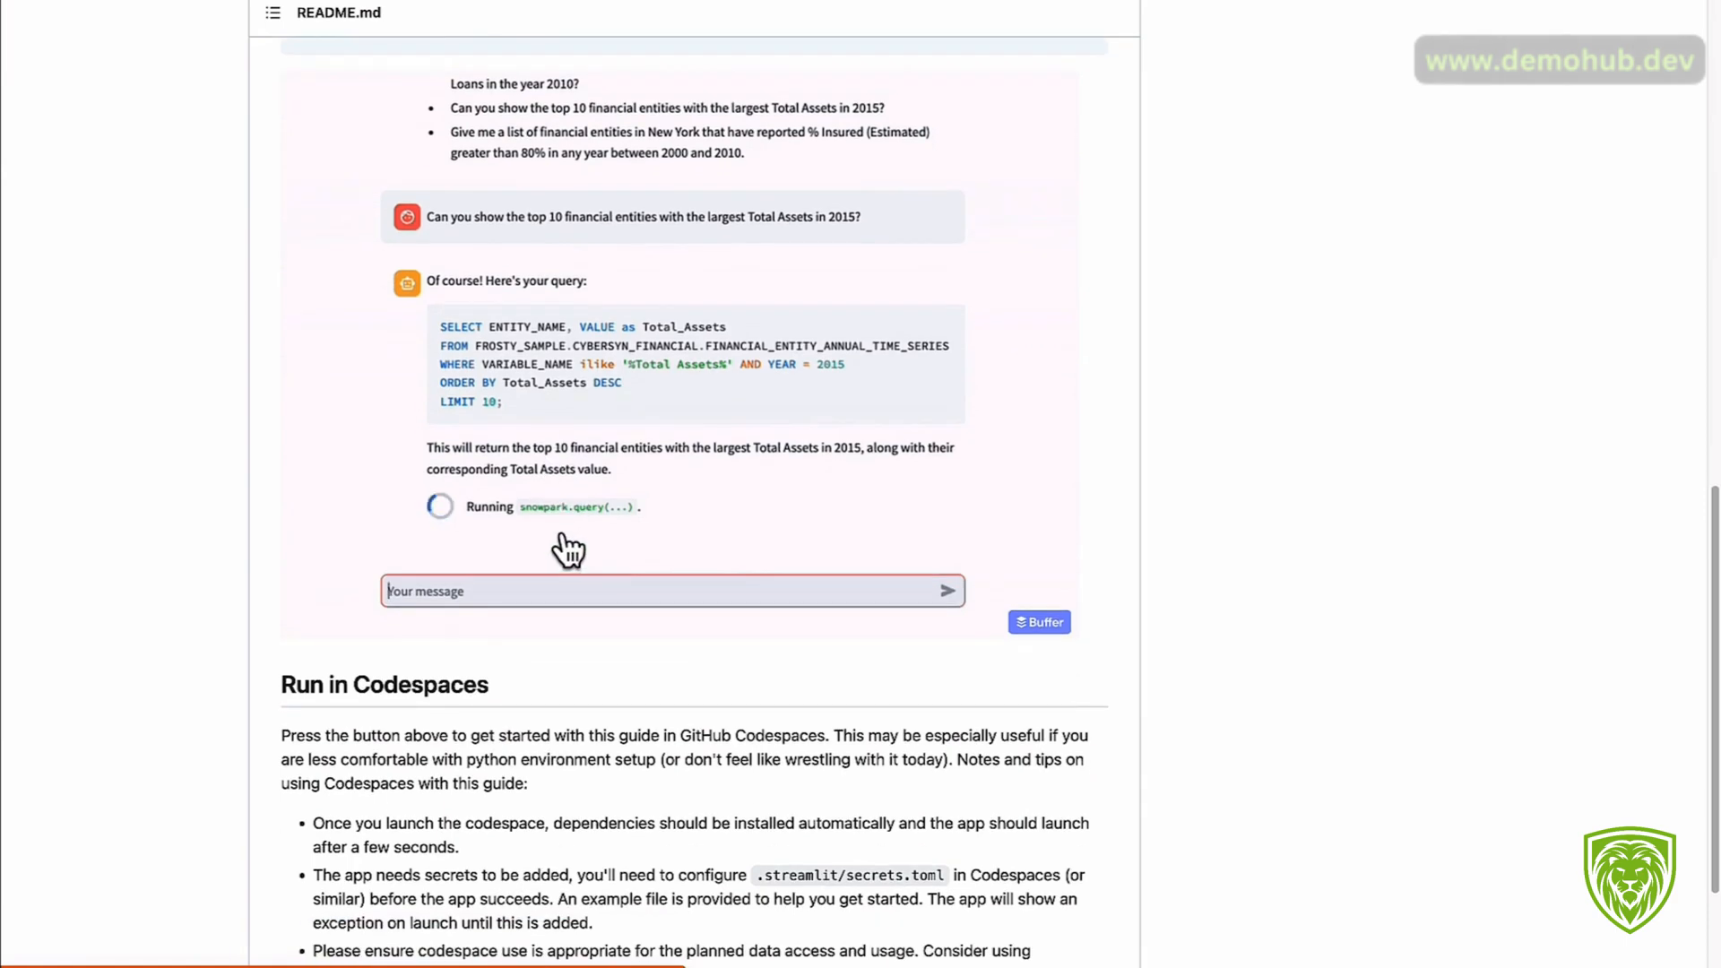
# Step: Show the Frosty repository's clone options from the green Code button at the top of the README
pyautogui.scroll(3)
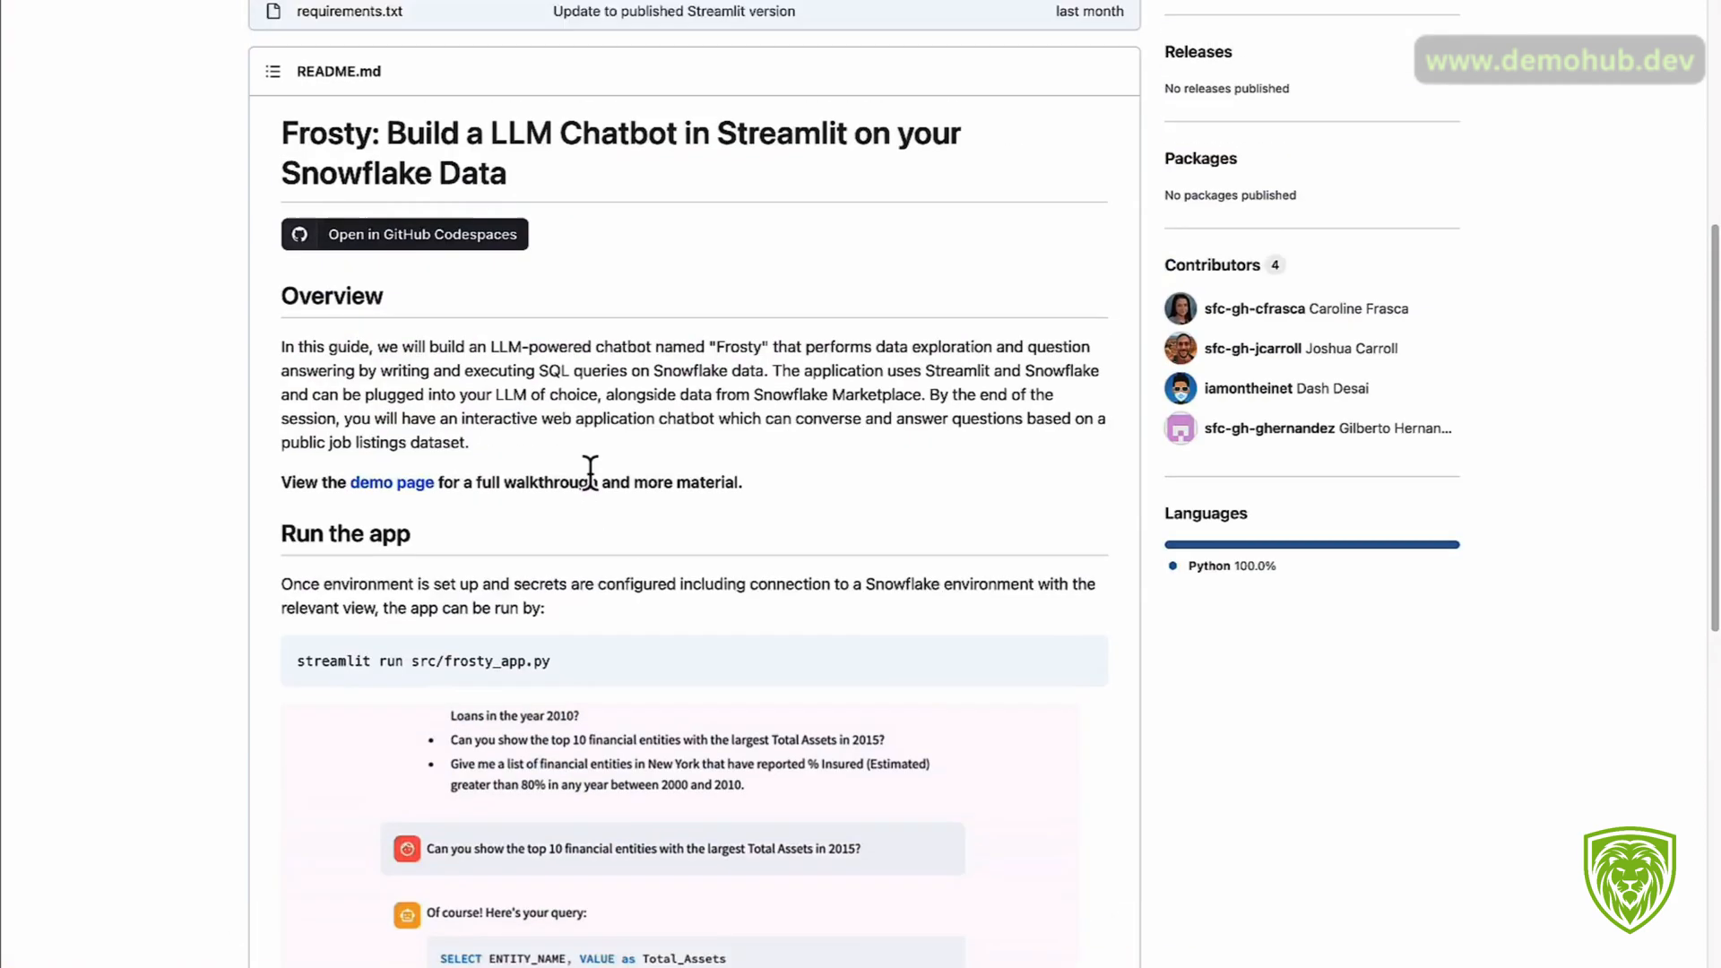
pyautogui.click(1094, 212)
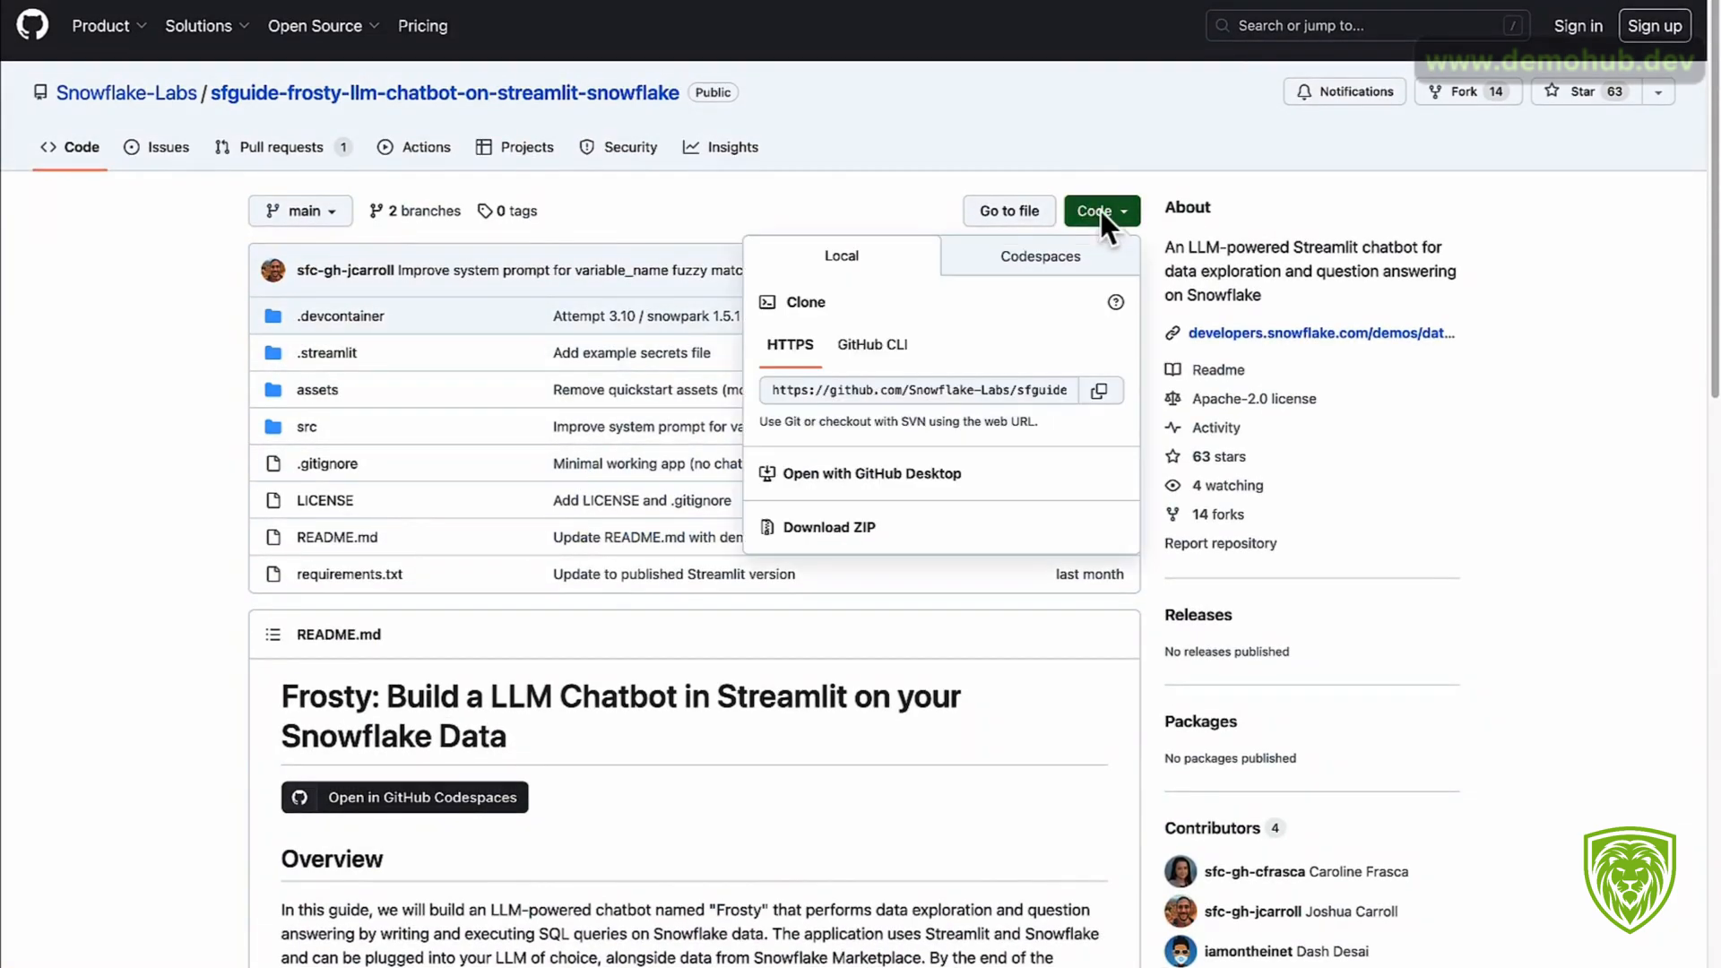
pyautogui.click(1099, 390)
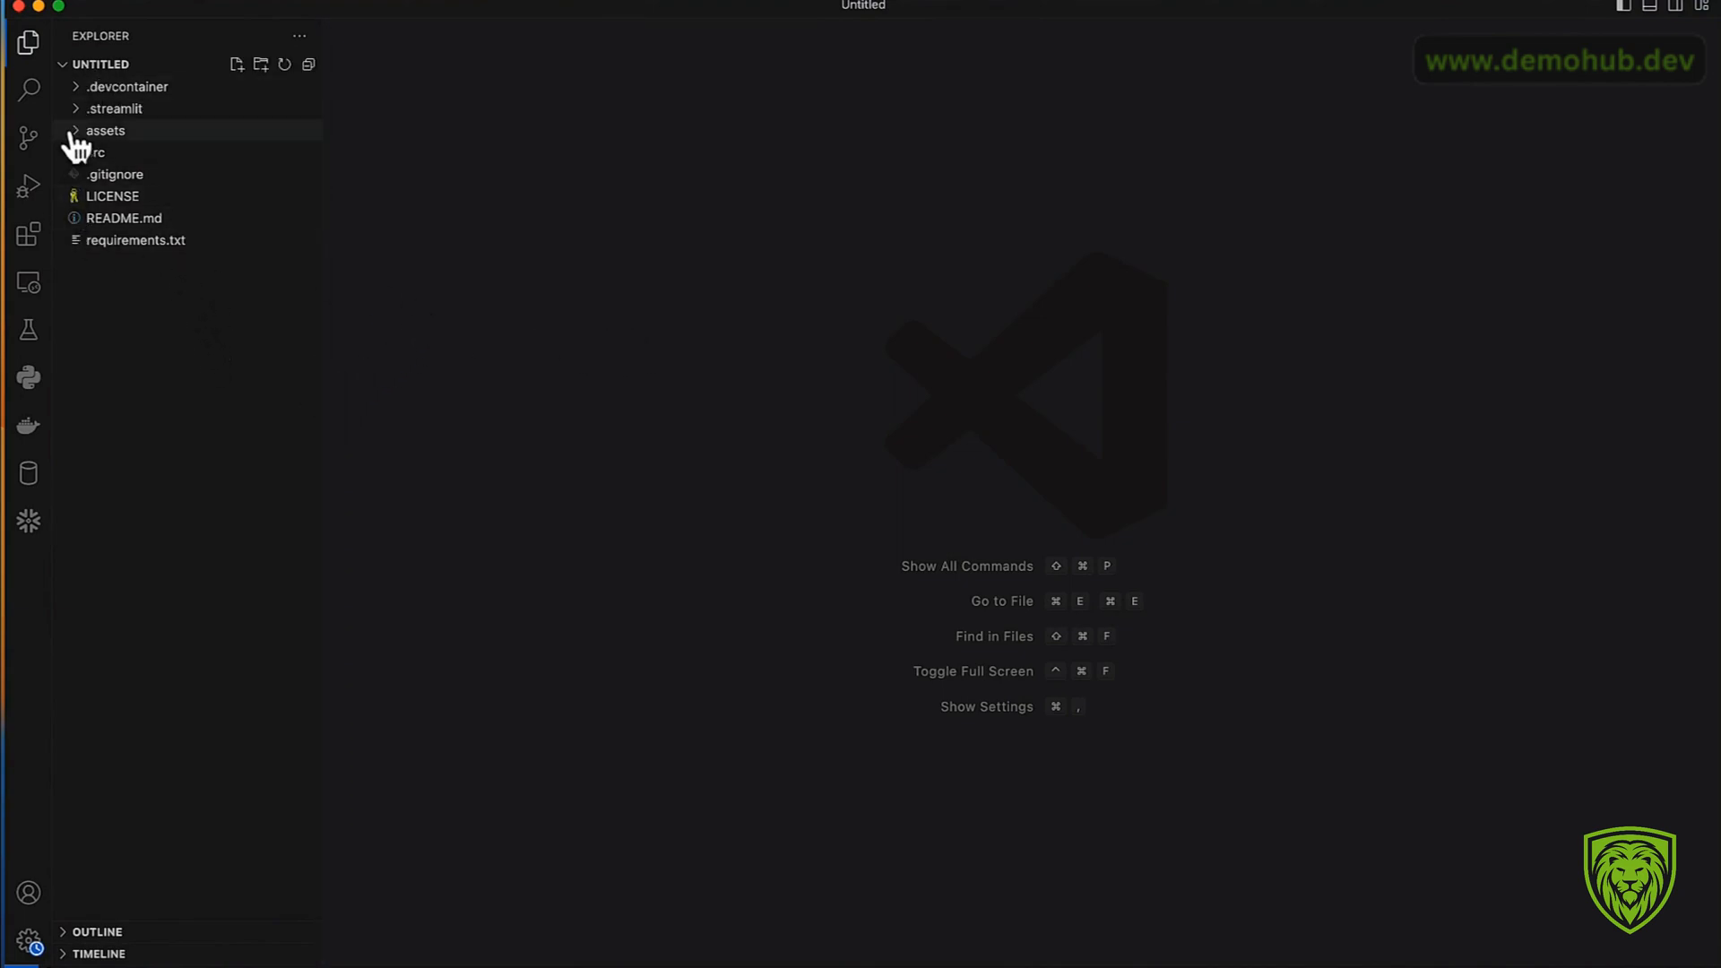
# Step: Expand the src folder and open example-secrets.toml with its OpenAI and Snowpark placeholders
pyautogui.click(96, 150)
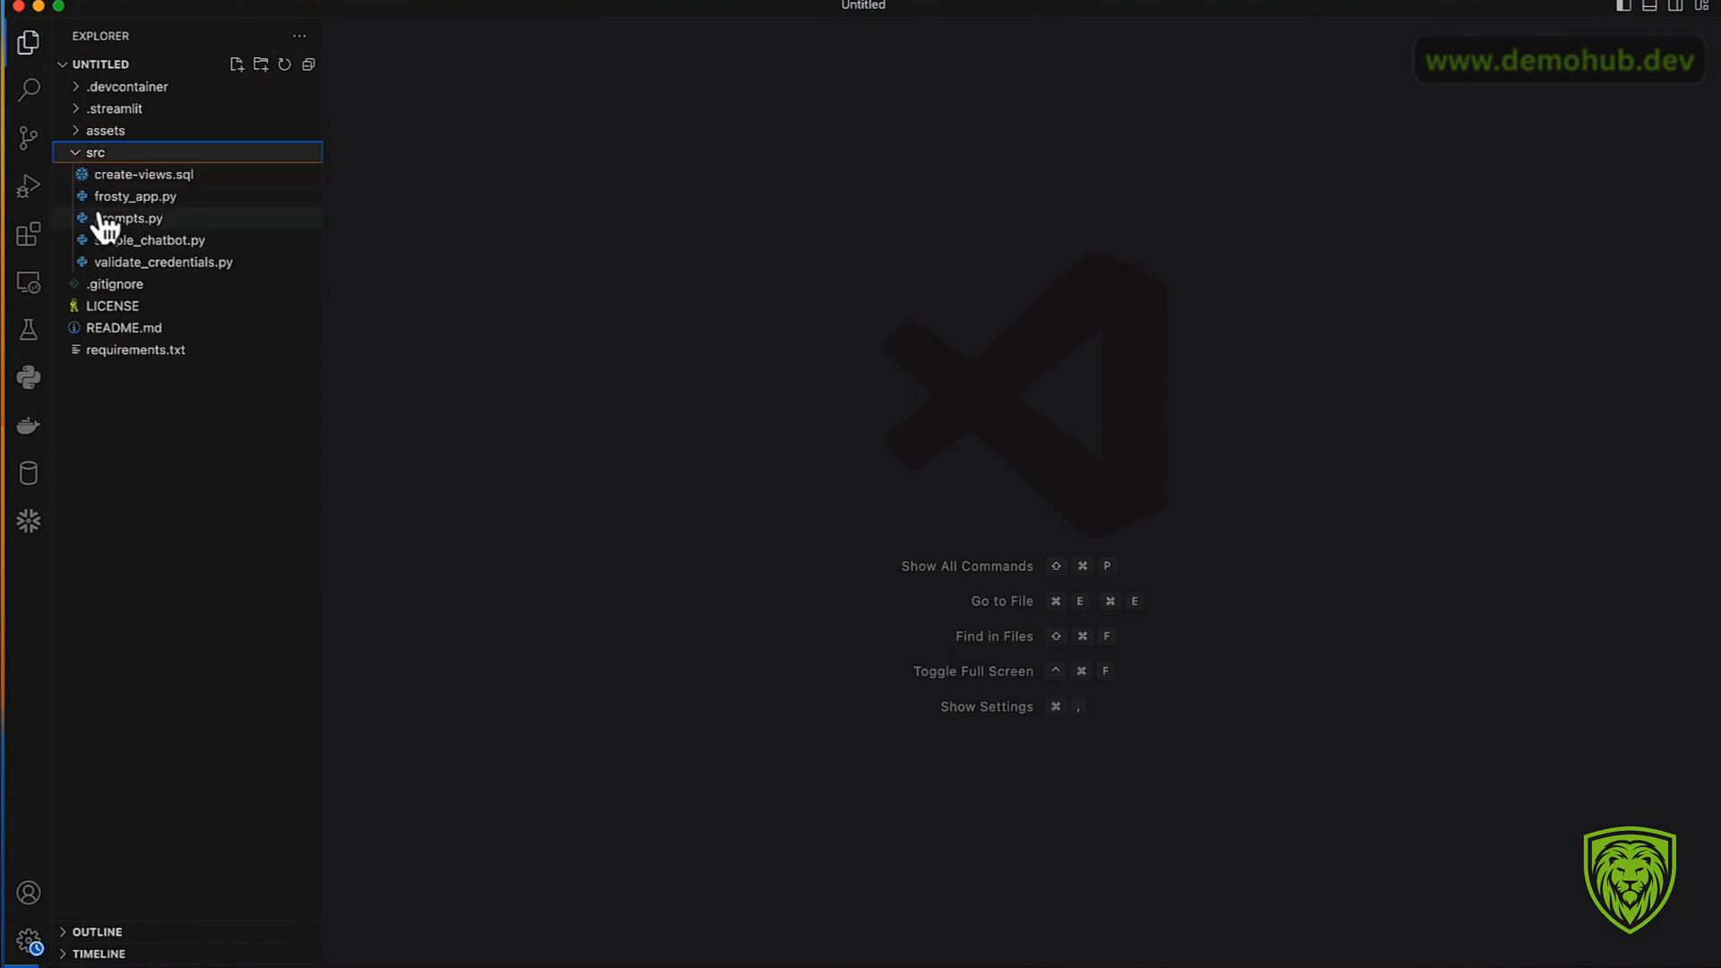
pyautogui.moveTo(195, 334)
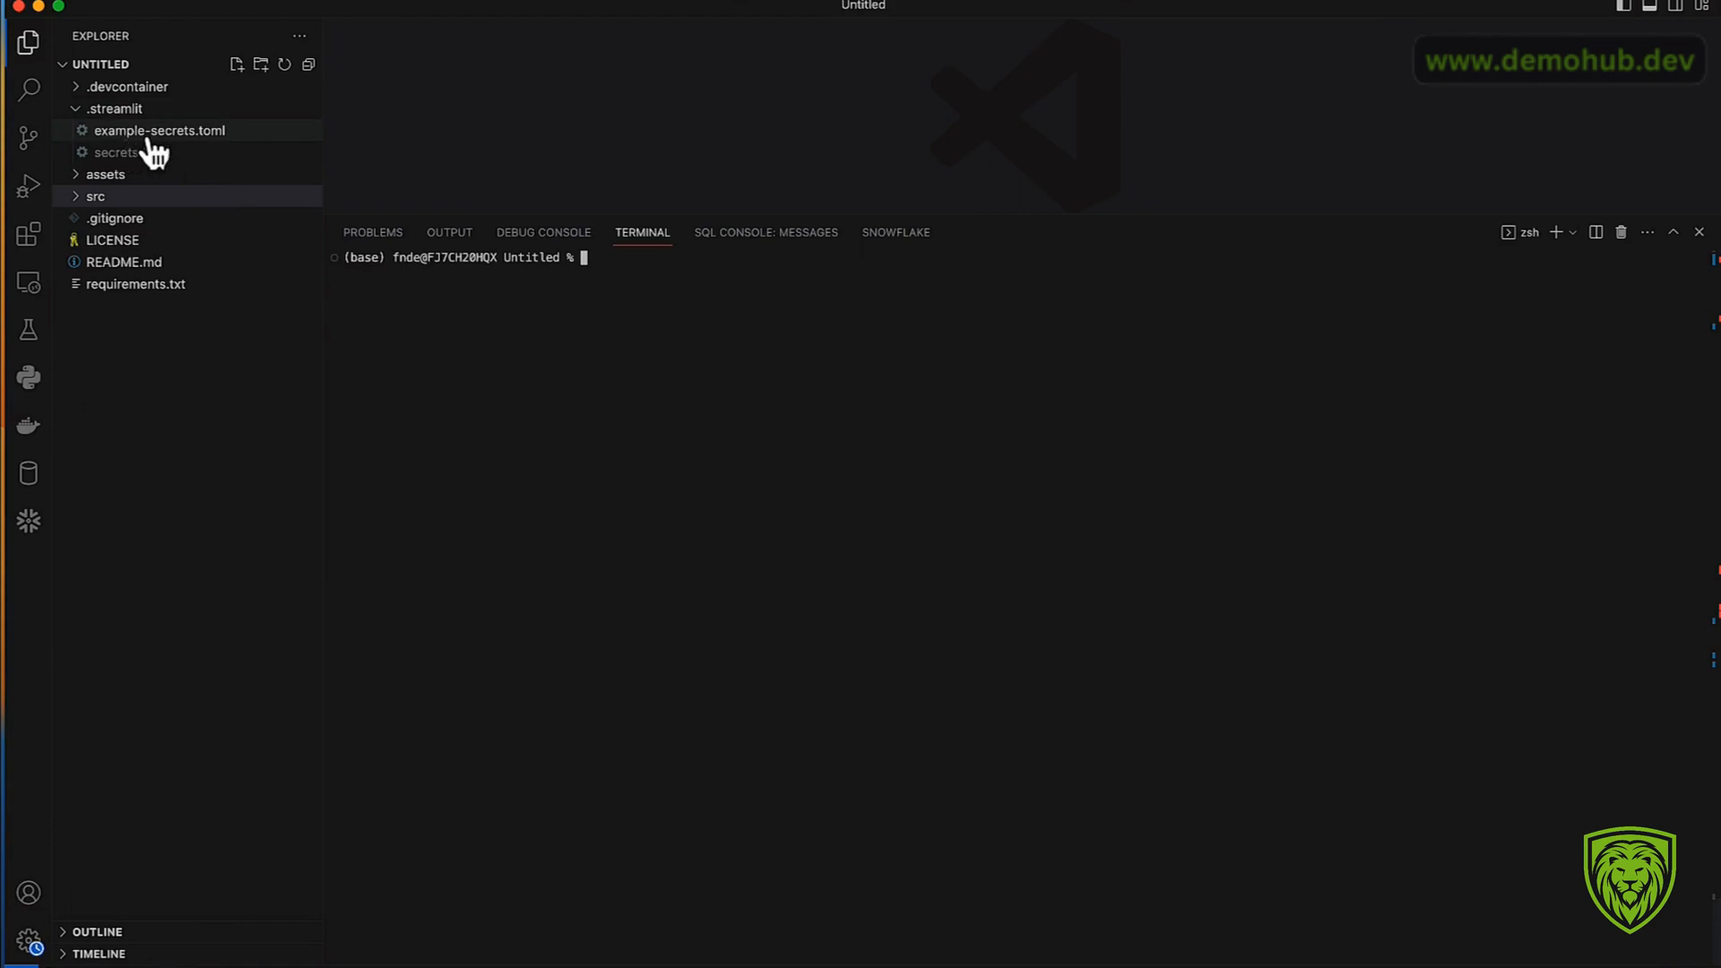
pyautogui.click(159, 131)
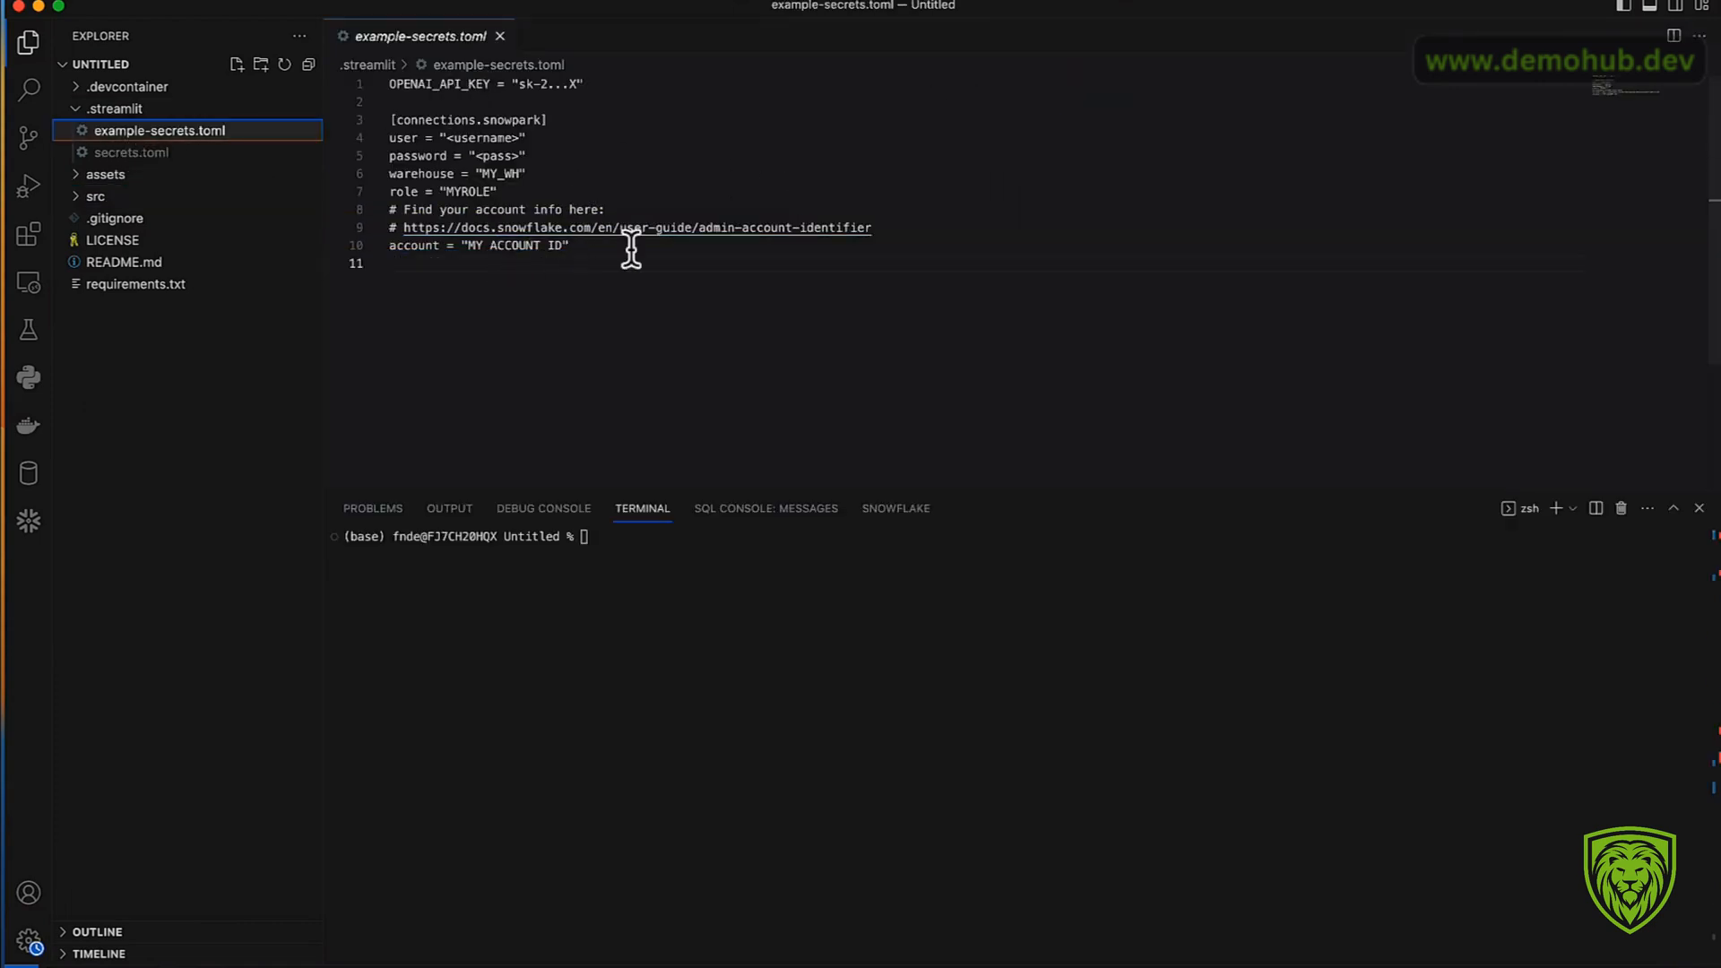
pyautogui.moveTo(471, 101)
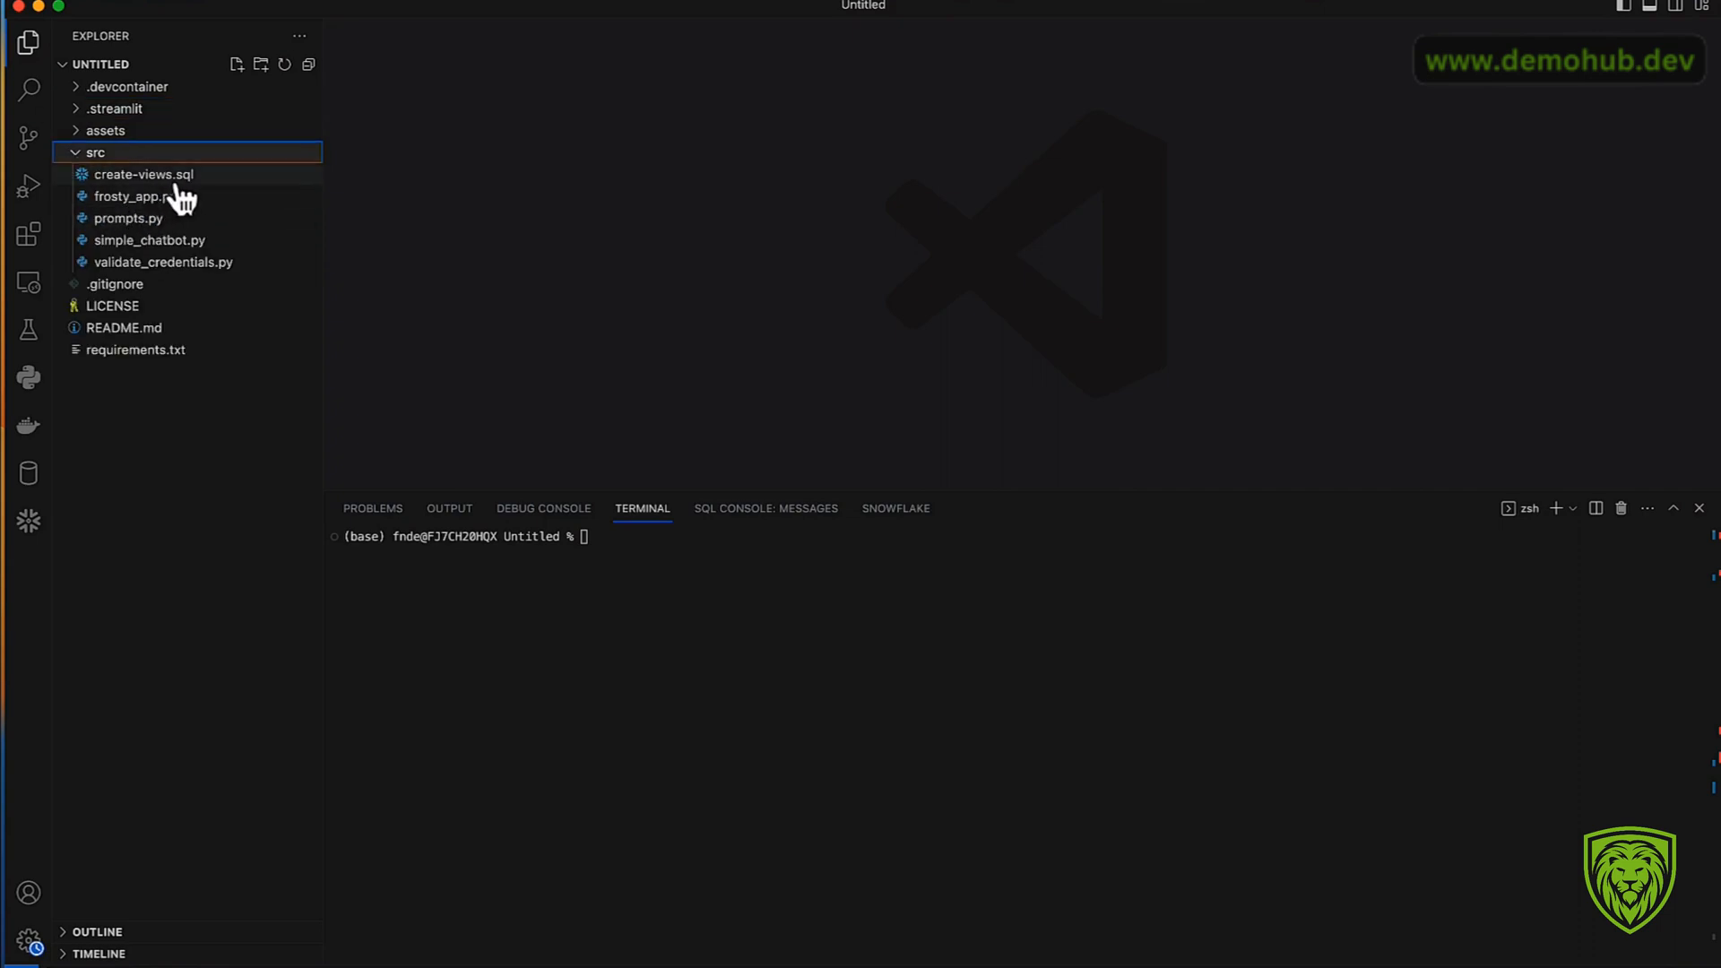
pyautogui.moveTo(171, 217)
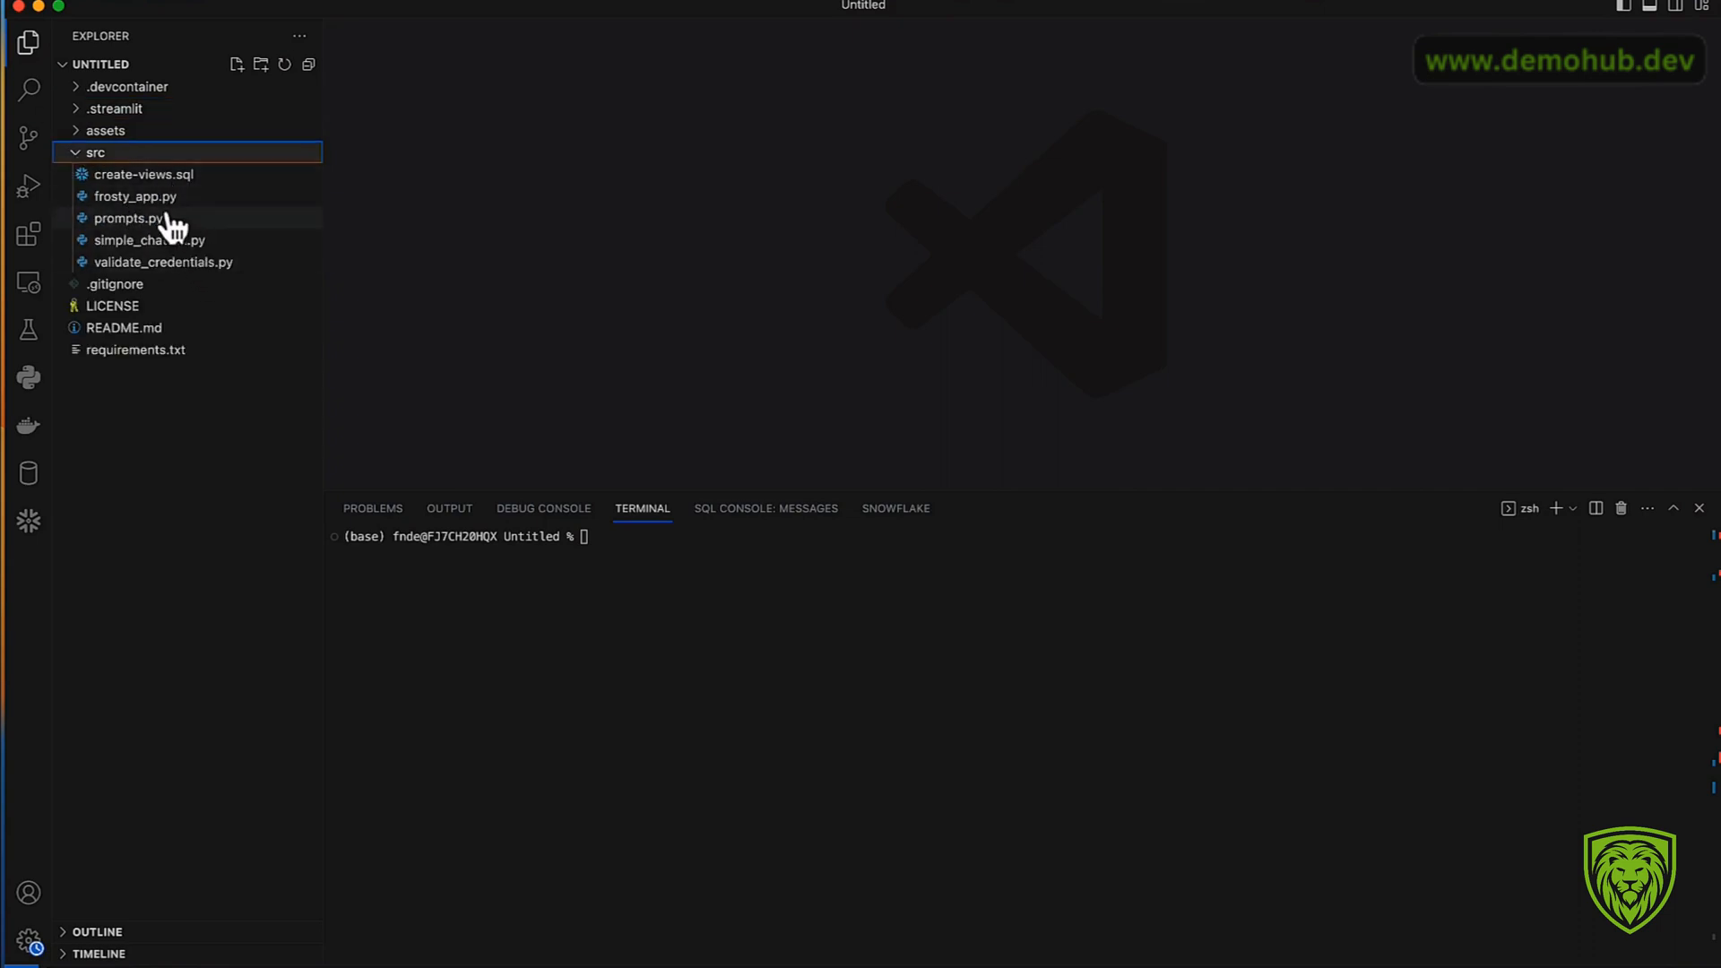
pyautogui.moveTo(194, 195)
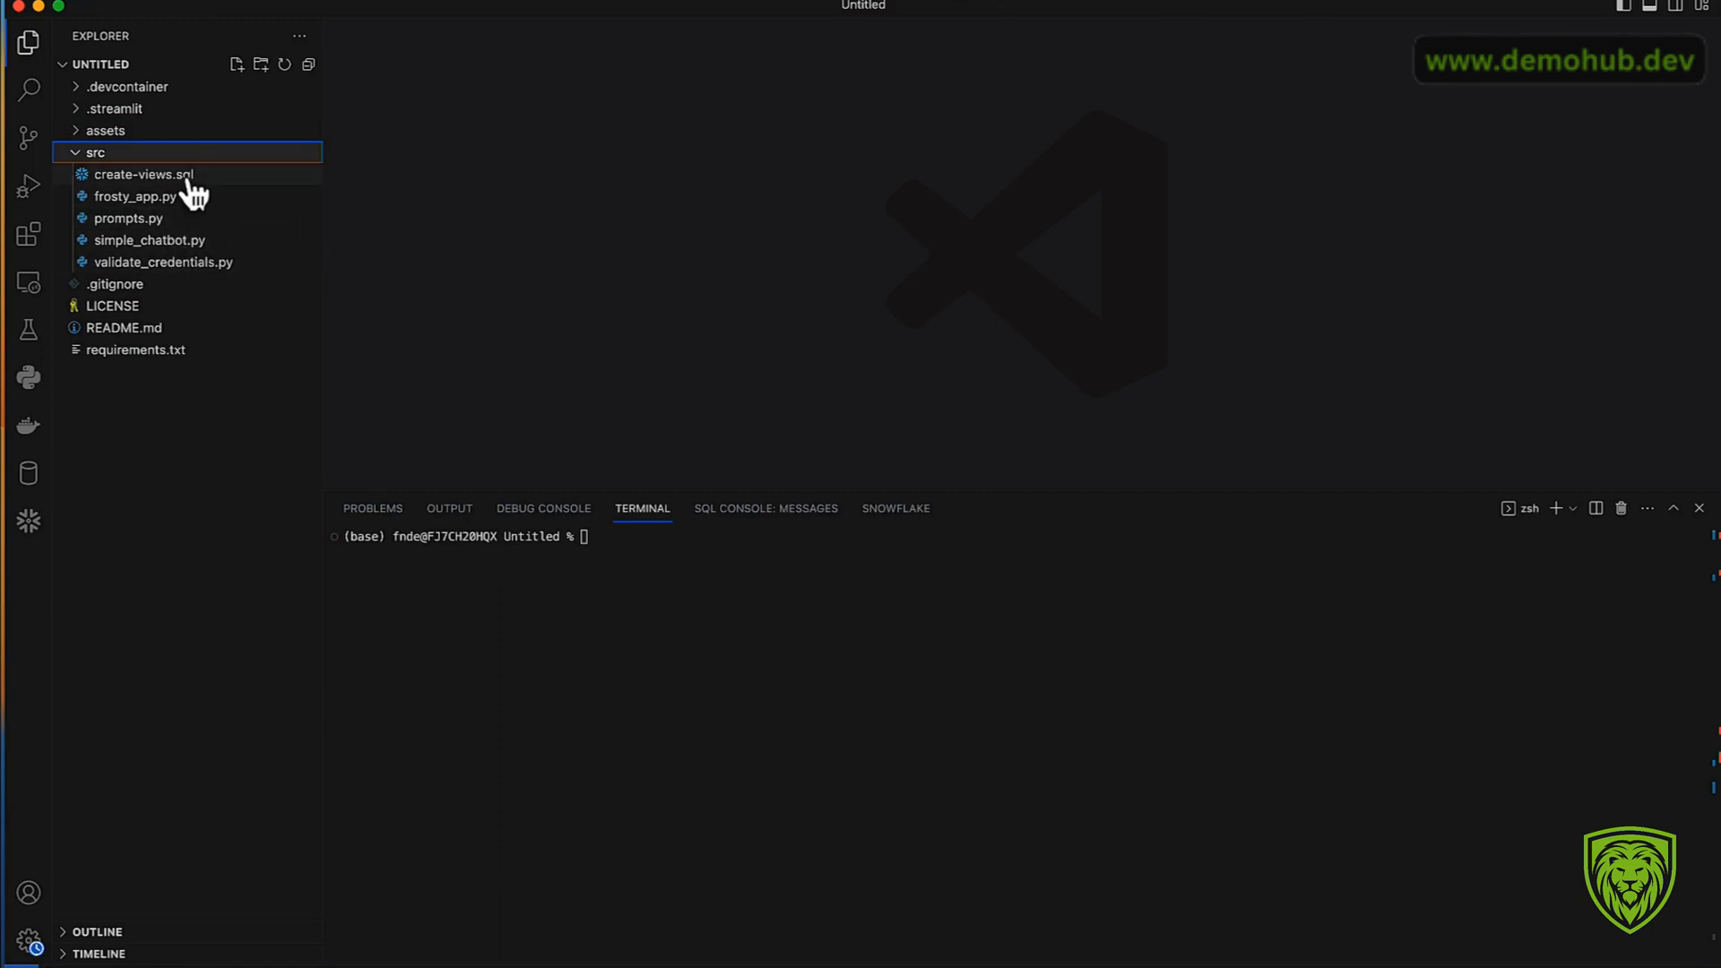
# Step: Open src/create-views.sql and scroll through the FROSTY_SAMPLE database and view statements
pyautogui.click(143, 174)
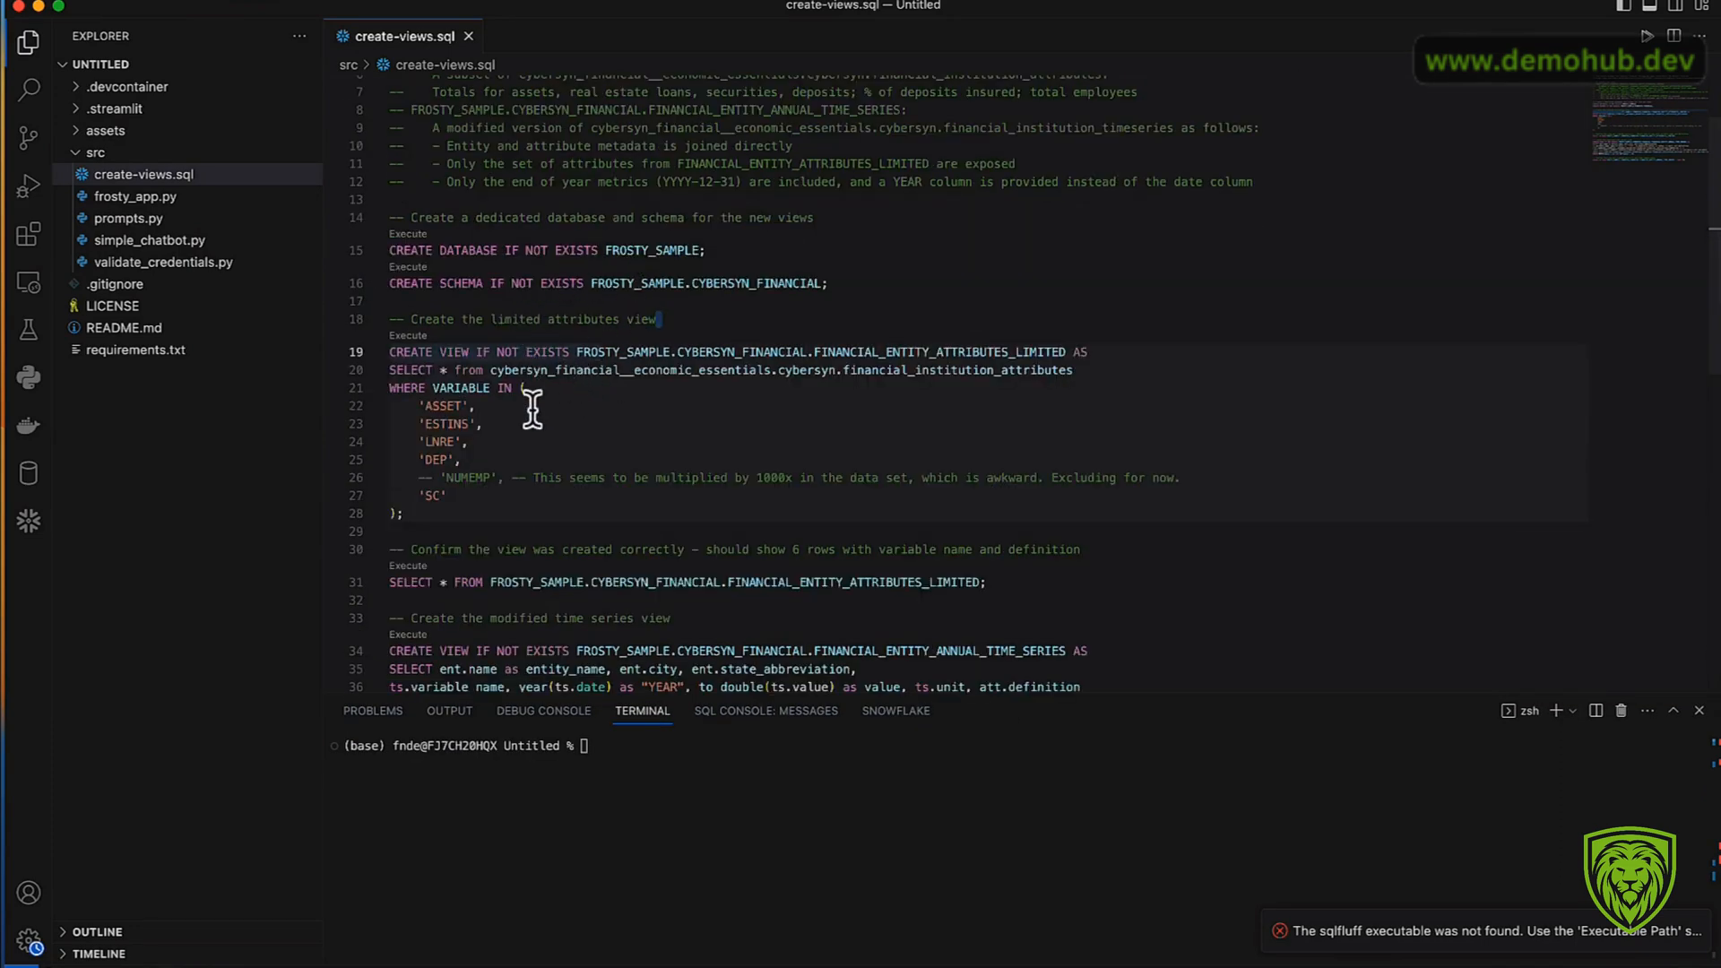
pyautogui.scroll(-3)
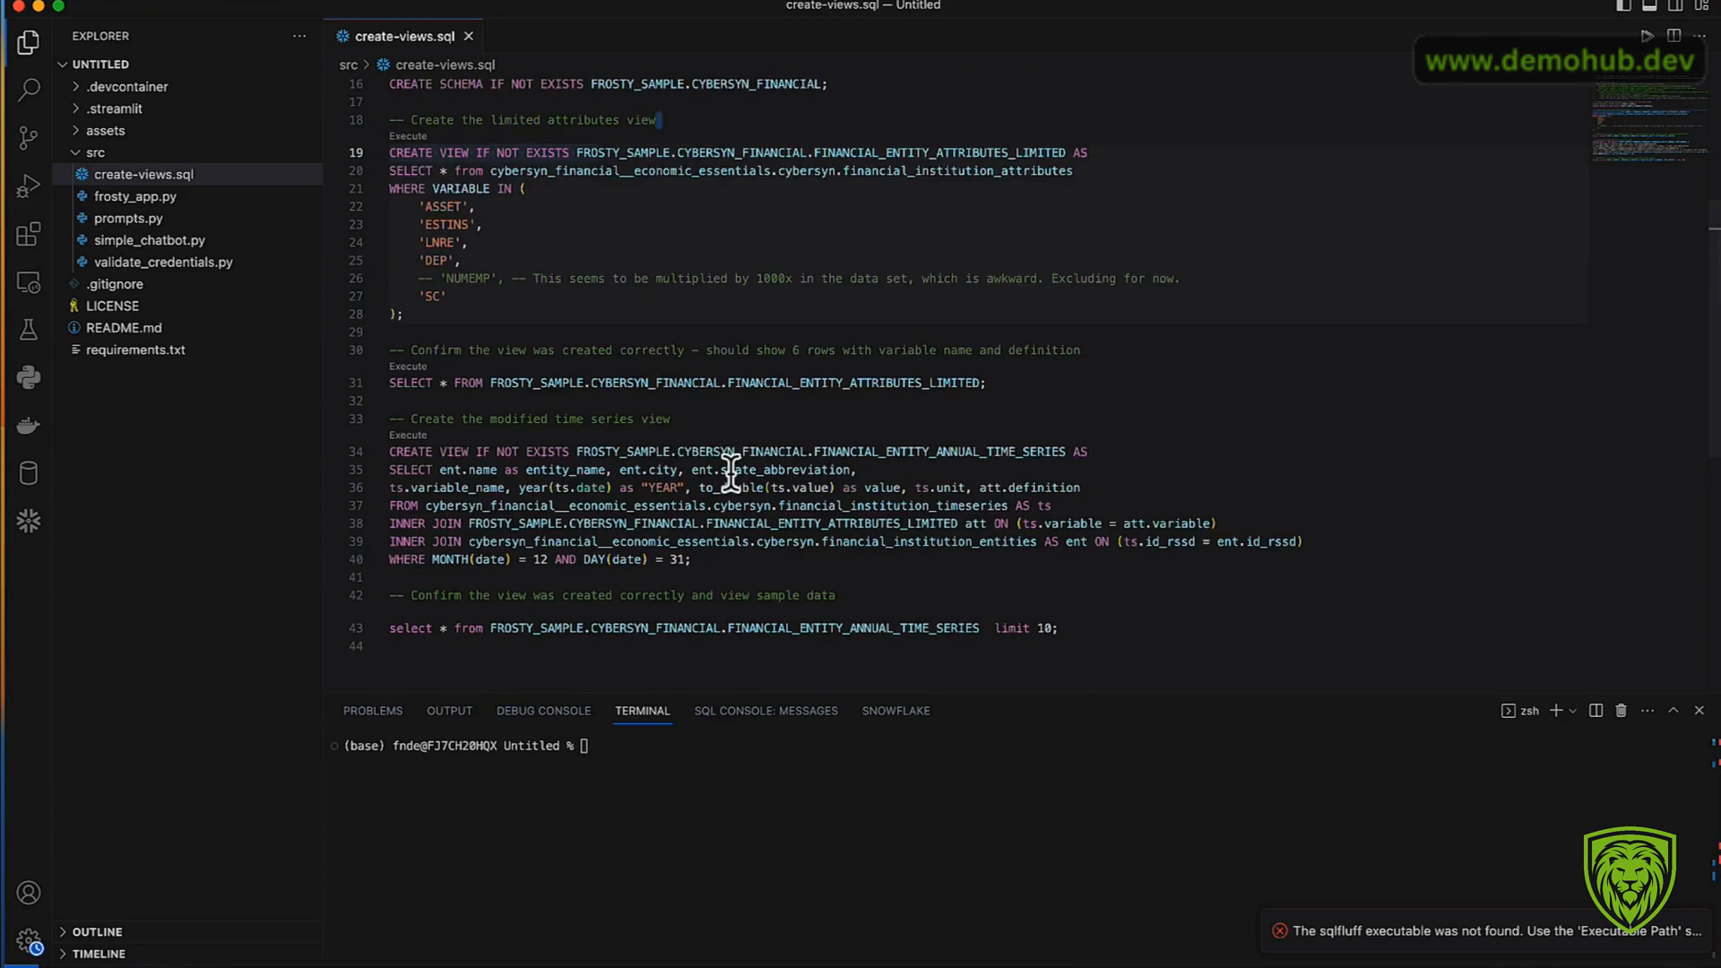
pyautogui.moveTo(159, 242)
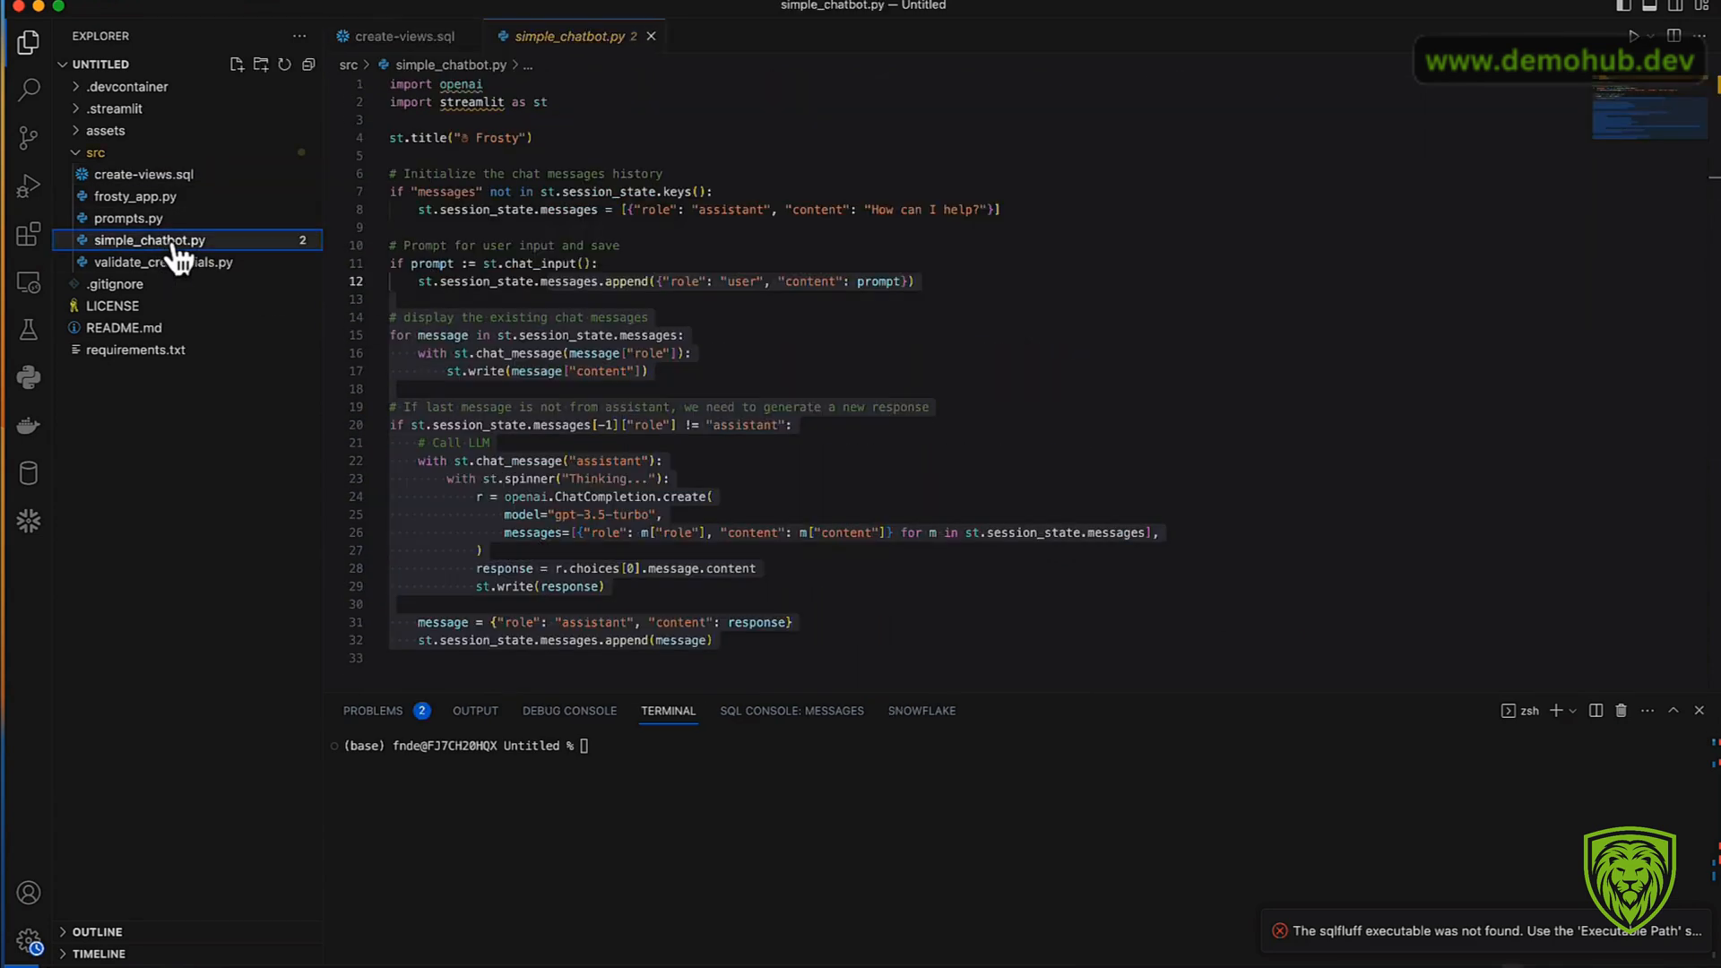
pyautogui.moveTo(664, 353)
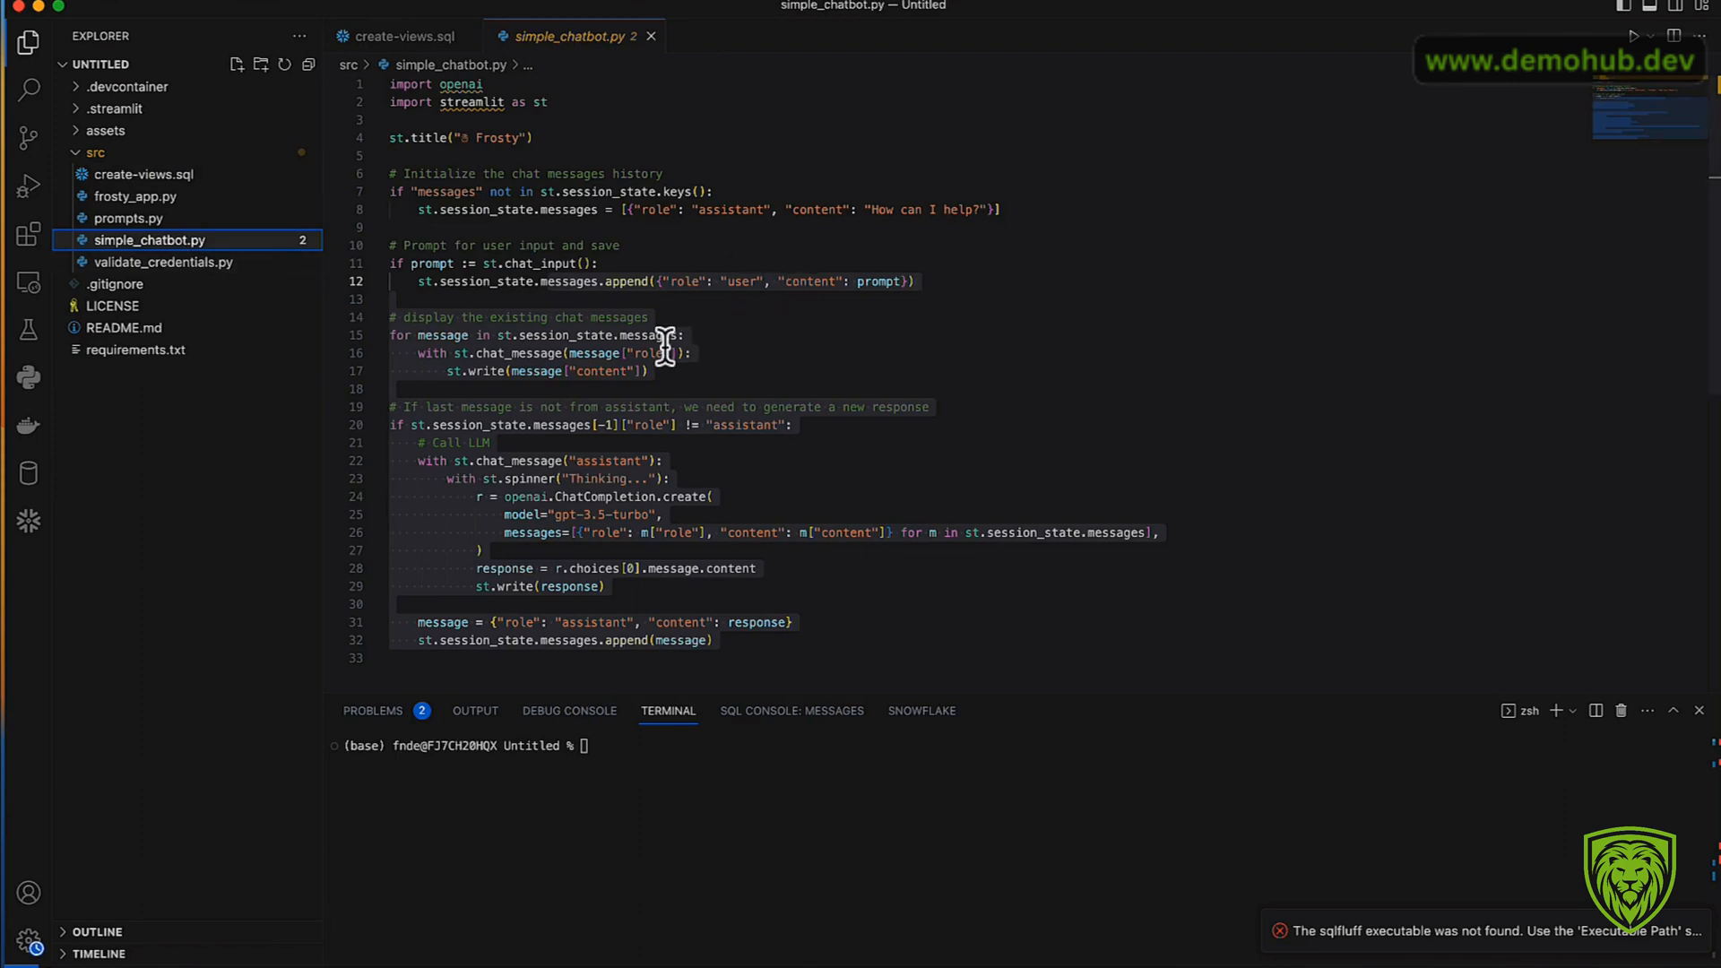
pyautogui.moveTo(692, 371)
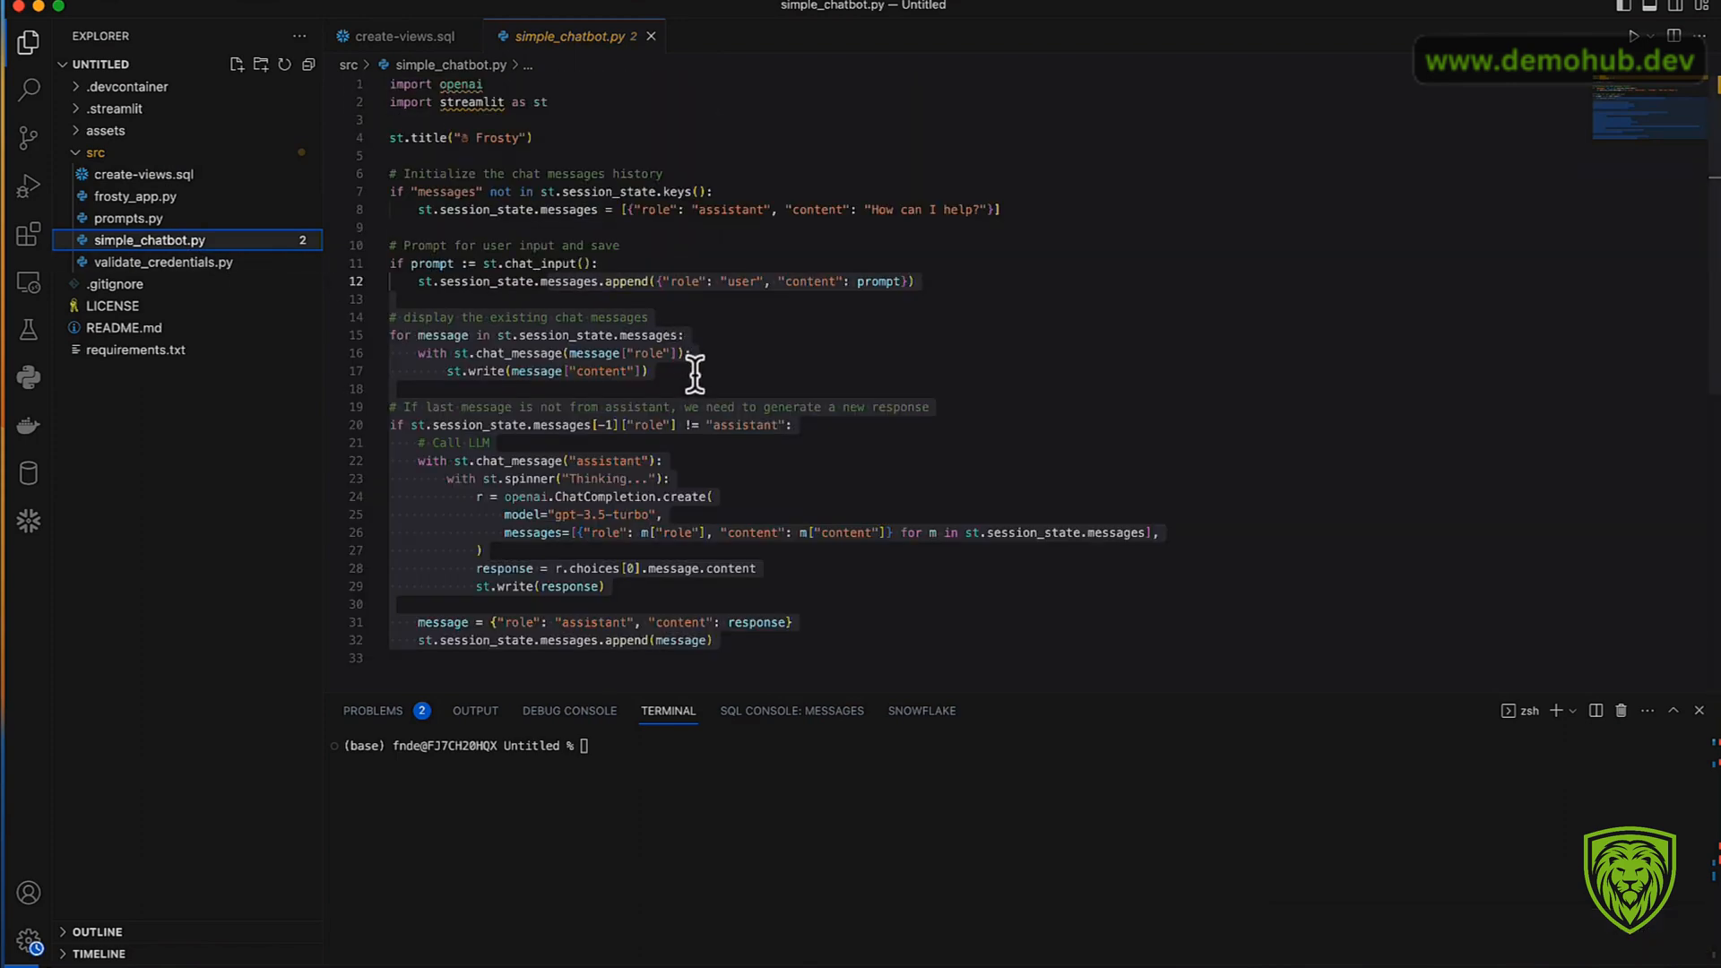
# Step: Open validate_credentials.py and expand the .streamlit folder beside it
pyautogui.scroll(-3)
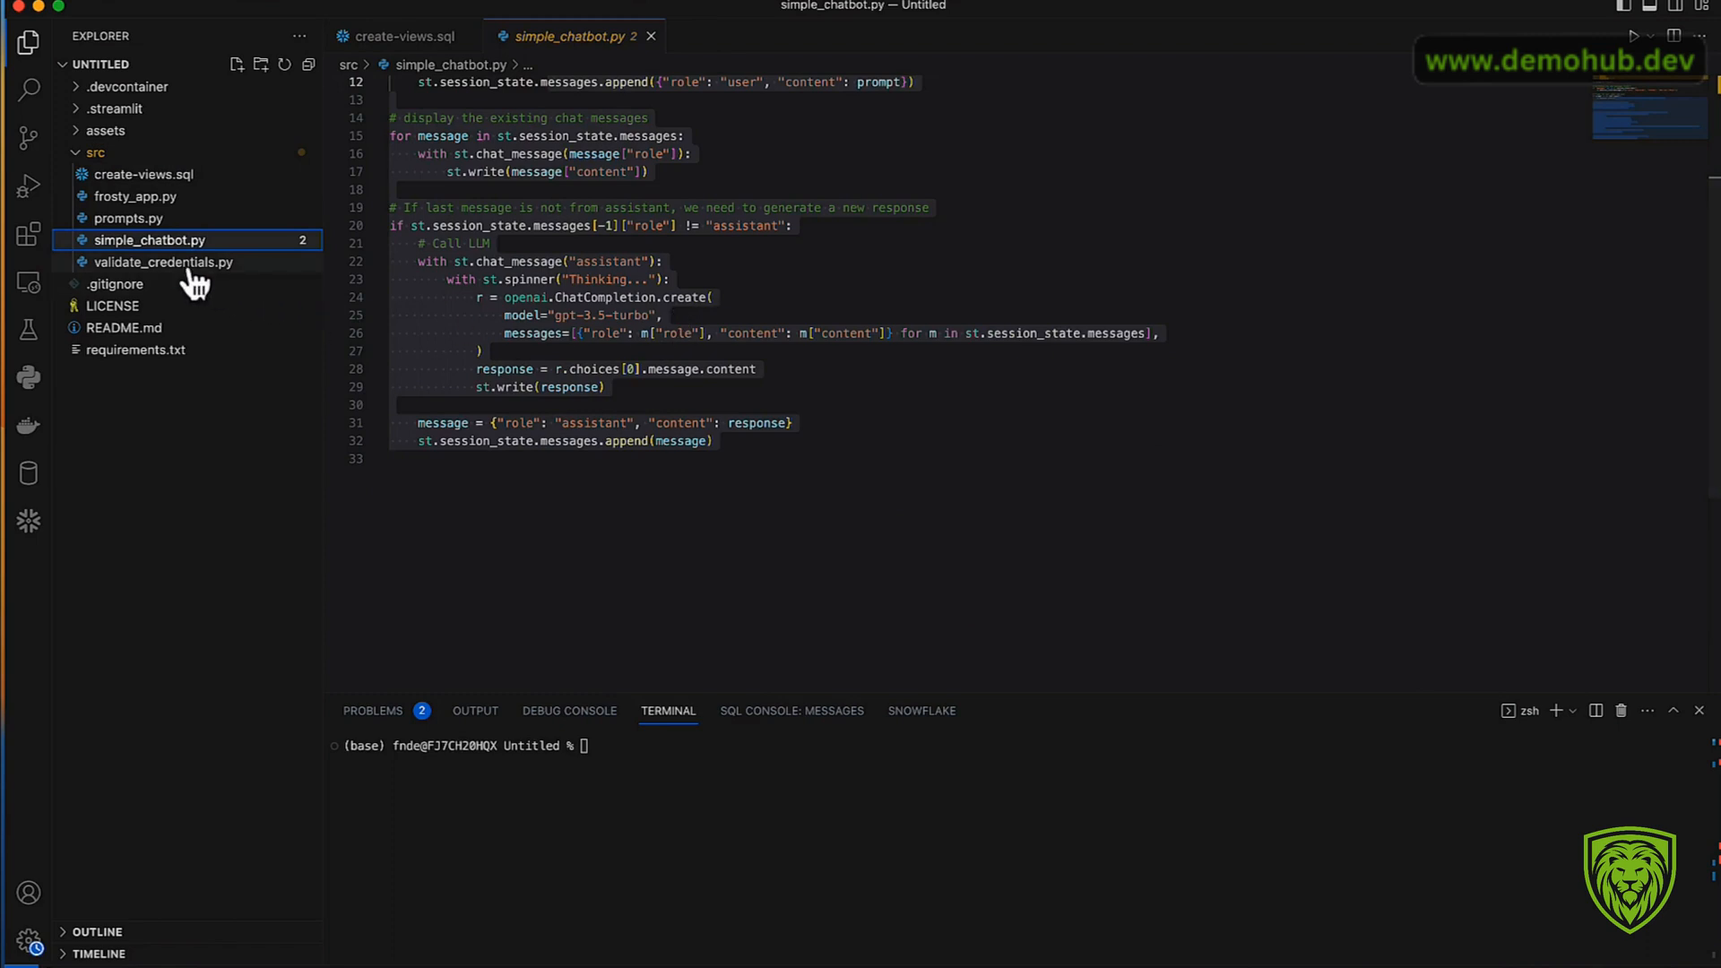
pyautogui.moveTo(181, 253)
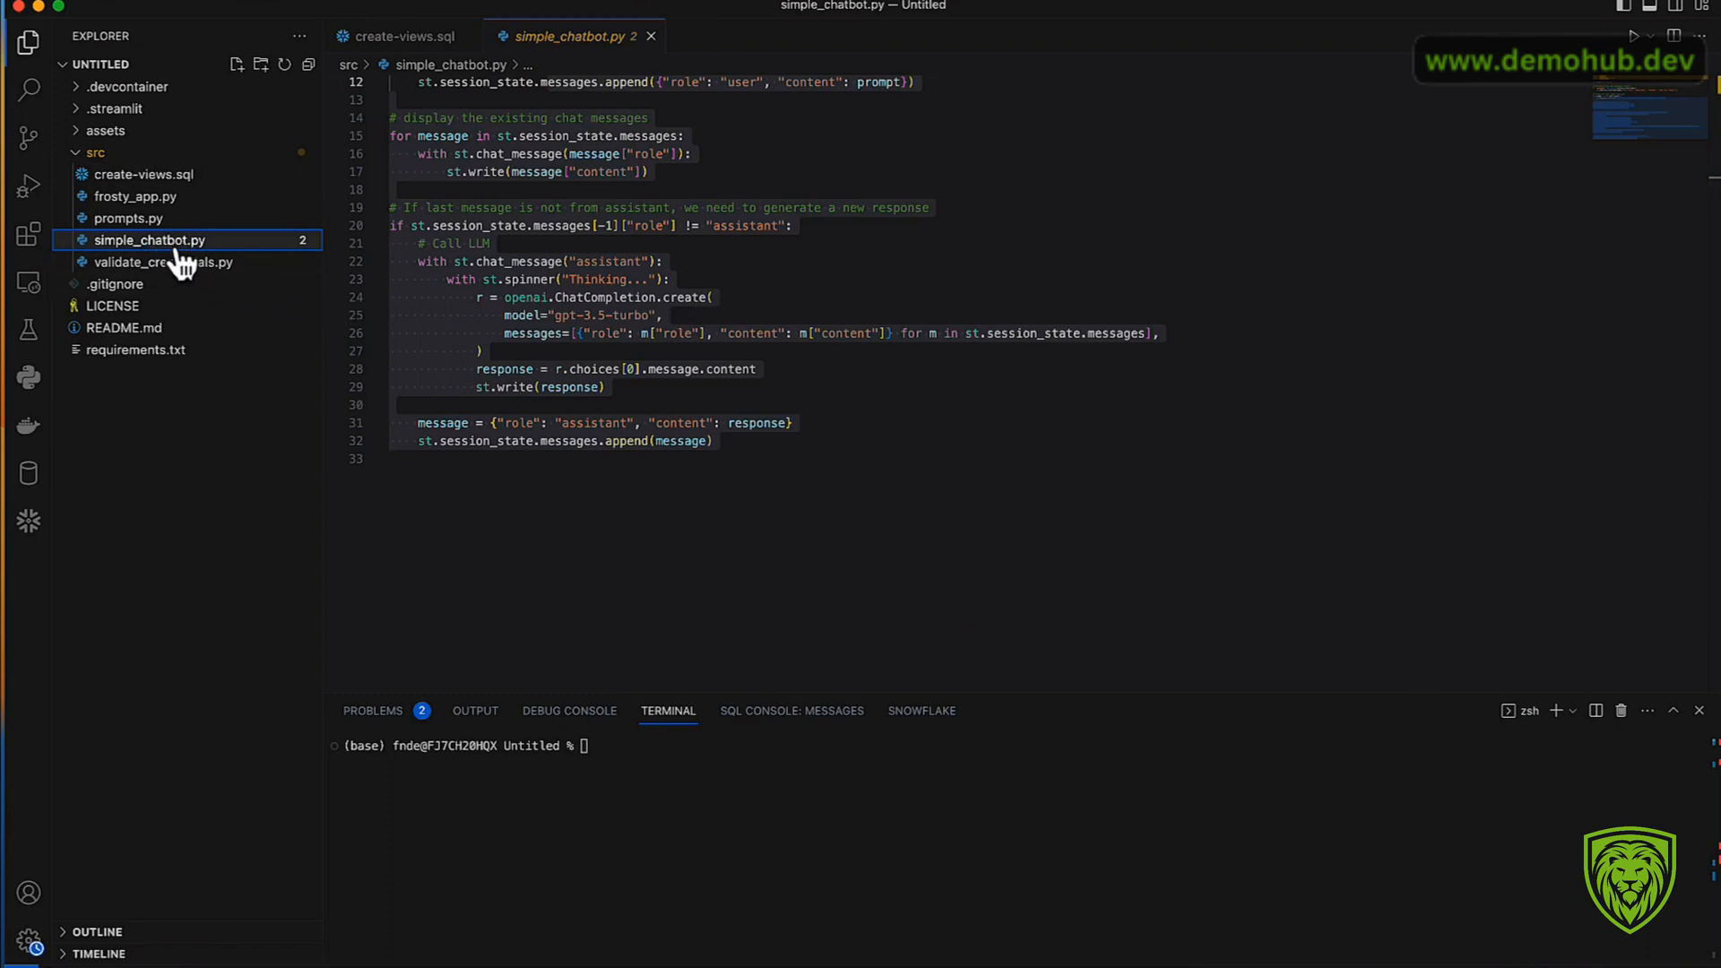
pyautogui.moveTo(165, 203)
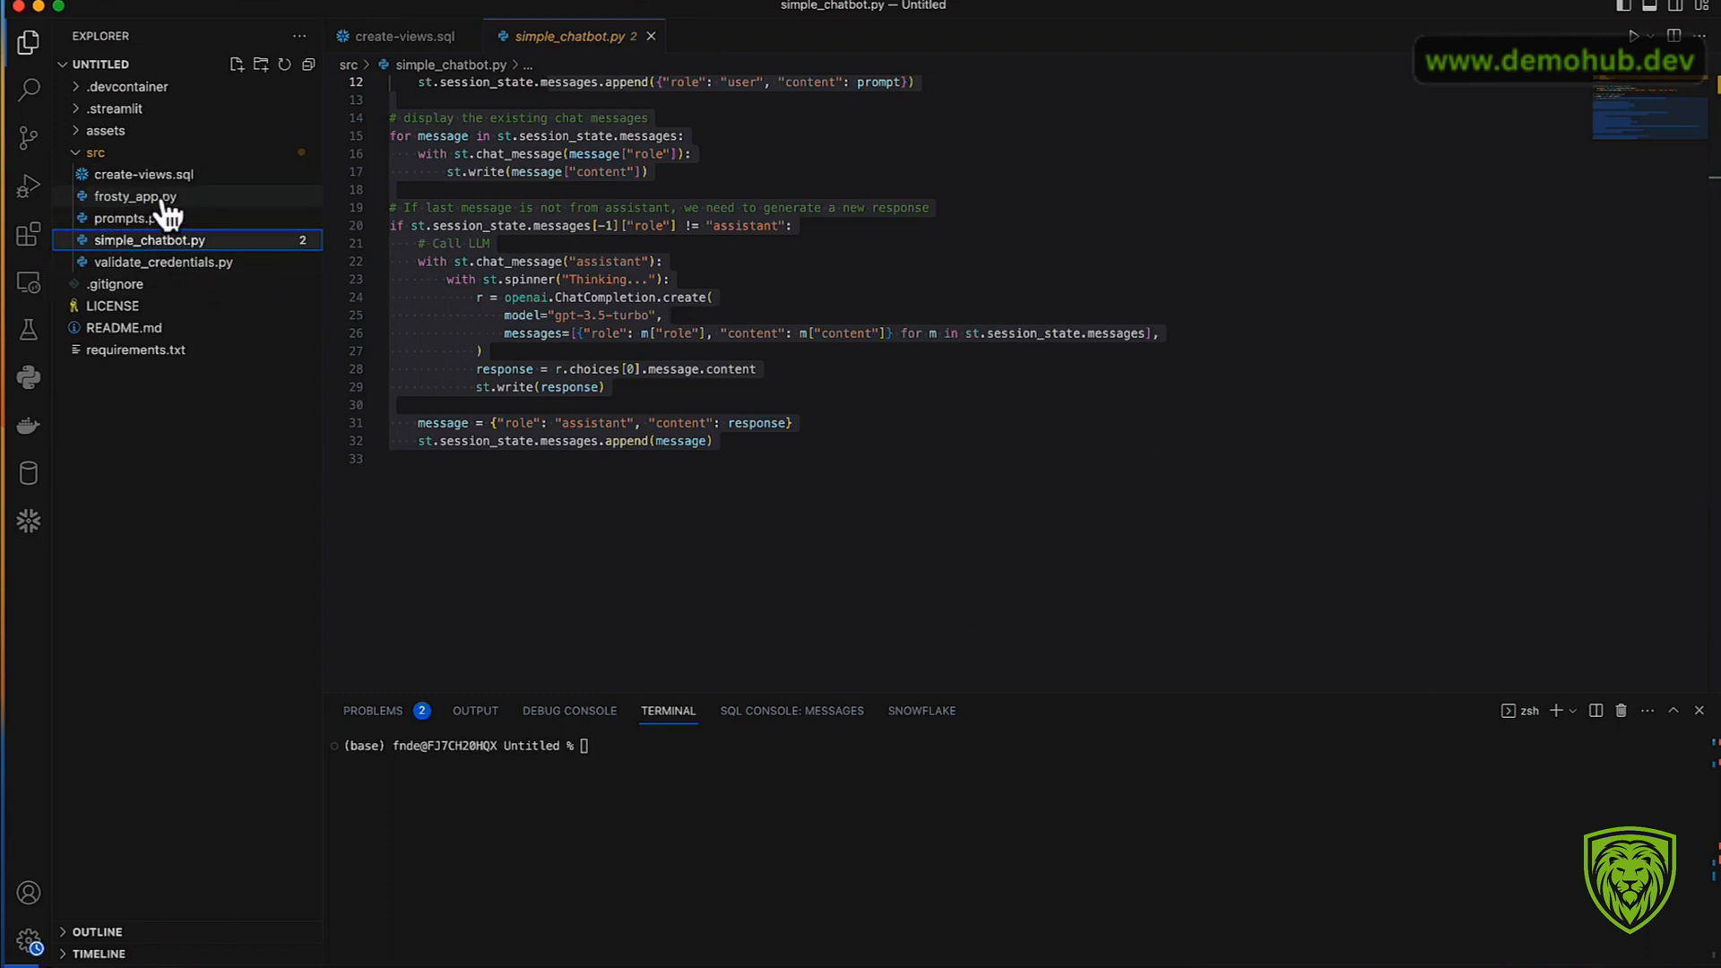
pyautogui.moveTo(191, 278)
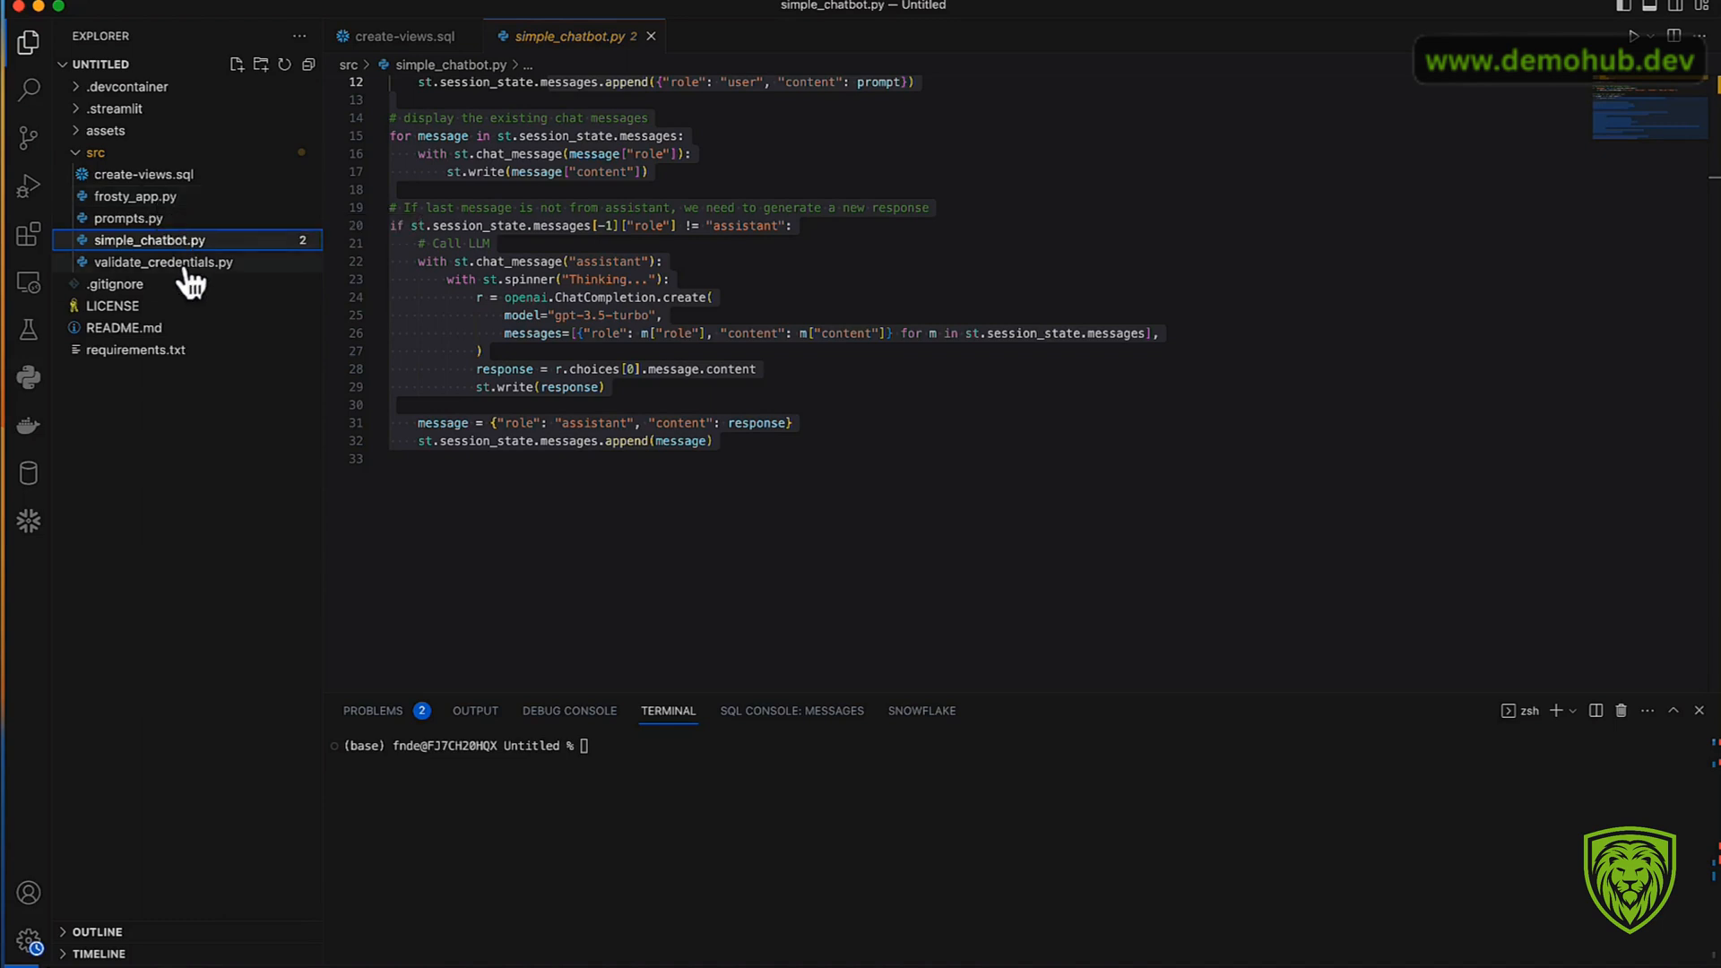
pyautogui.click(163, 262)
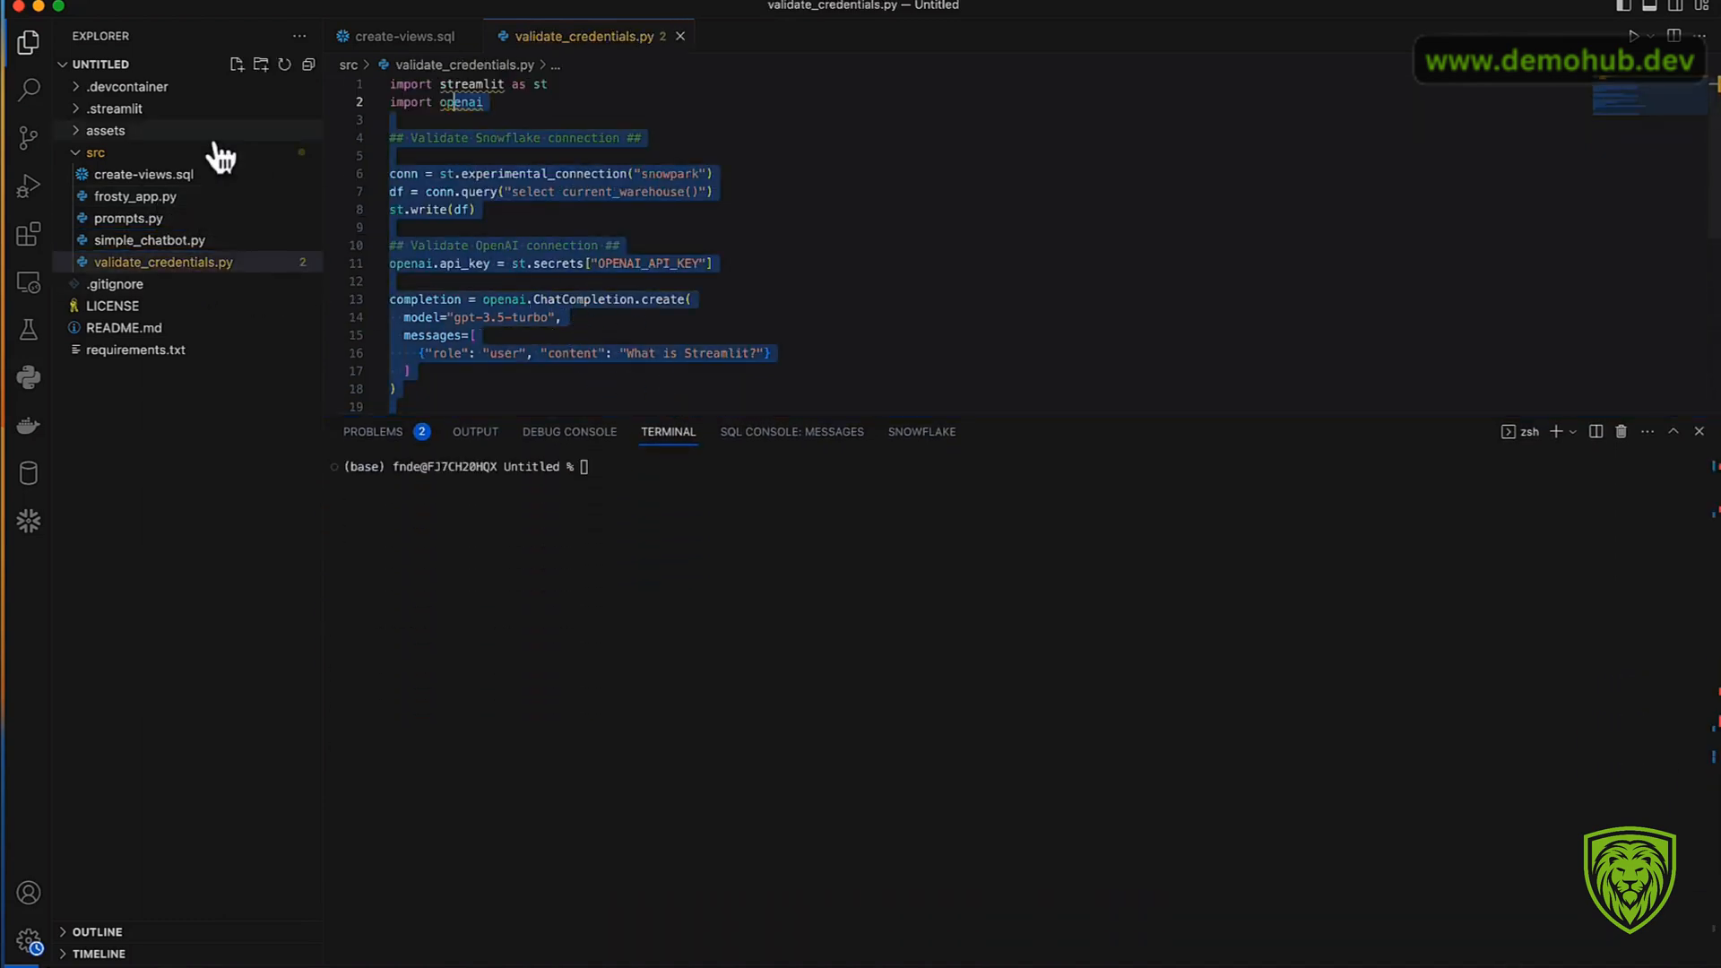
pyautogui.click(113, 107)
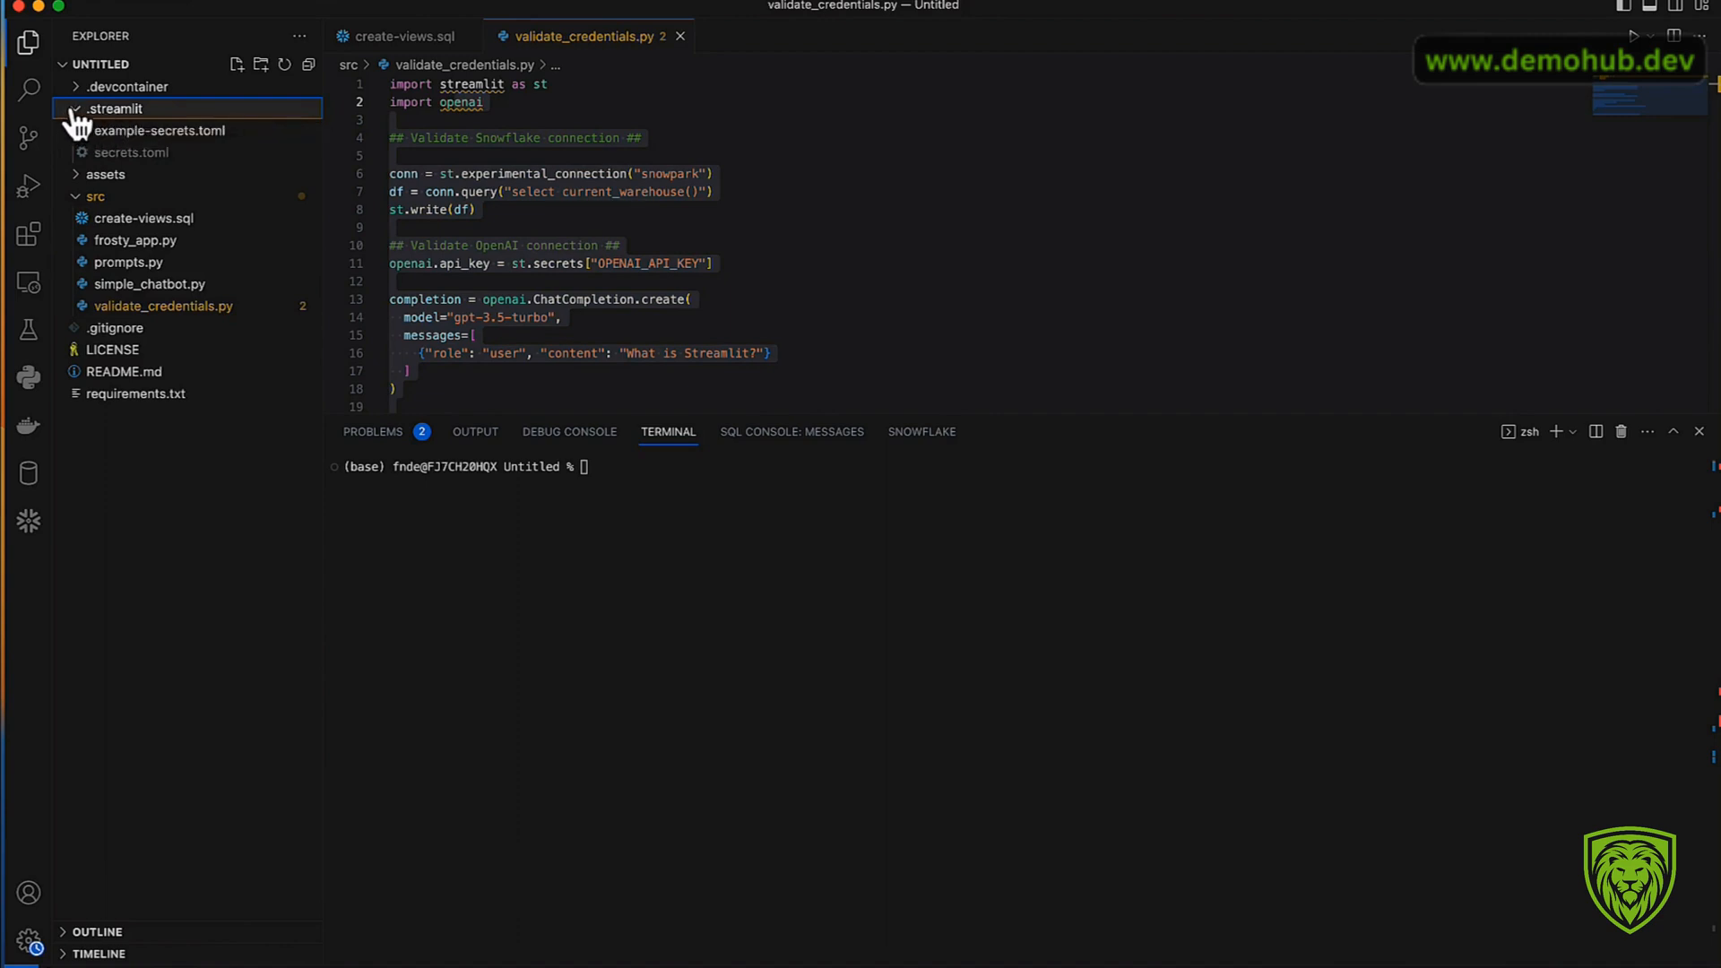
# Step: Open requirements.txt listing snowflake-snowpark-python 1.5.1, streamlit 1.24.0 and openai 0.27.8
pyautogui.click(113, 107)
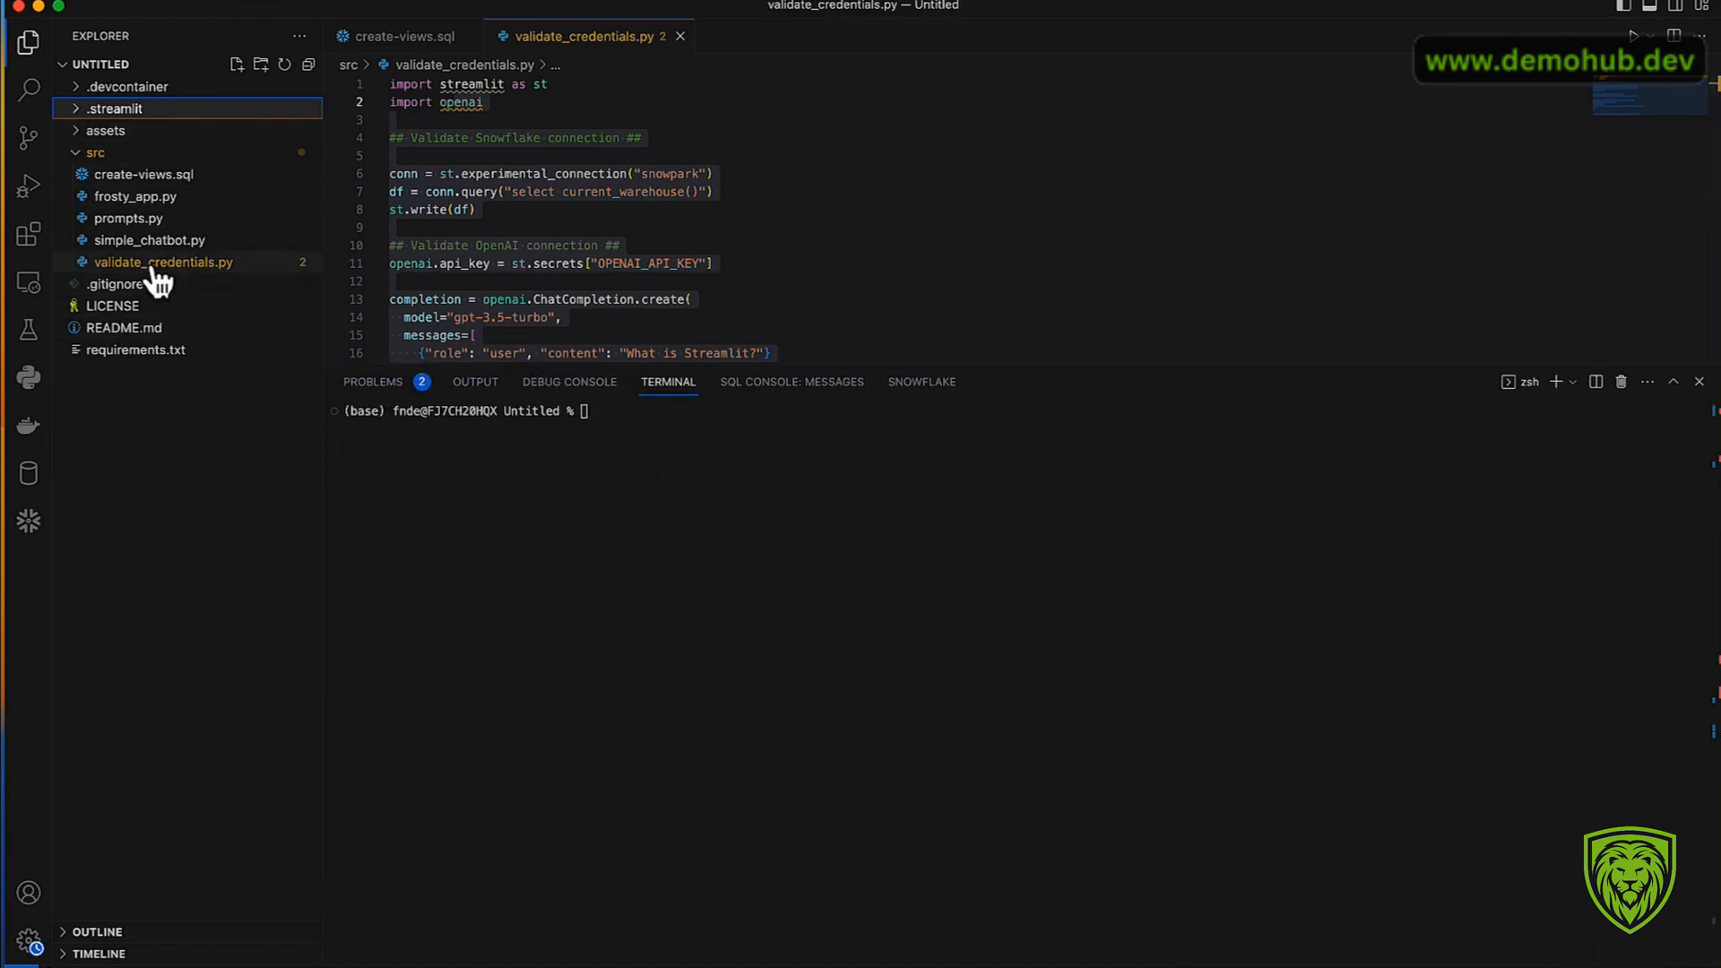
pyautogui.moveTo(647, 387)
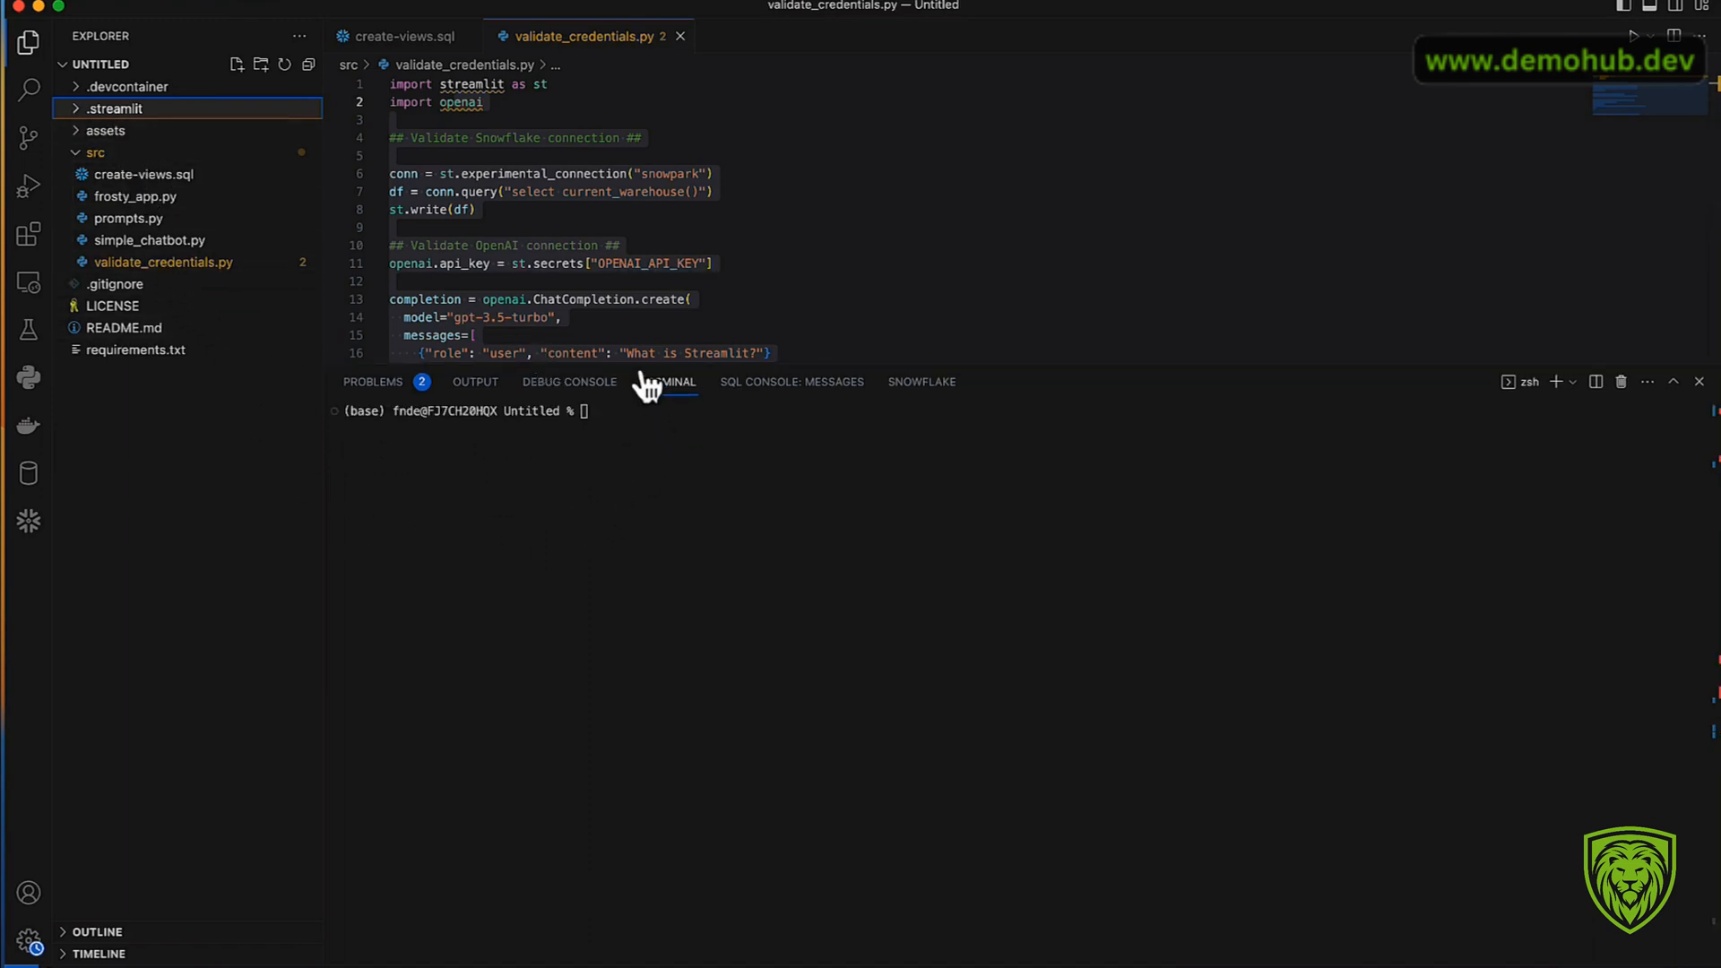
pyautogui.moveTo(206, 350)
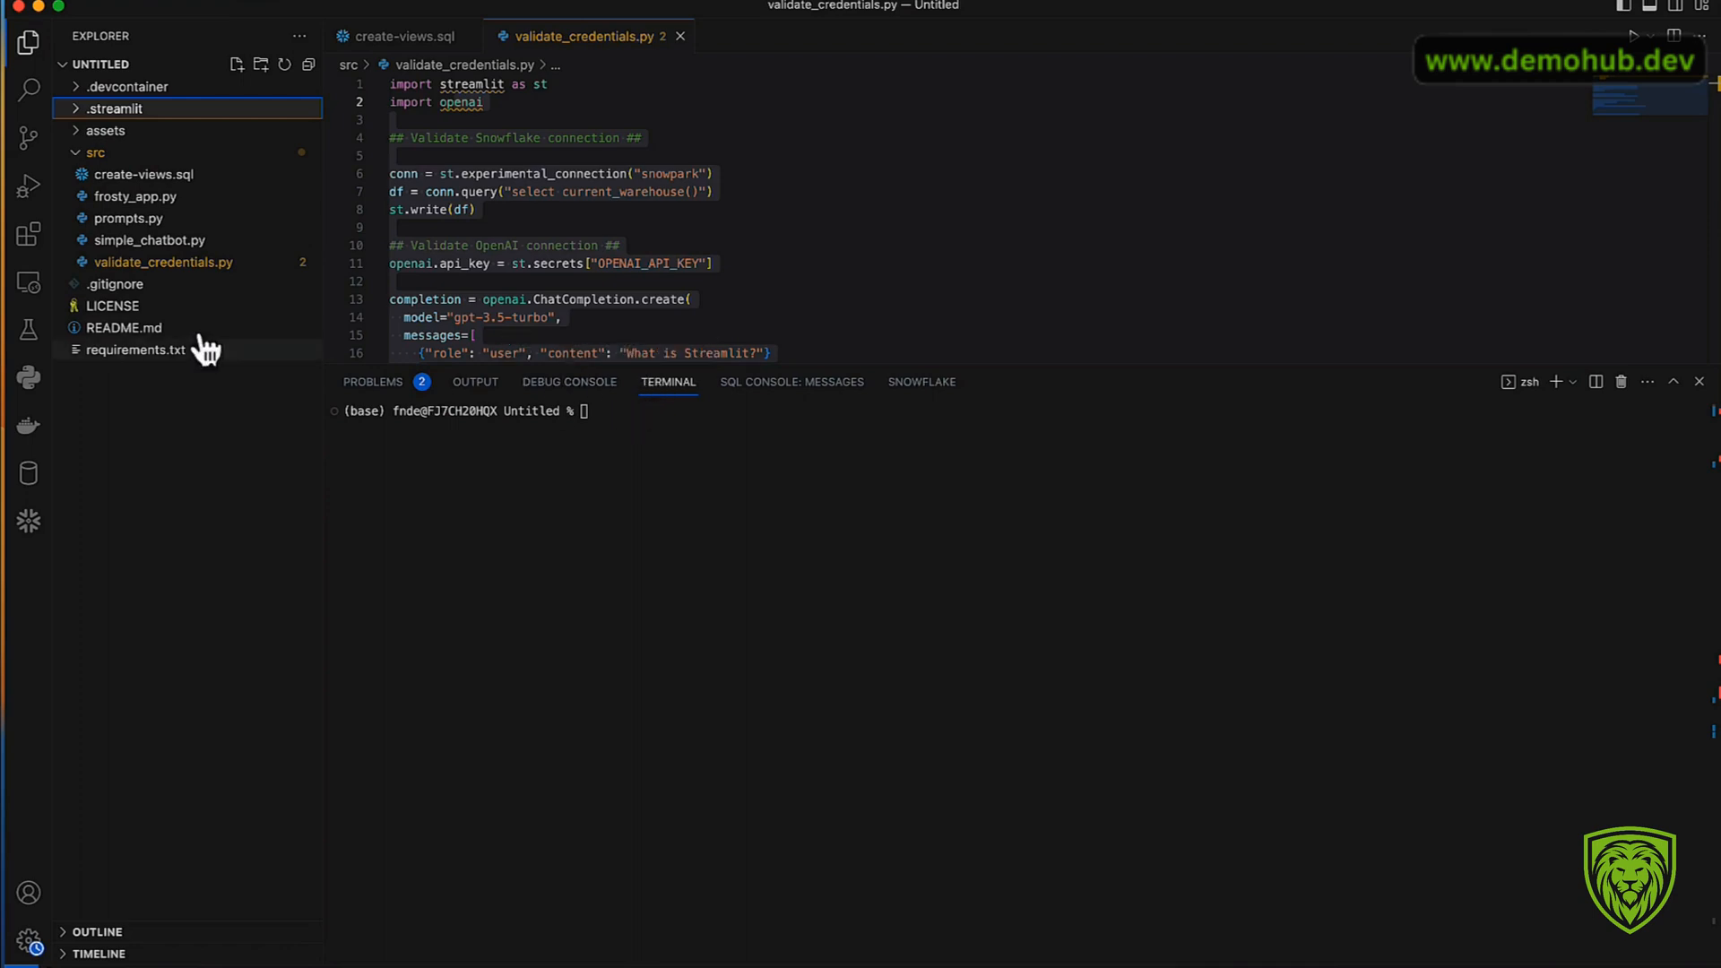
pyautogui.click(136, 349)
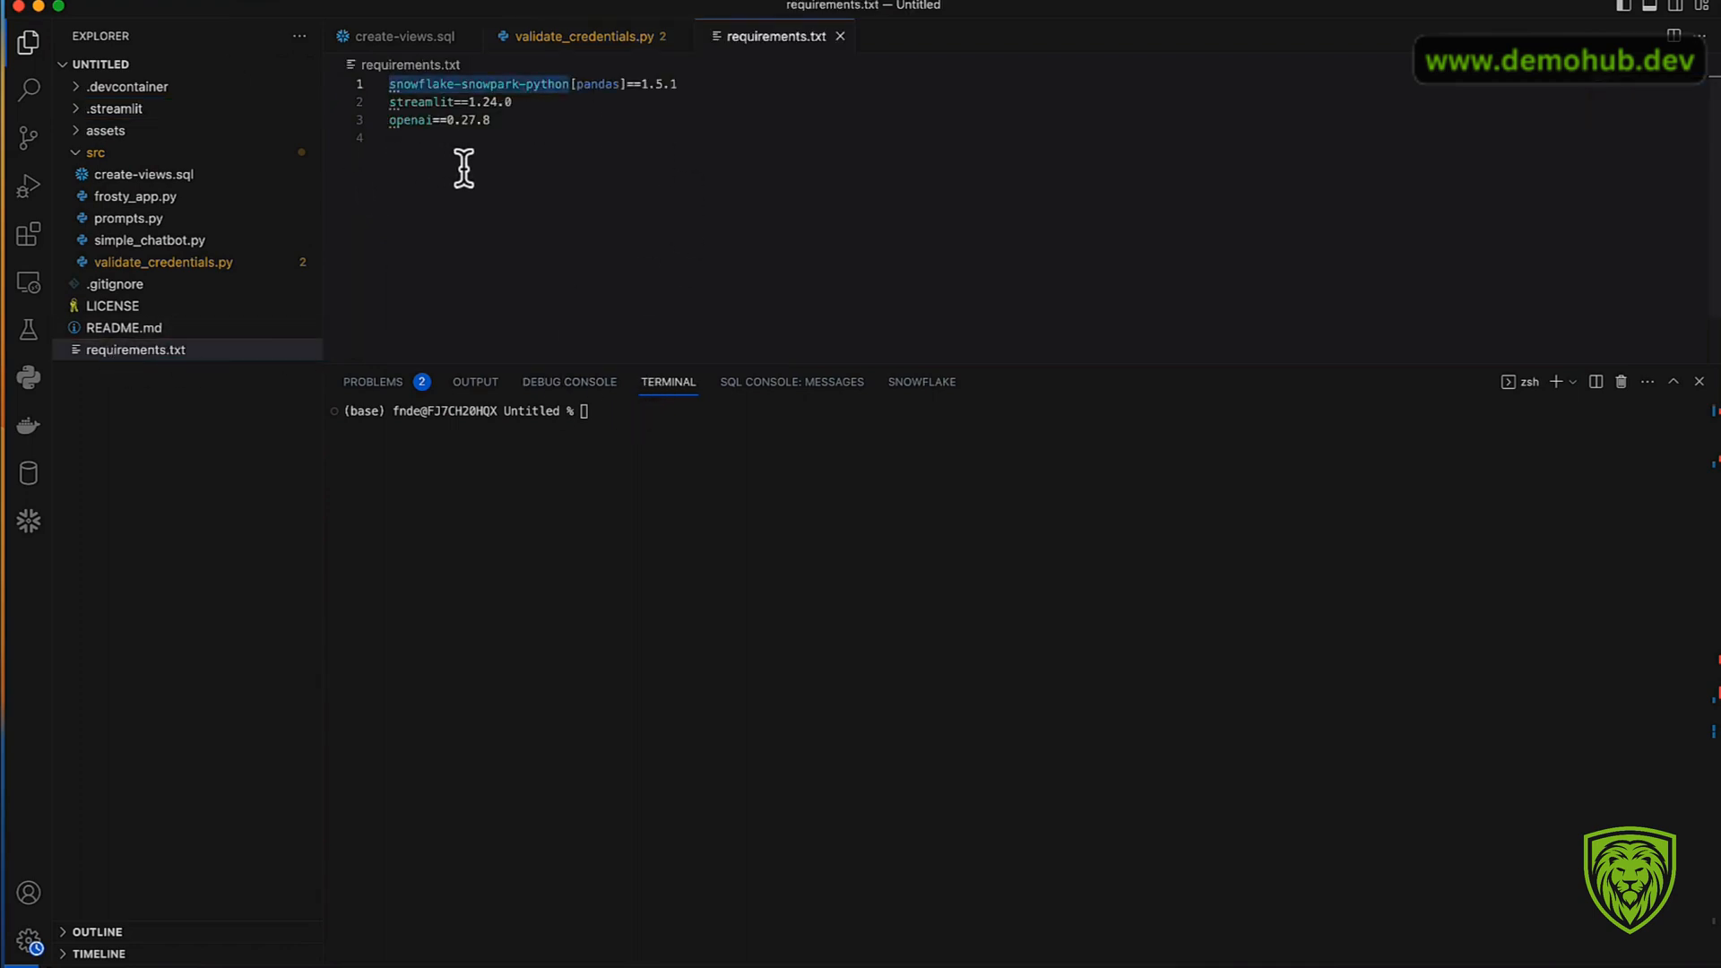
pyautogui.moveTo(524, 102)
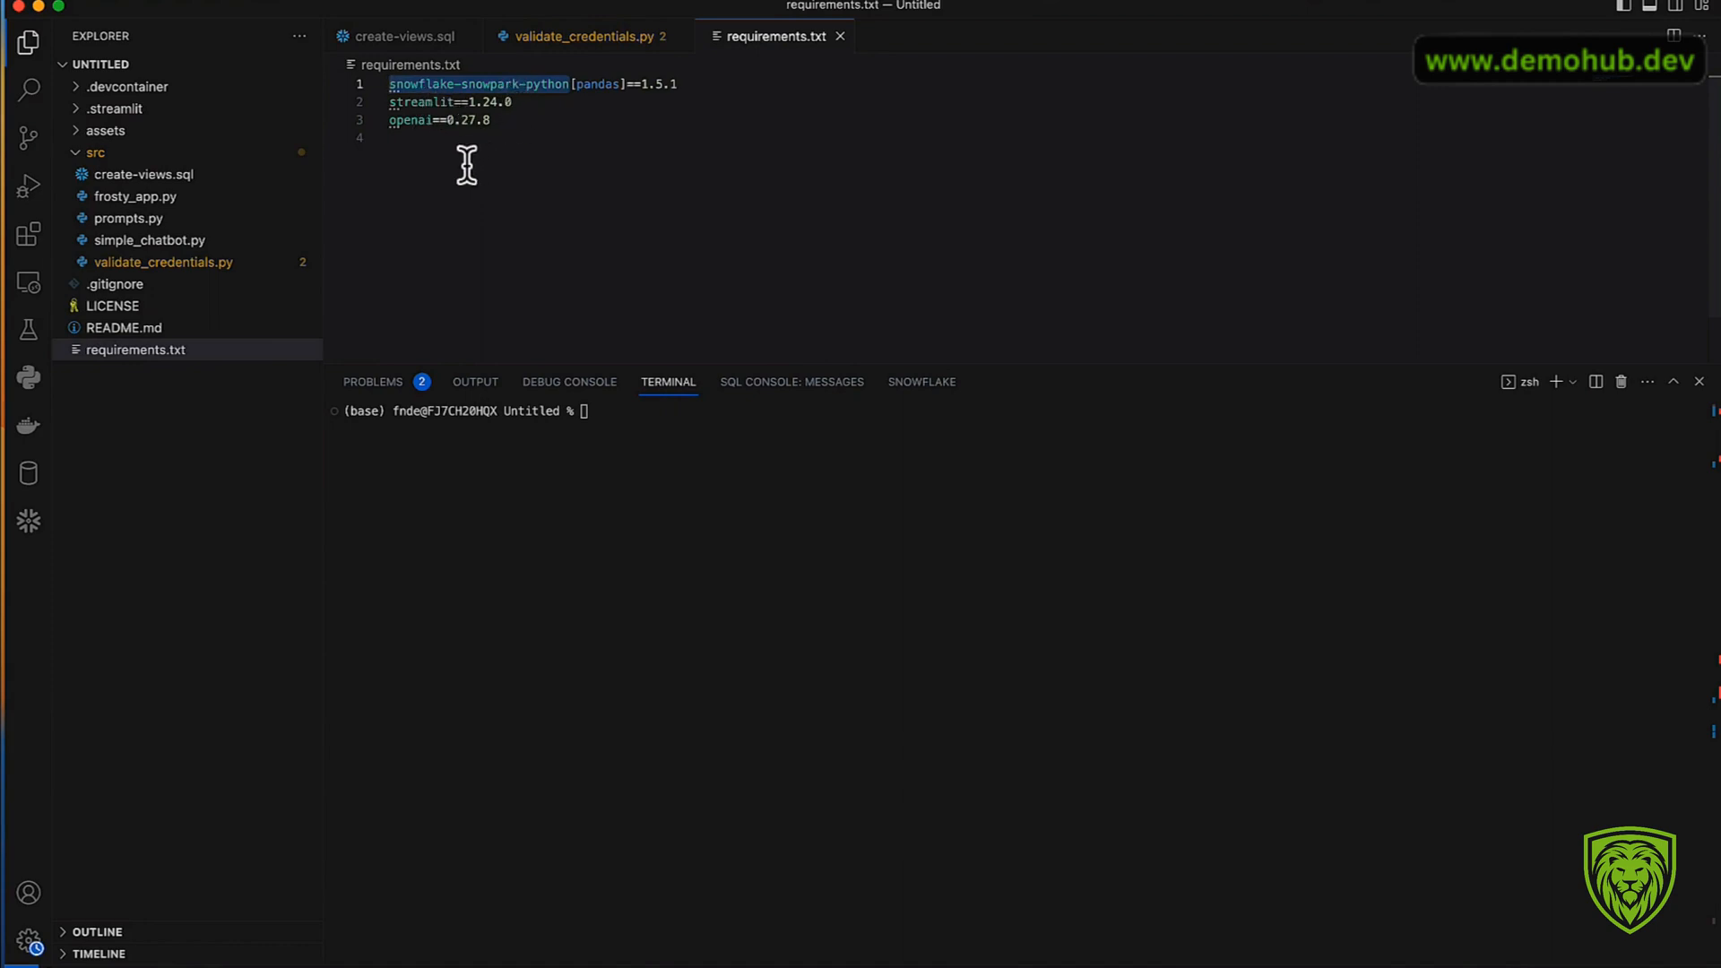
pyautogui.moveTo(599, 486)
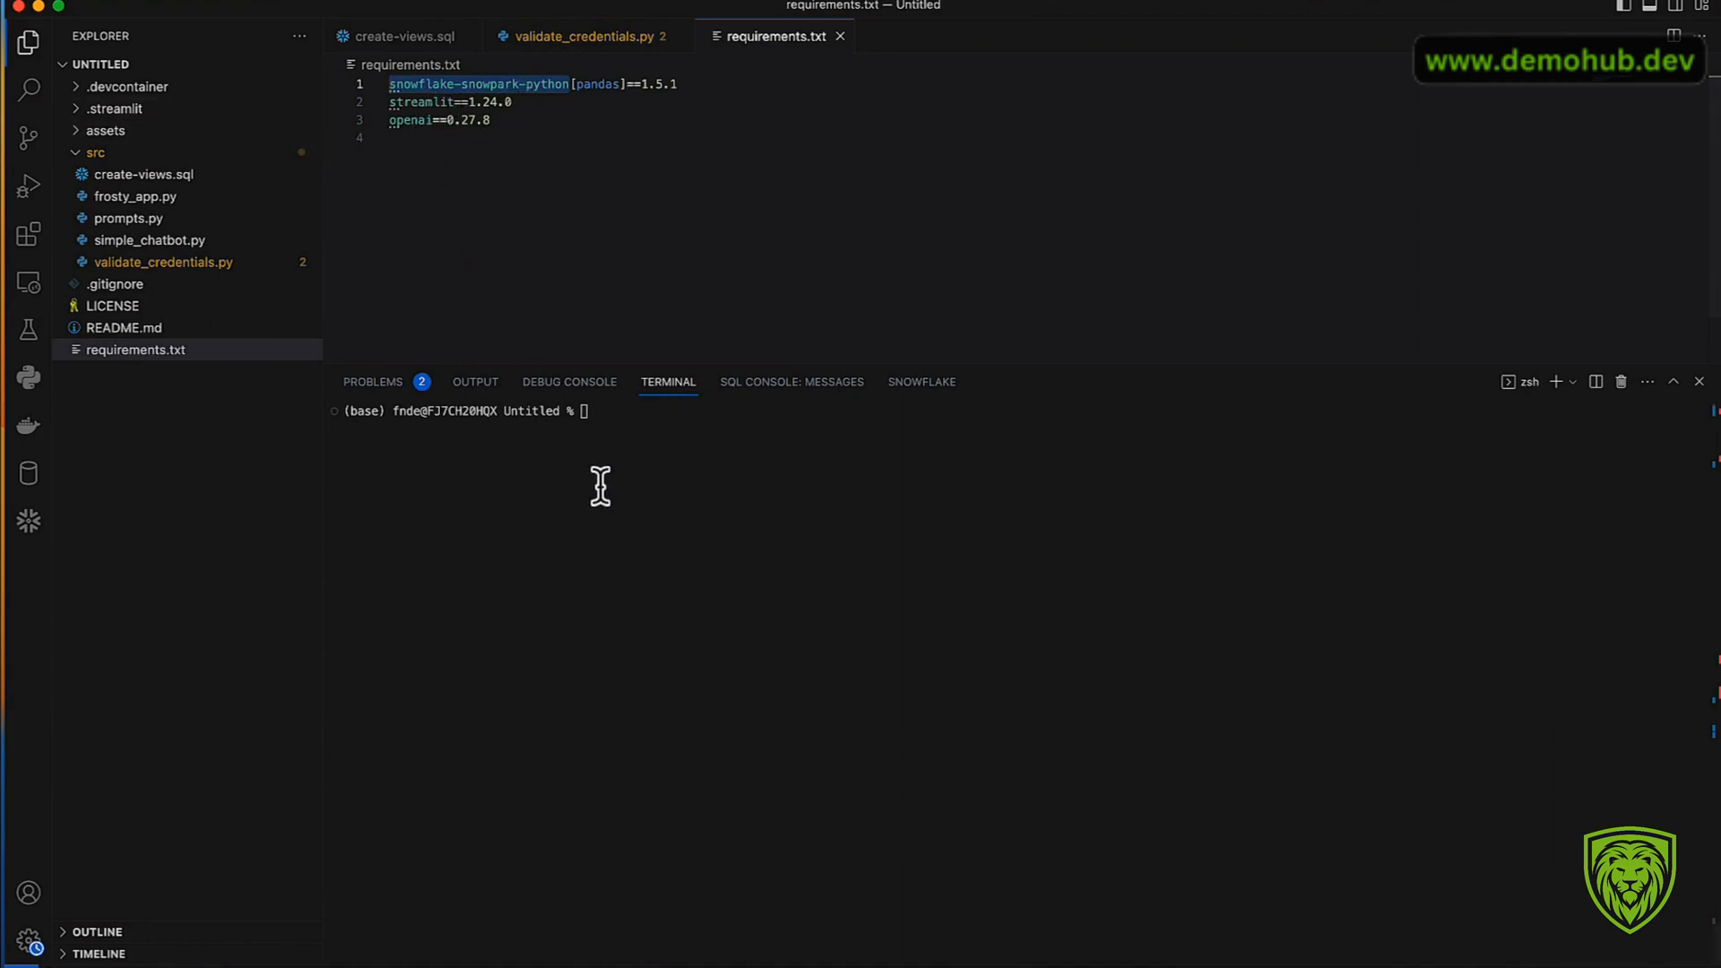
pyautogui.moveTo(434, 414)
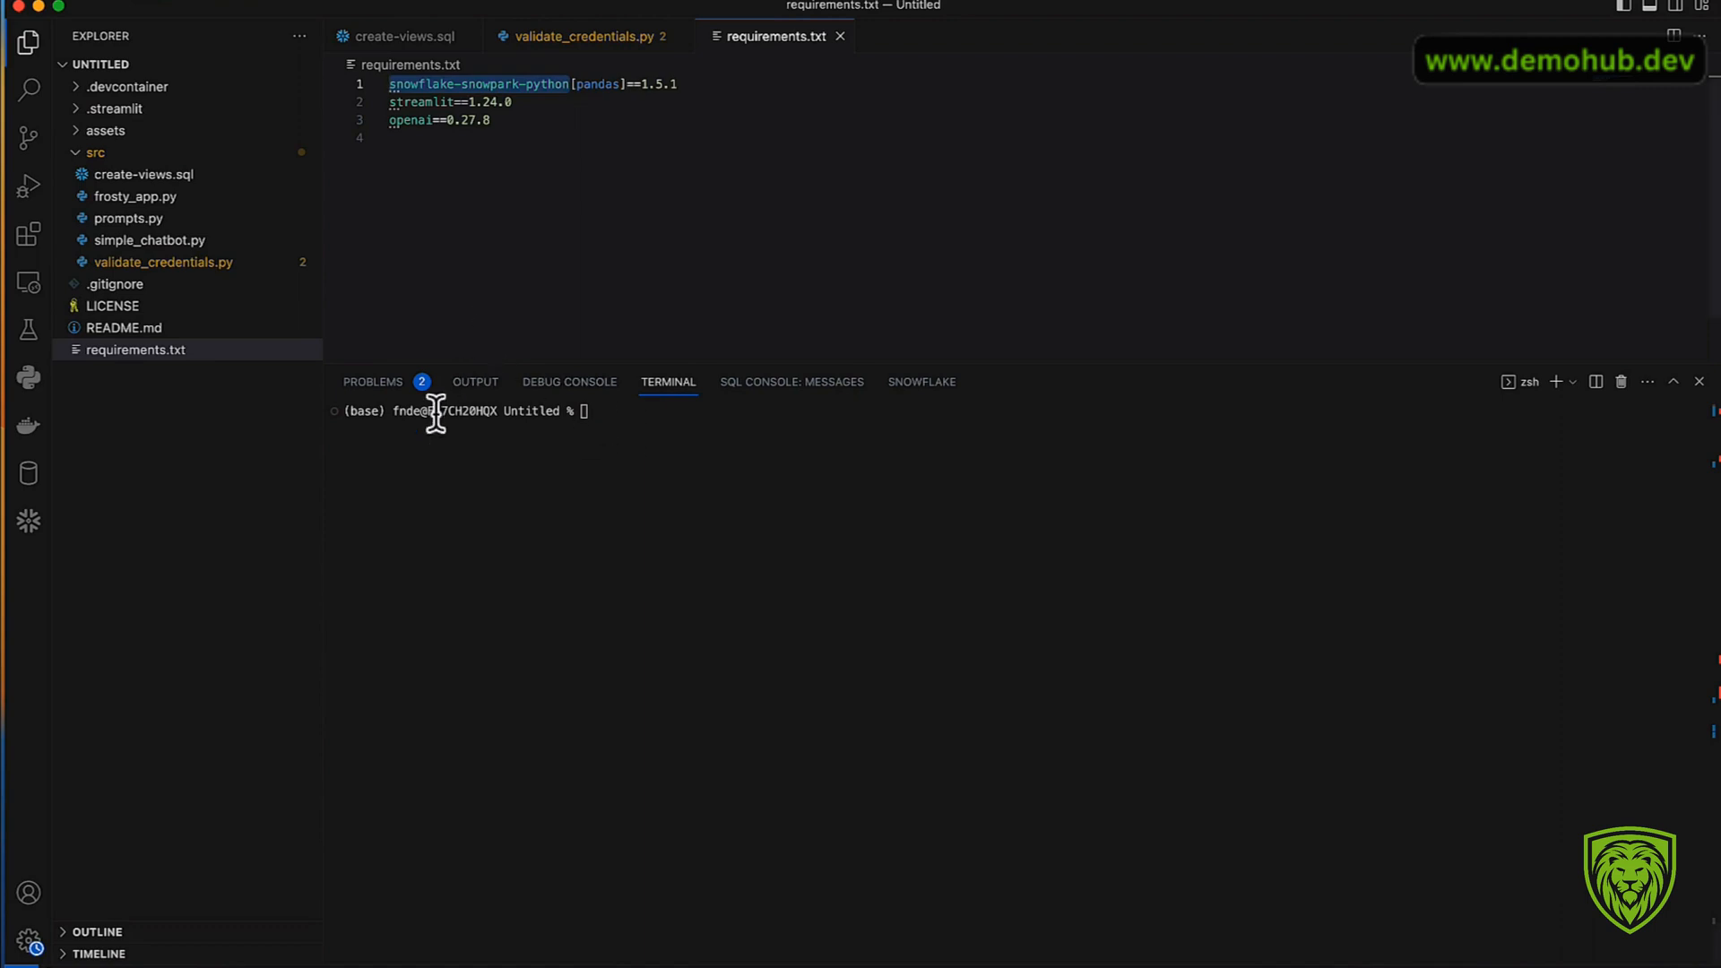
pyautogui.moveTo(366, 414)
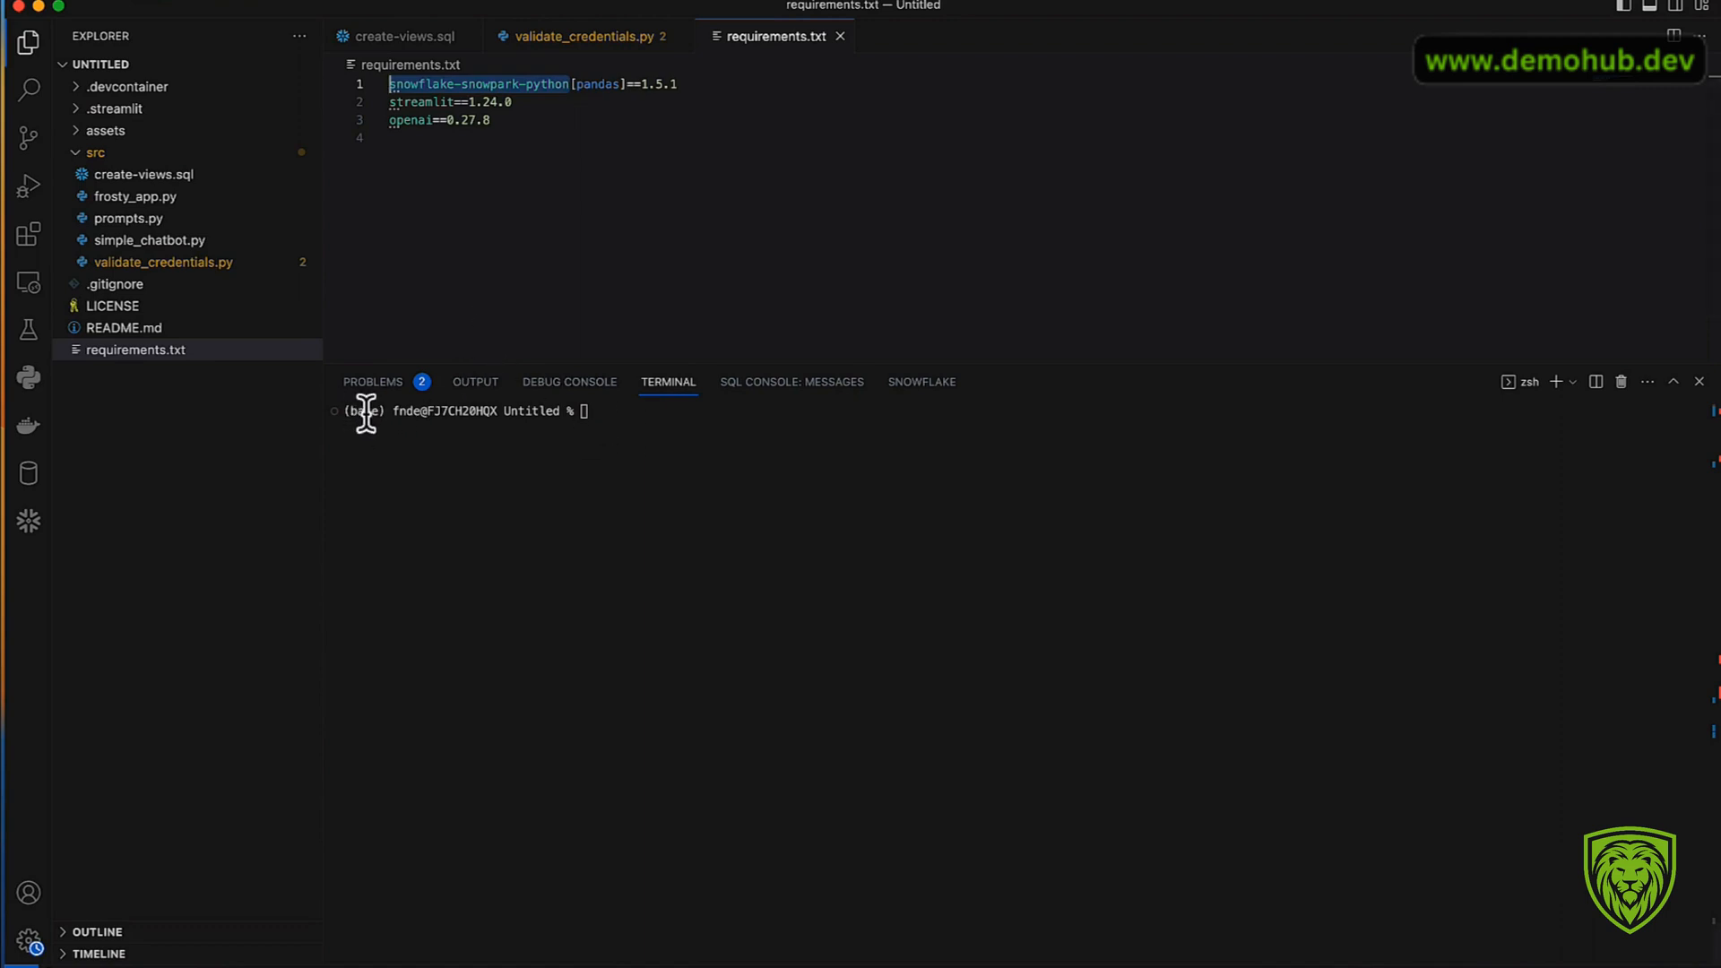
pyautogui.moveTo(404, 414)
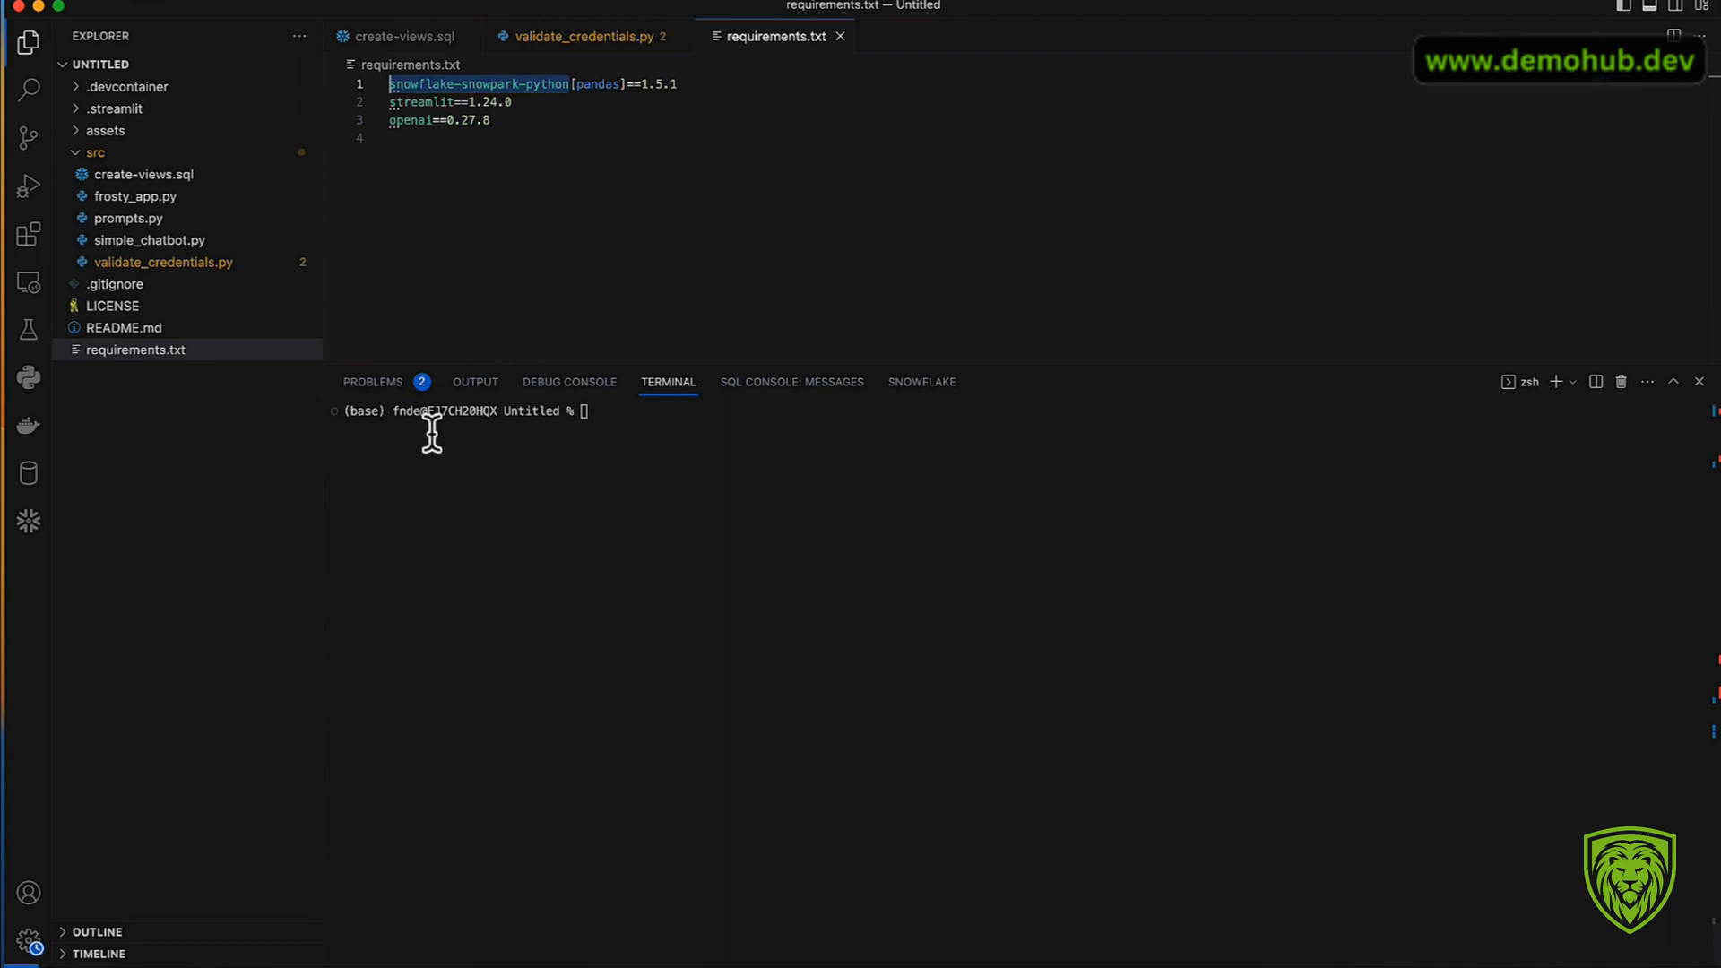
pyautogui.moveTo(426, 429)
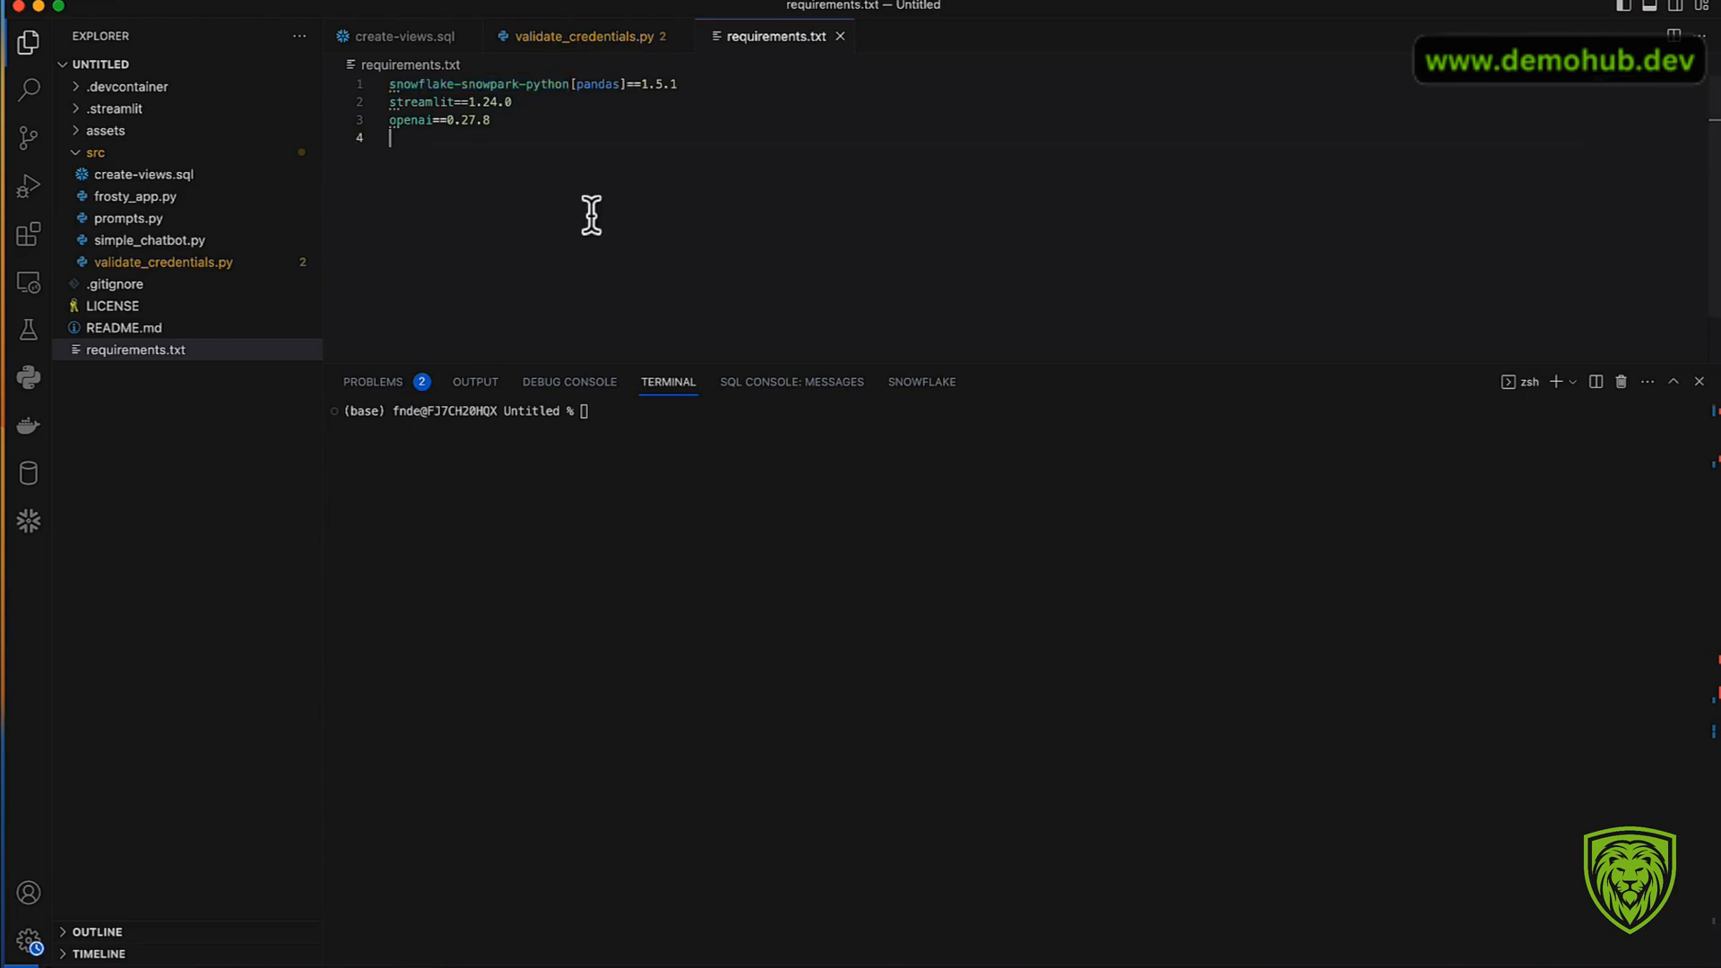
pyautogui.moveTo(500, 231)
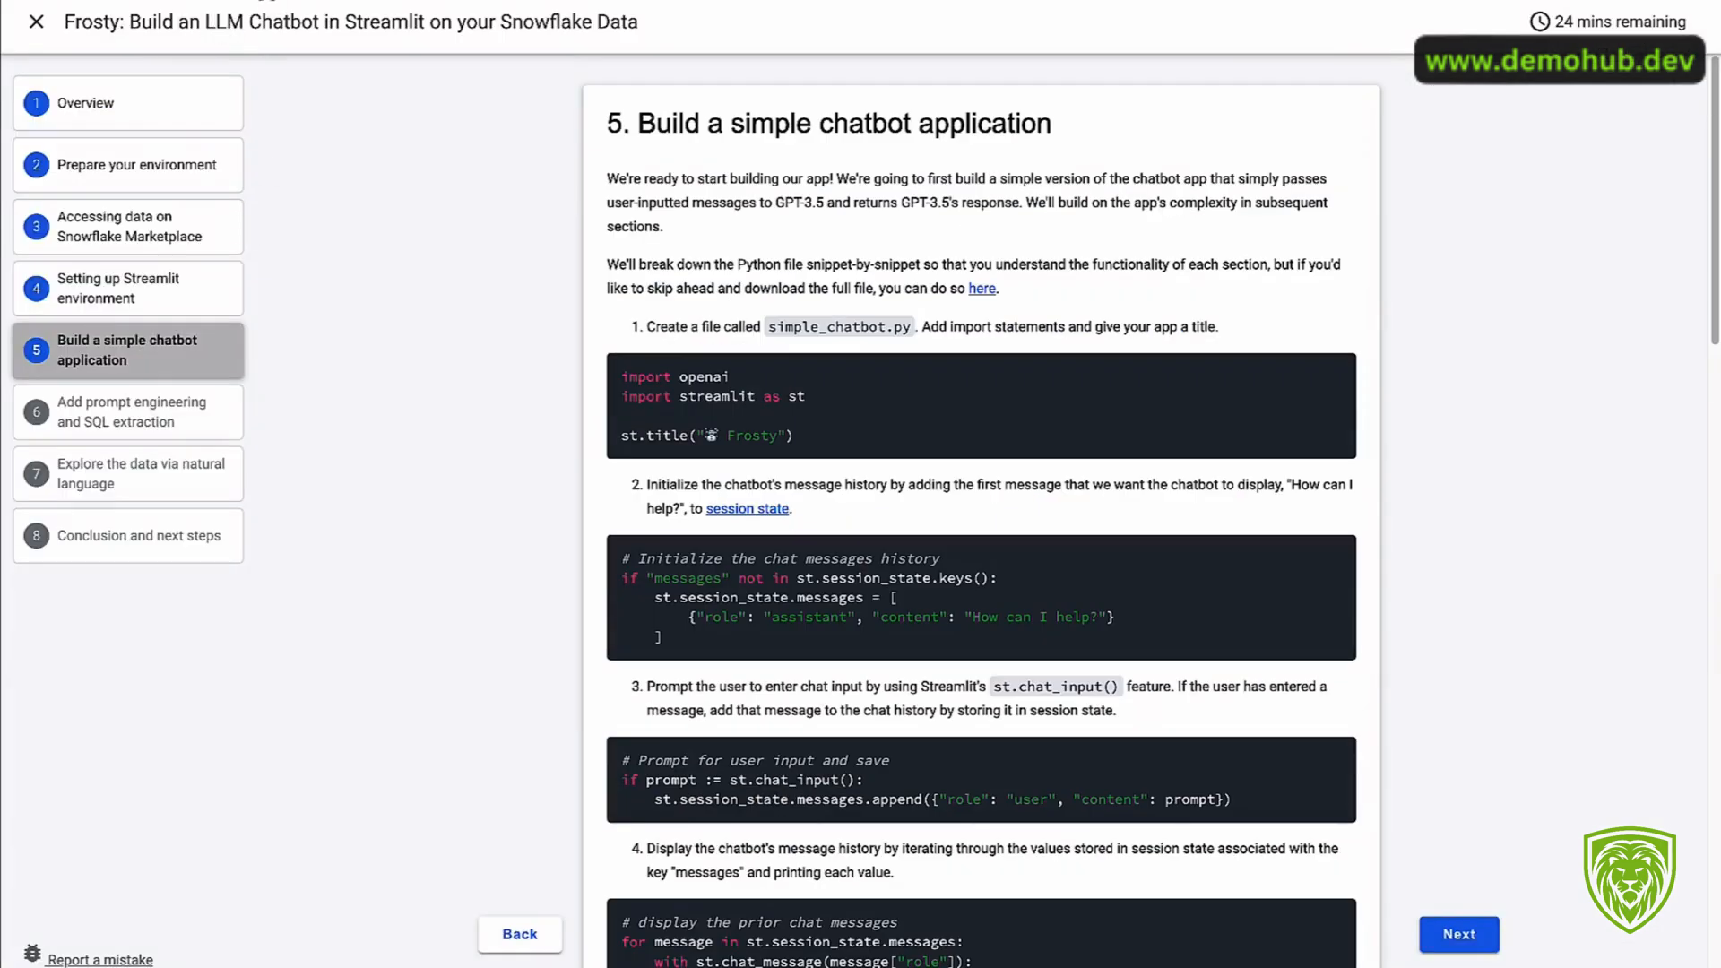
pyautogui.moveTo(36, 378)
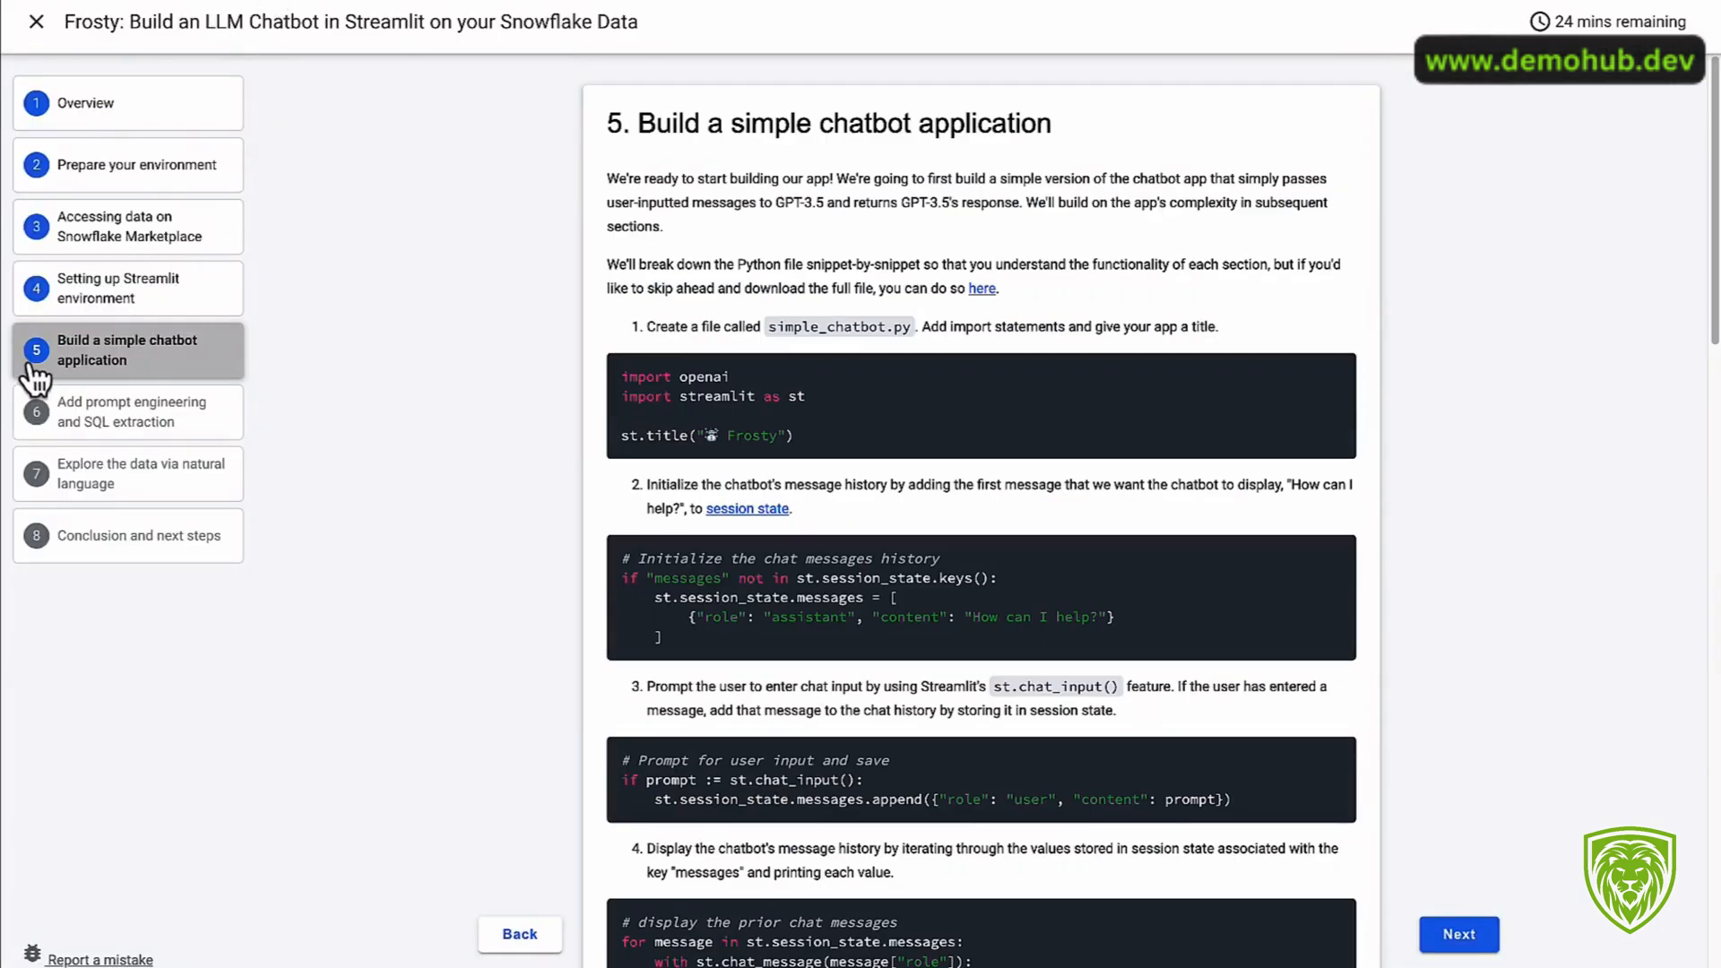
# Step: Go to the guide's 'Prepare your environment' section and scroll through its conda setup commands
pyautogui.click(140, 165)
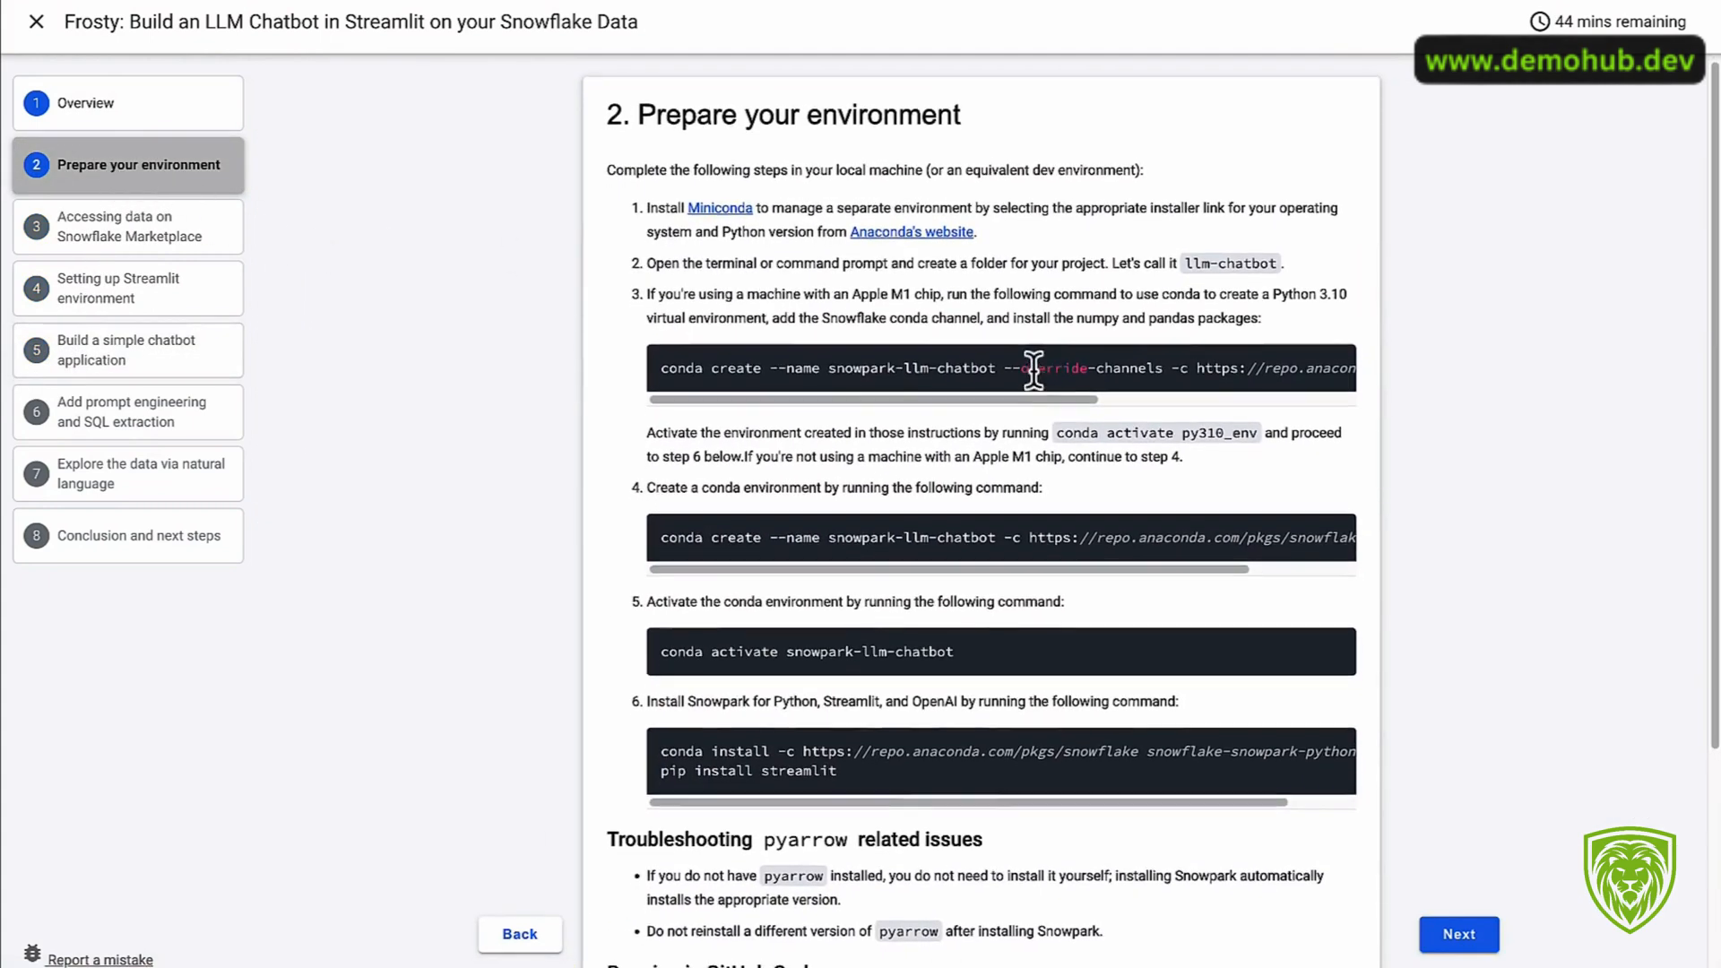
pyautogui.hscroll(3)
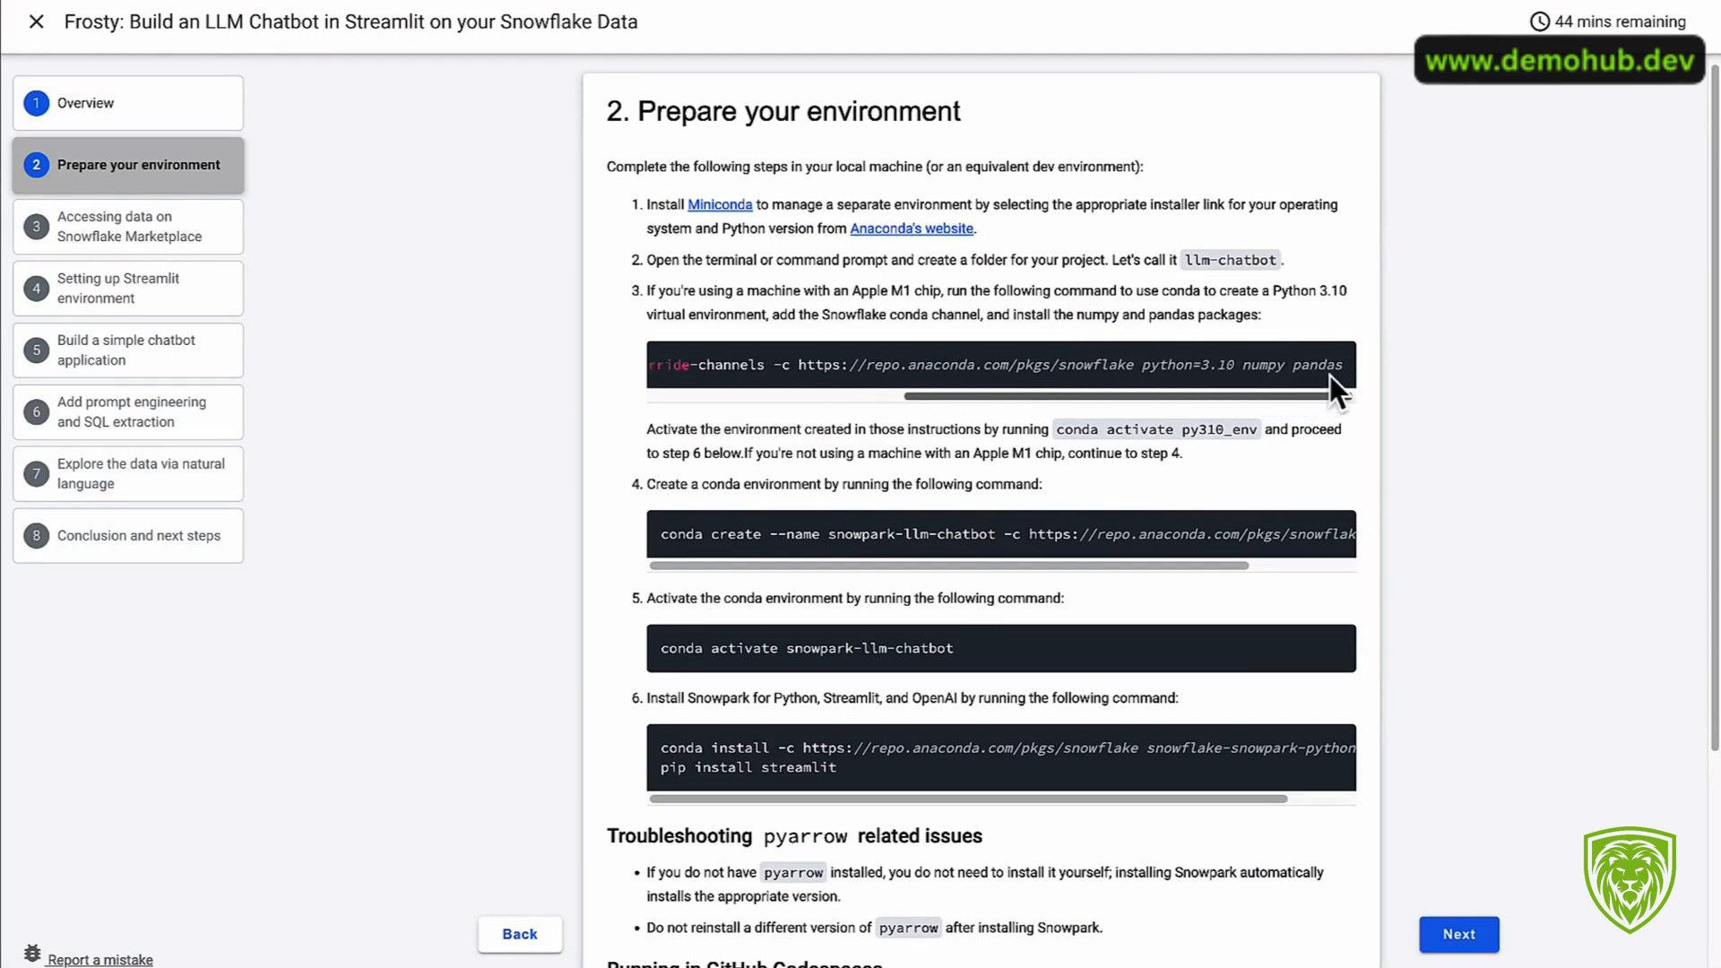
pyautogui.hscroll(-3)
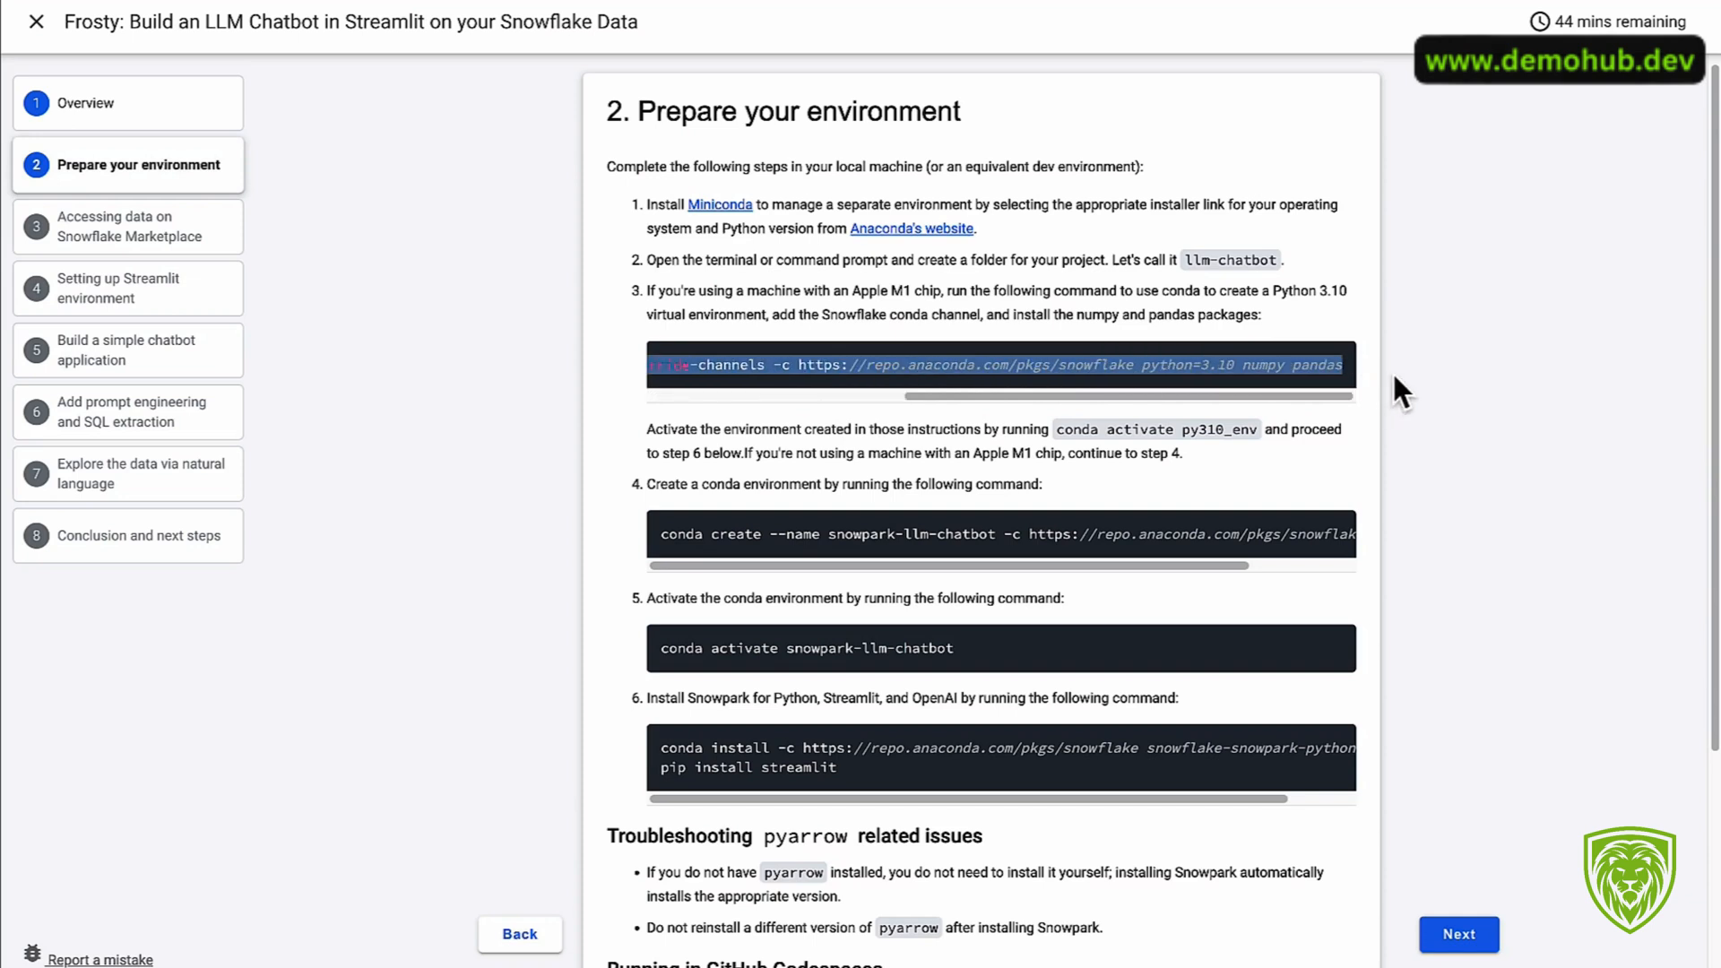
pyautogui.moveTo(1359, 403)
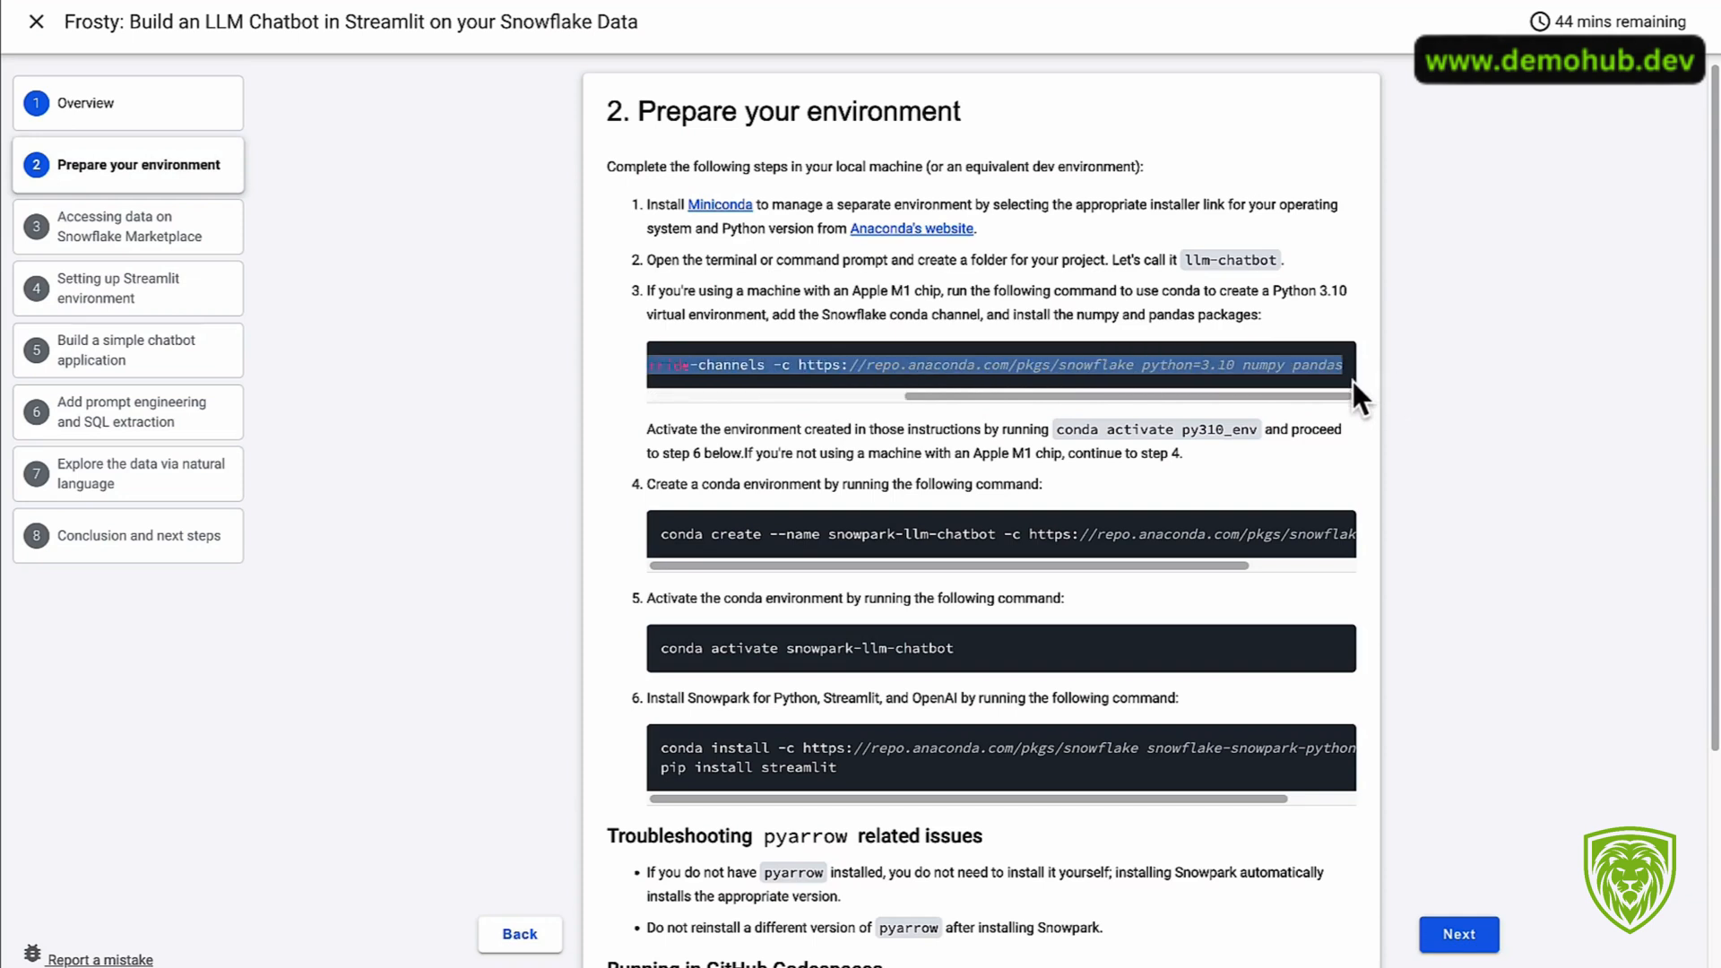
pyautogui.scroll(-3)
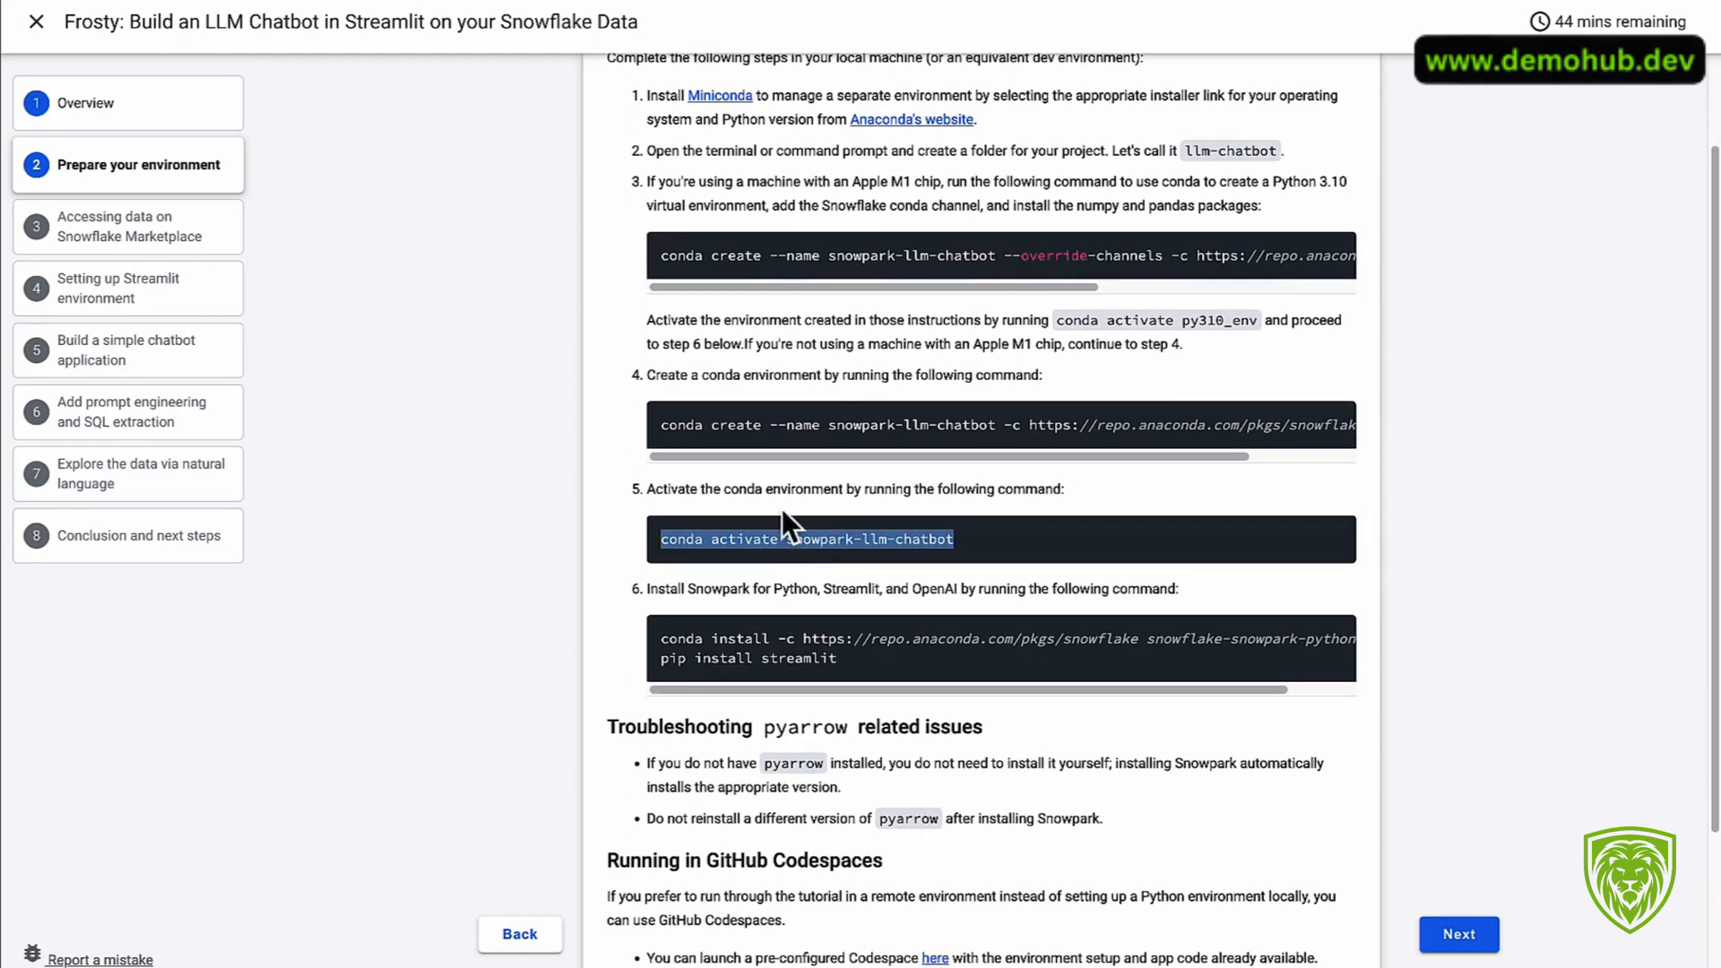
pyautogui.scroll(-3)
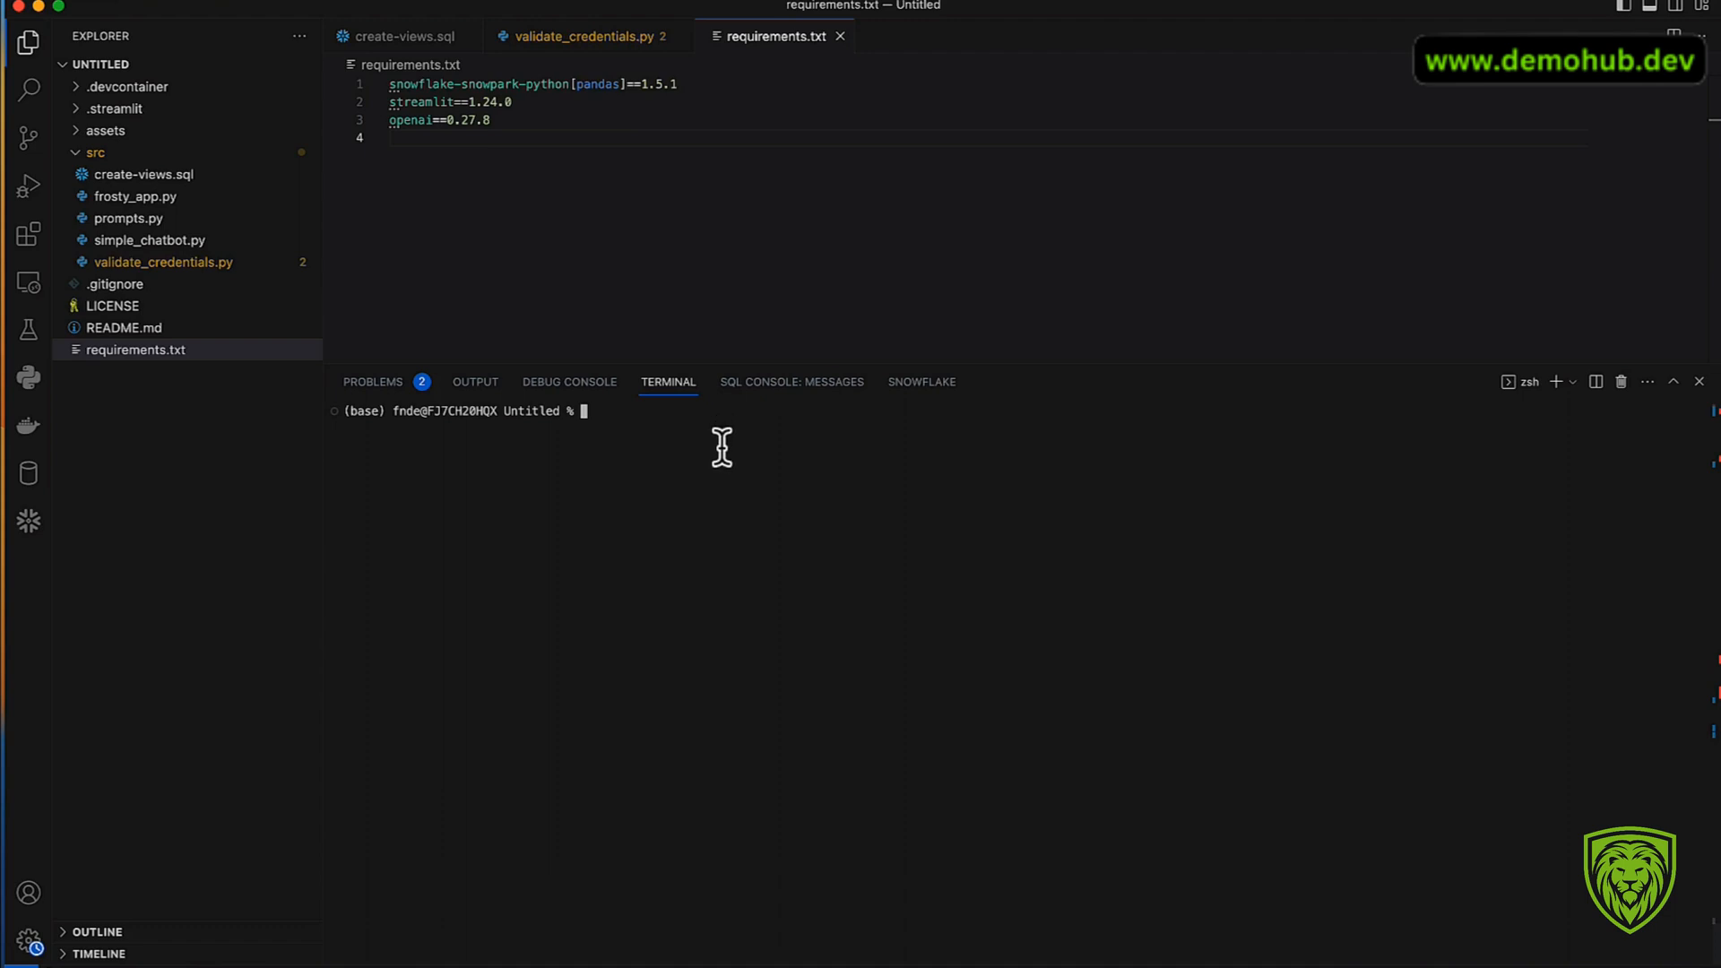
# Step: Activate the snowpark-llm-chatbot conda environment in the integrated terminal
pyautogui.write('conda activate snowpark-llm-chatbot')
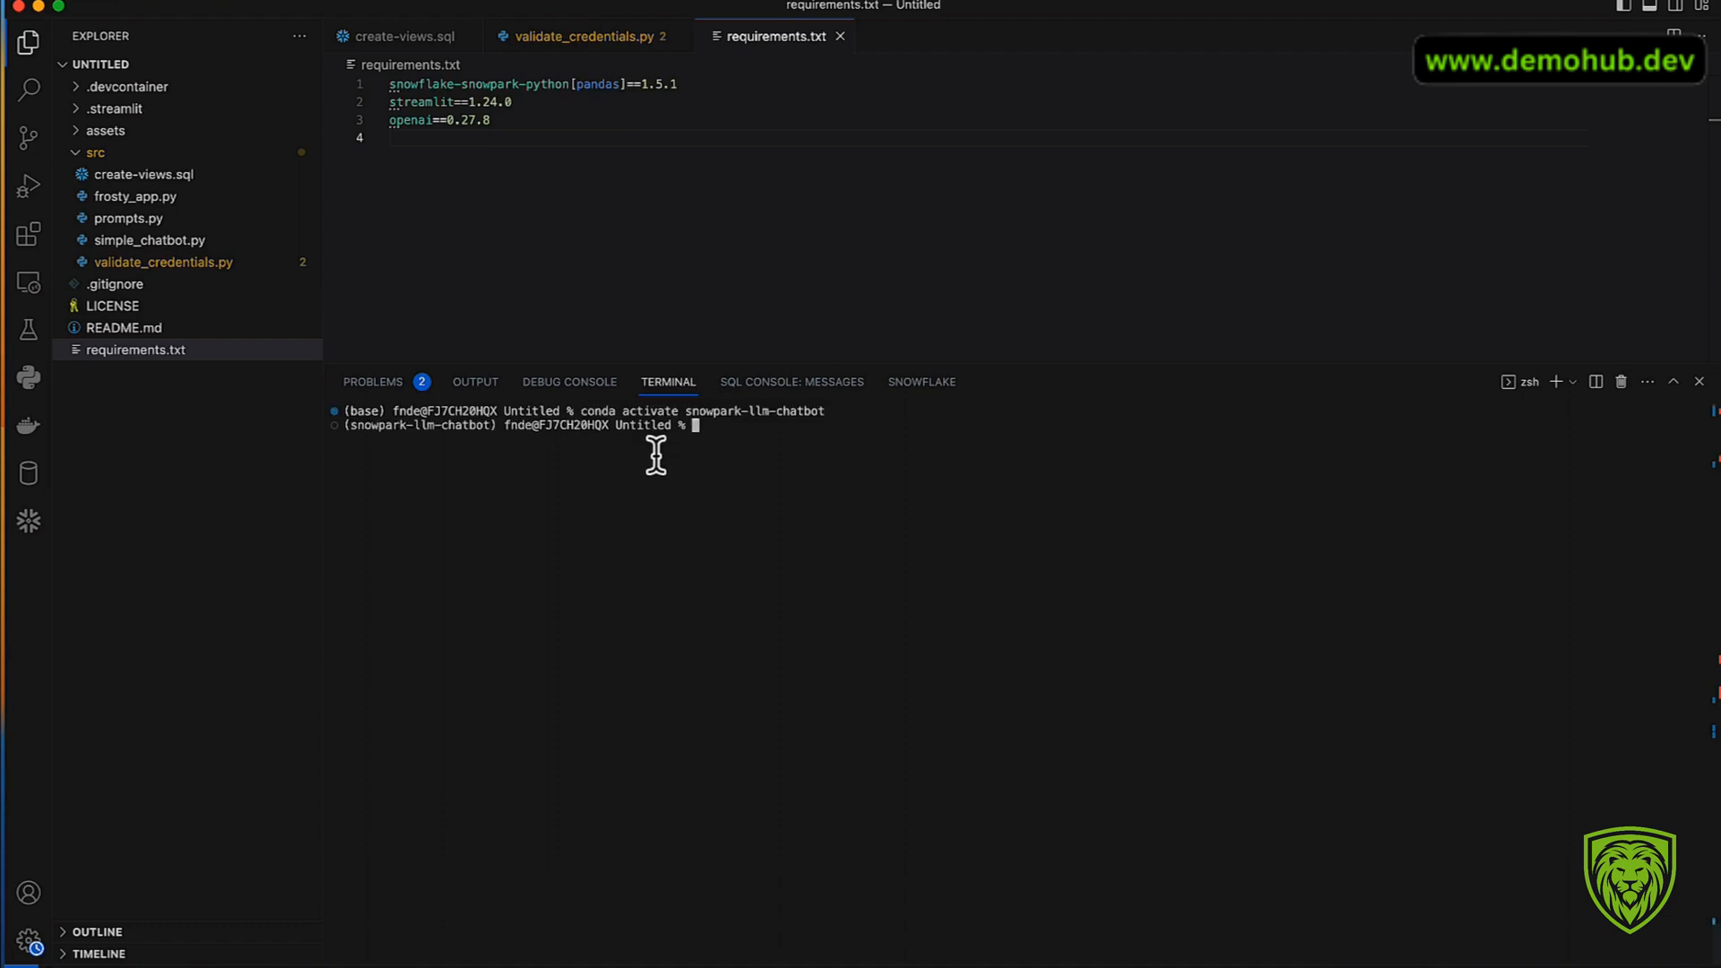
pyautogui.moveTo(783, 428)
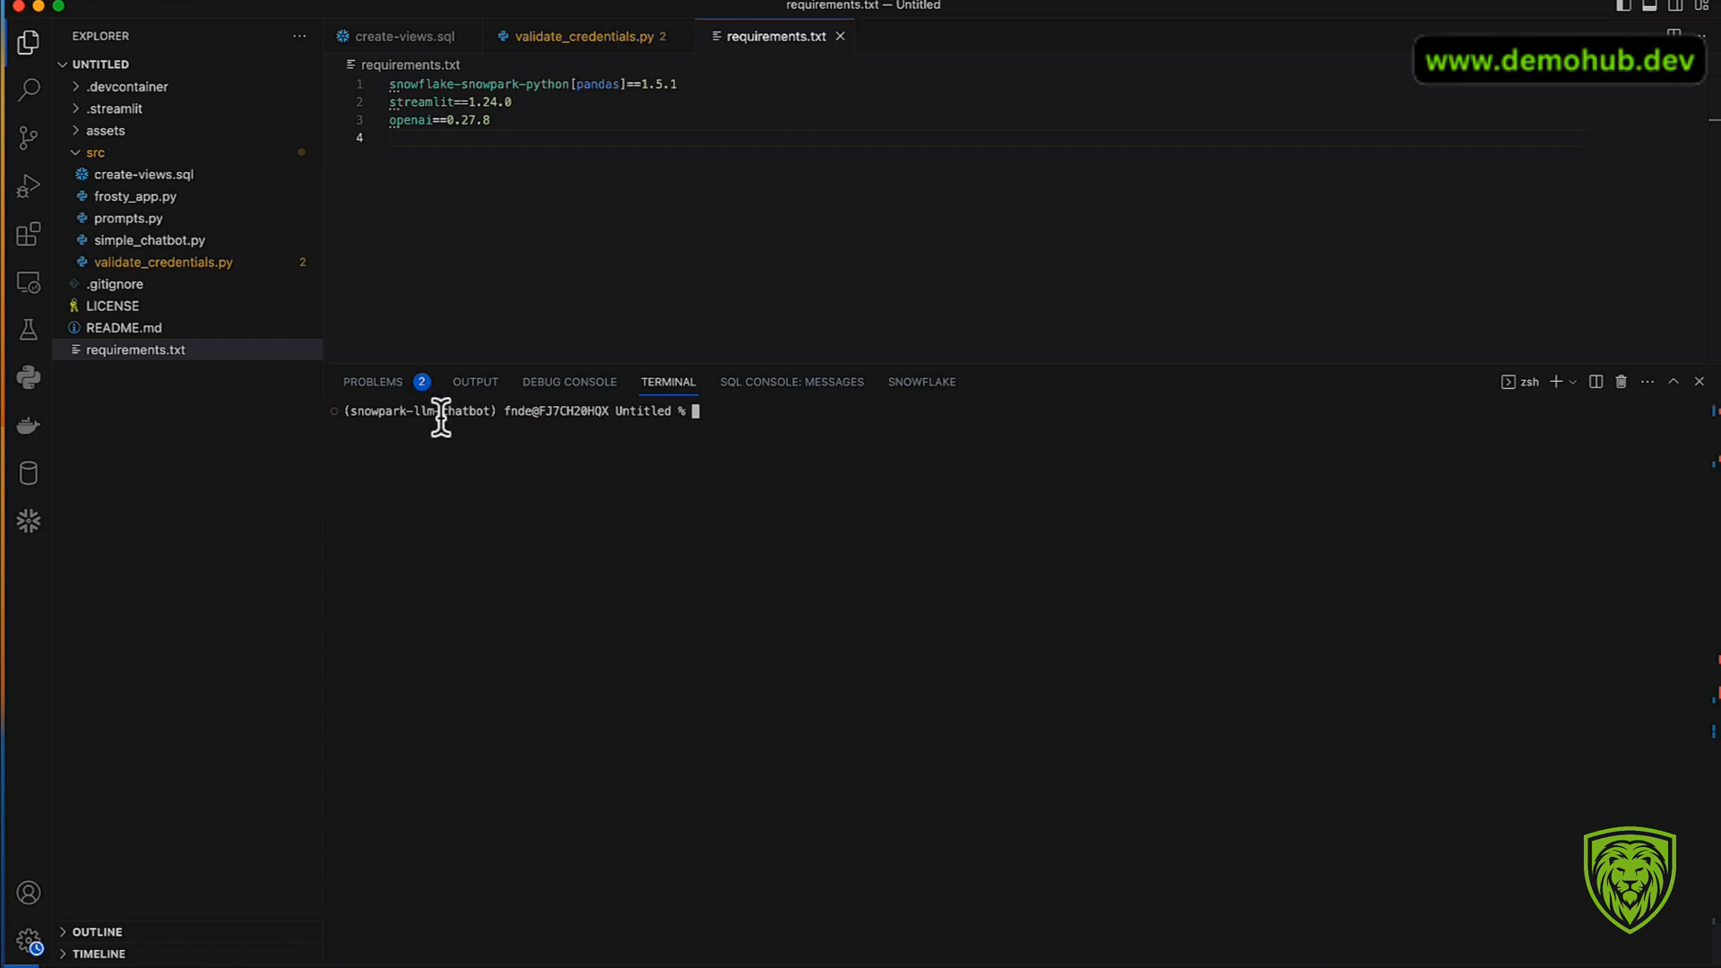
pyautogui.moveTo(755, 156)
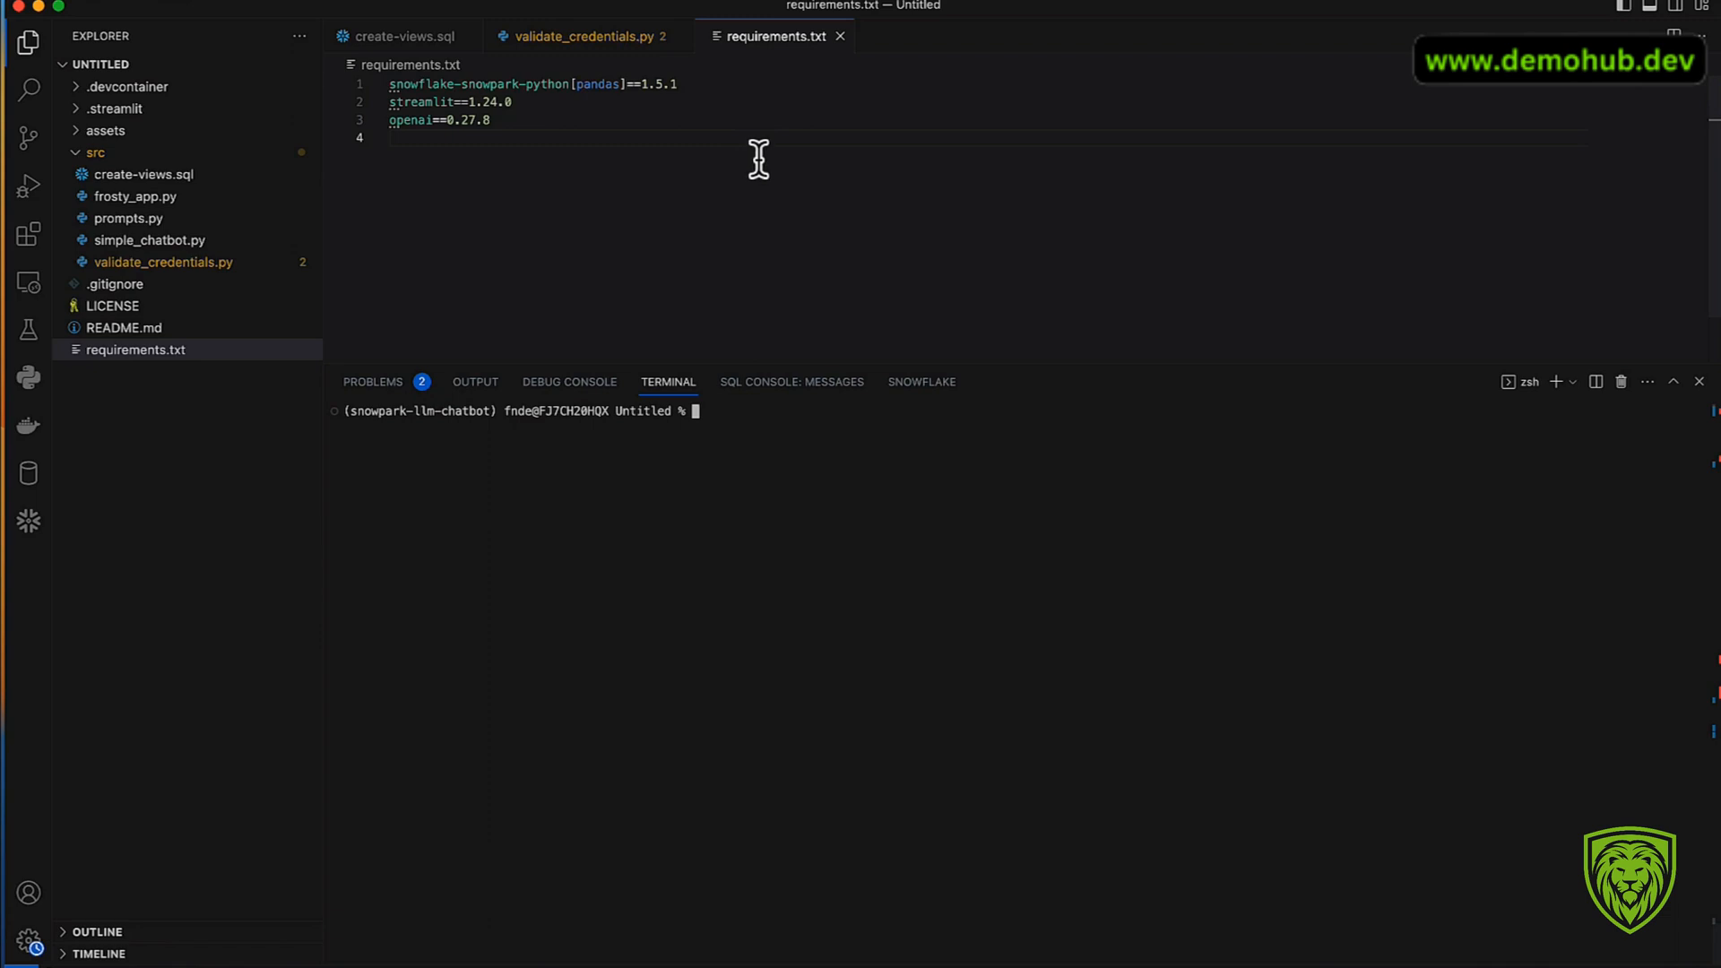
pyautogui.moveTo(413, 416)
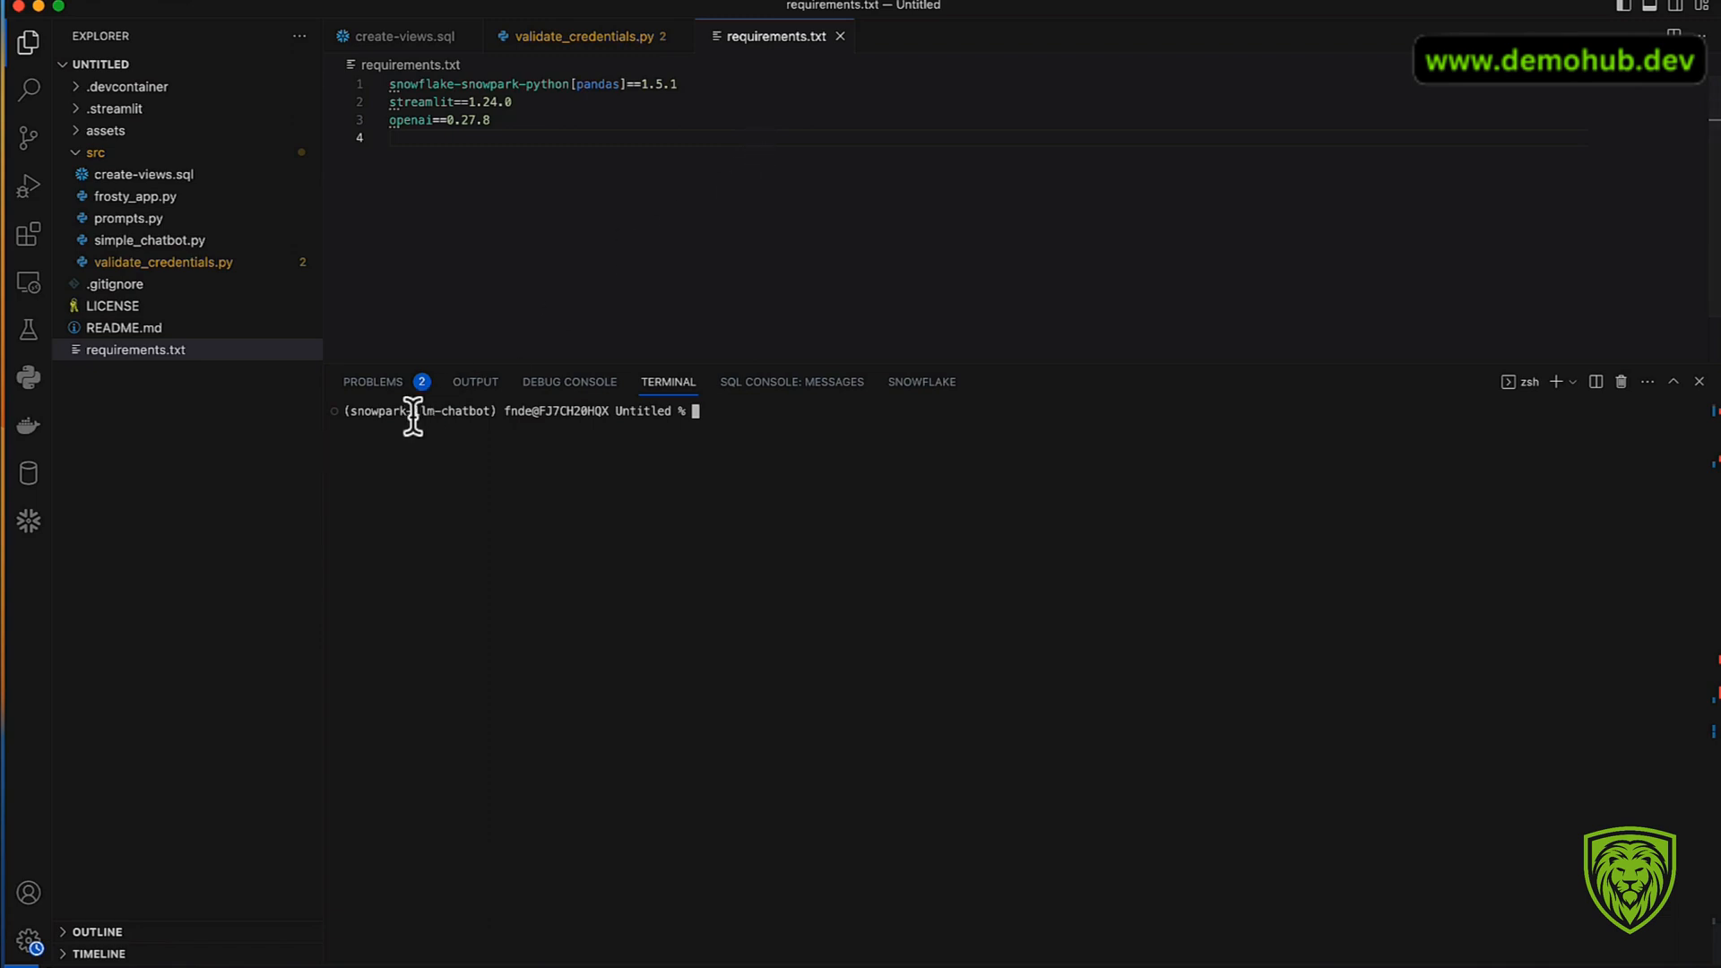
pyautogui.moveTo(160, 290)
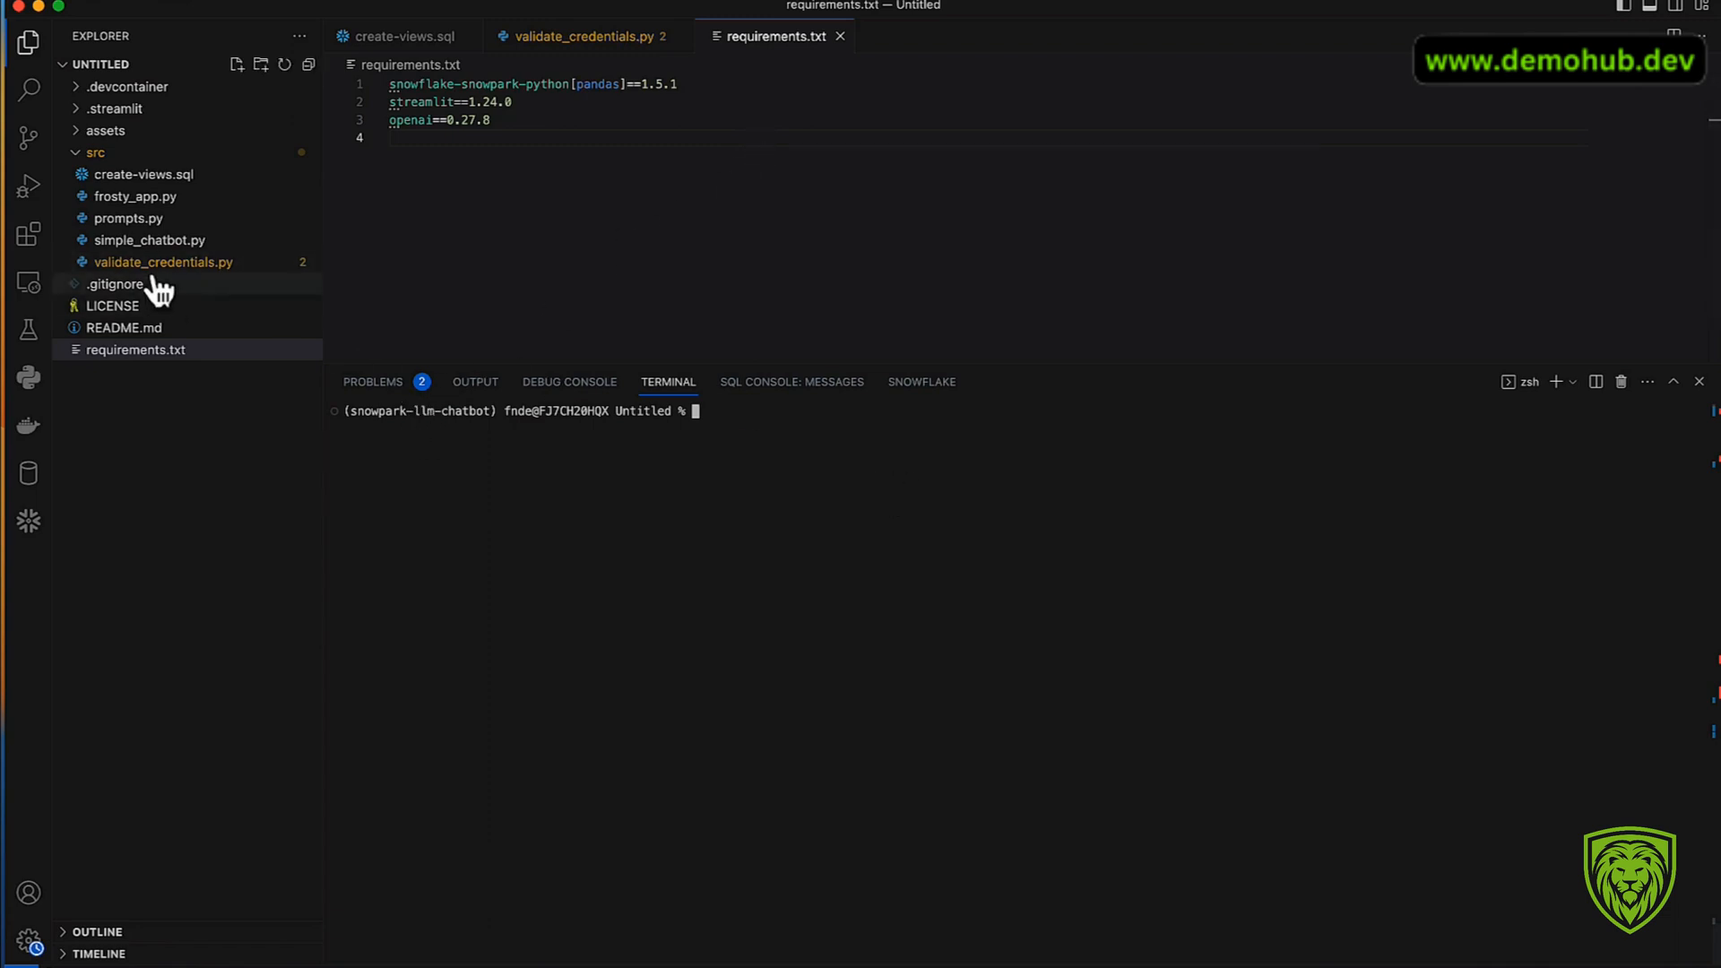
pyautogui.click(113, 108)
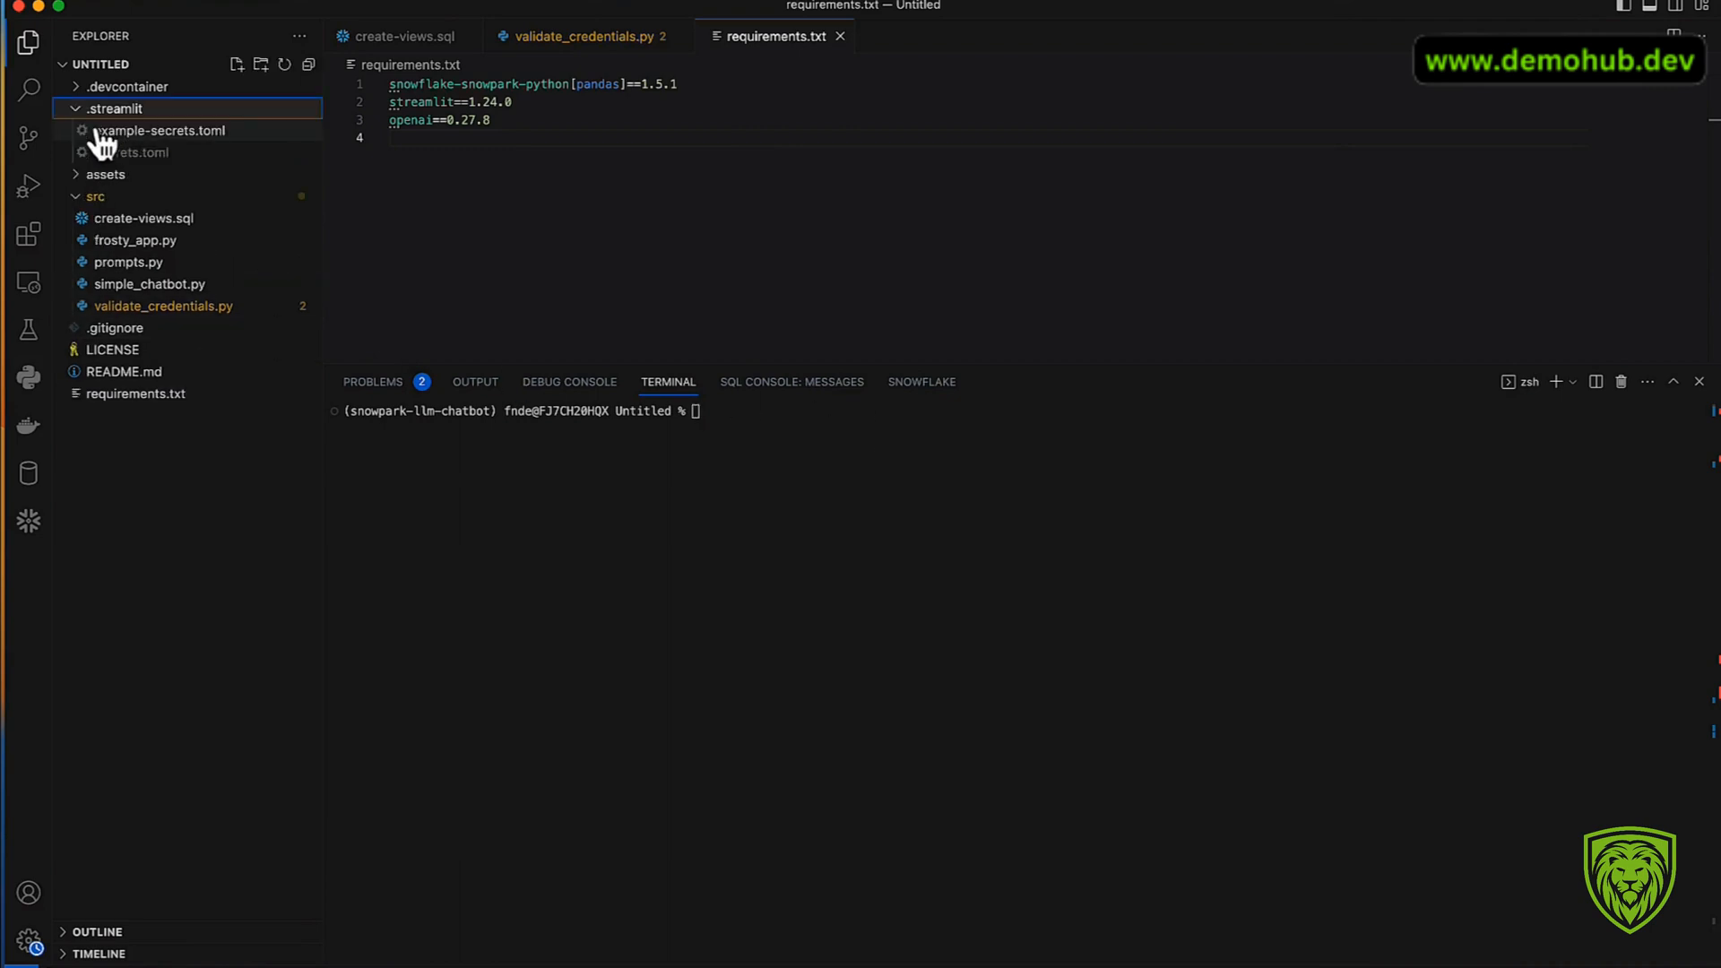
pyautogui.click(115, 108)
pyautogui.write('streamlit')
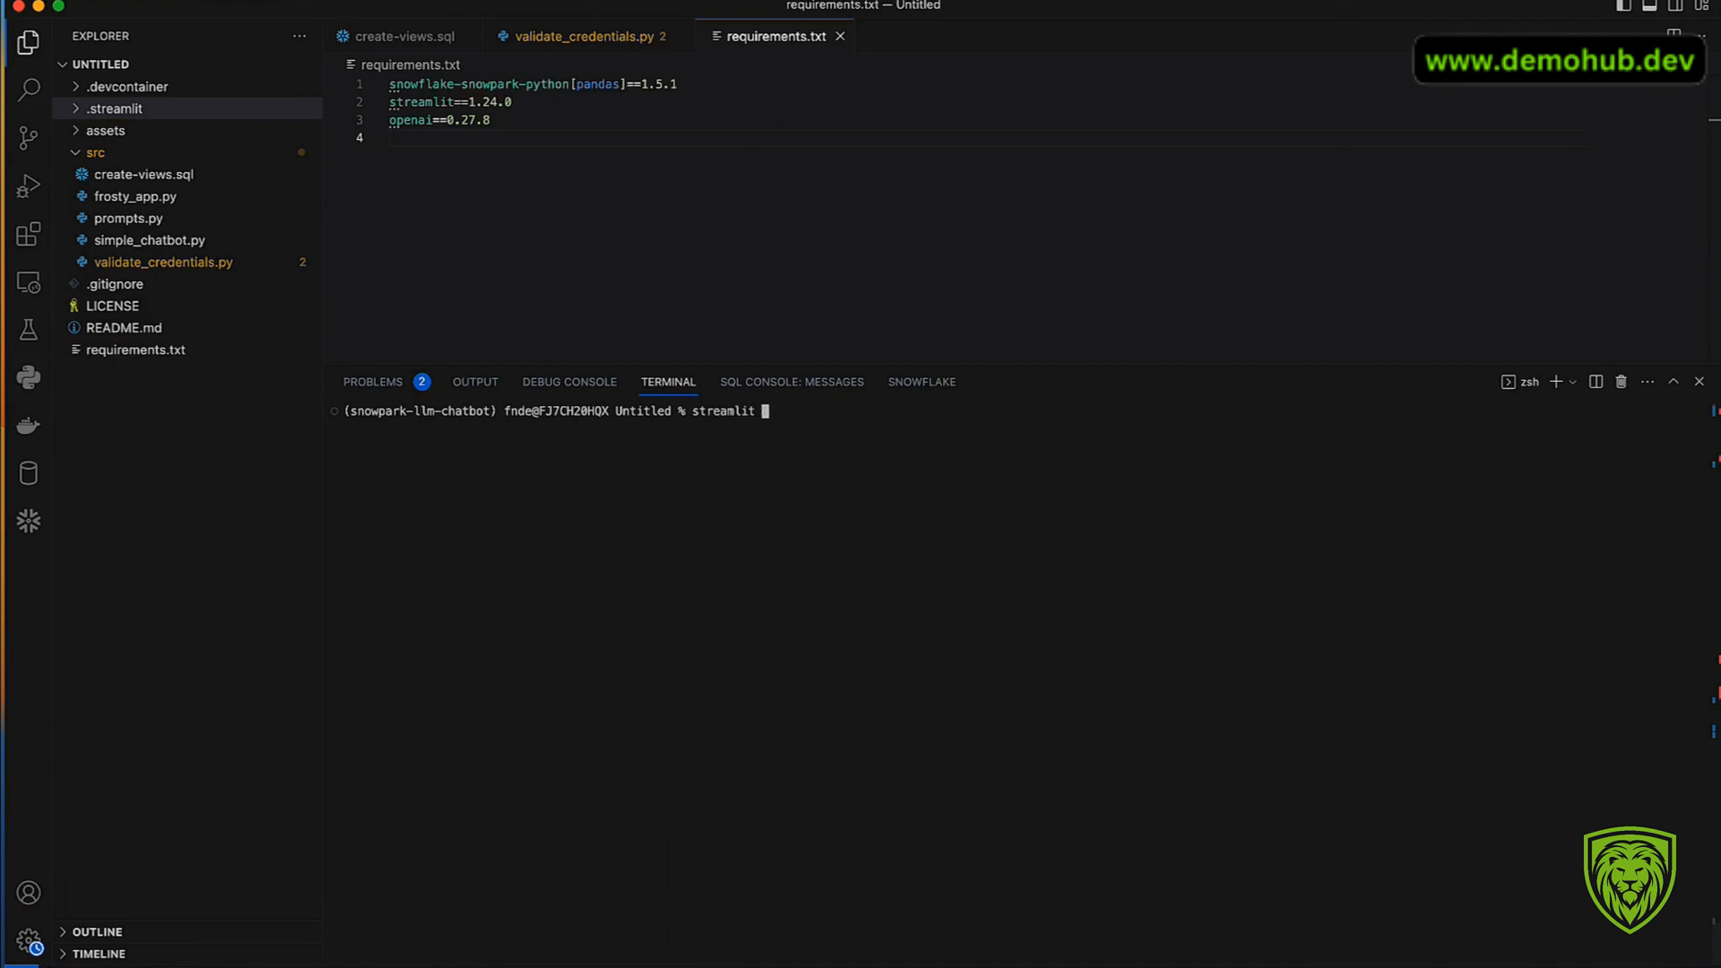
# Step: Run 'streamlit run src/validate_credentials.py', then stop the server with Ctrl+C
pyautogui.write('run')
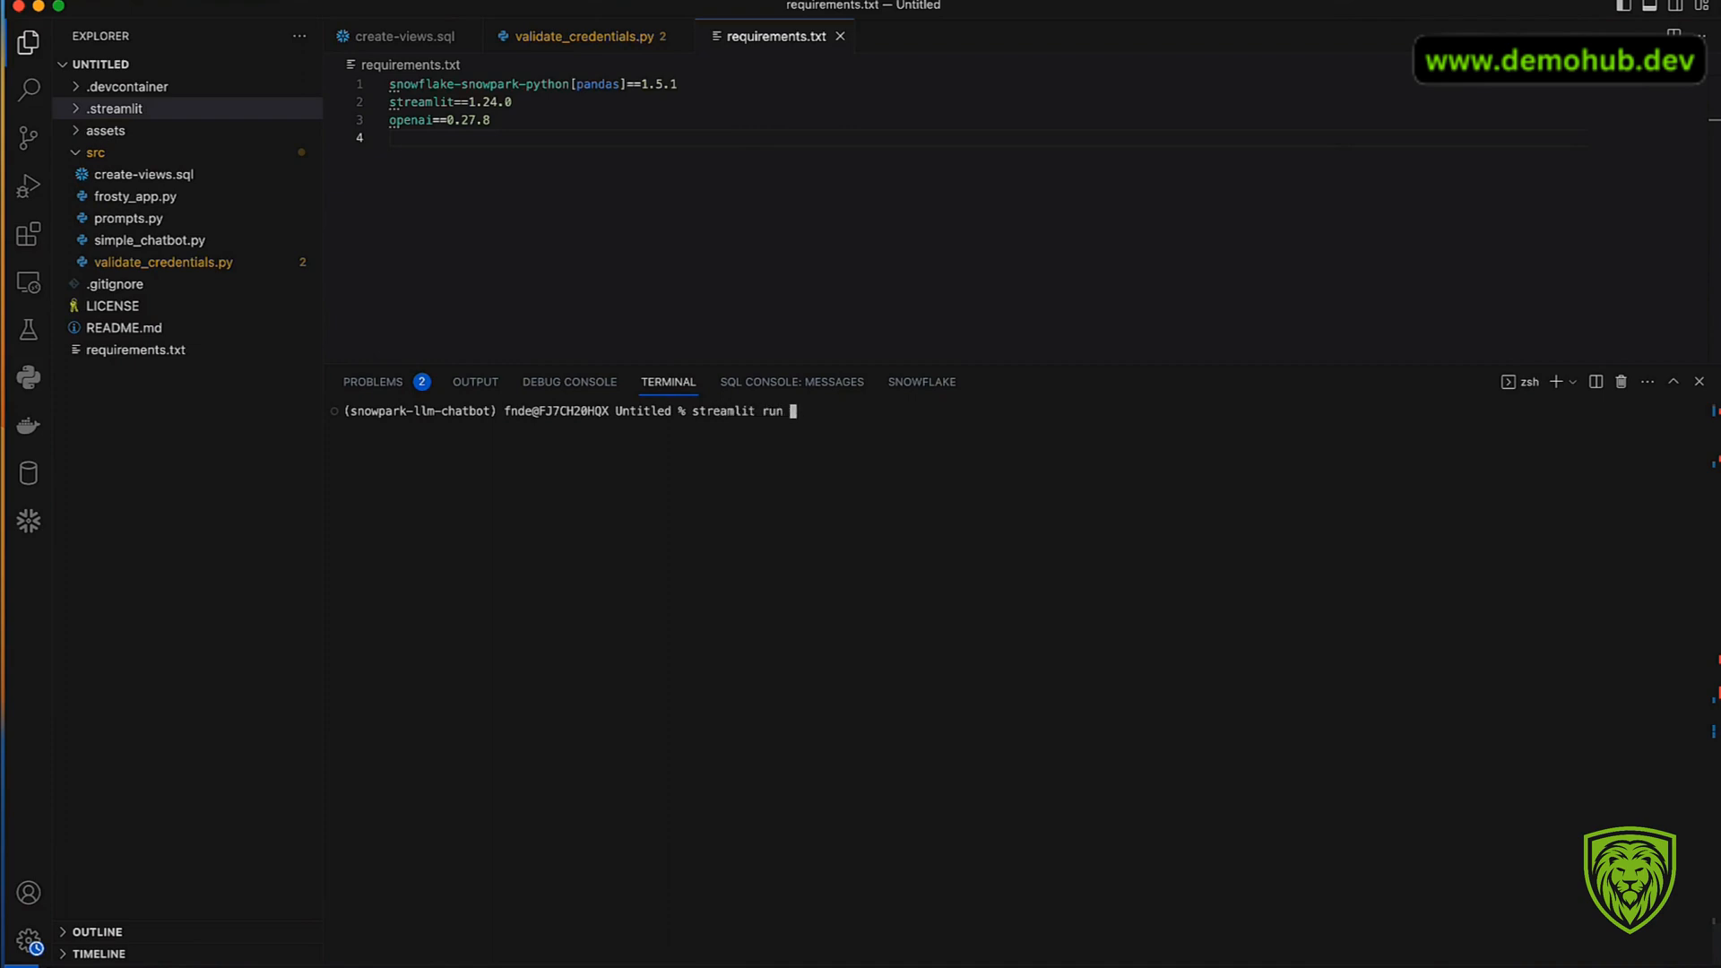
pyautogui.write('src/v')
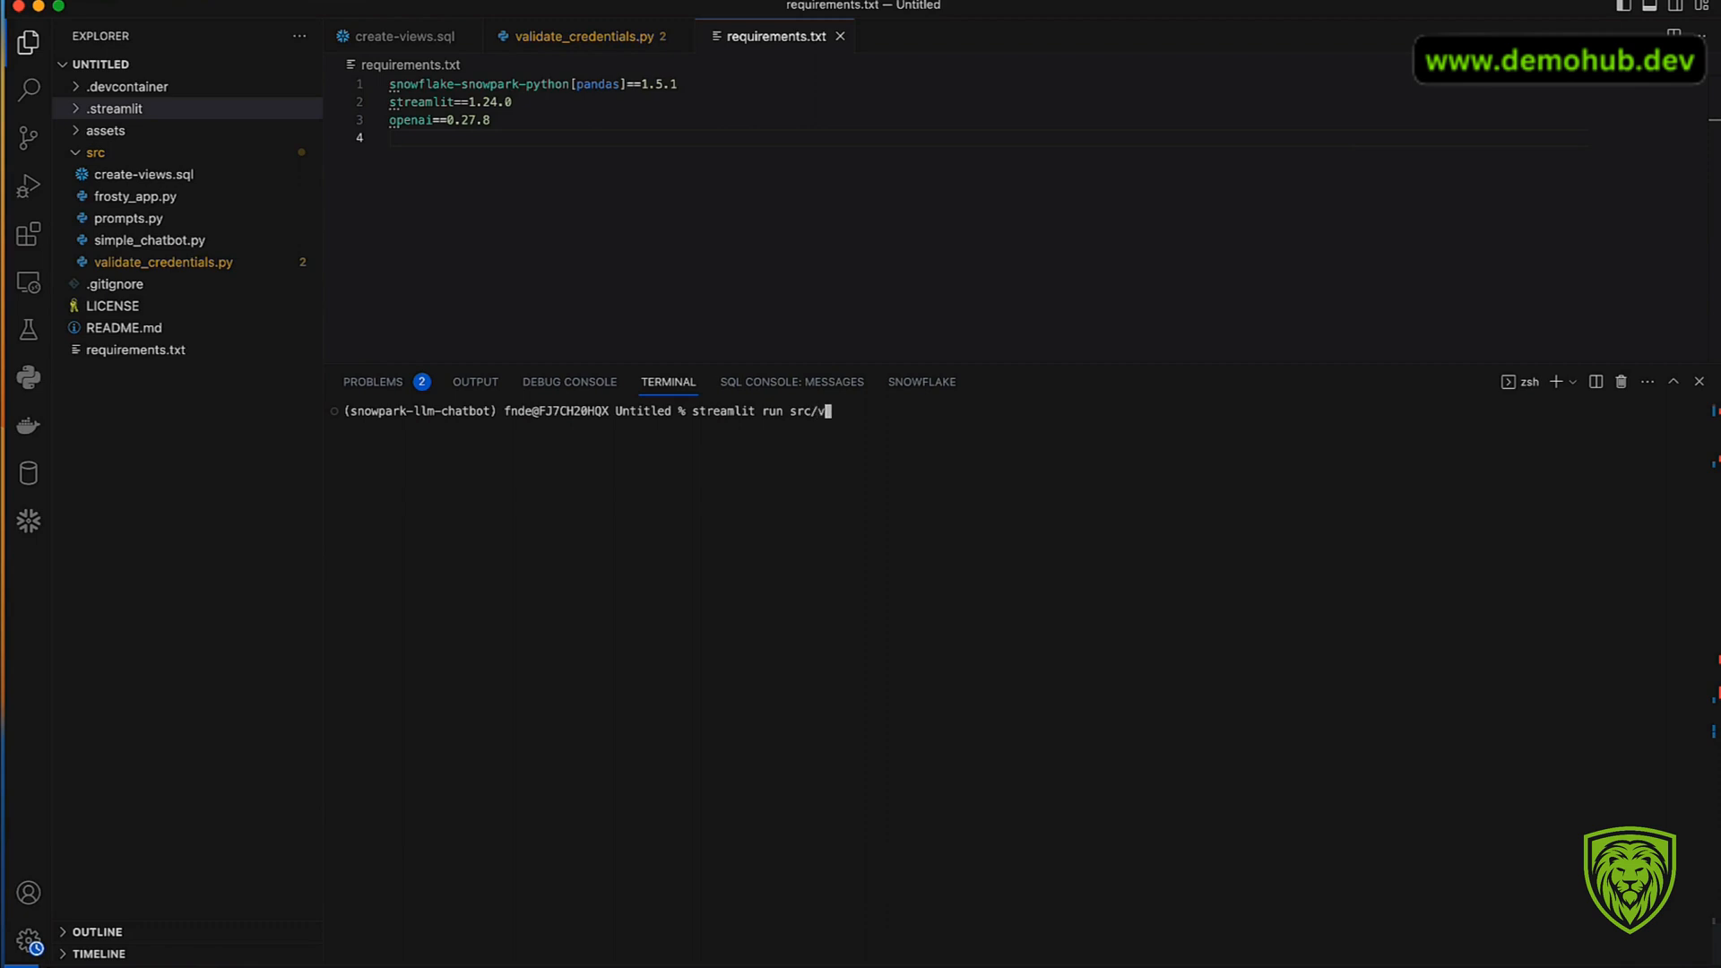
pyautogui.write('alidate_credentials.py')
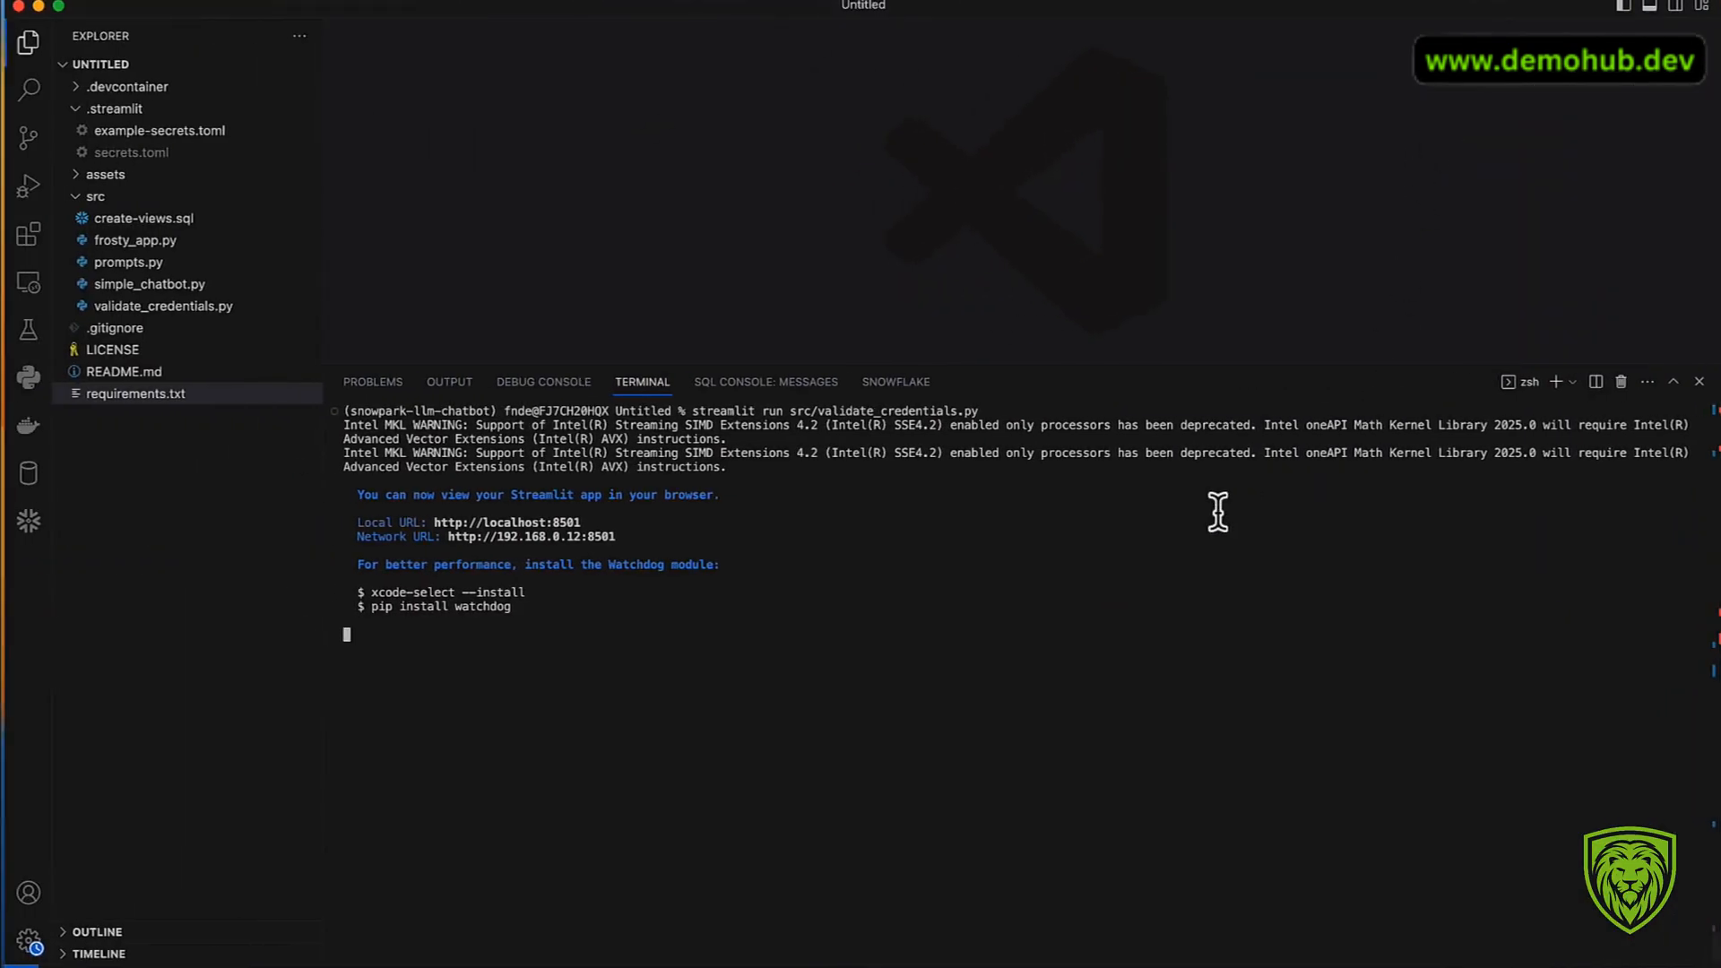
pyautogui.press('ctrl+c')
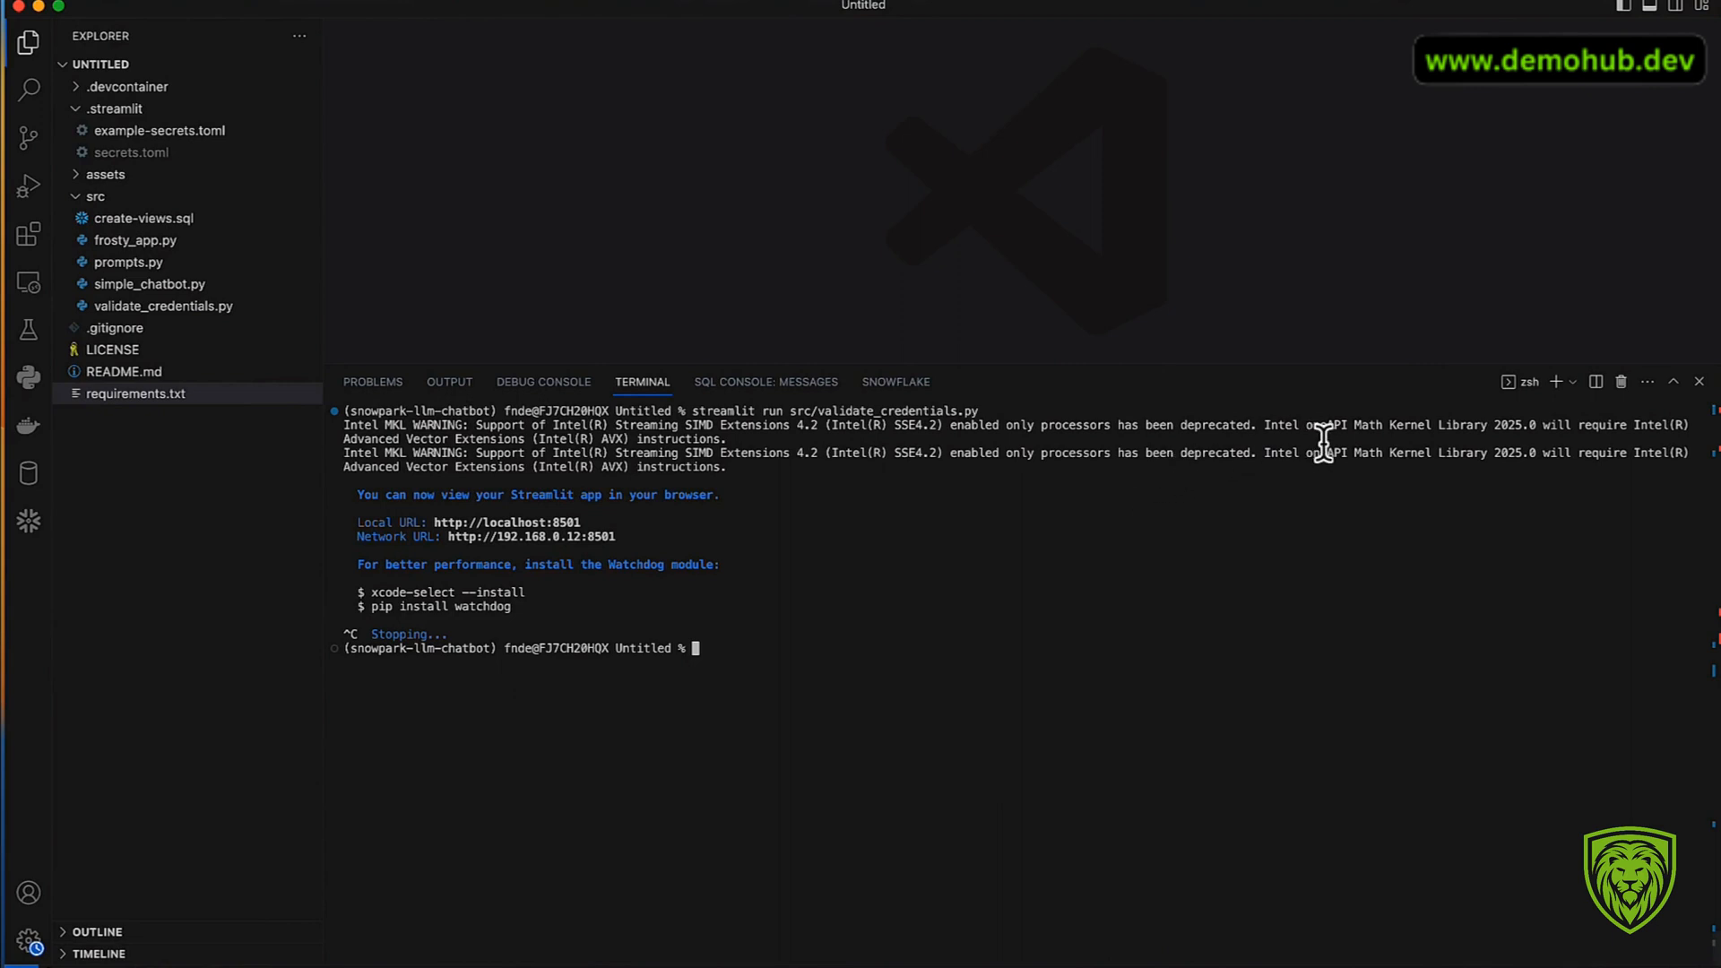
pyautogui.moveTo(1081, 455)
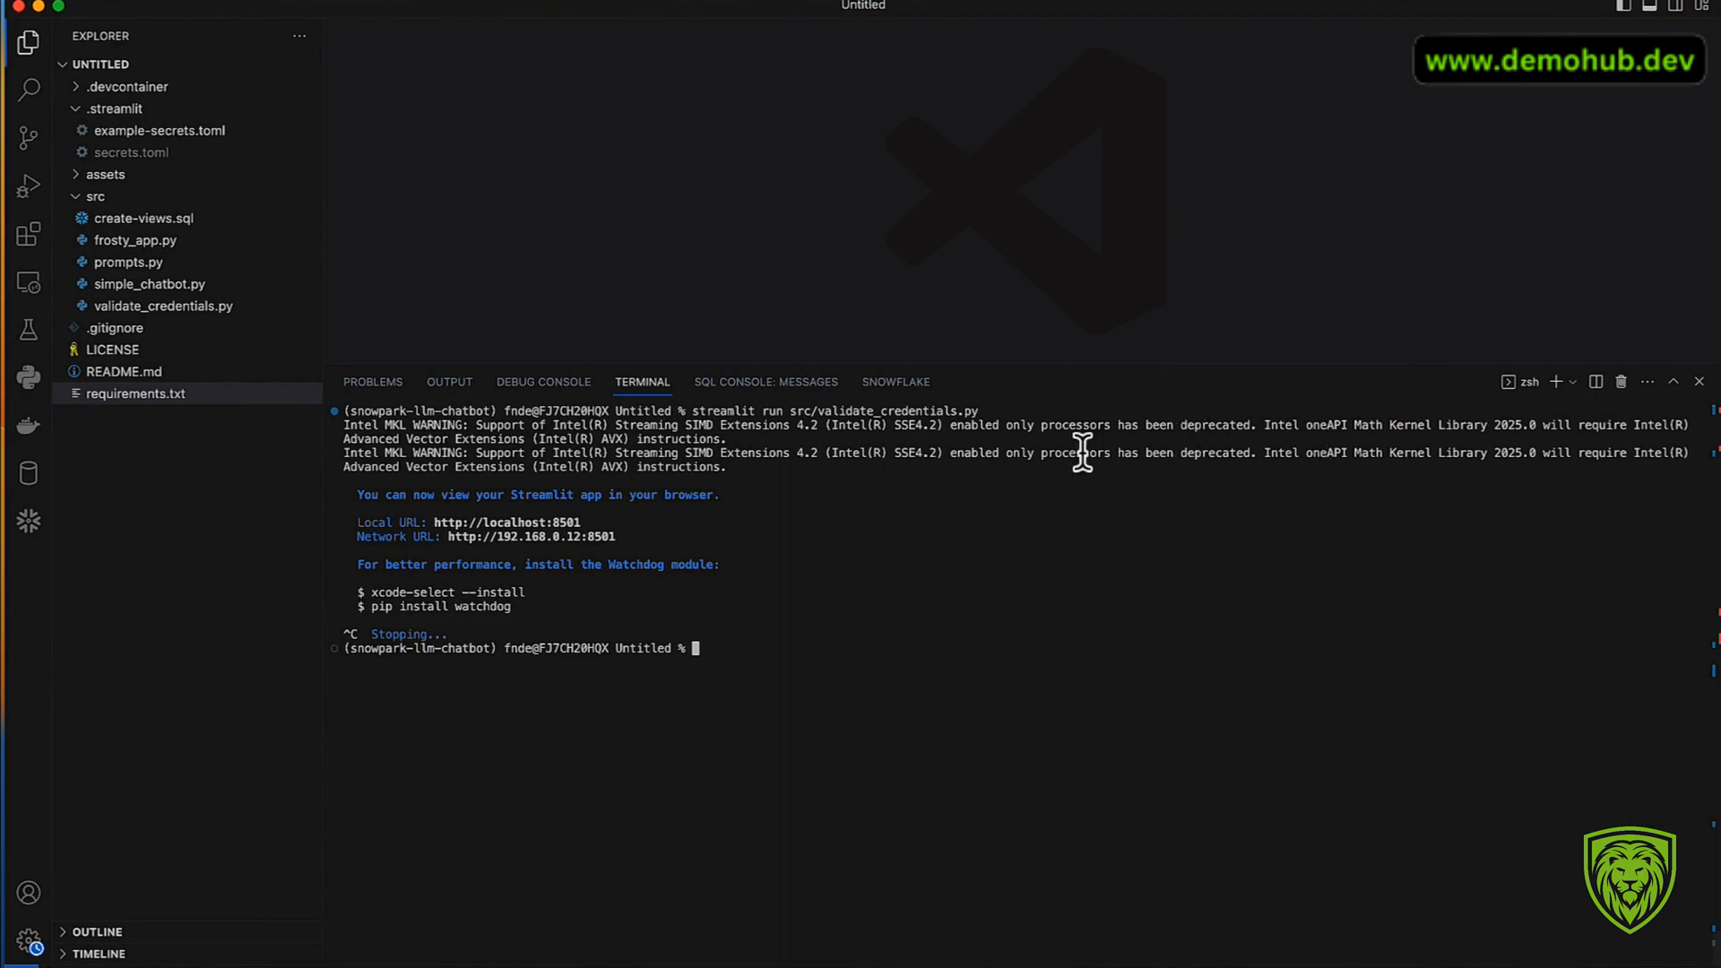
pyautogui.moveTo(170, 242)
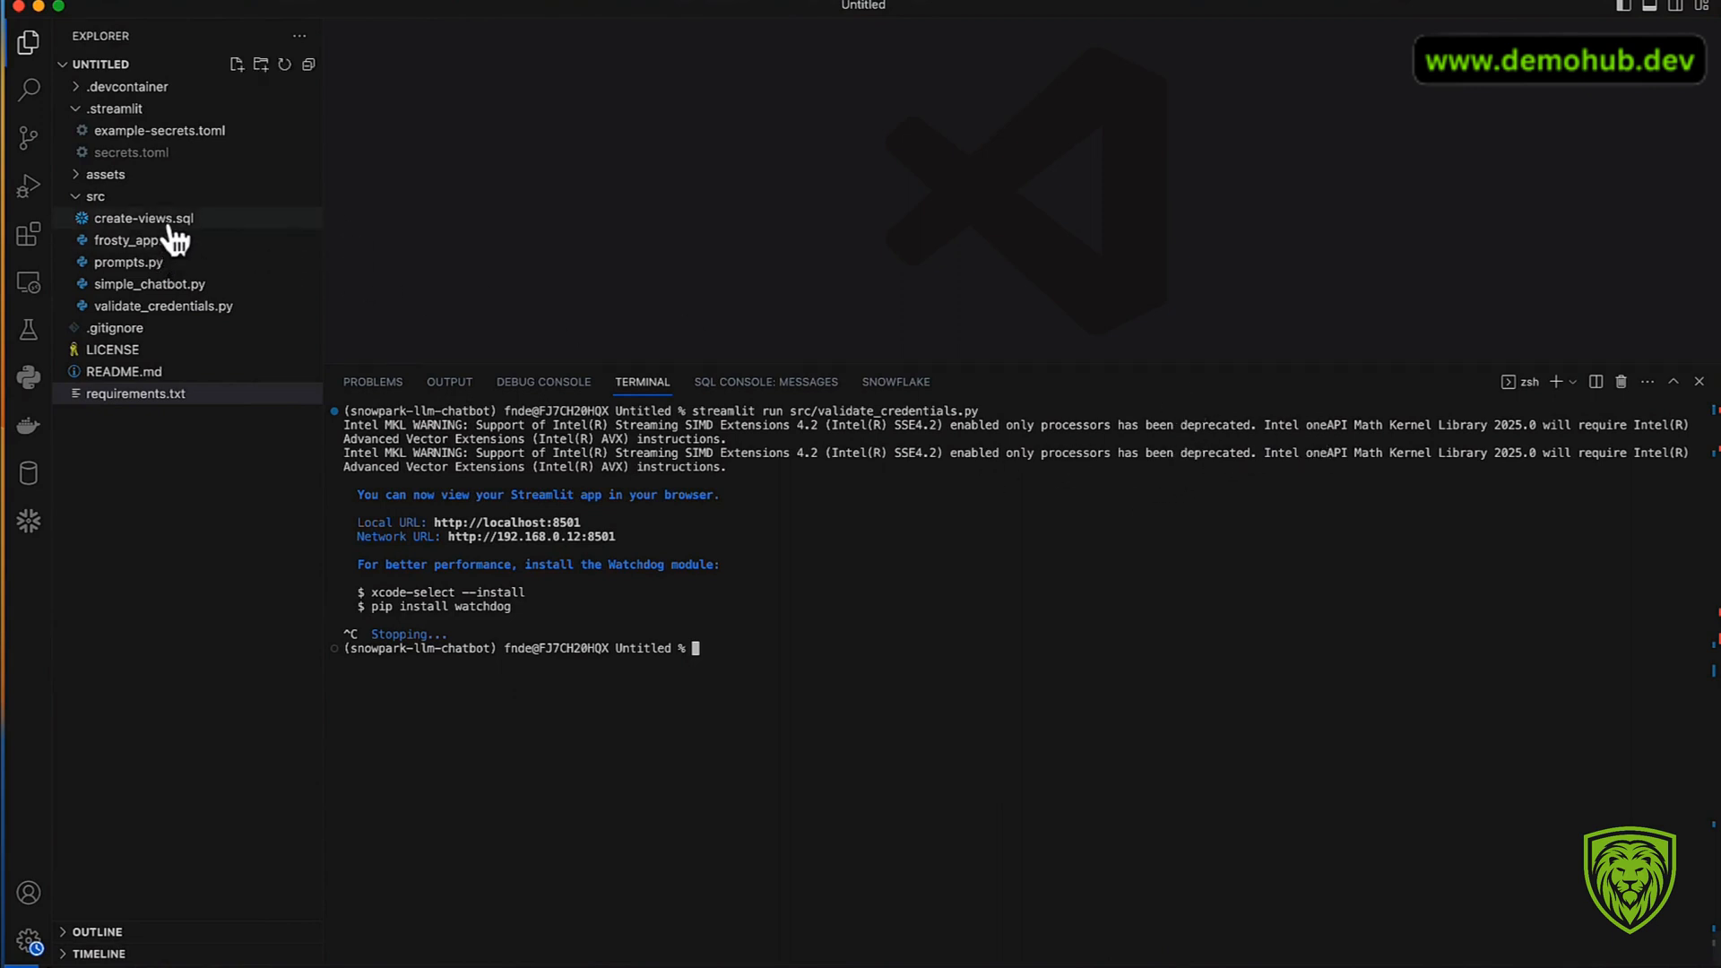
# Step: Open src/create-views.sql again to view the FROSTY_SAMPLE view statements
pyautogui.click(140, 217)
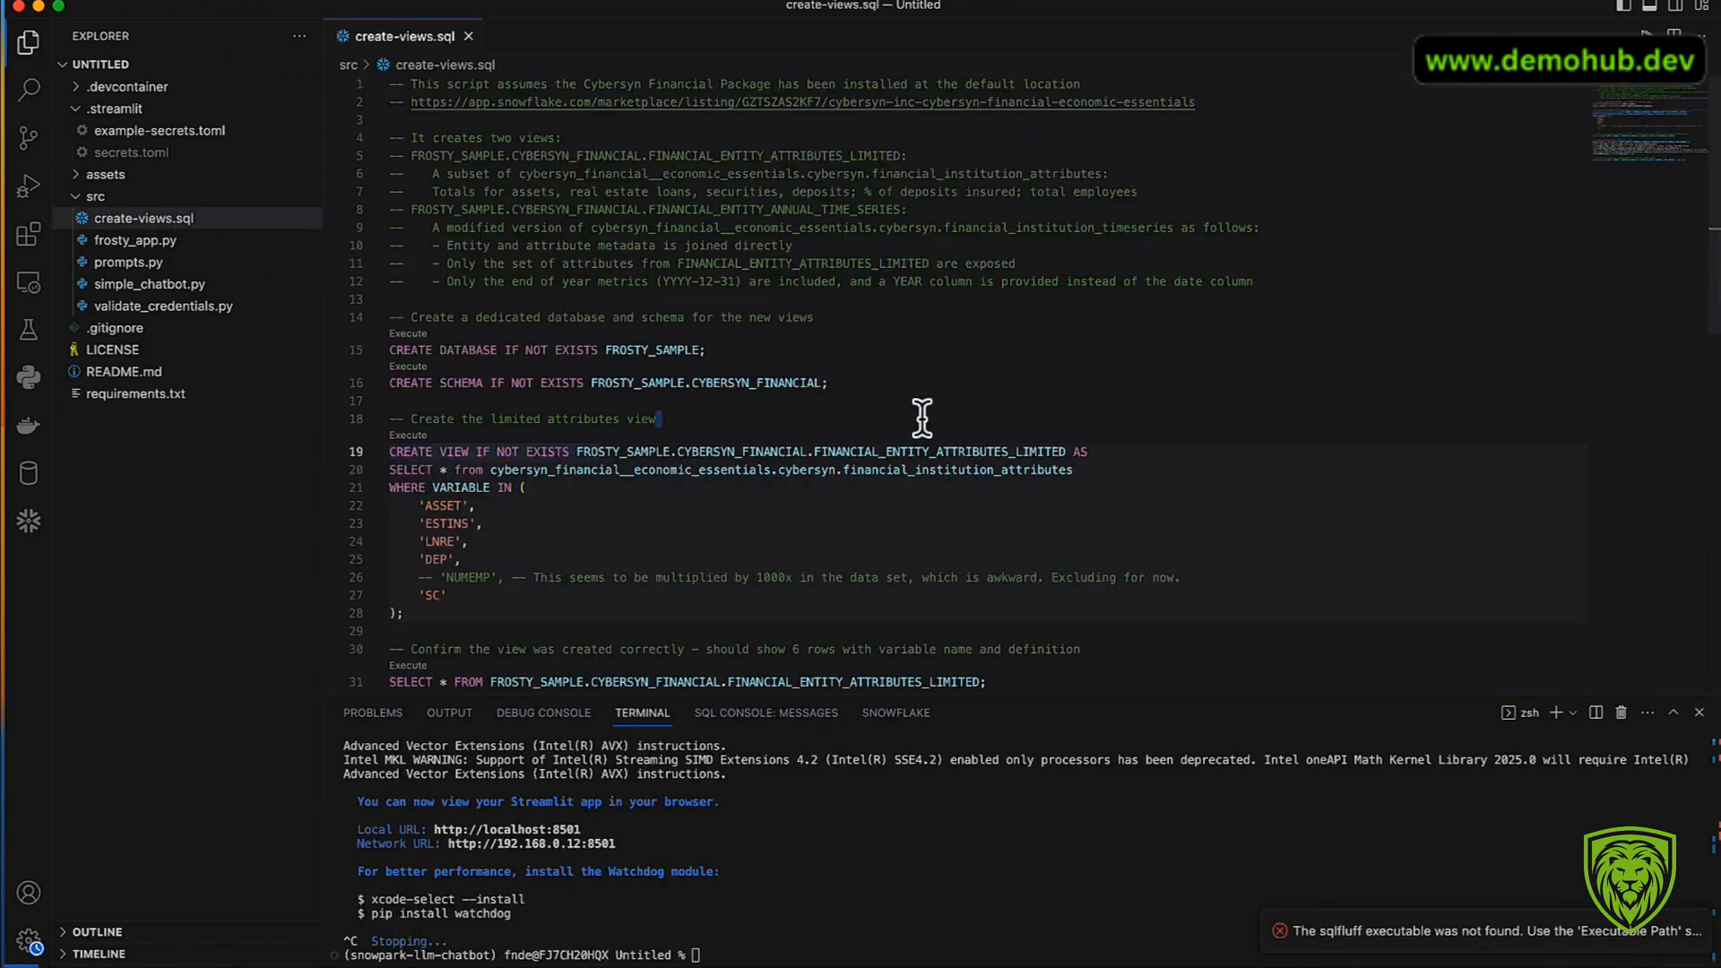
pyautogui.moveTo(27, 520)
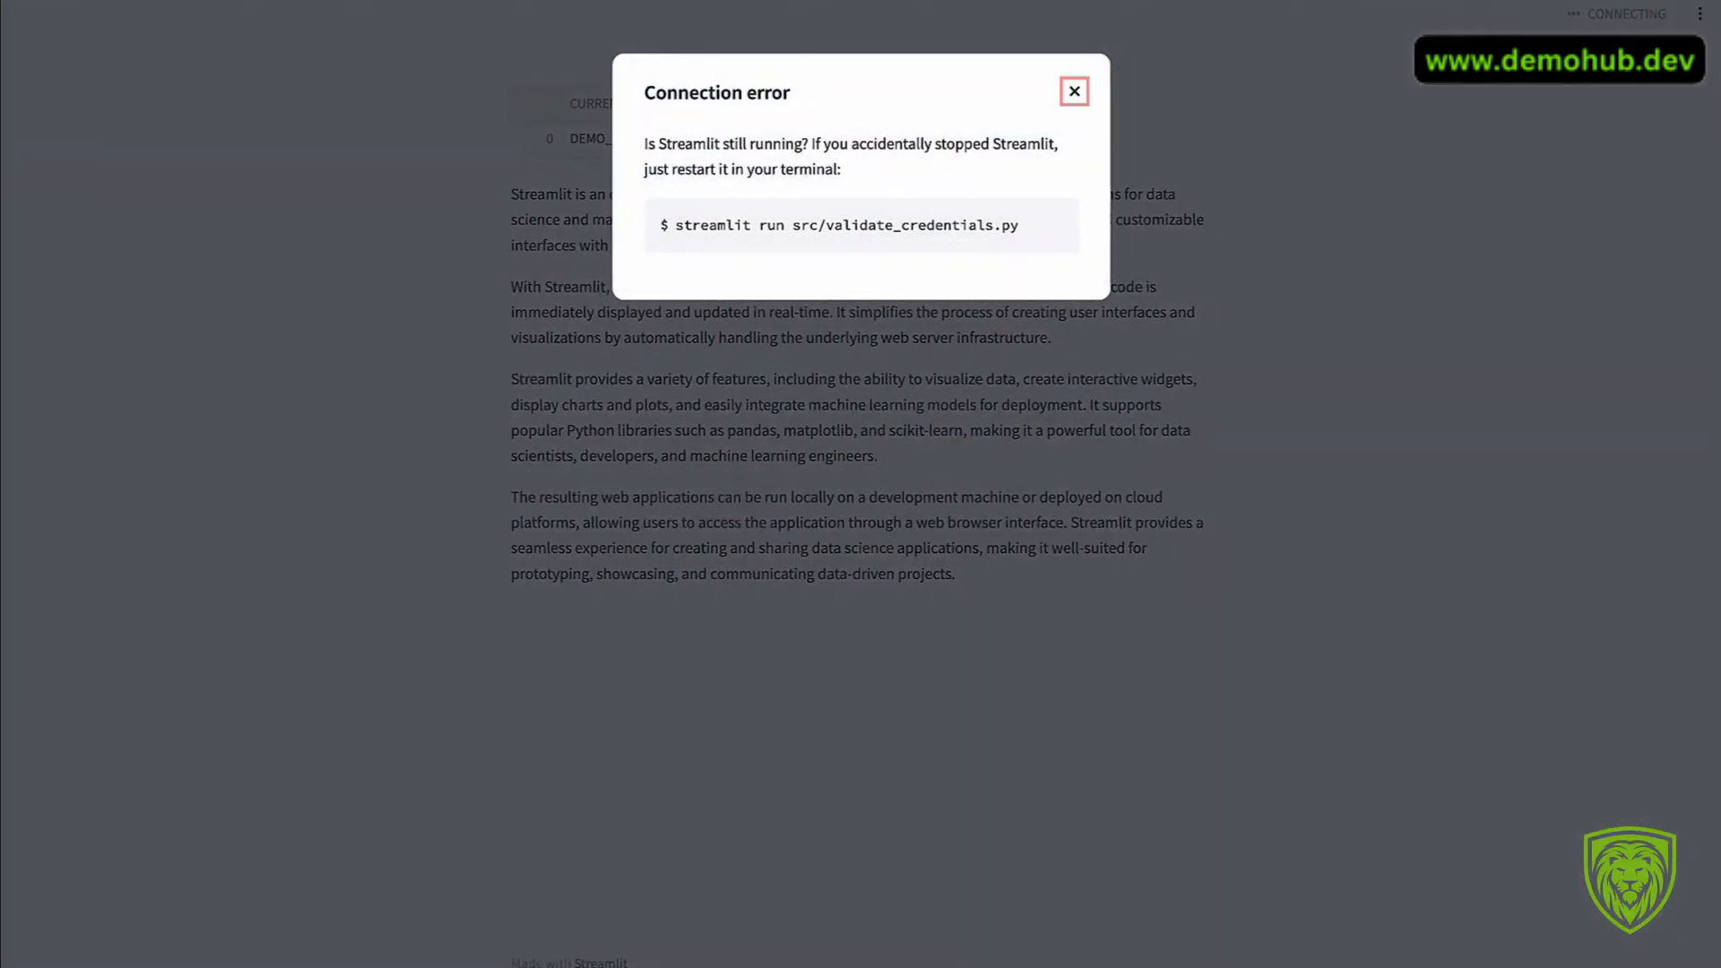
# Step: Create a new SQL worksheet in Worksheets and name it FROSTY_SETUP
pyautogui.click(1074, 92)
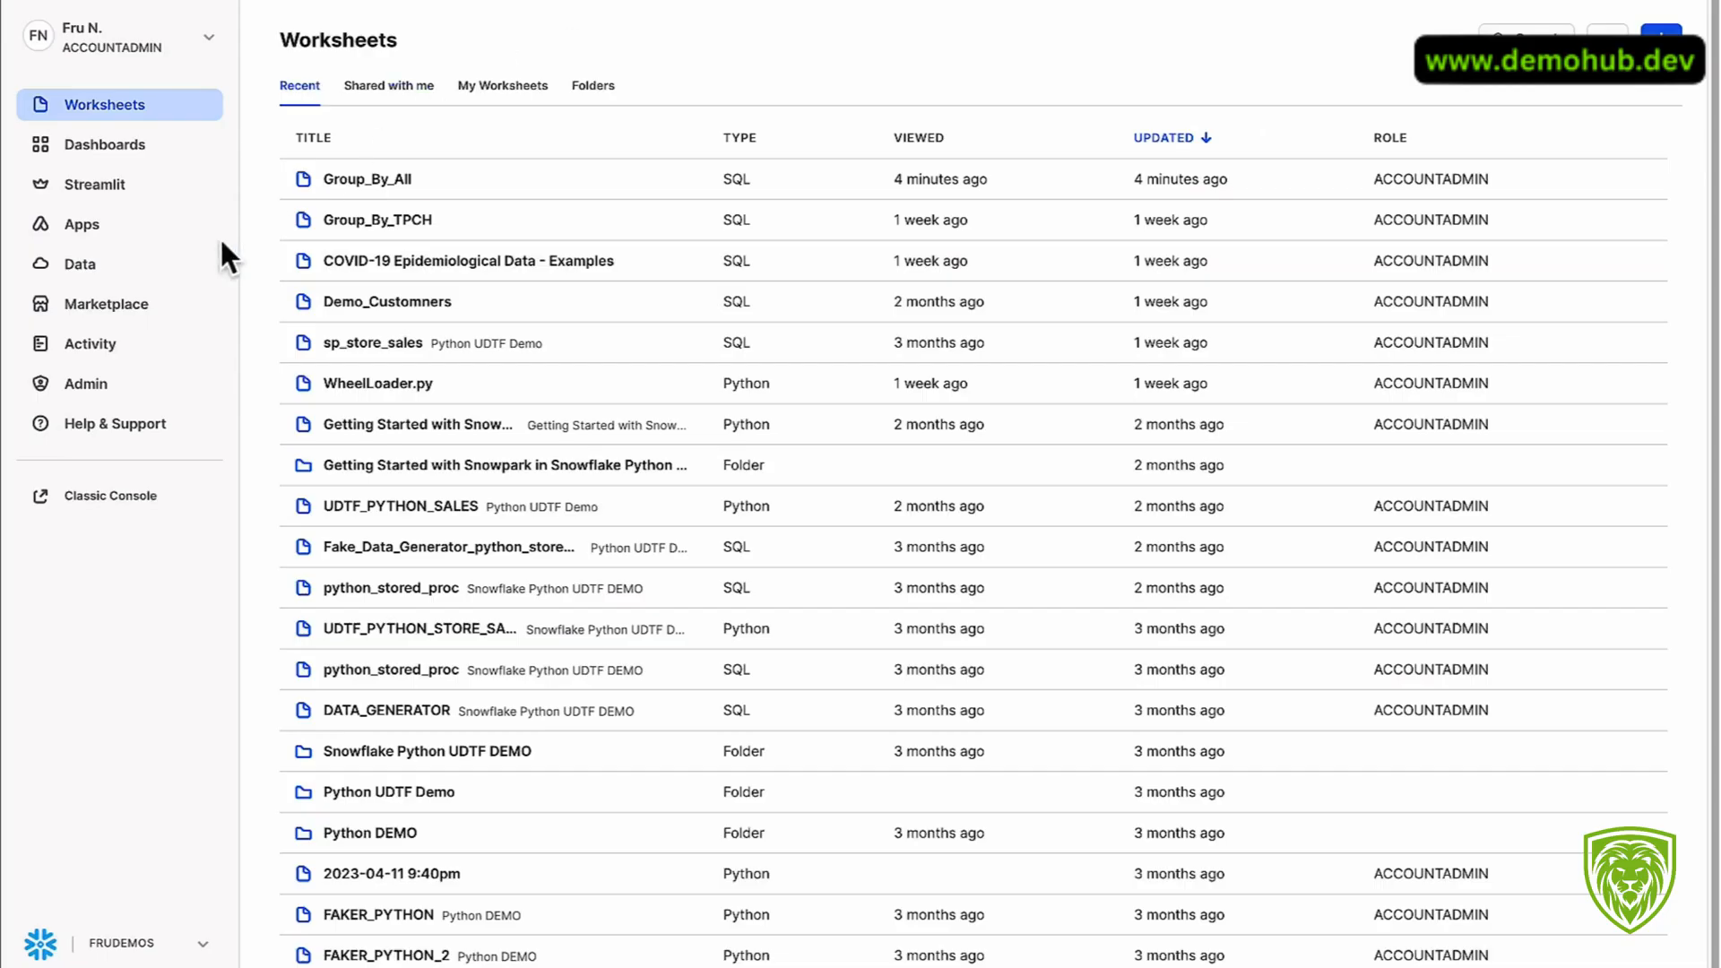
pyautogui.click(1661, 40)
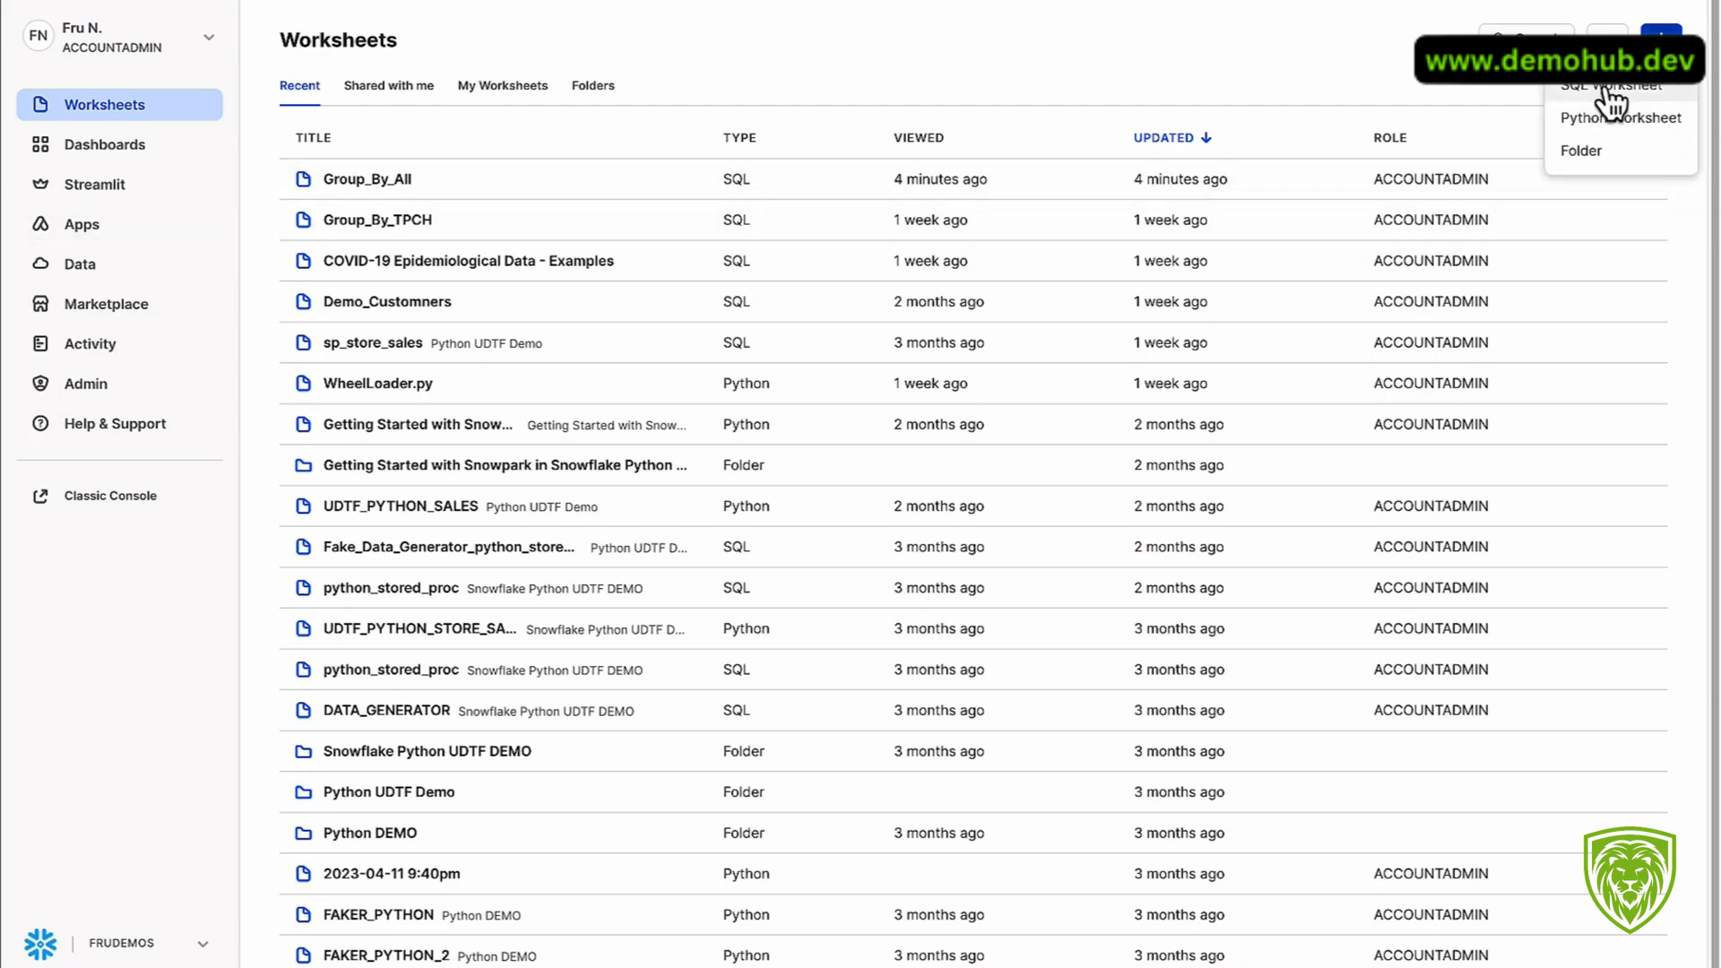
pyautogui.click(1610, 86)
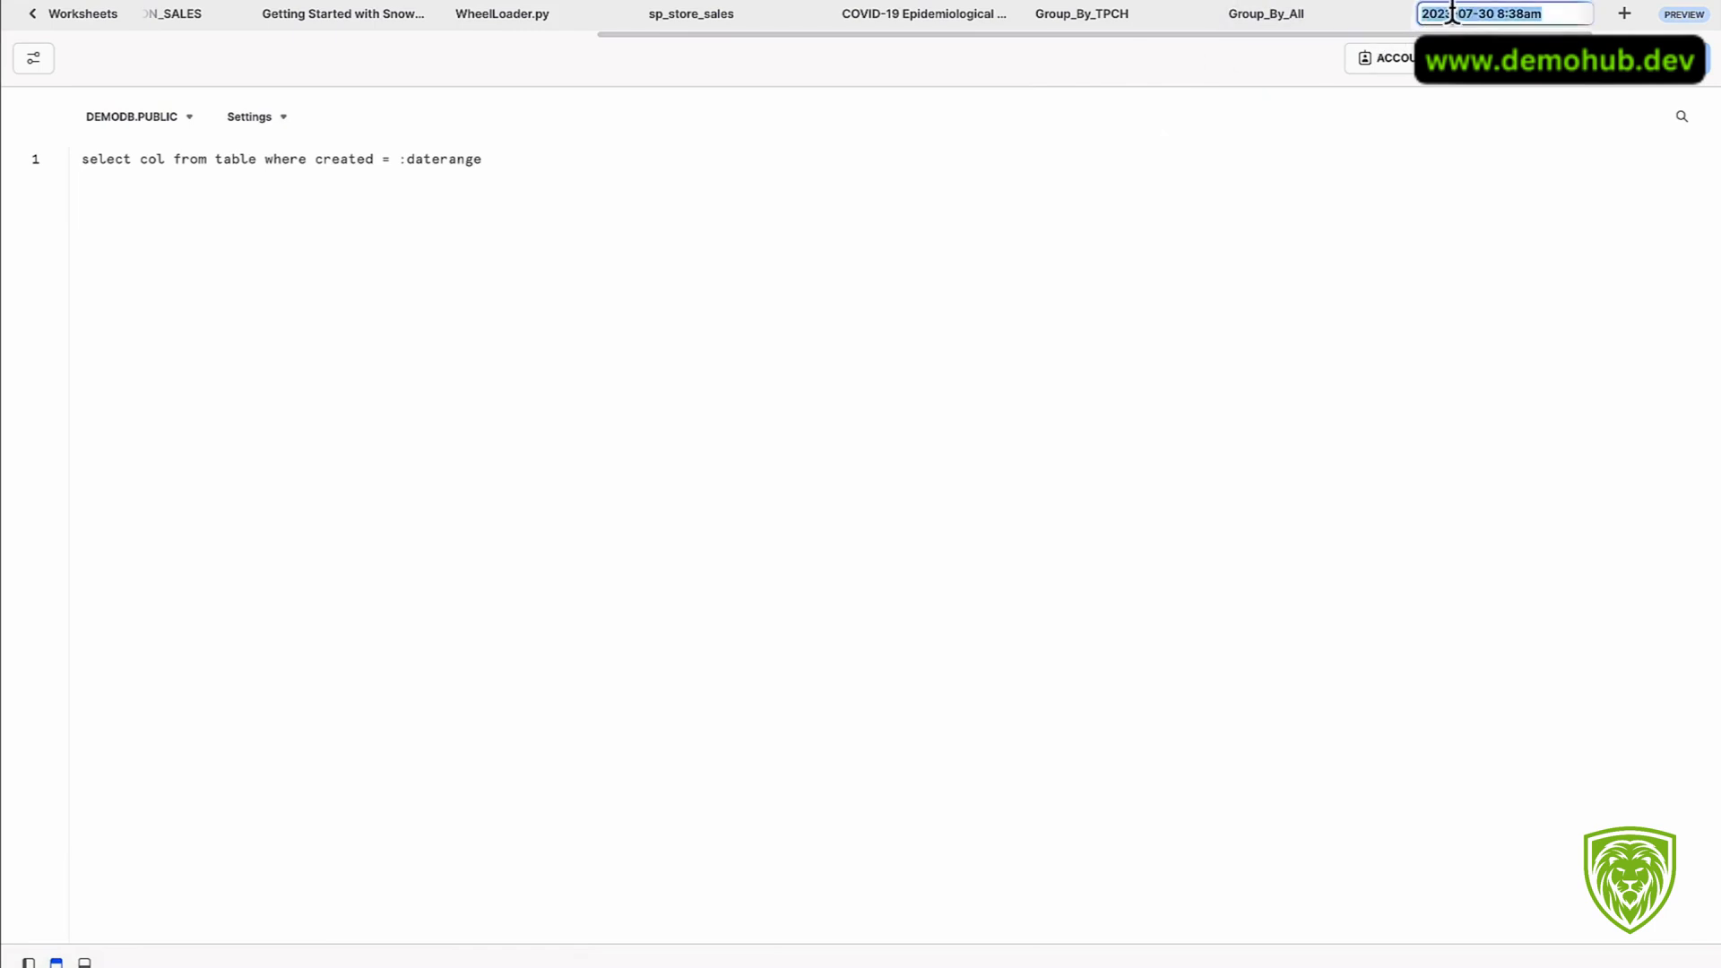
pyautogui.write('FROSTY_SETUP')
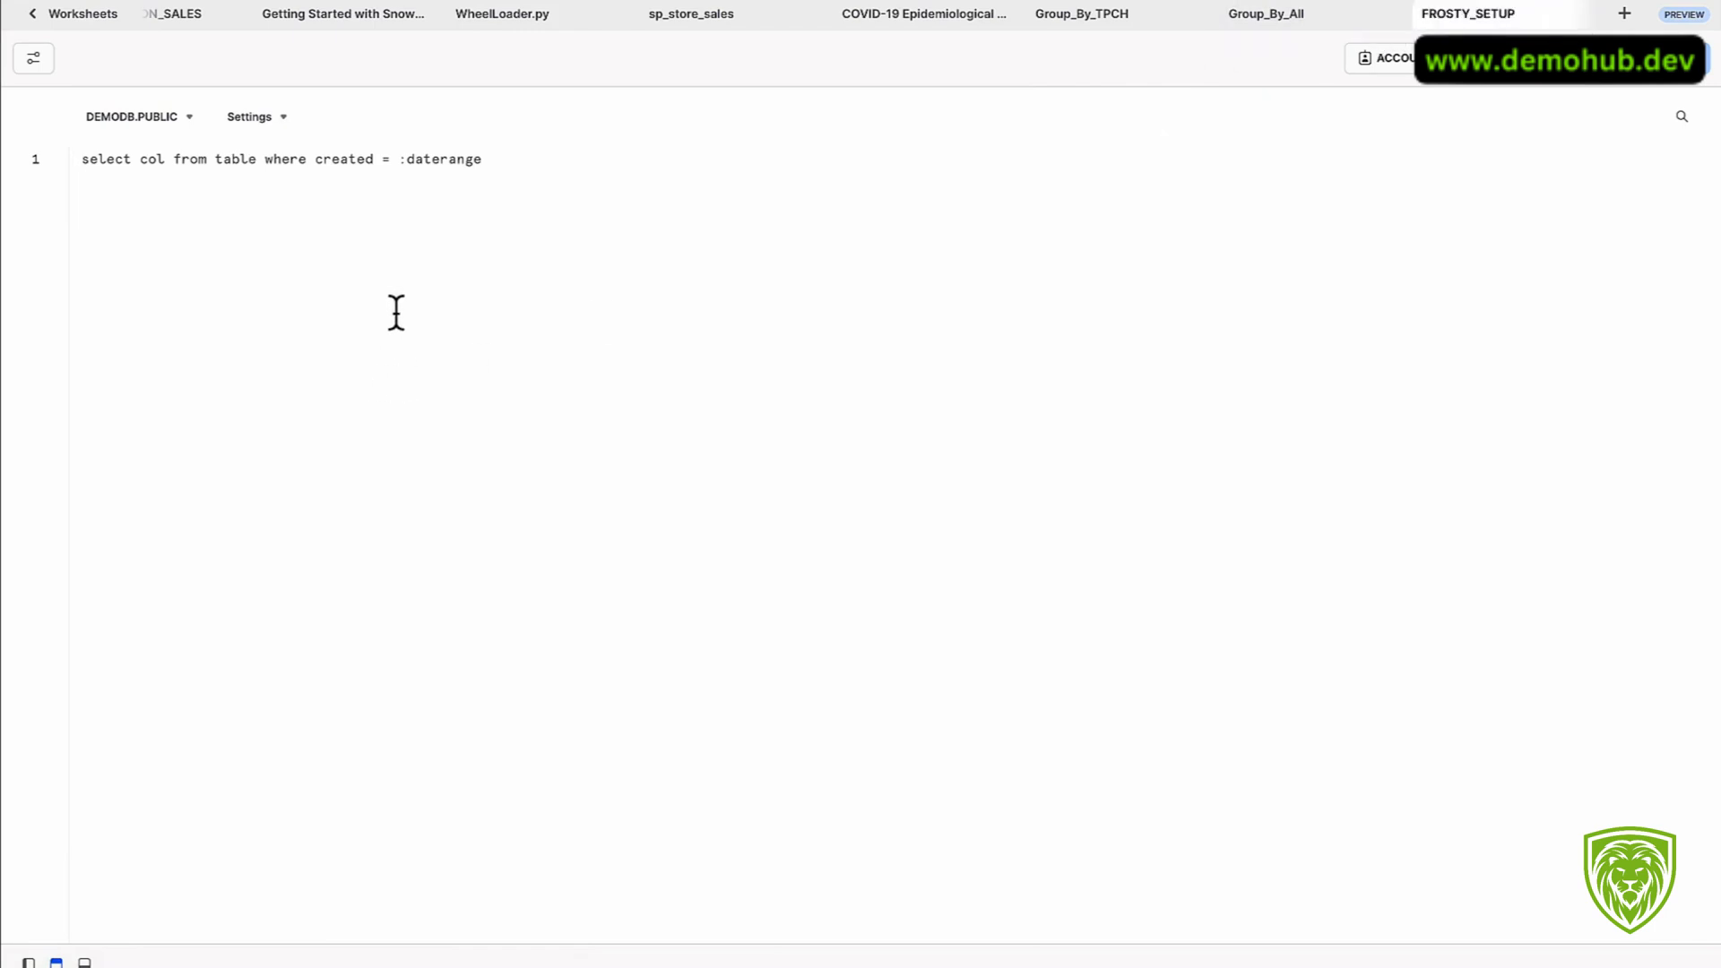
pyautogui.click(1469, 13)
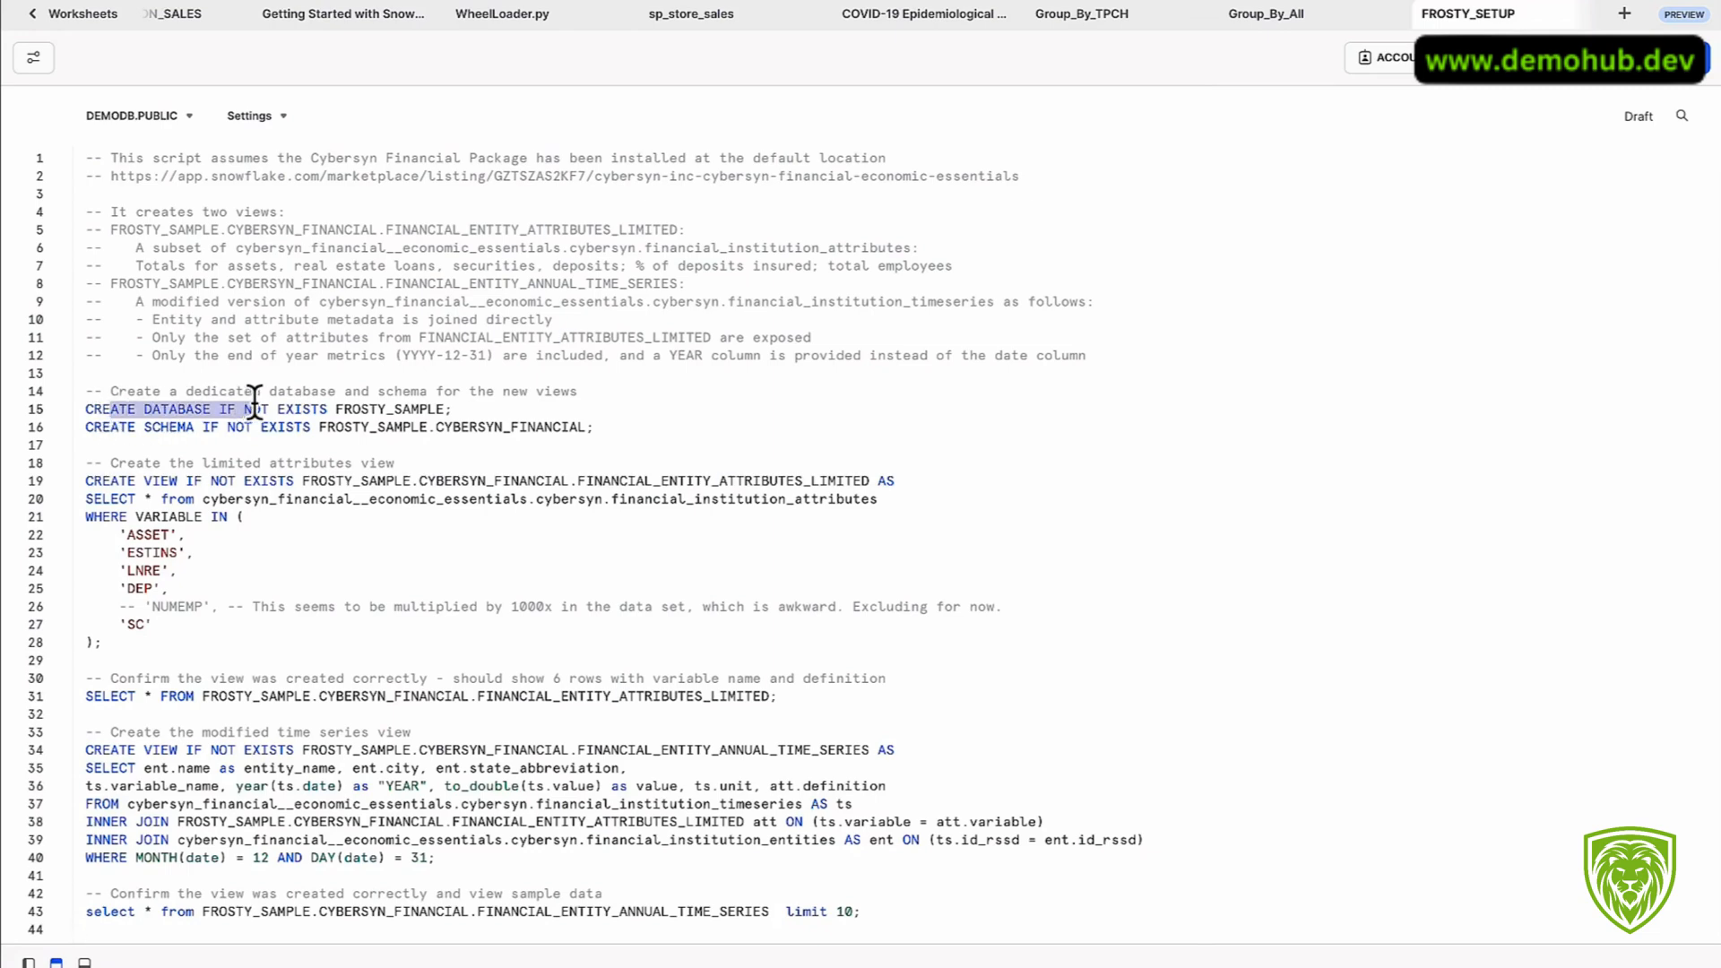
# Step: Show the Databases panel and Run All on FROSTY_SETUP, hitting the missing CYBERSYN_FINANCIAL__ECONOMIC_ESSENTIALS error
pyautogui.click(33, 57)
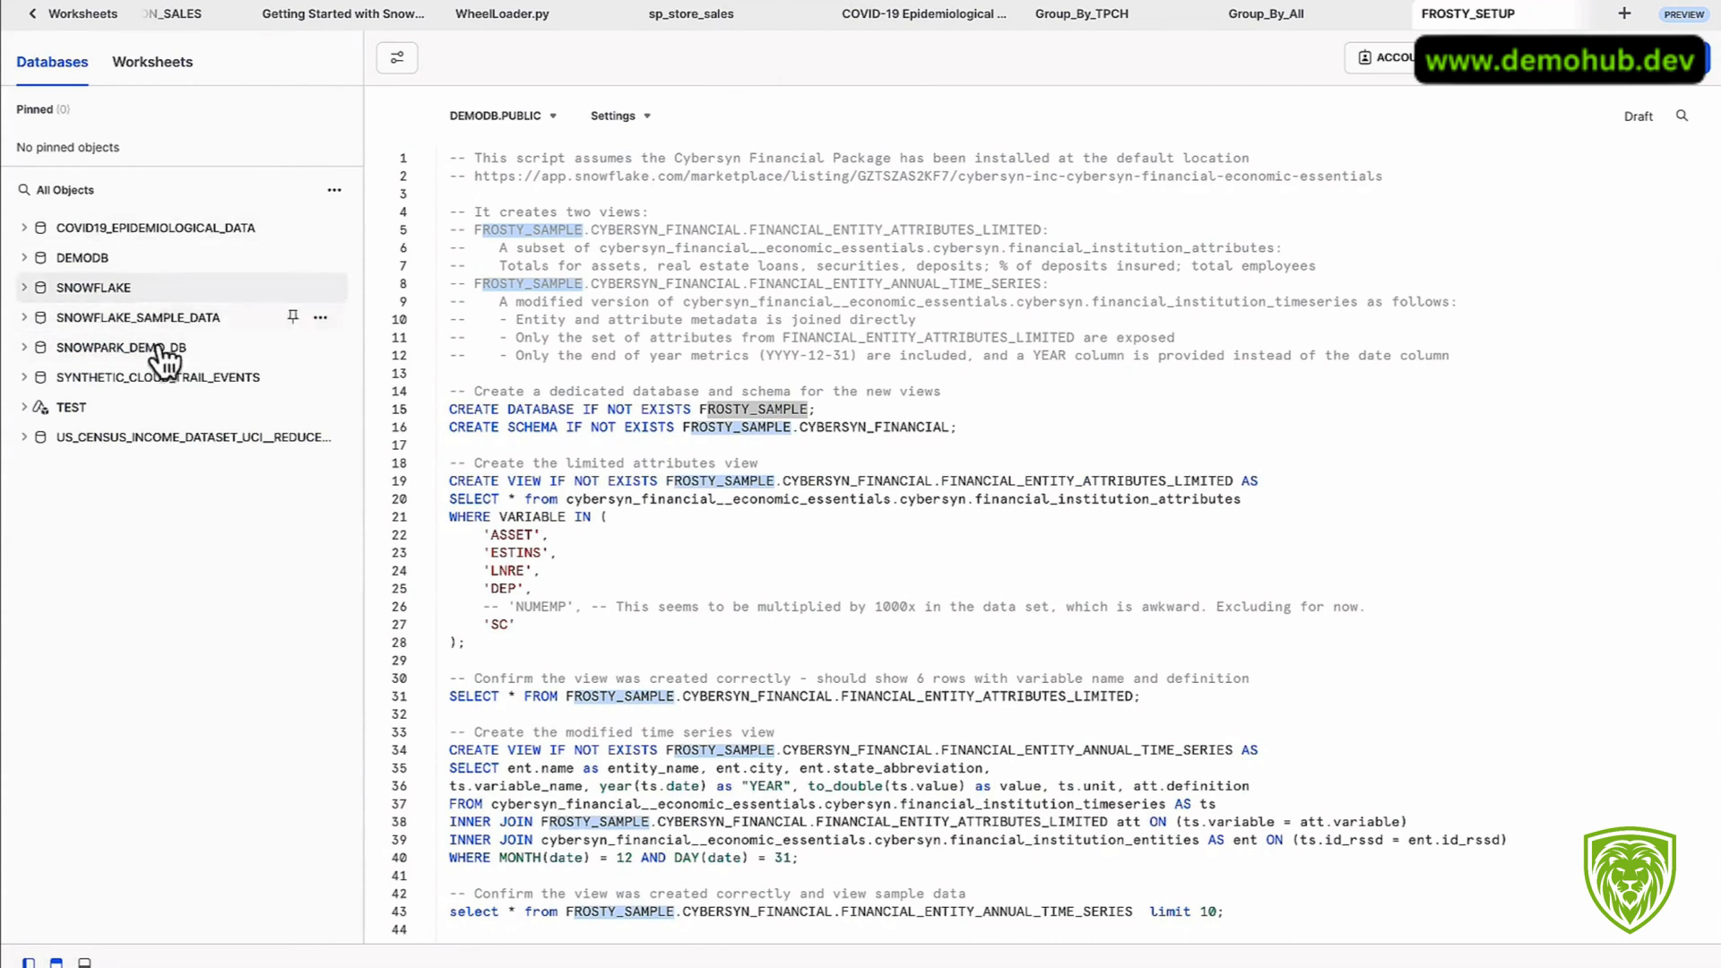
pyautogui.click(156, 228)
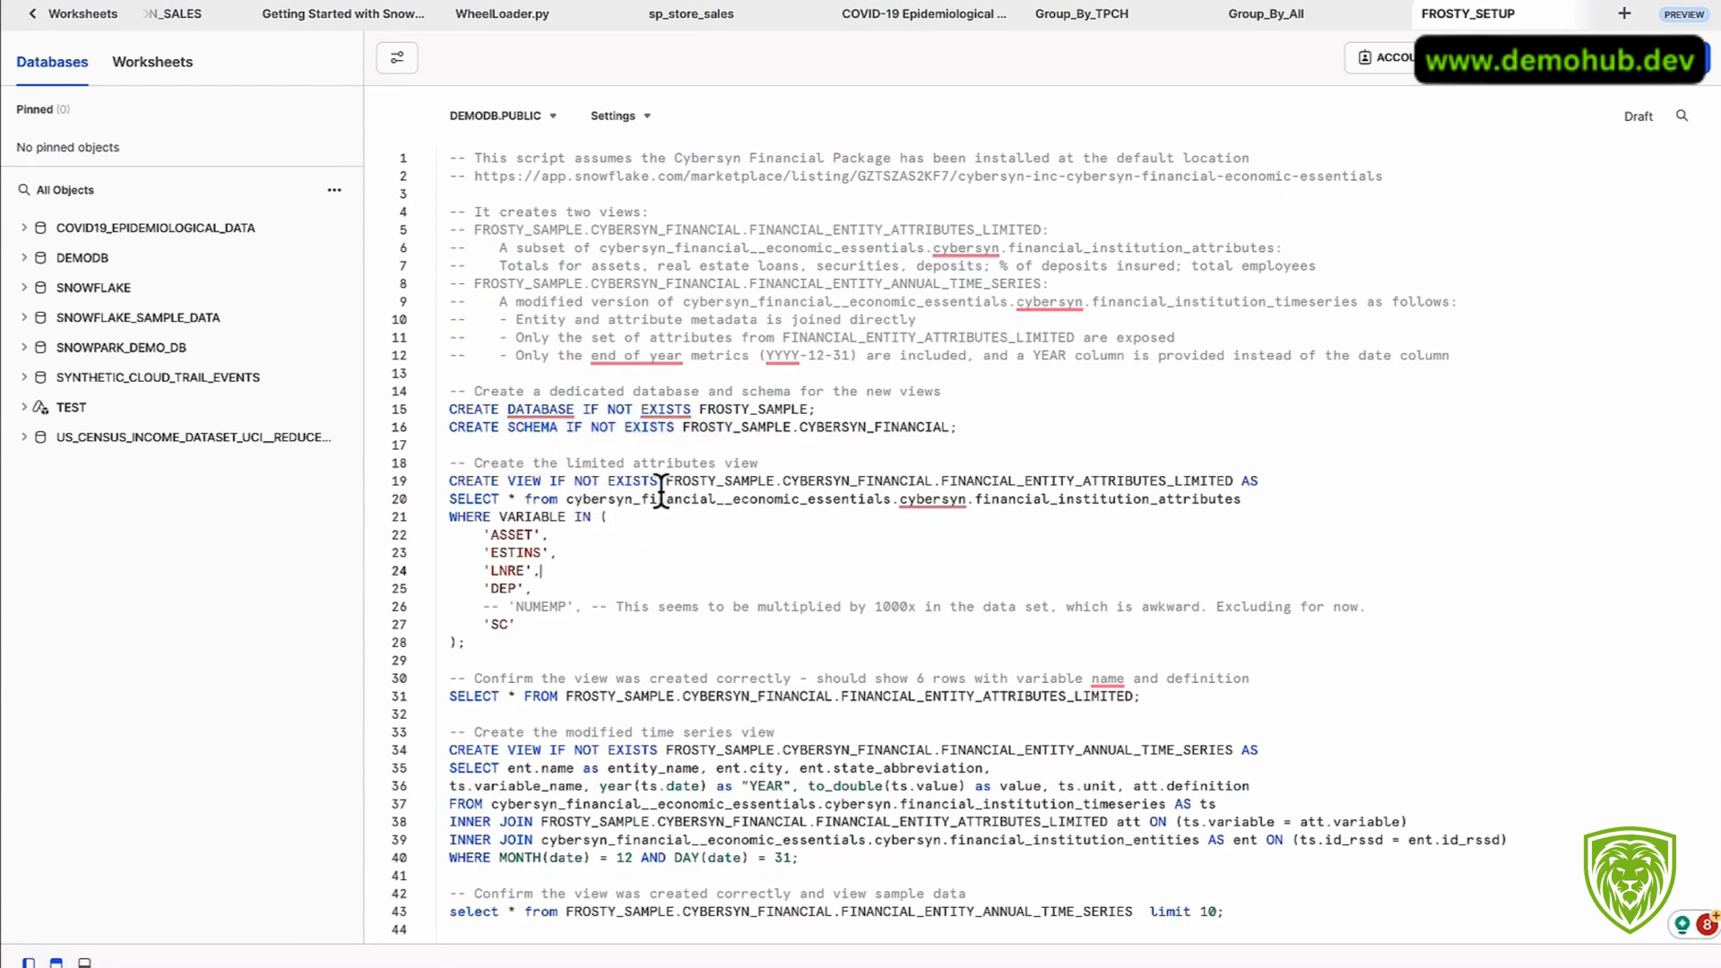
pyautogui.doubleClick(602, 500)
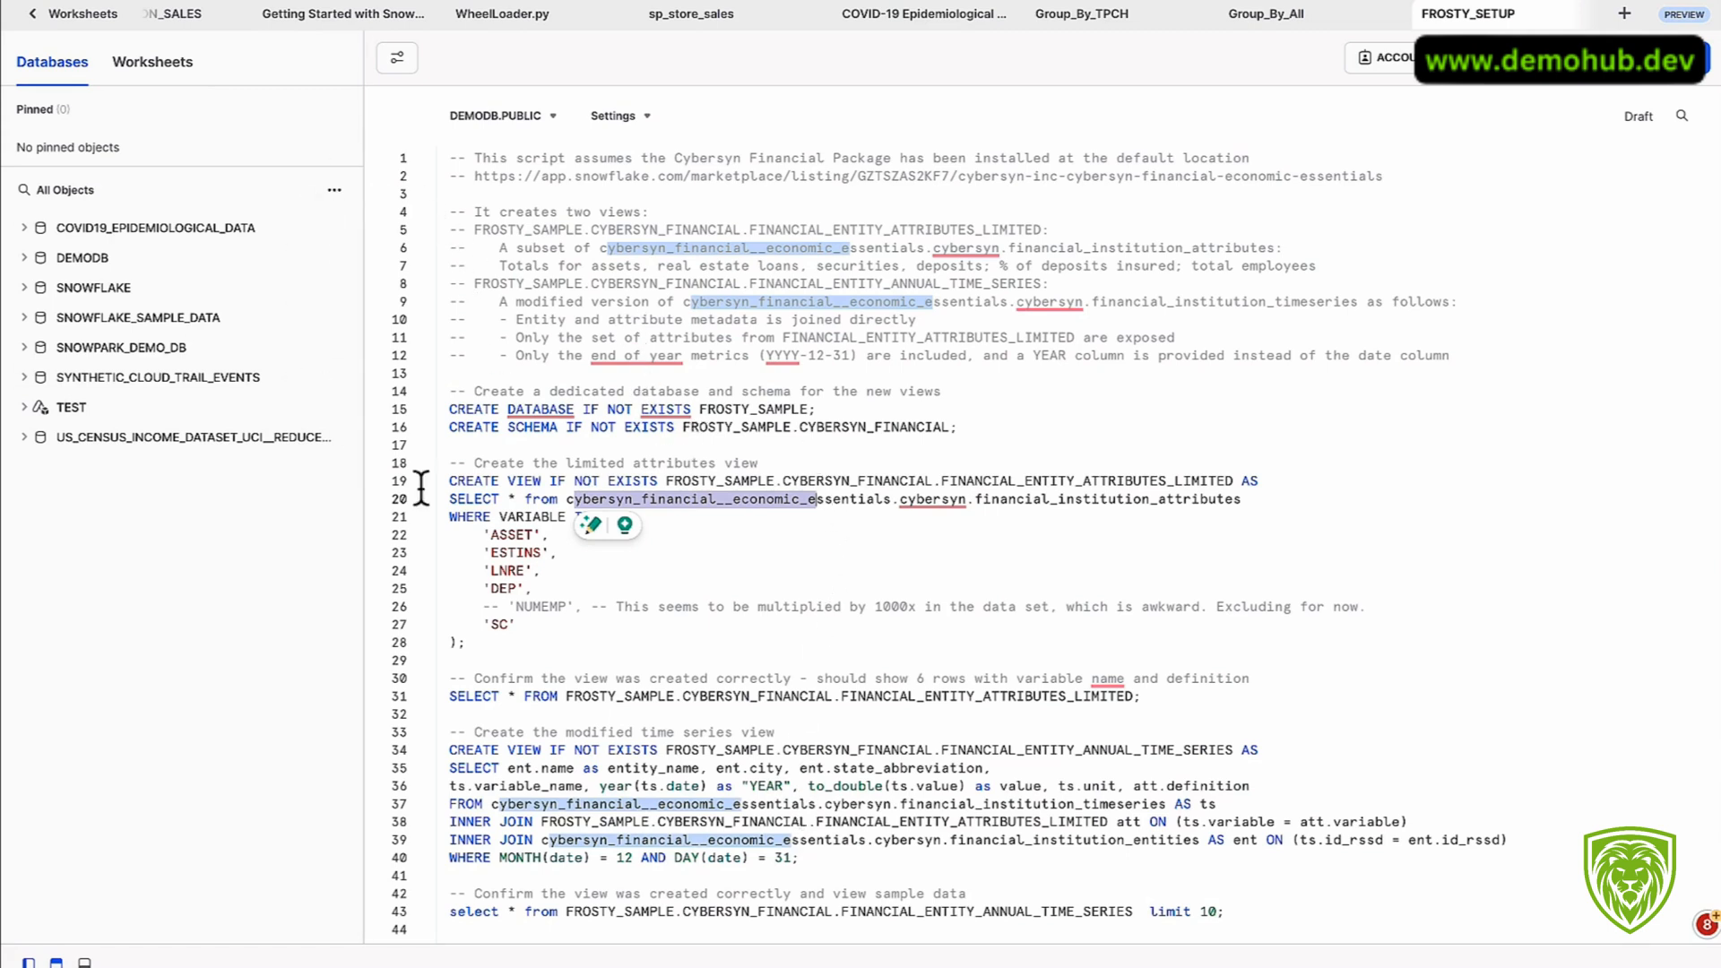
pyautogui.click(584, 523)
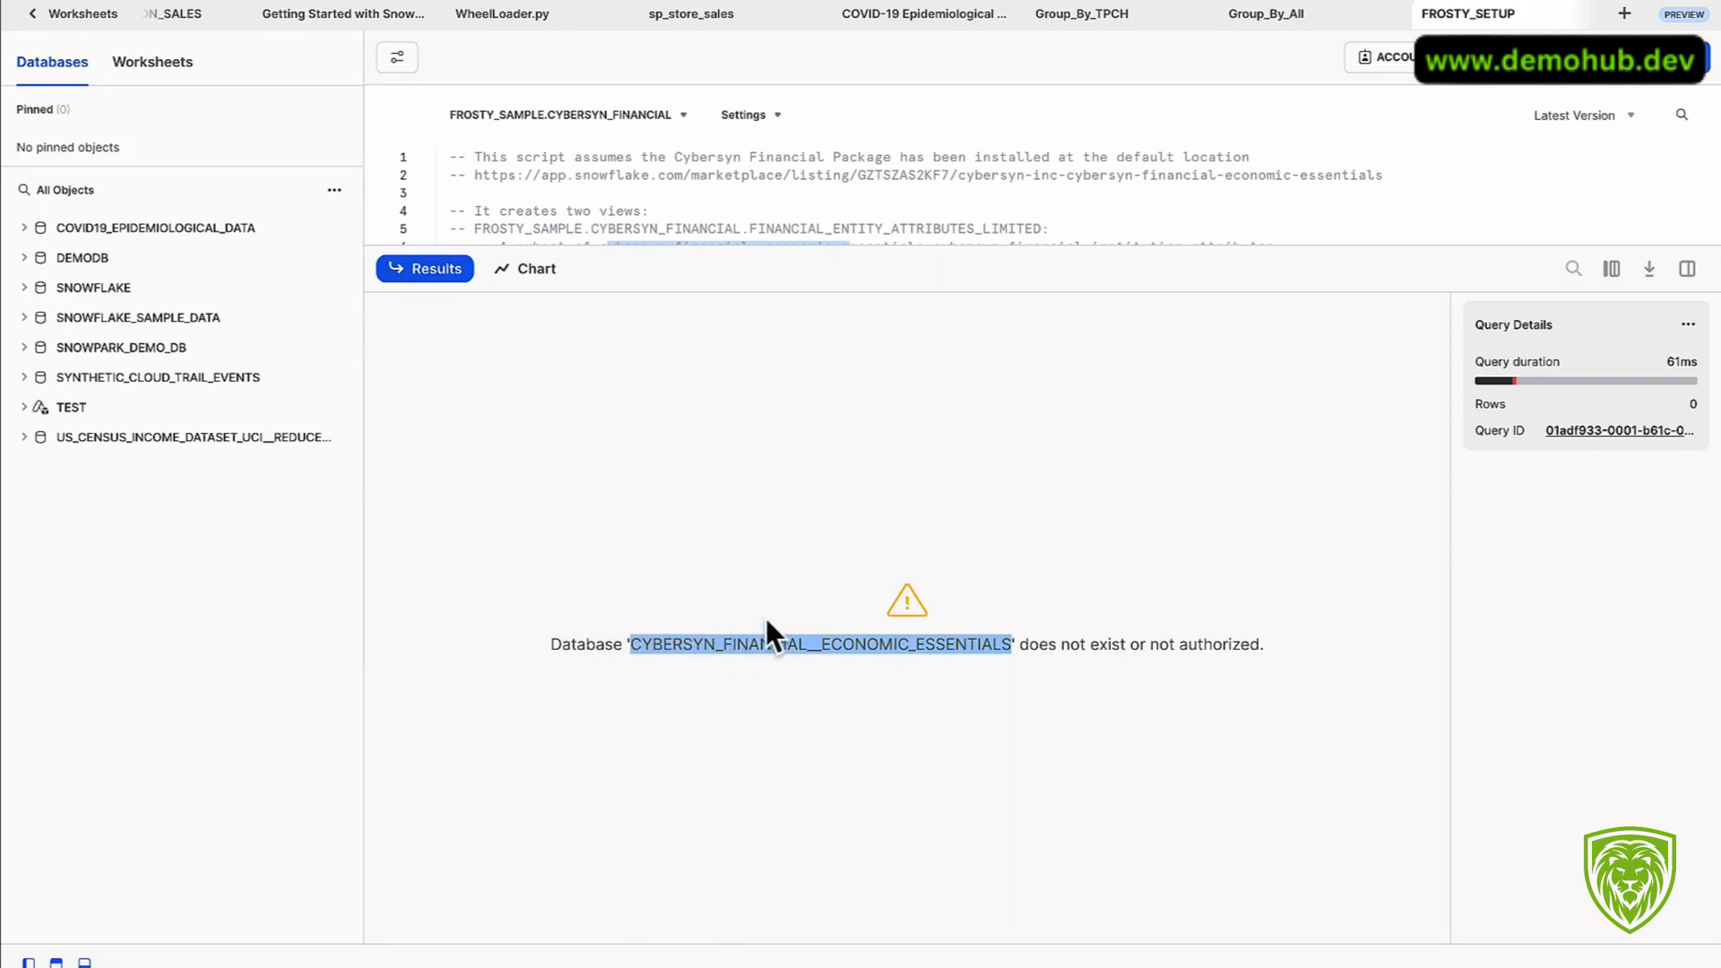
pyautogui.moveTo(1240, 544)
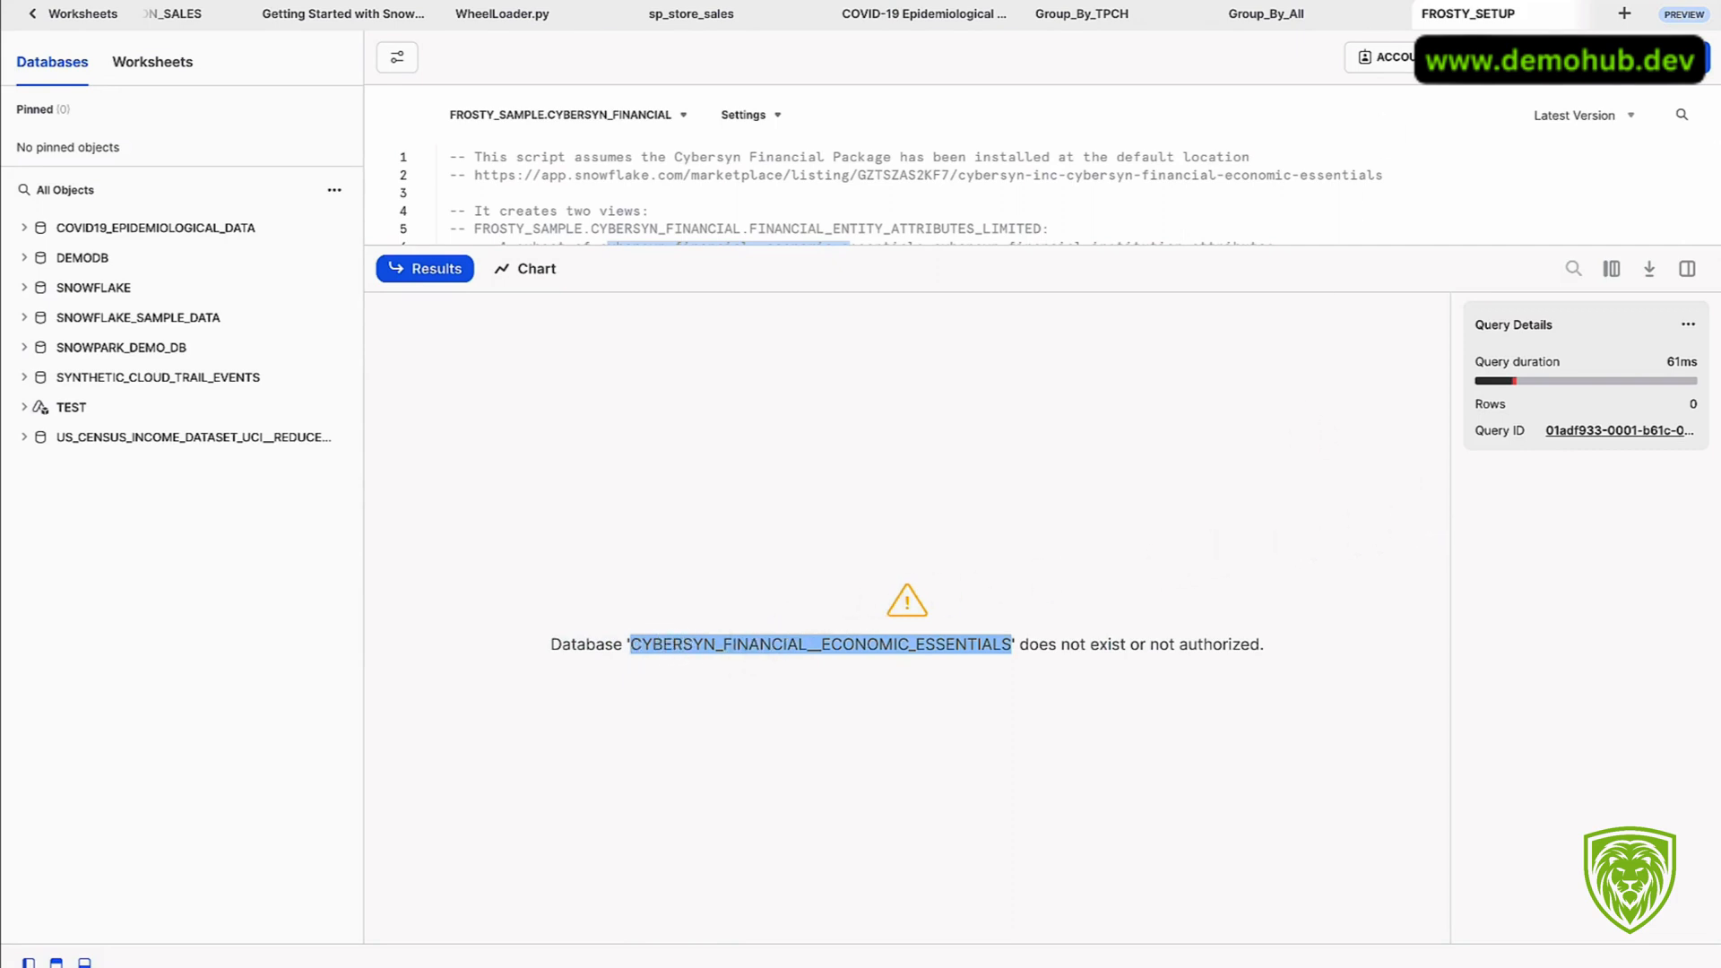
# Step: Find Cybersyn, Inc among Marketplace providers by searching 'cybers' and browse its data products
pyautogui.click(104, 305)
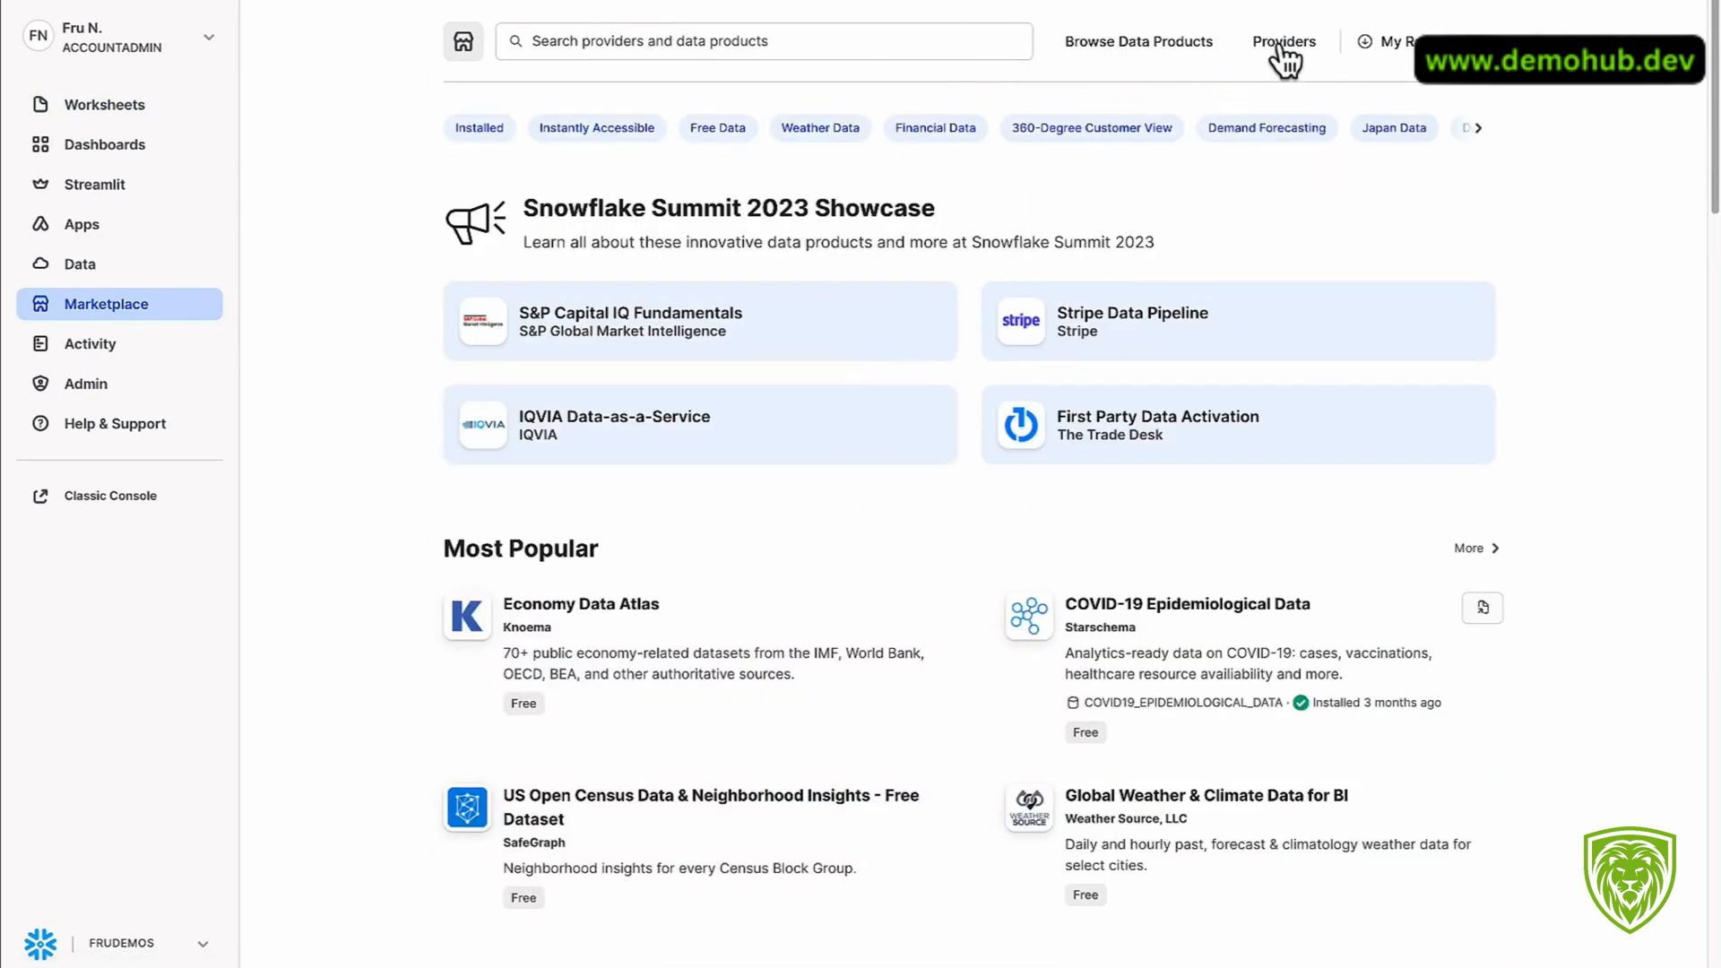
pyautogui.click(1282, 42)
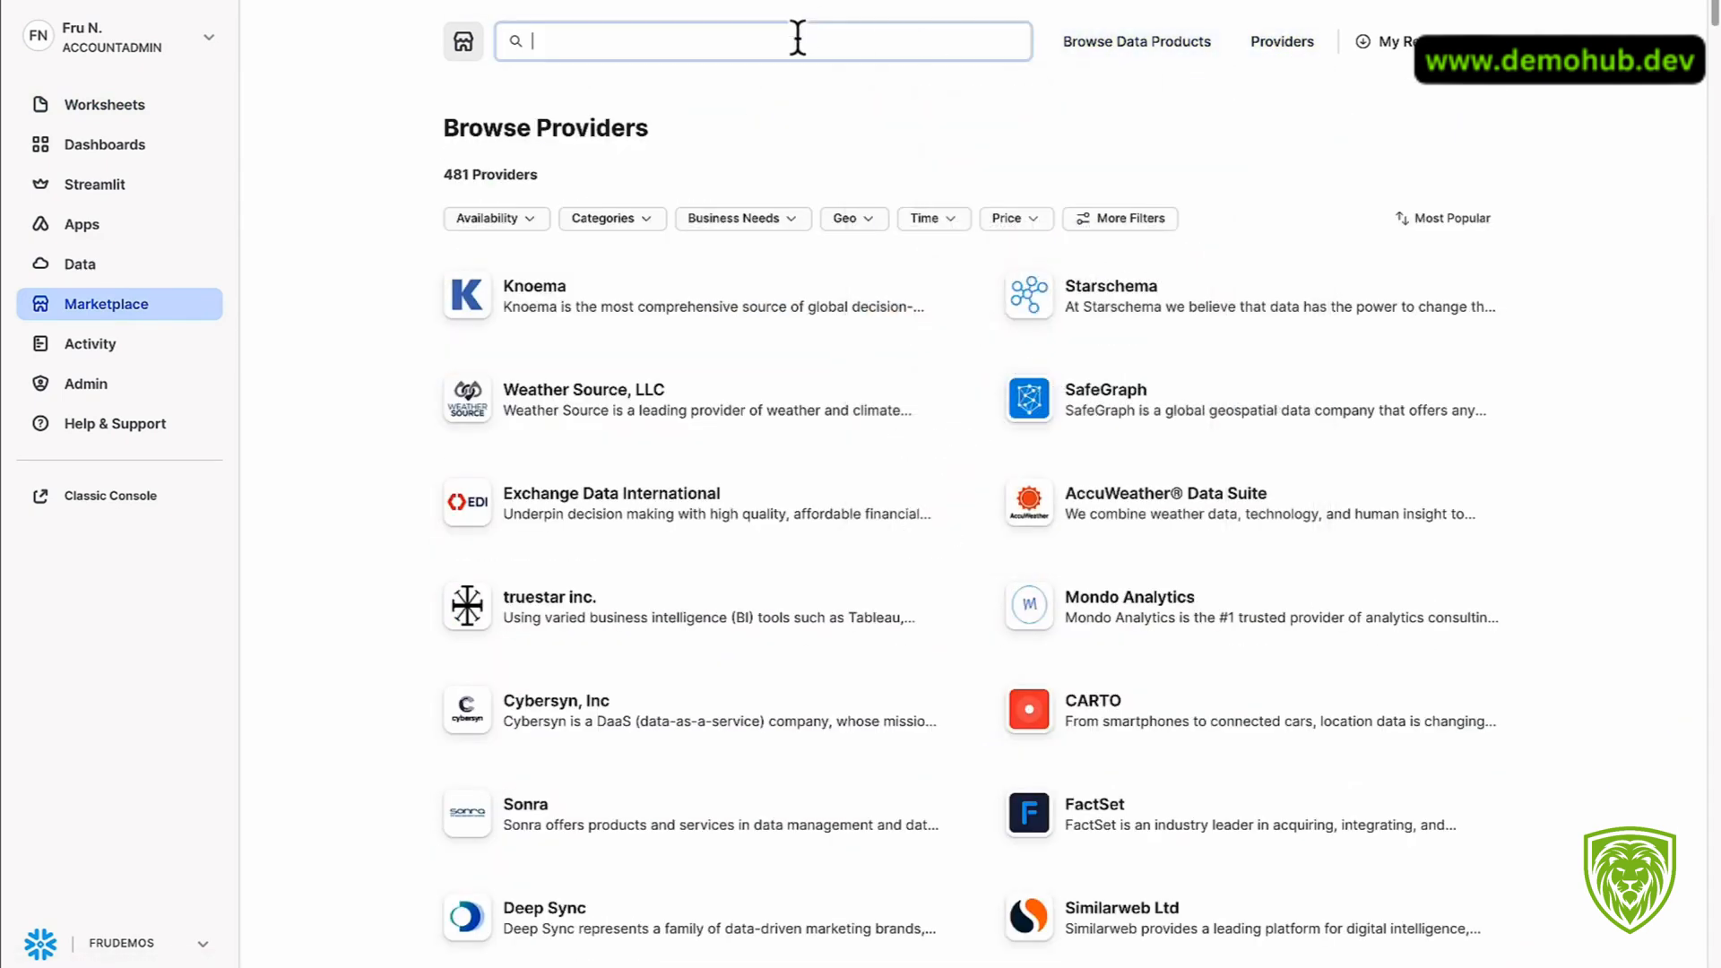
pyautogui.write('cyber')
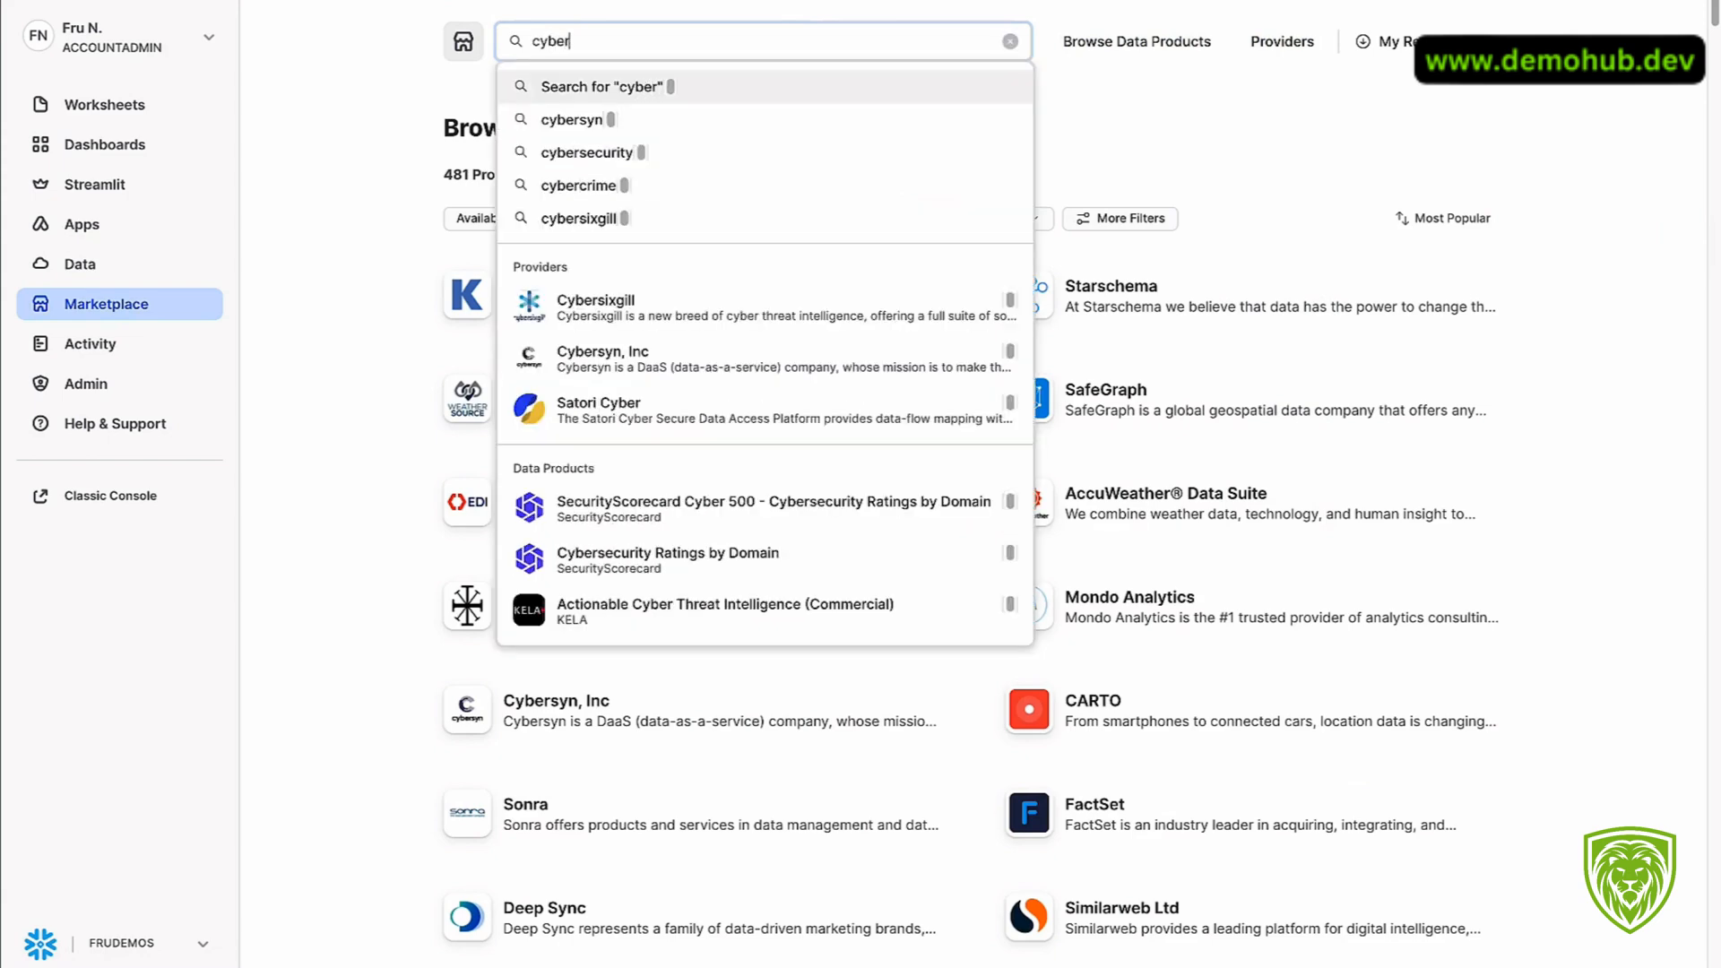
pyautogui.write('s')
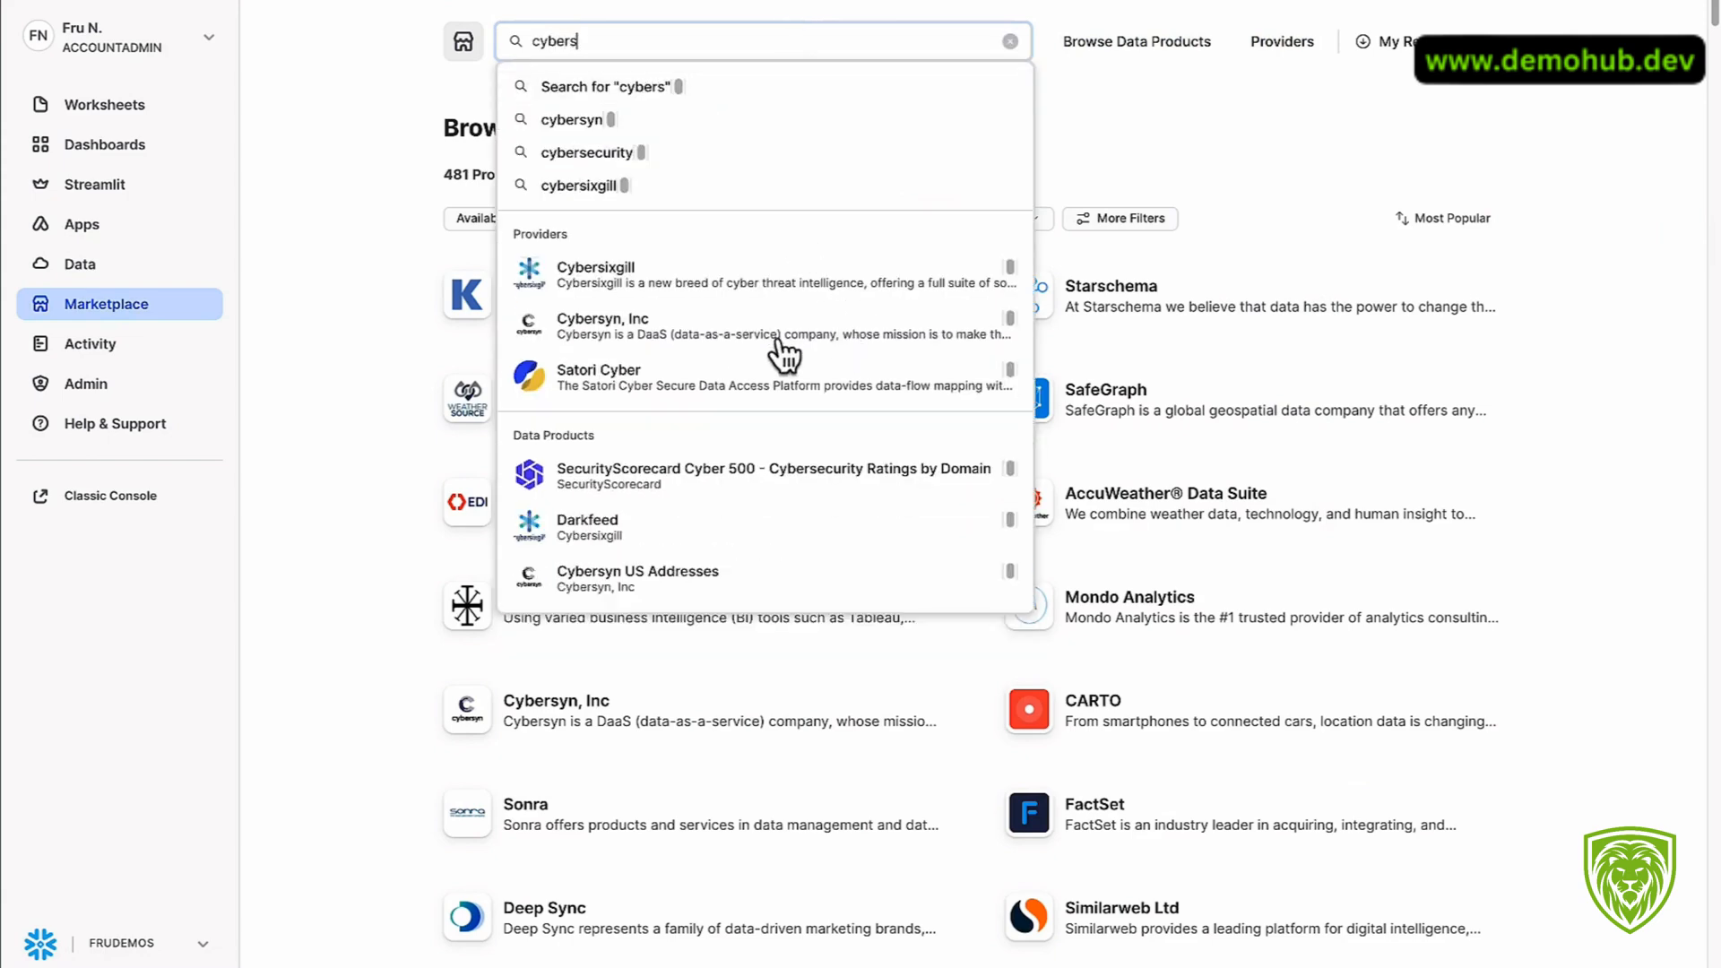
pyautogui.click(603, 326)
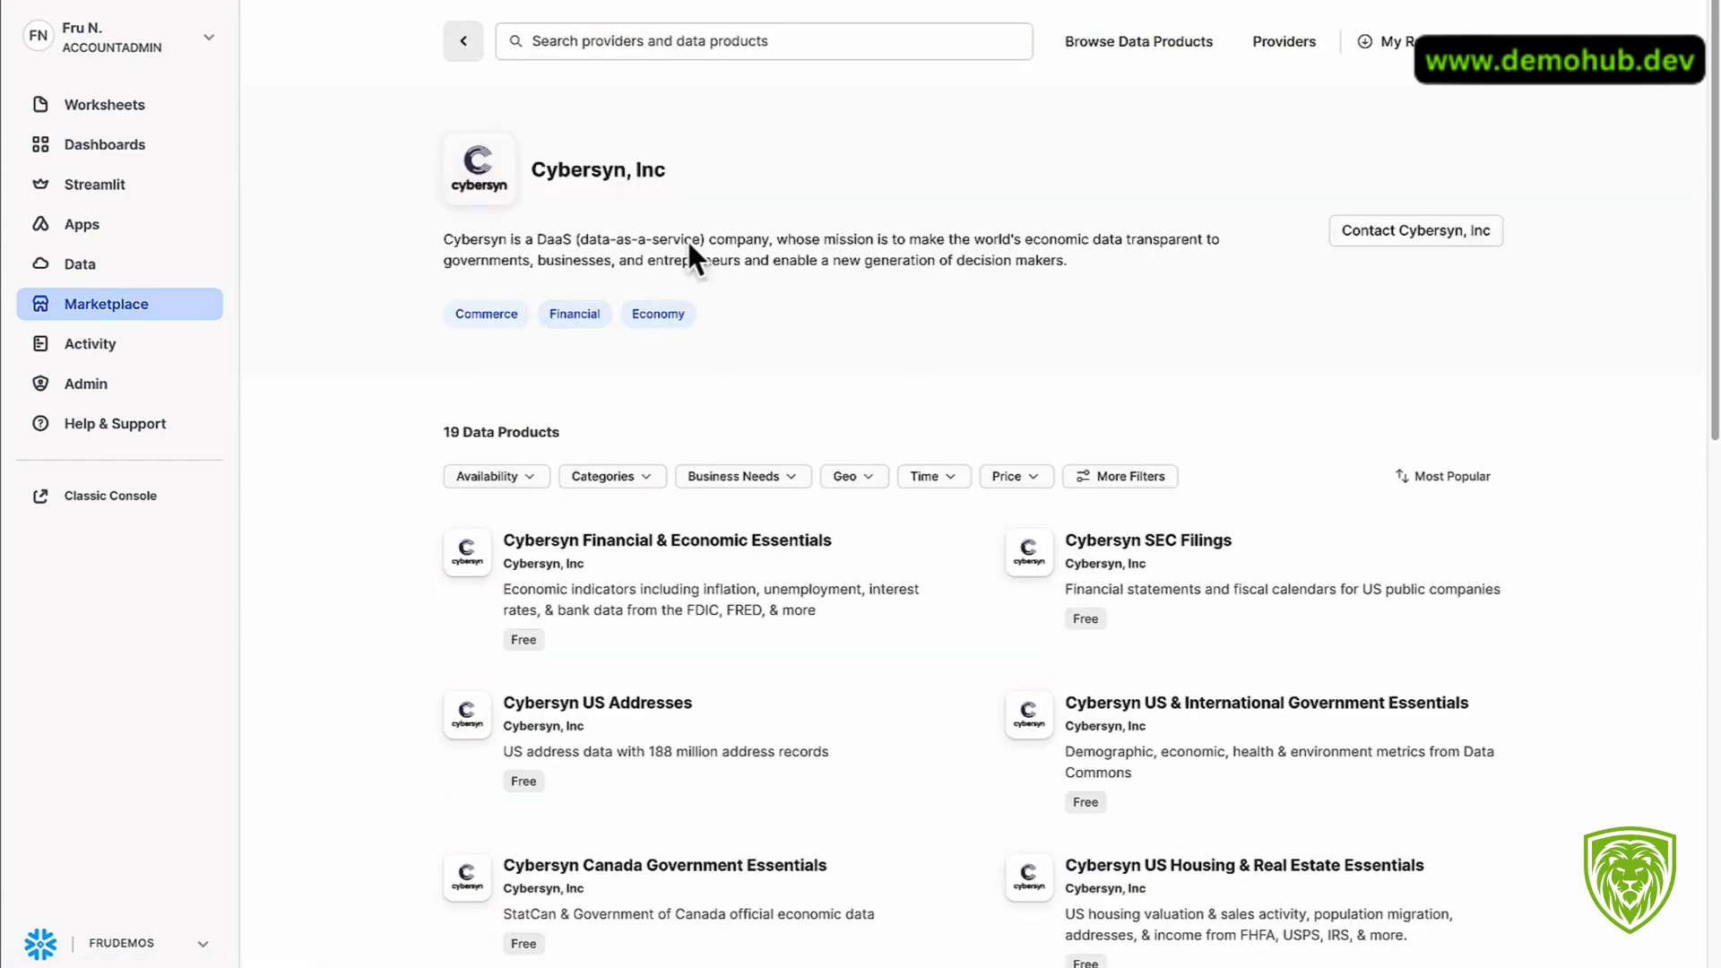
pyautogui.scroll(3)
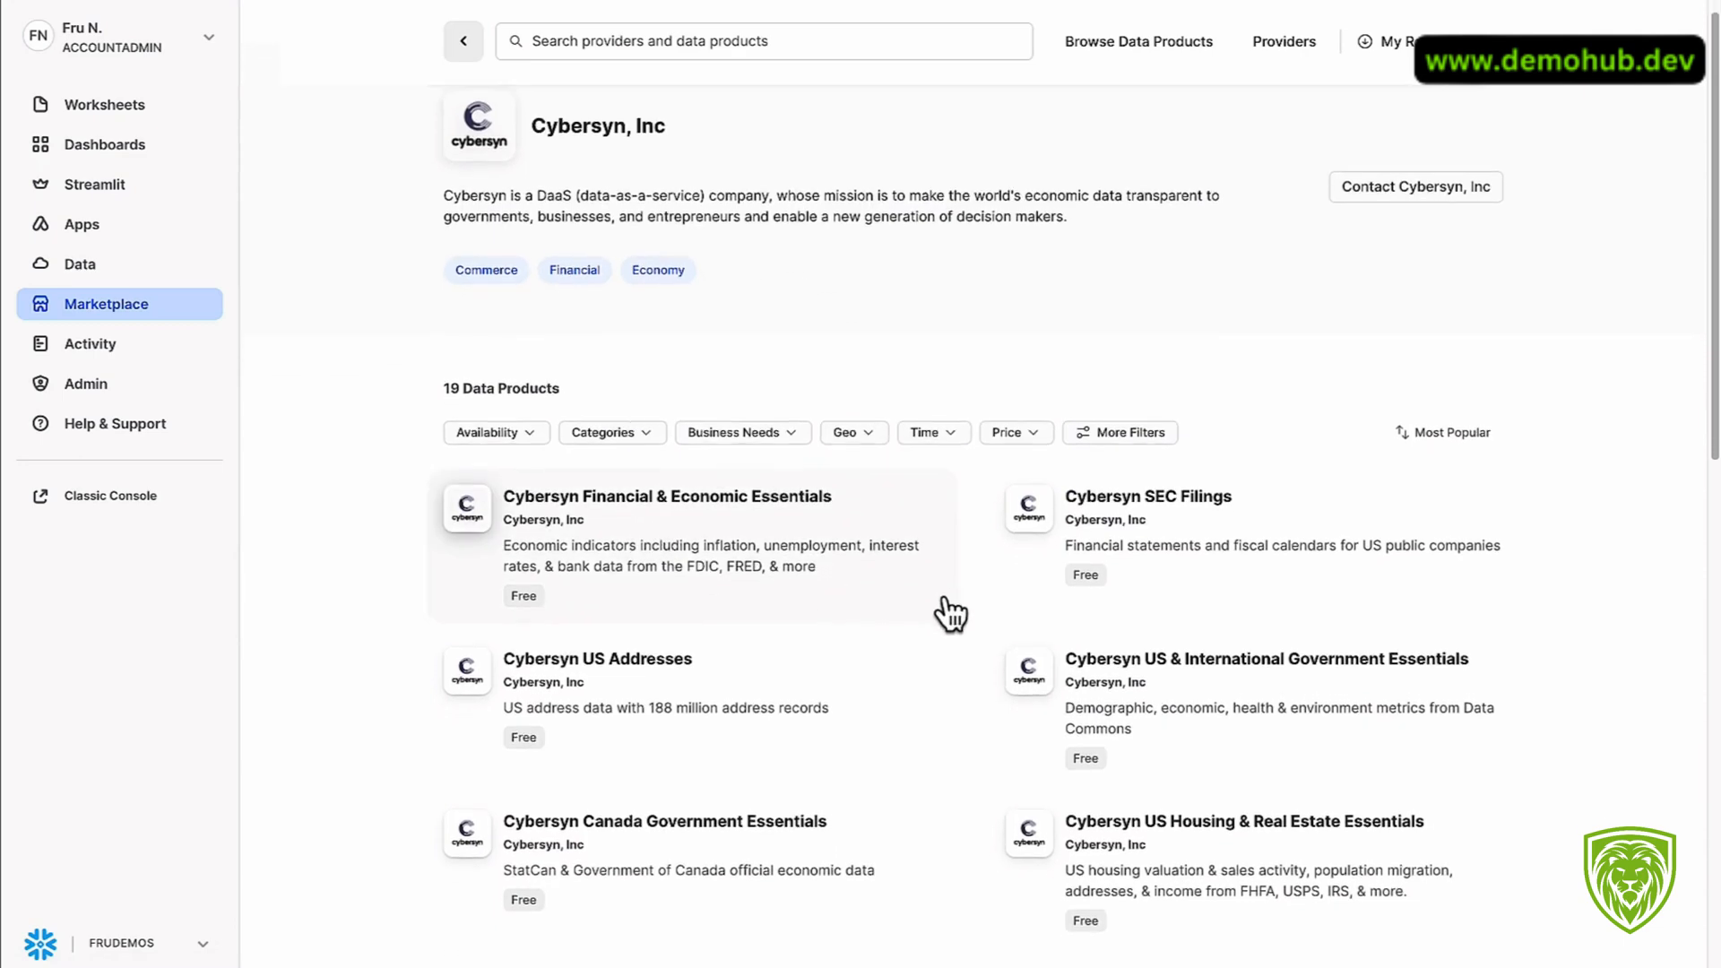
pyautogui.scroll(-3)
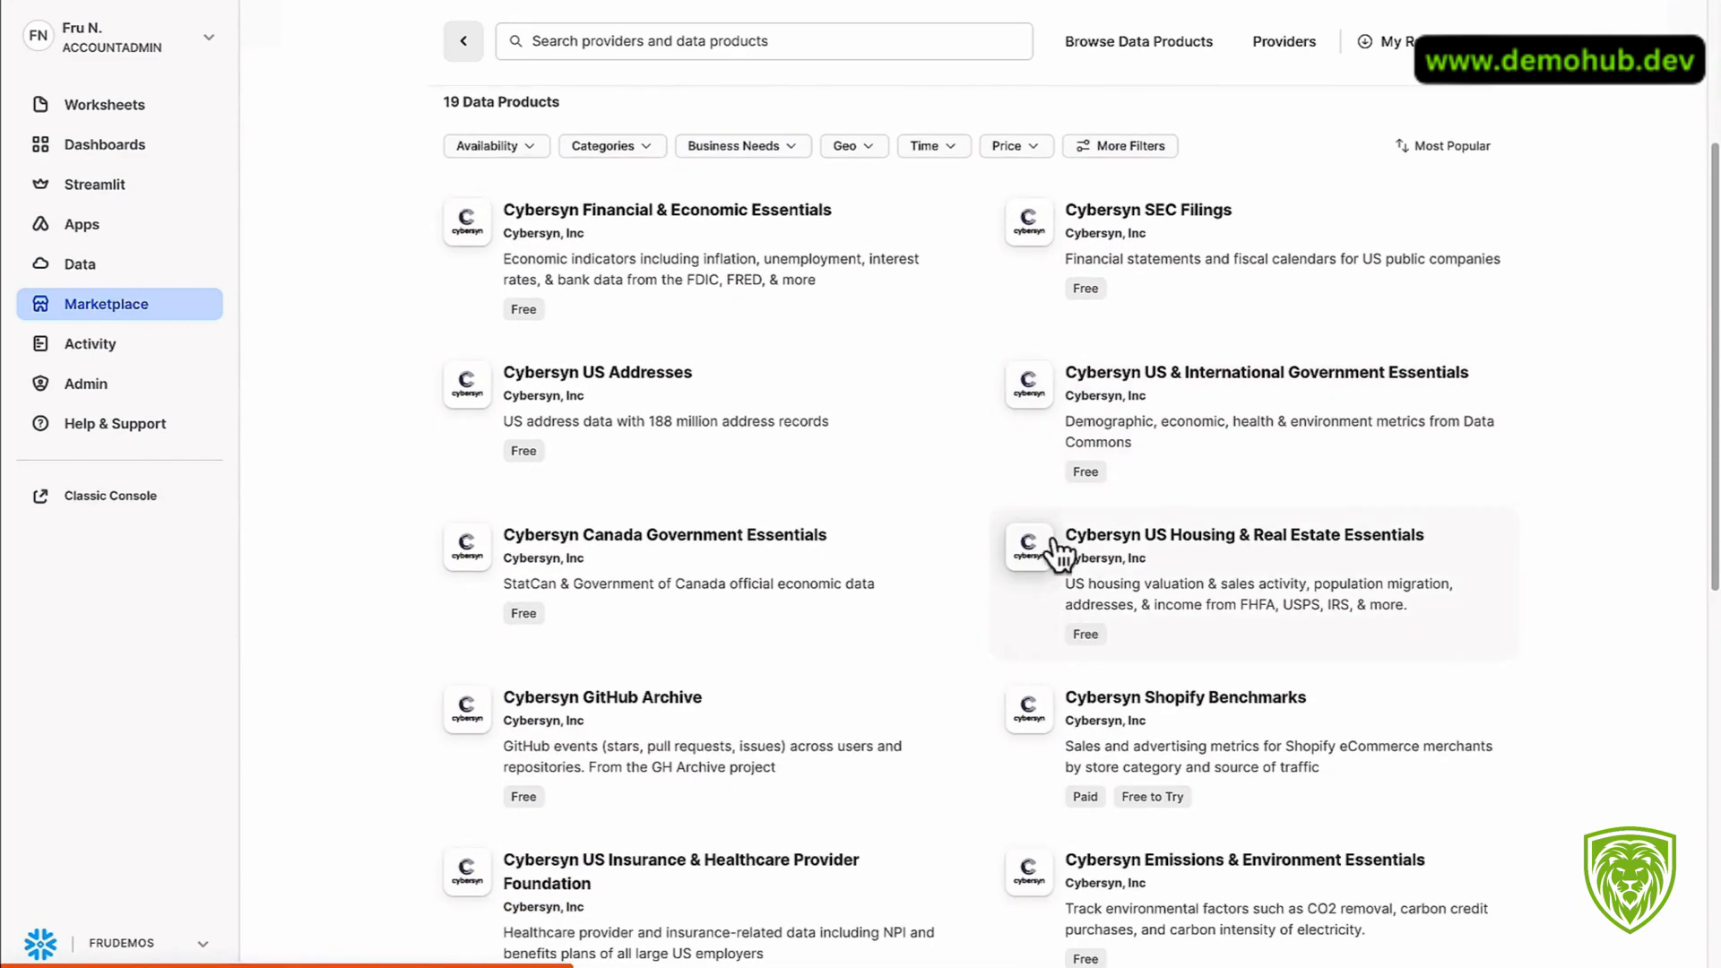
# Step: Install Cybersyn Financial & Economic Essentials and choose Query Data once it is ready to use
pyautogui.write('CYBERSYN_FINANCIAL__ECONOMIC_ESSENTIALS')
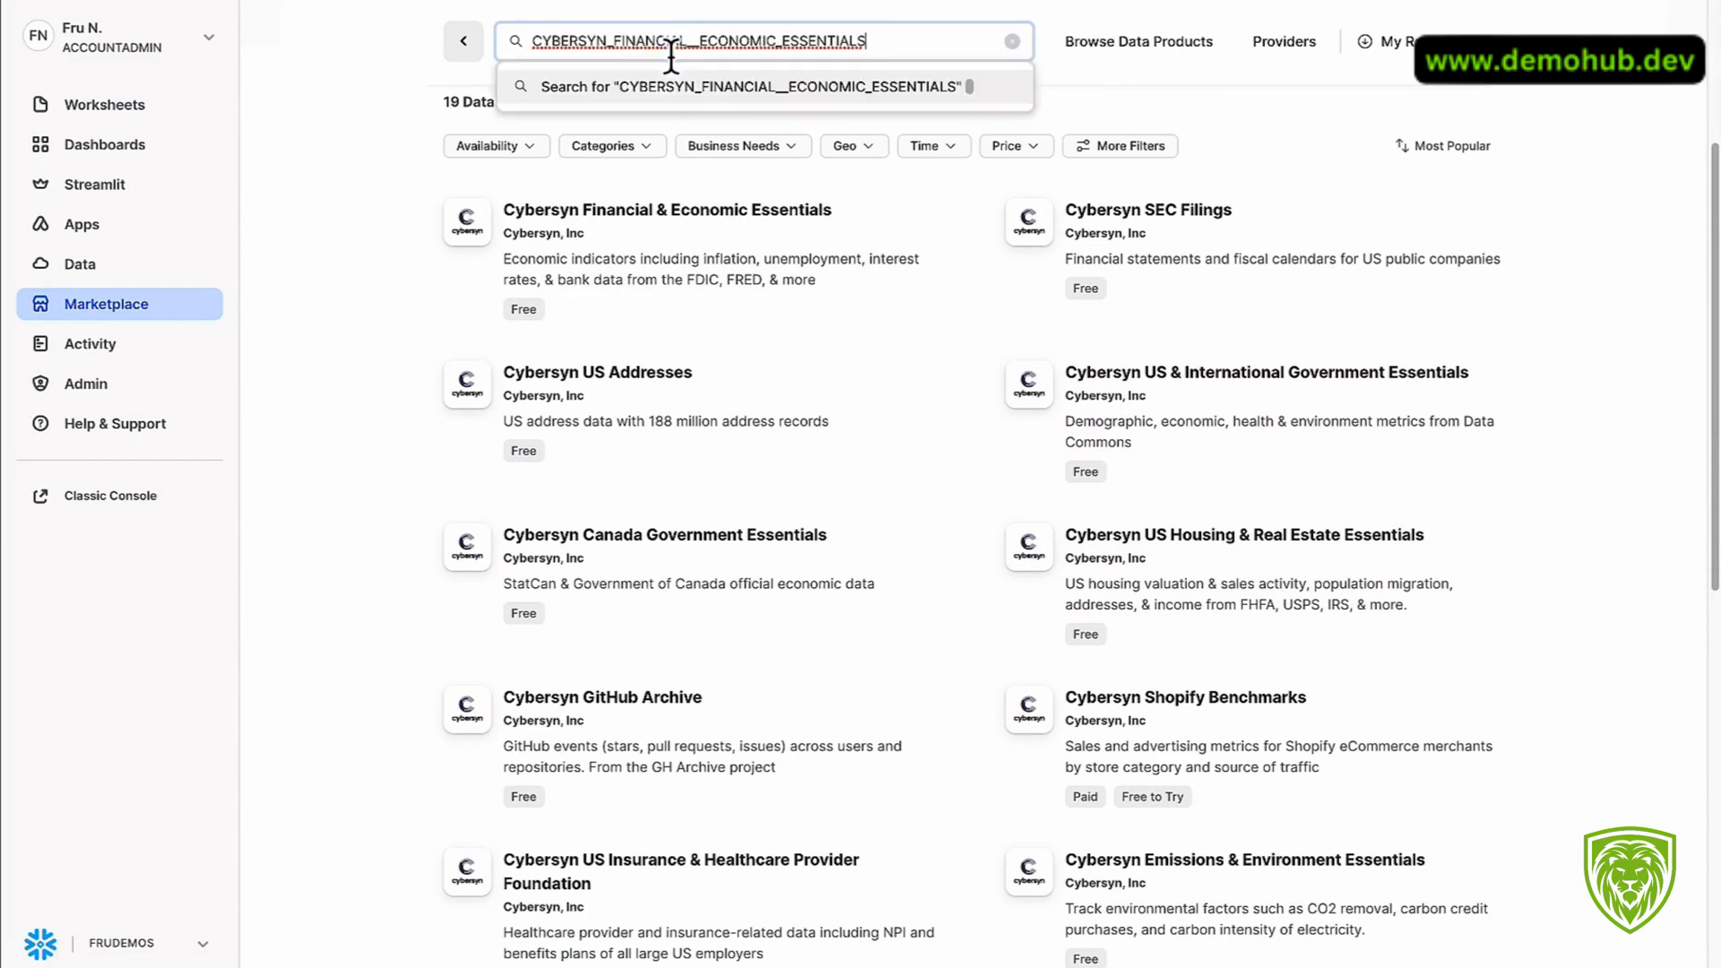
pyautogui.moveTo(765, 155)
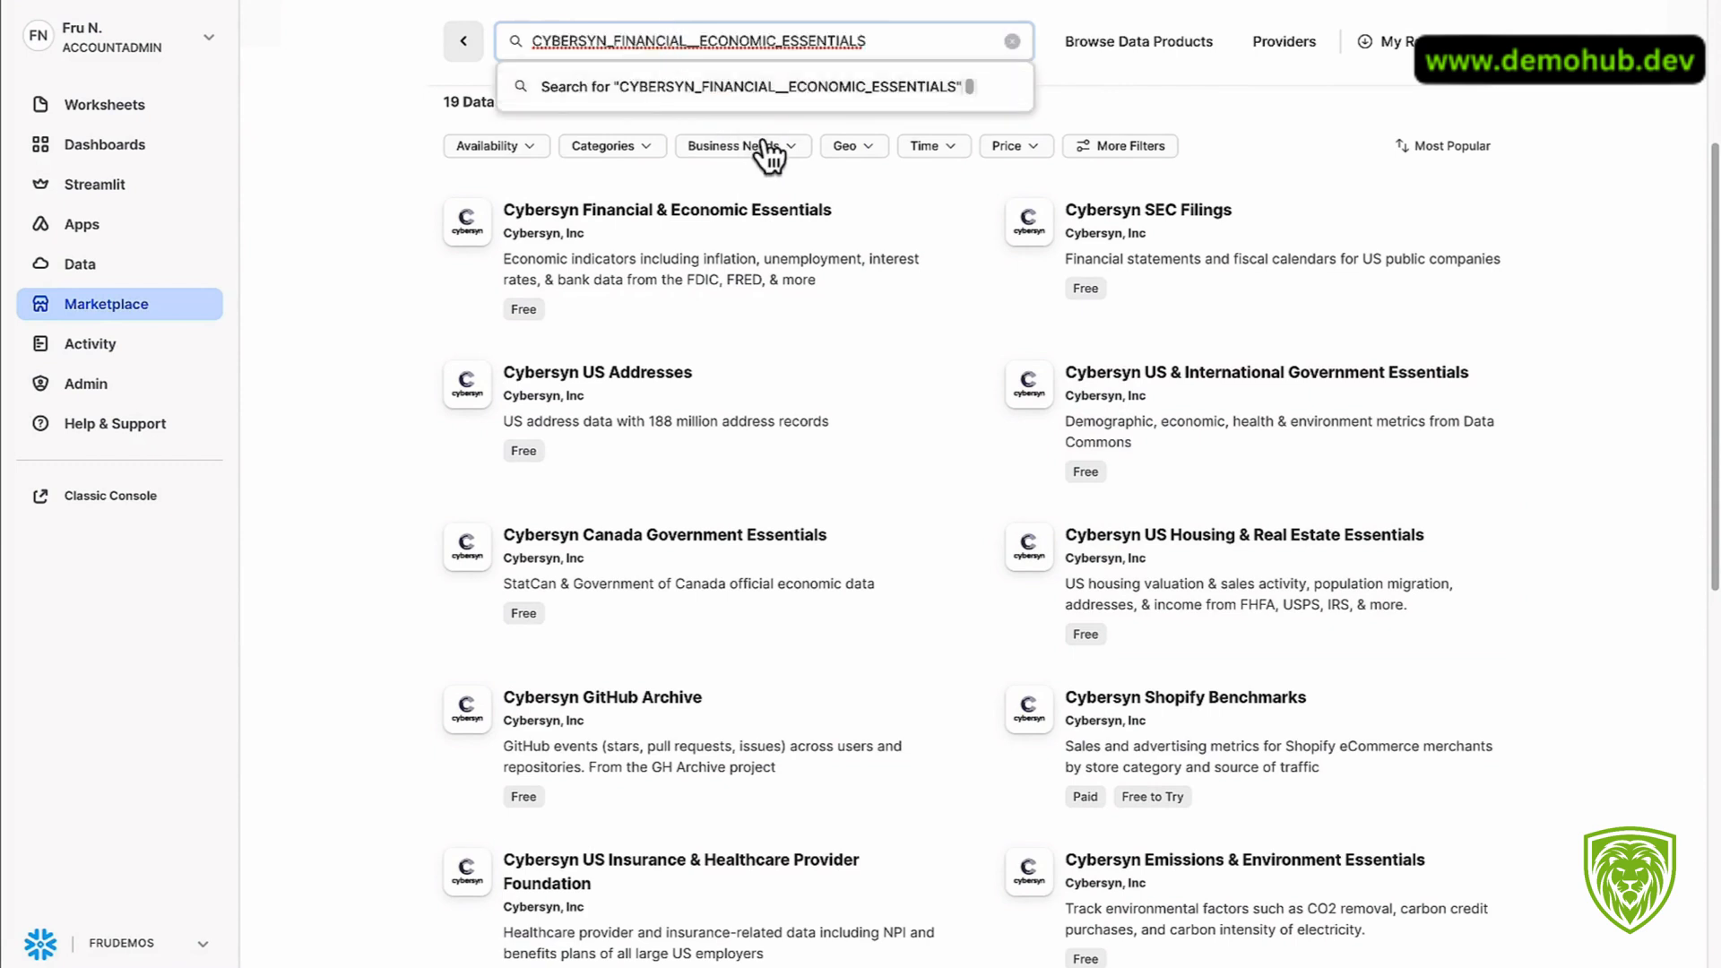
pyautogui.moveTo(891, 556)
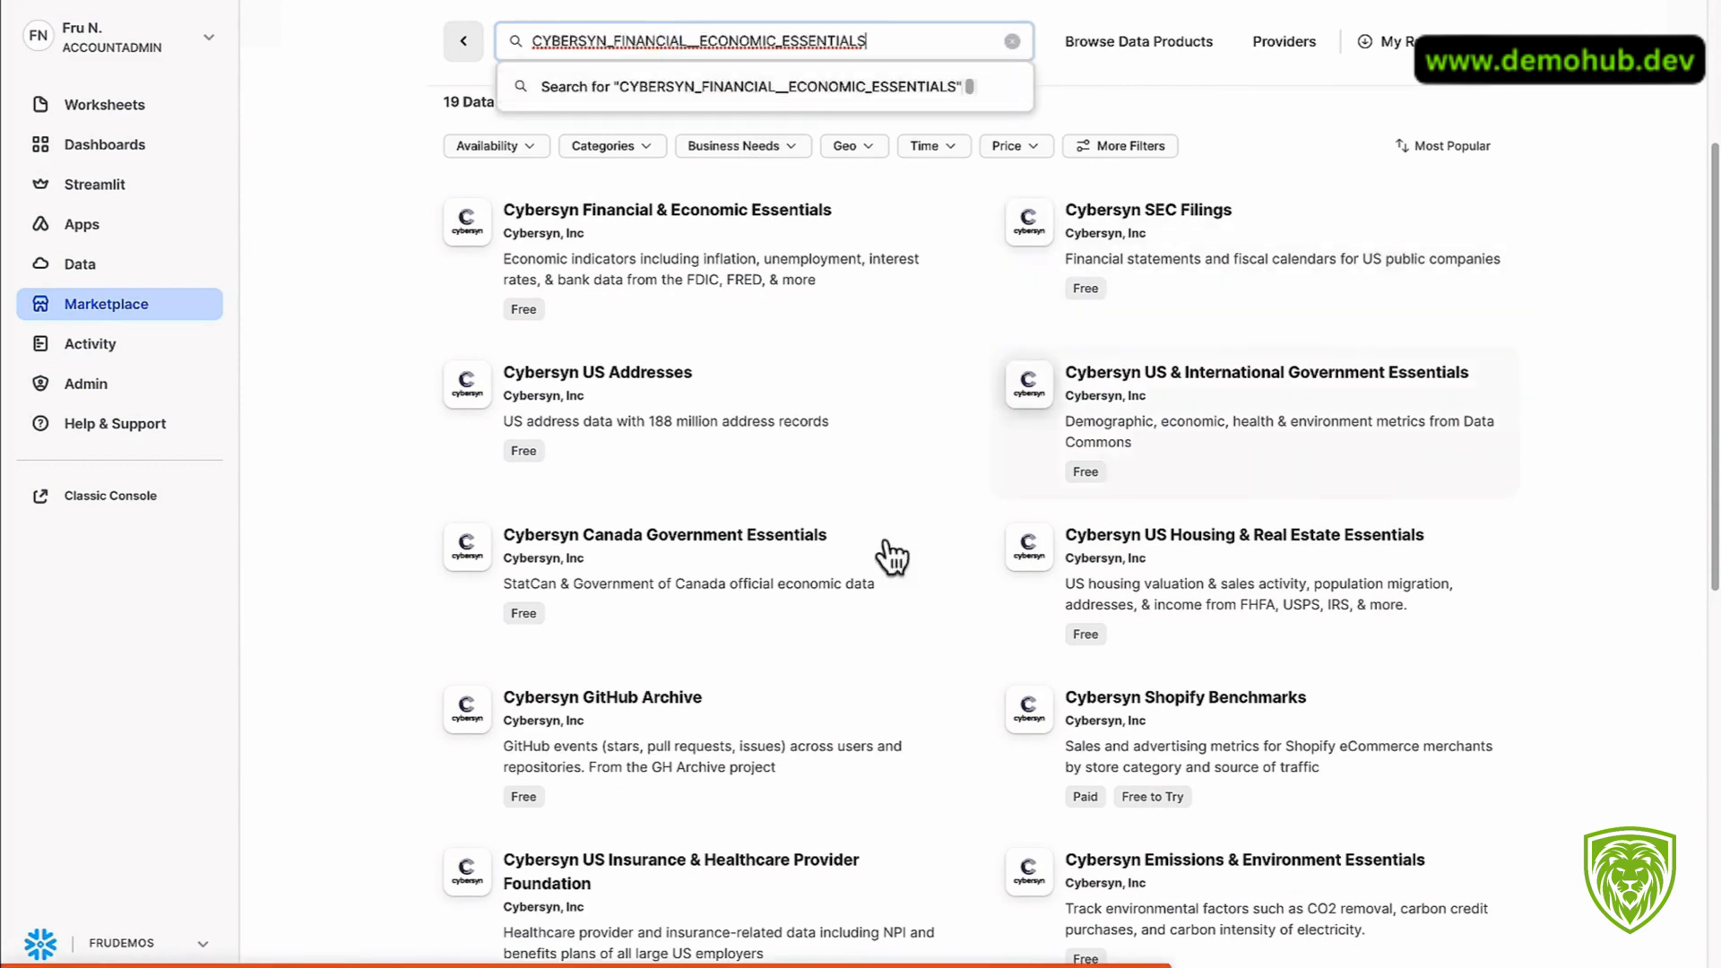
pyautogui.moveTo(709, 247)
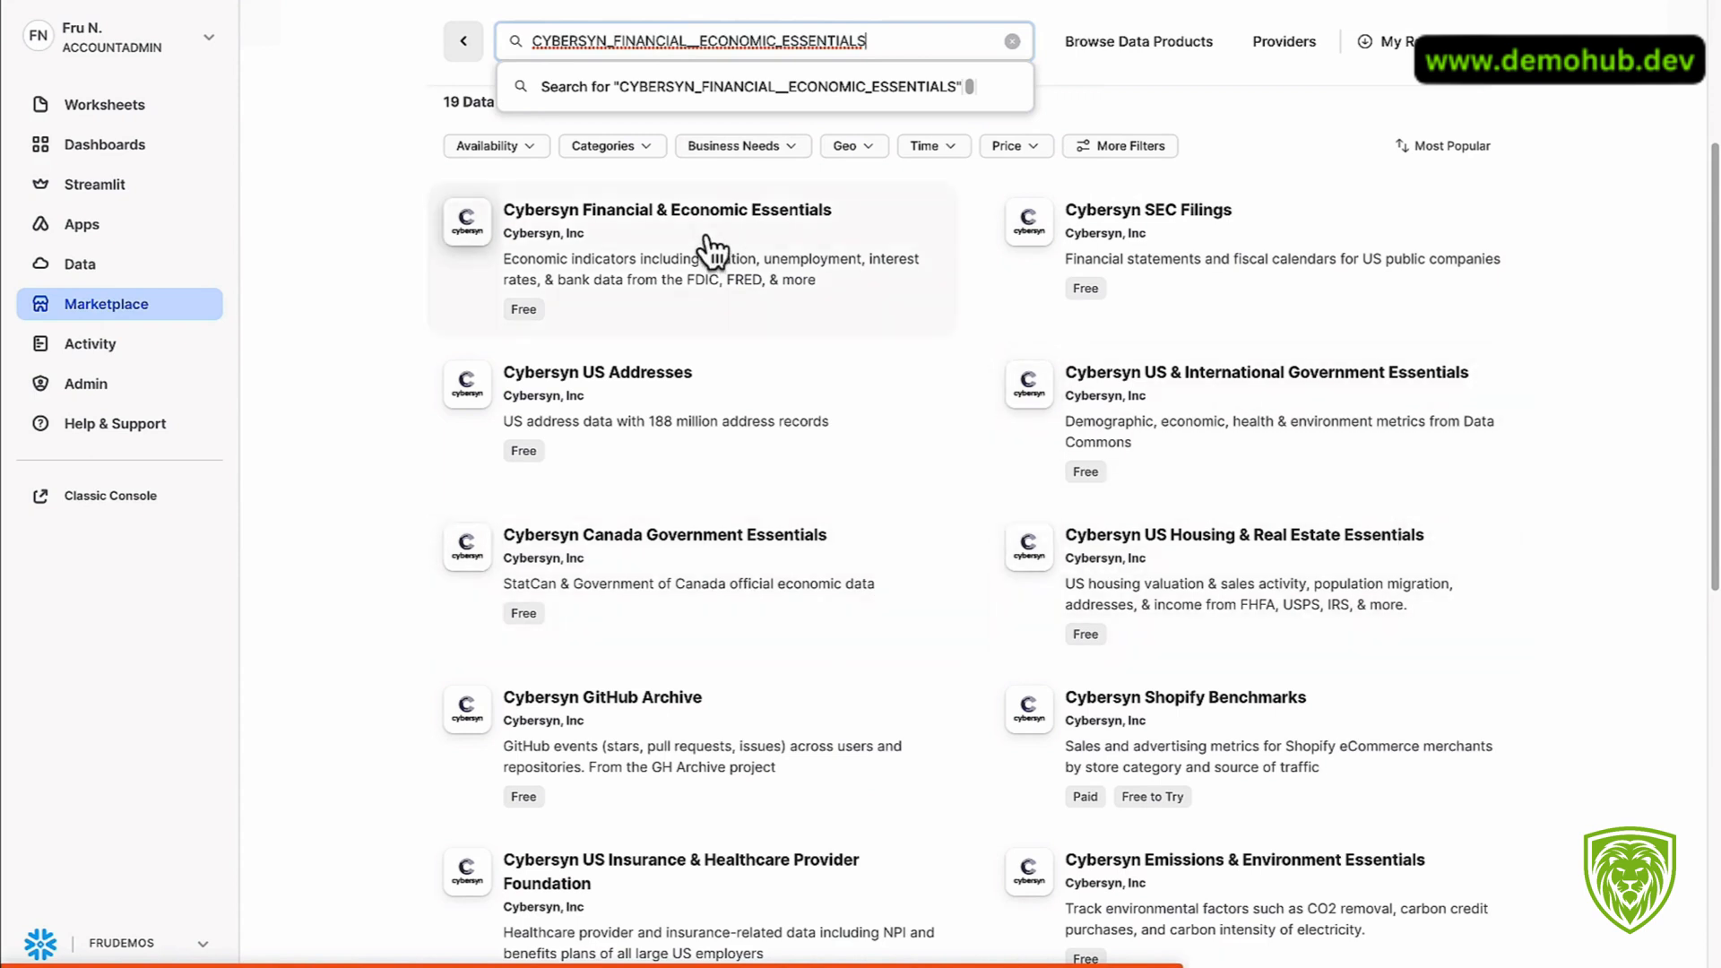
pyautogui.moveTo(626, 237)
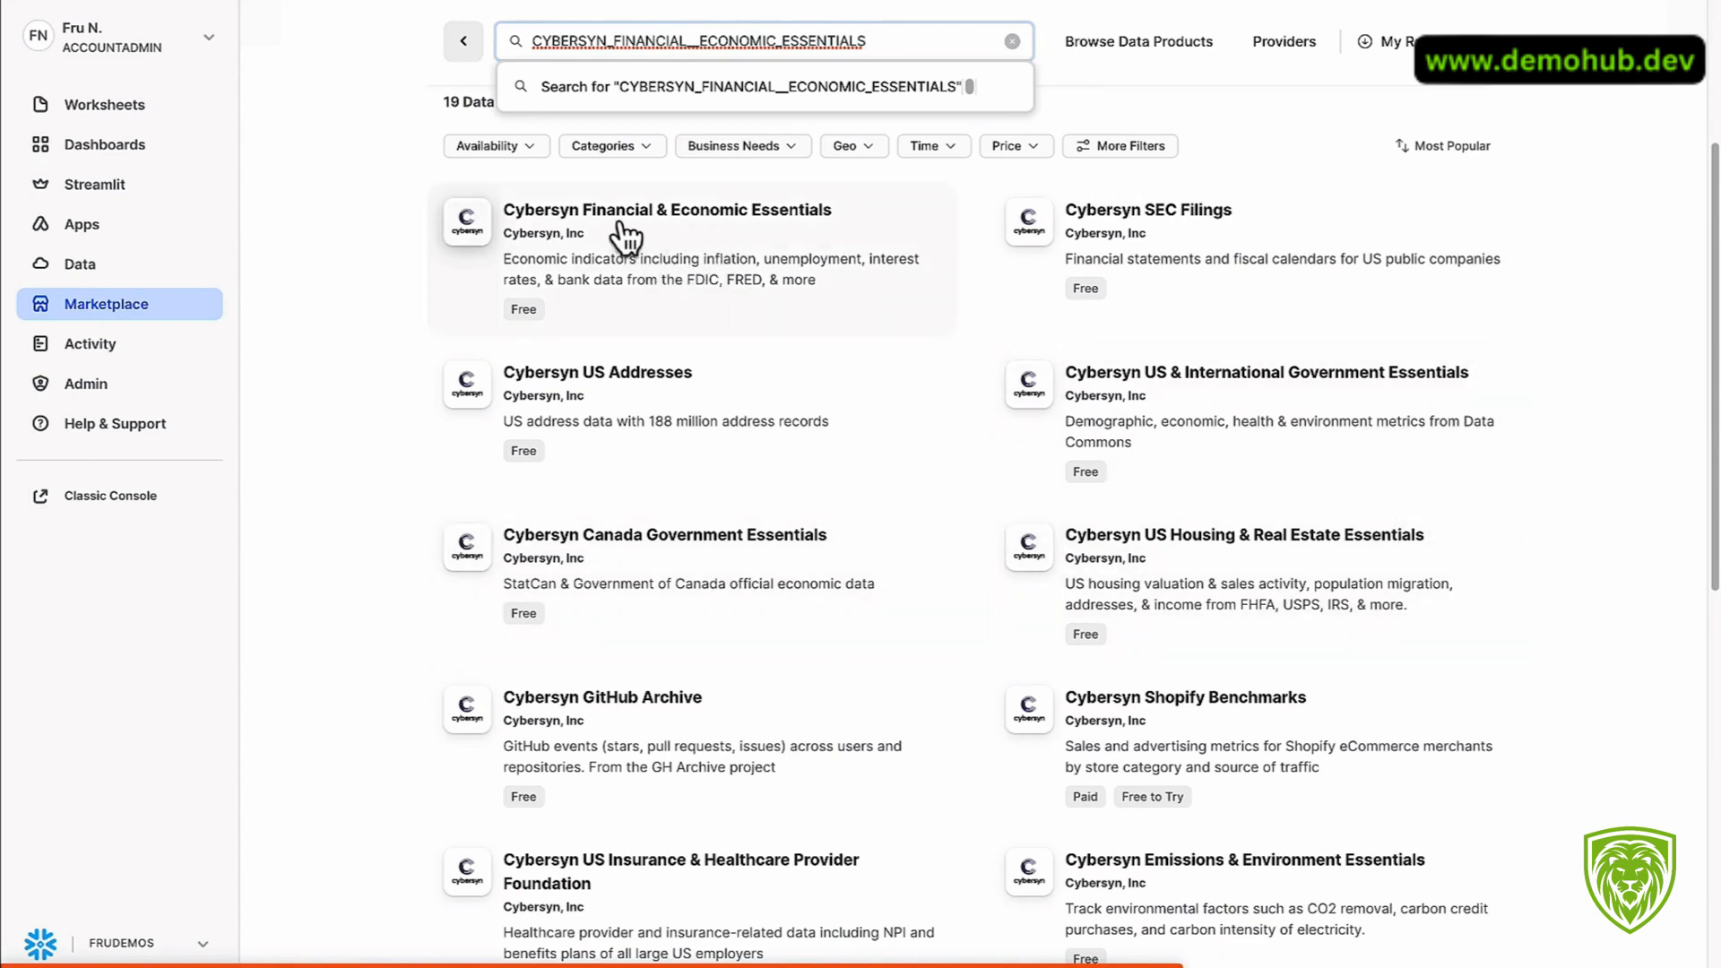
pyautogui.moveTo(733, 236)
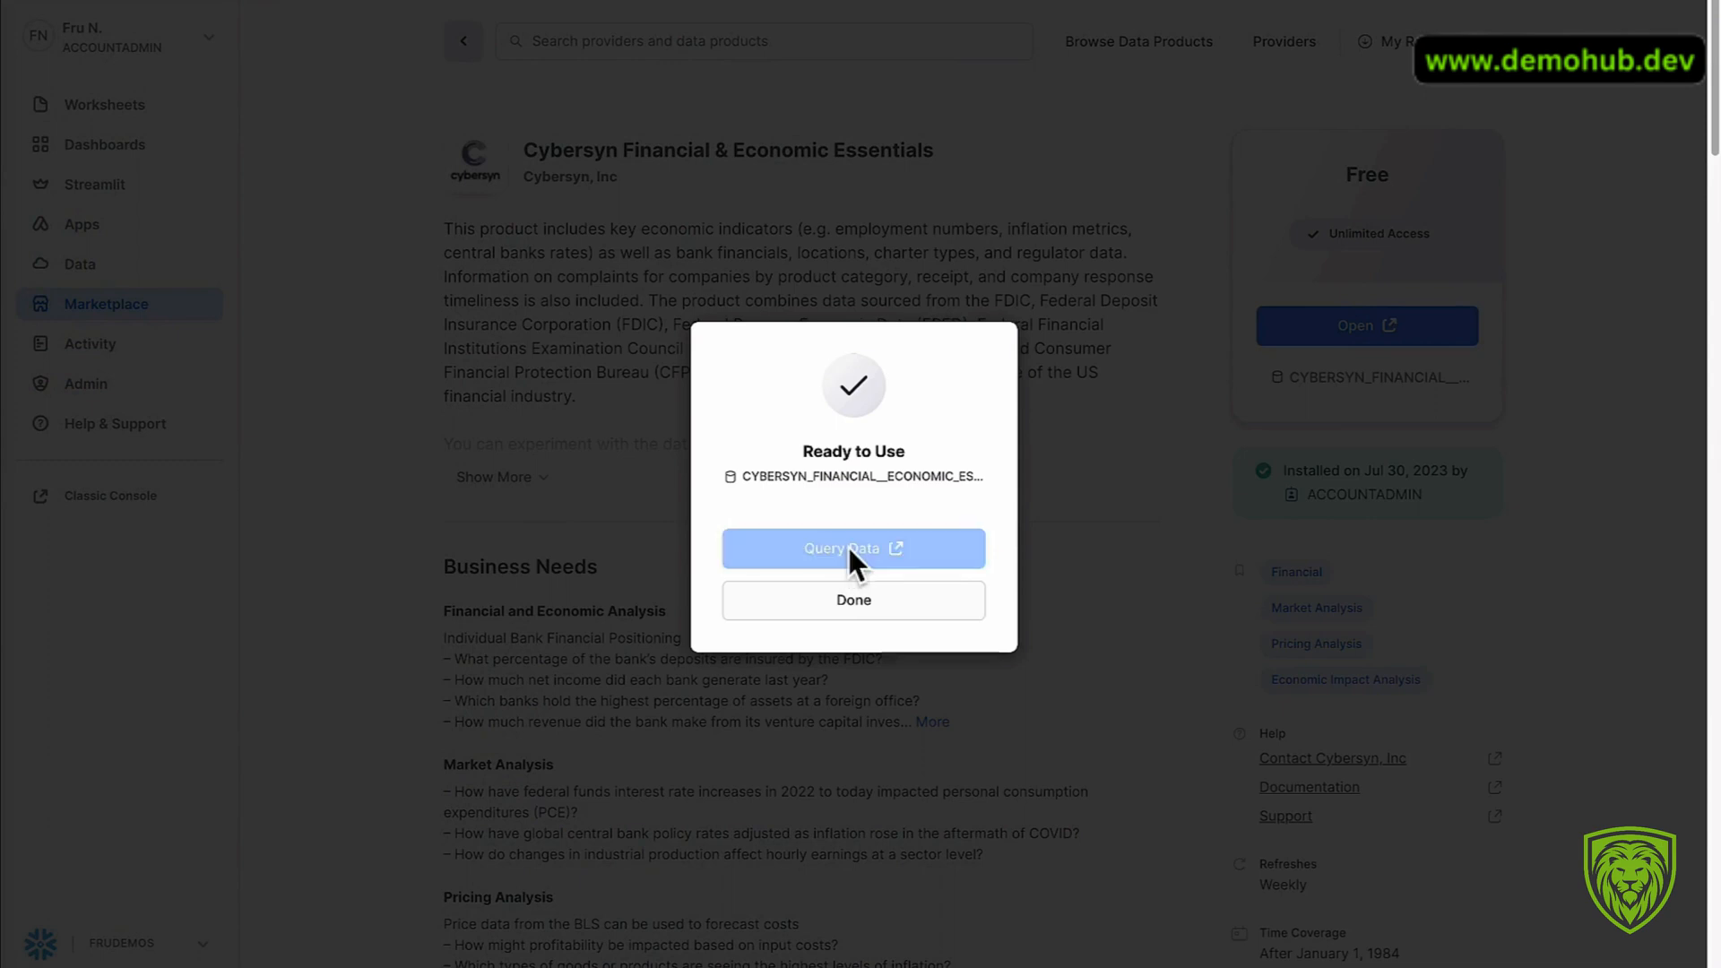
pyautogui.click(853, 549)
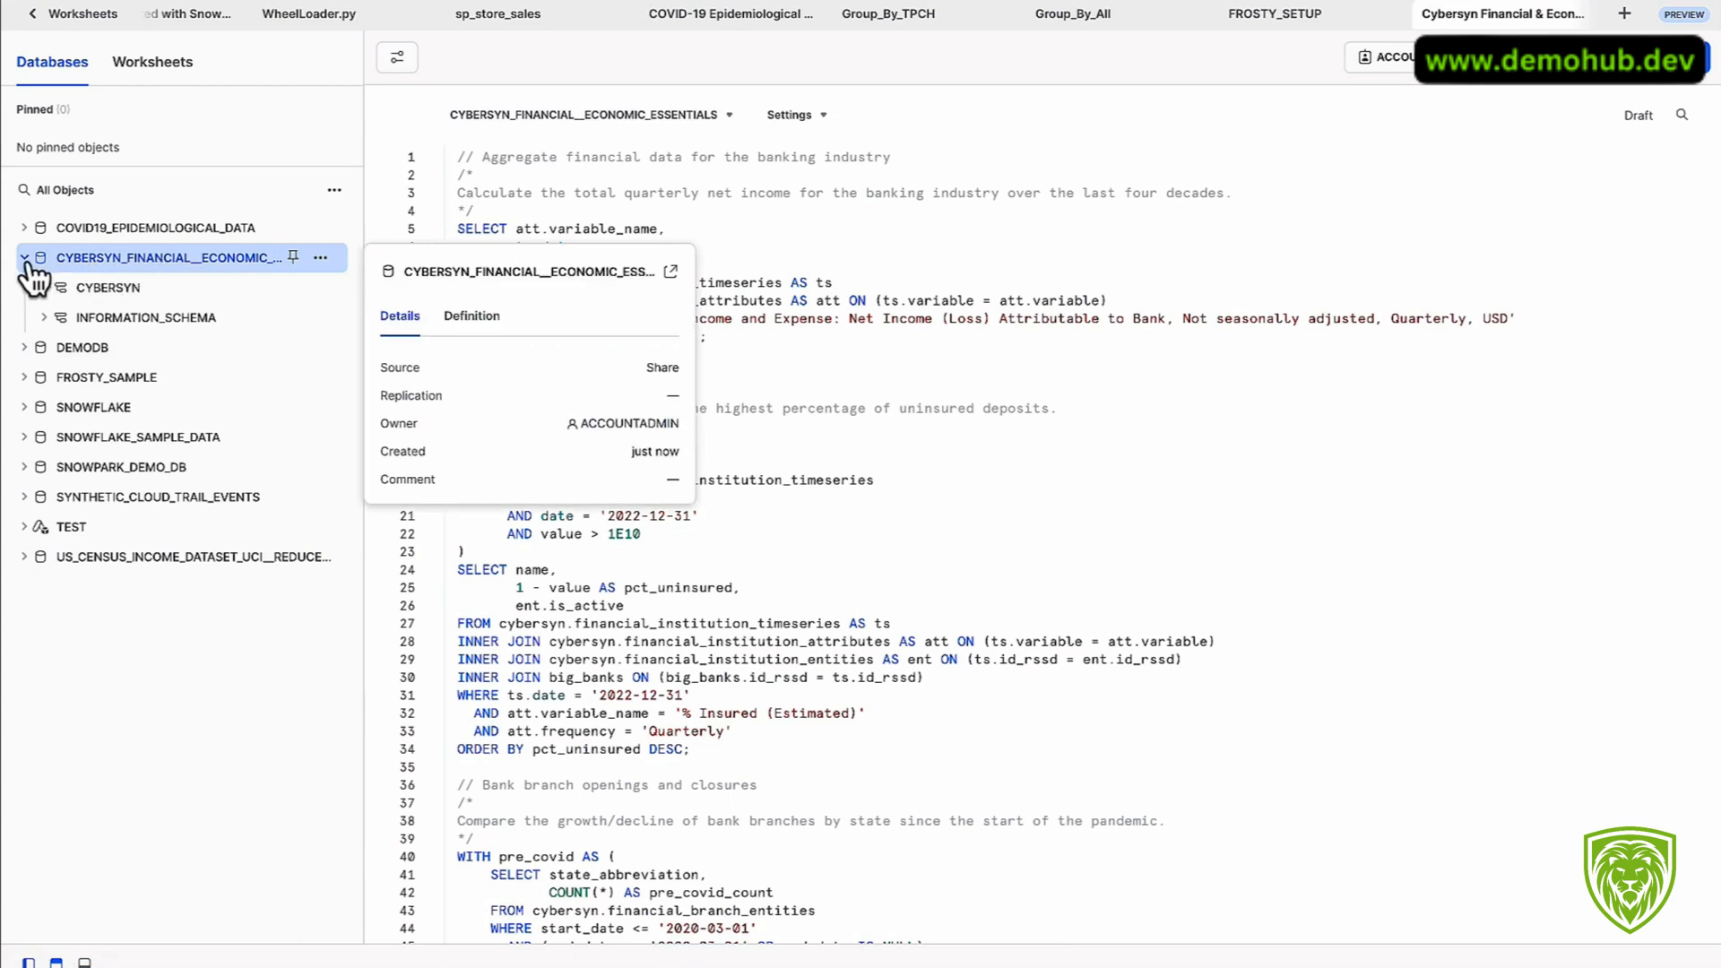
# Step: Expand CYBERSYN_FINANCIAL__ECONOMIC_ESSENTIALS to list the views in its CYBERSYN schema
pyautogui.click(107, 287)
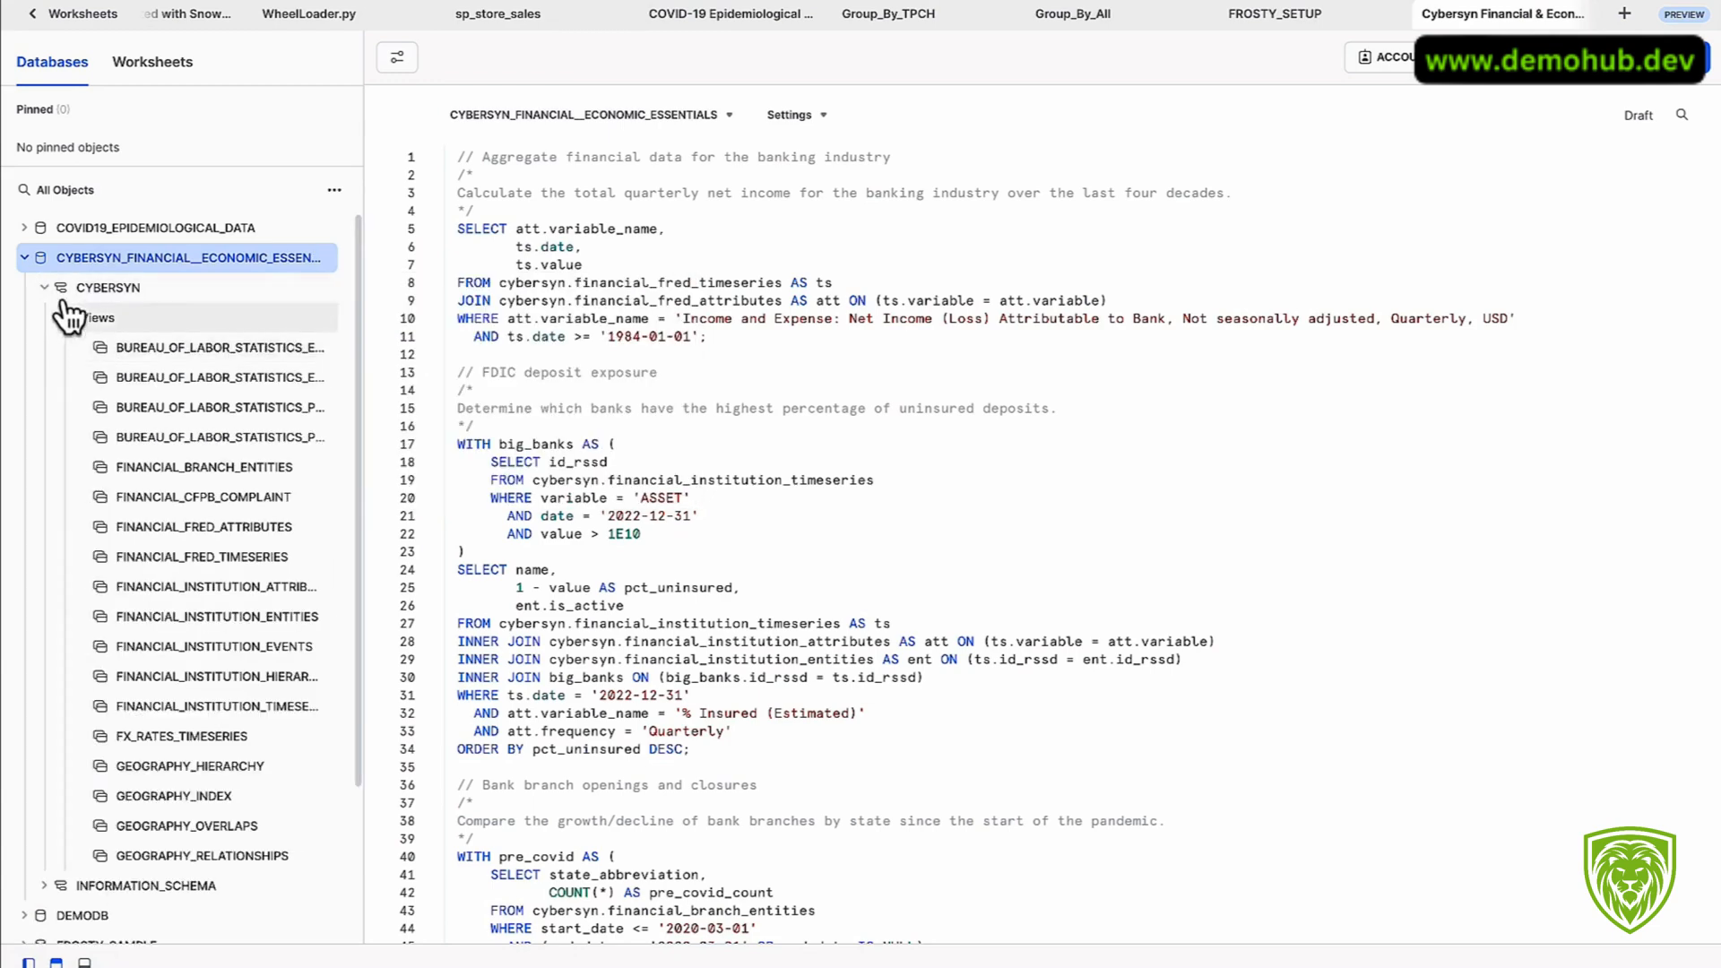
pyautogui.click(1505, 12)
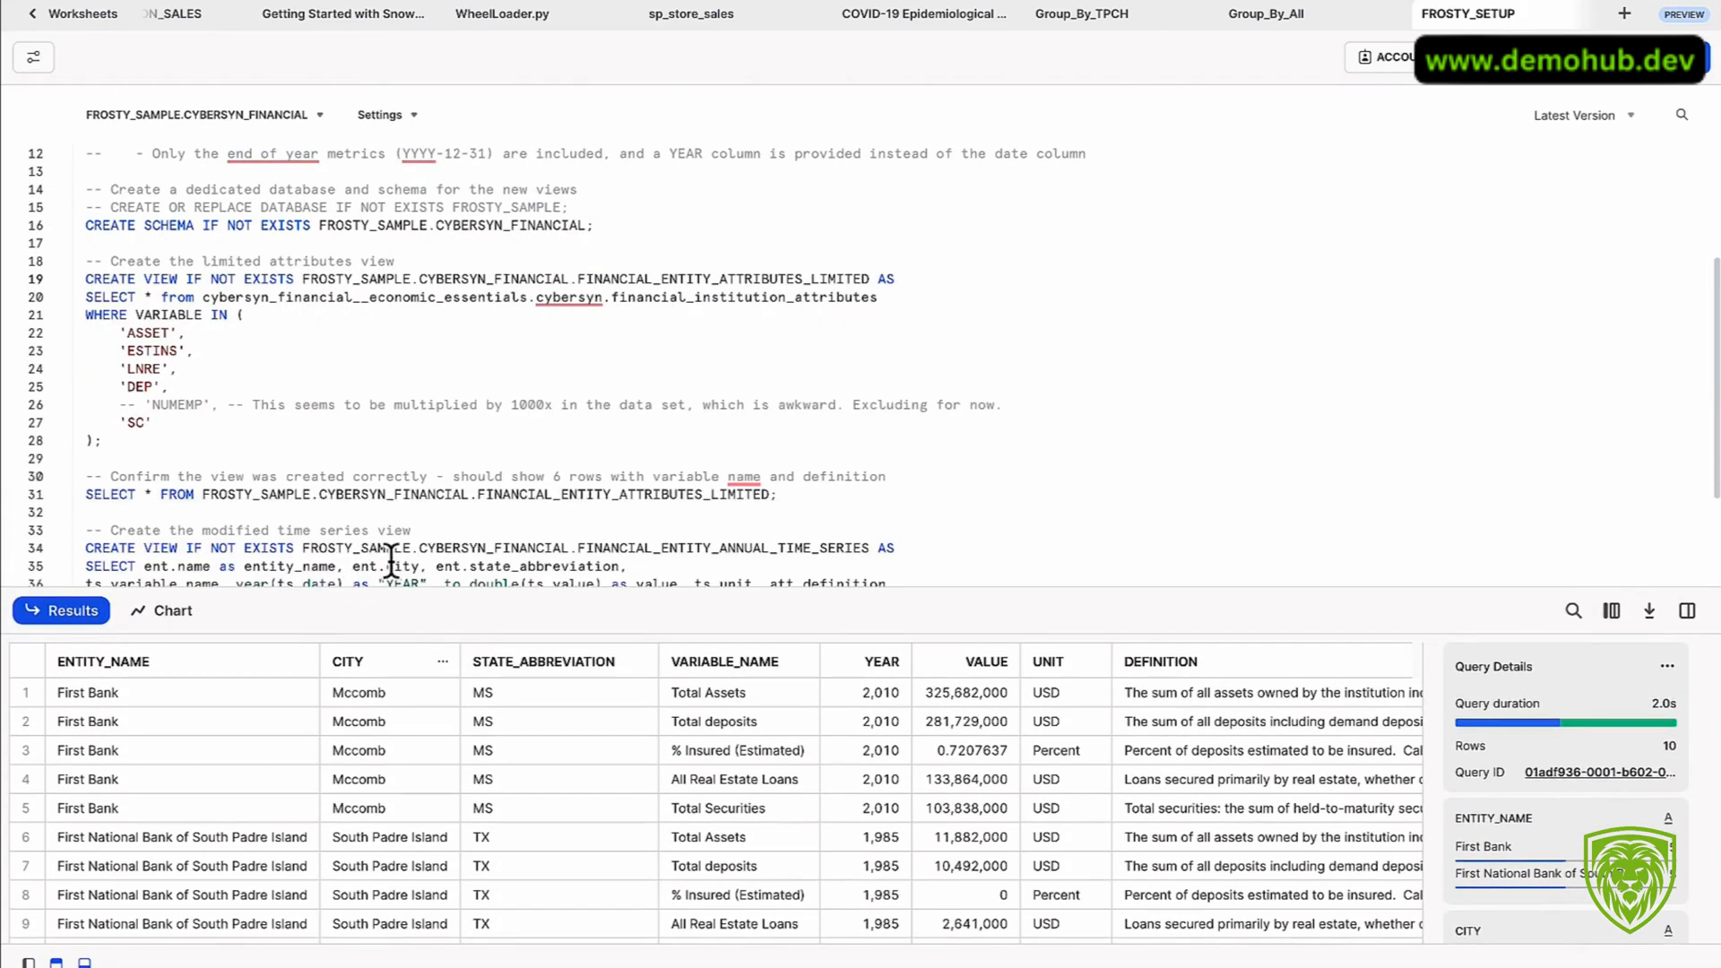
pyautogui.scroll(3)
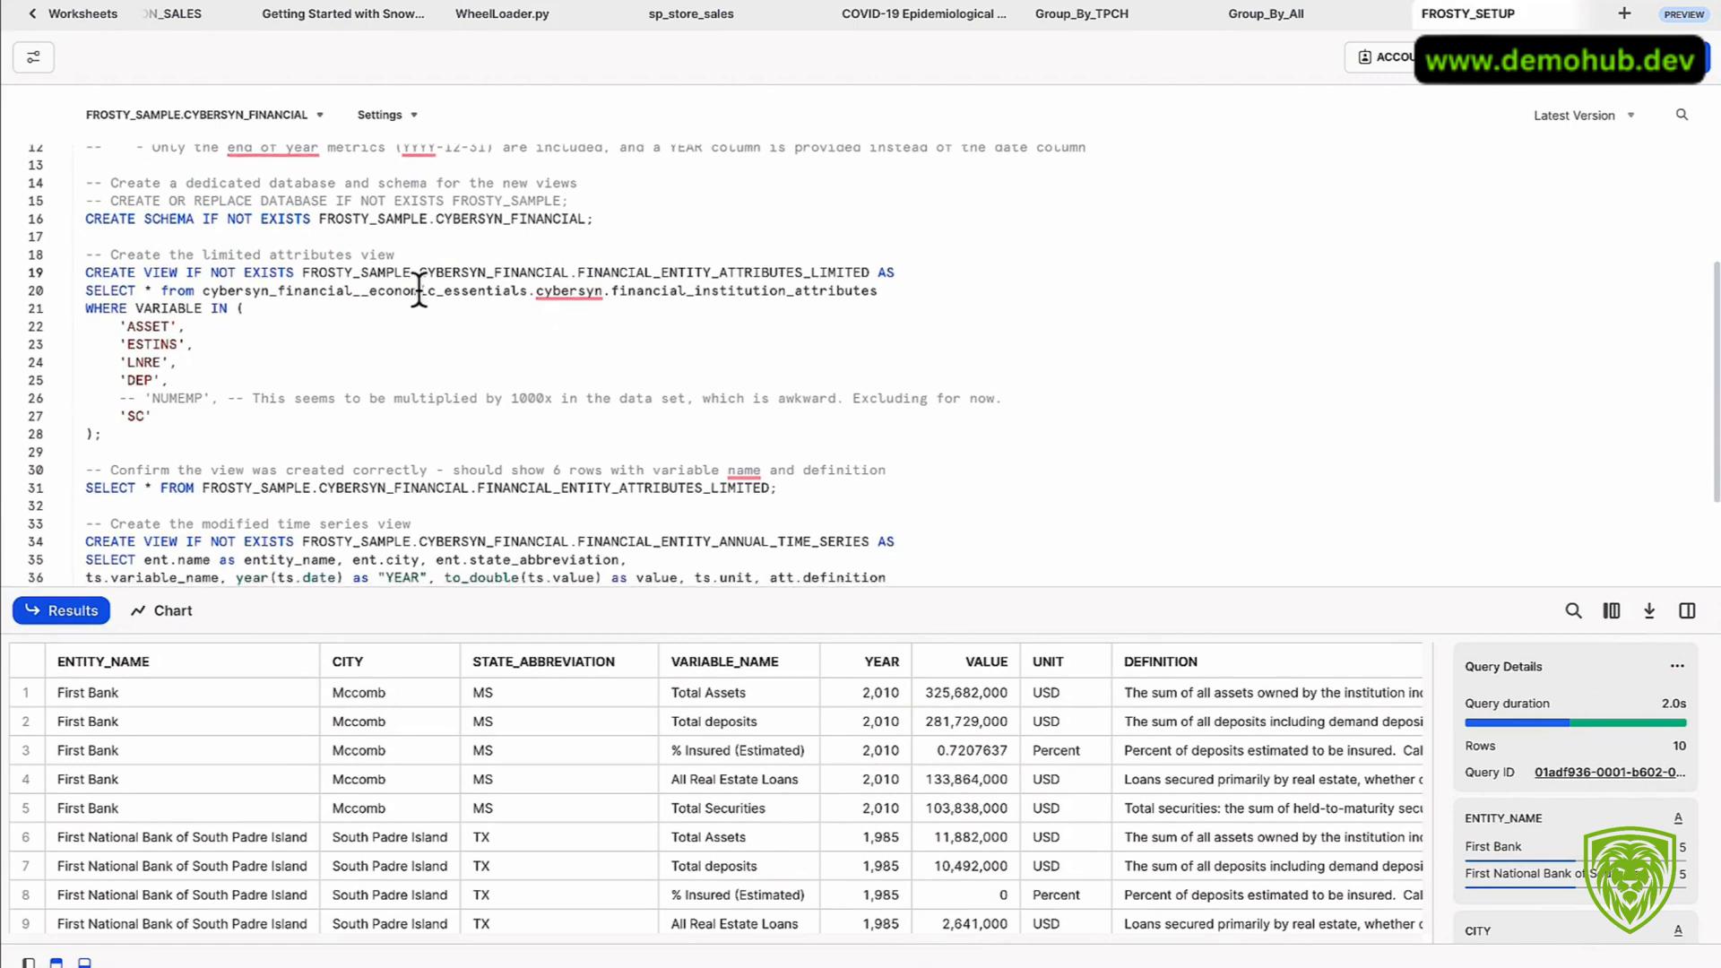
pyautogui.scroll(-3)
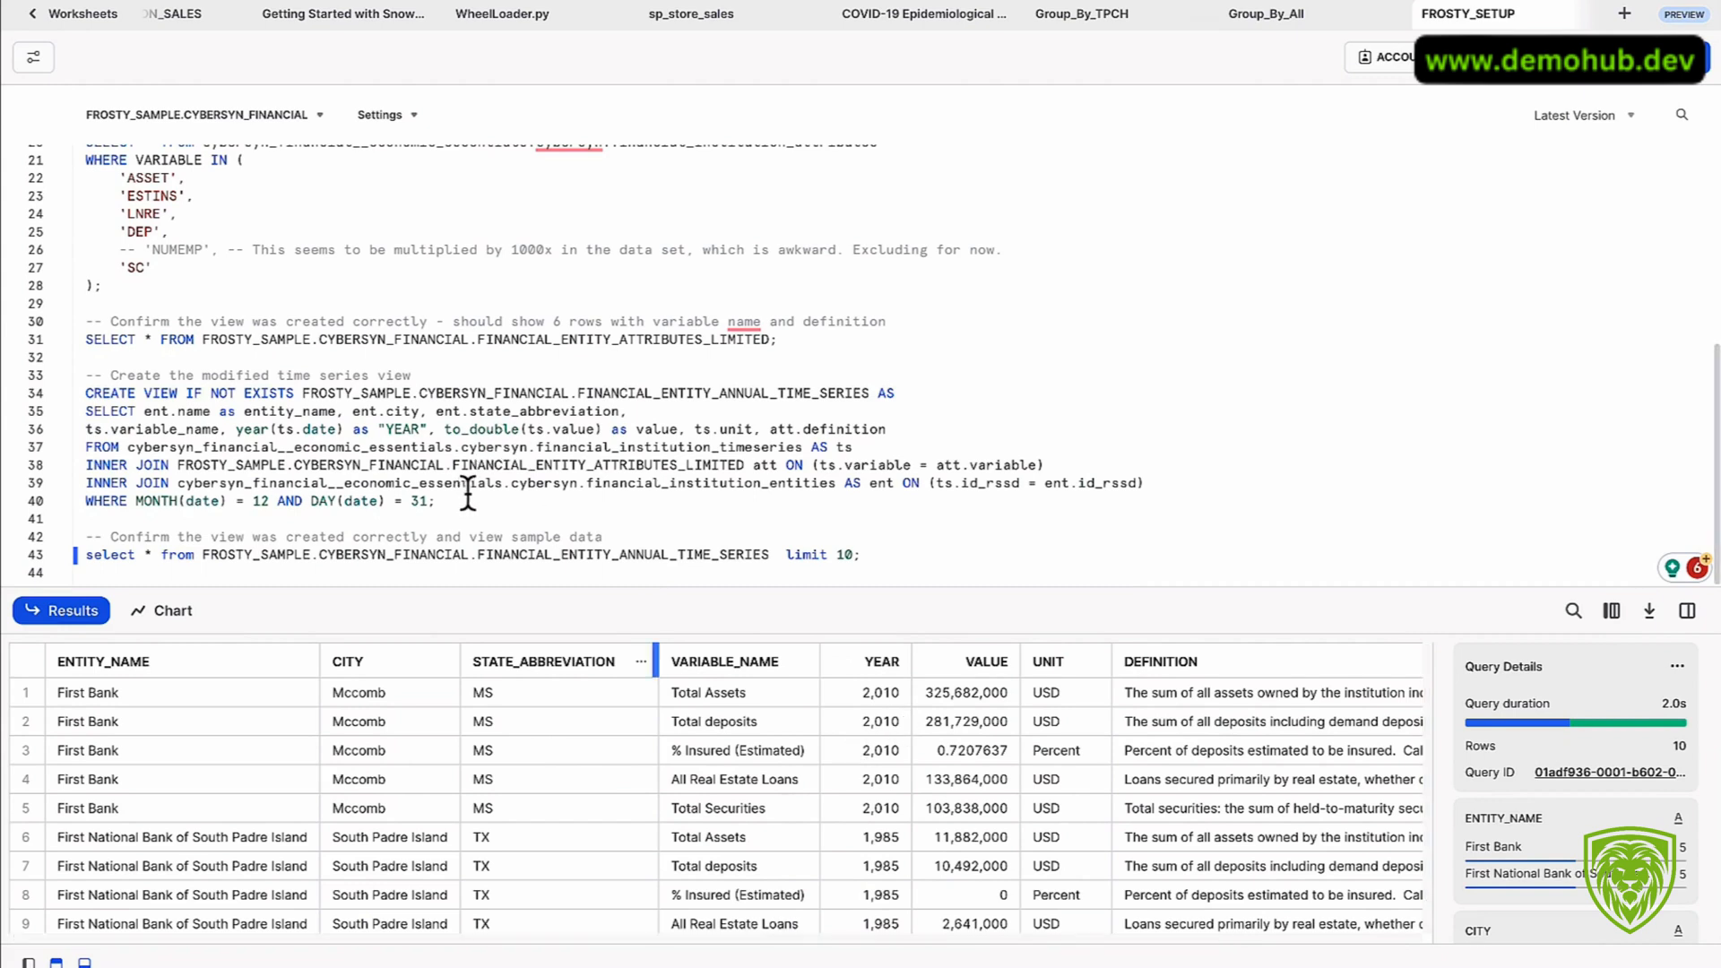
pyautogui.moveTo(1274, 378)
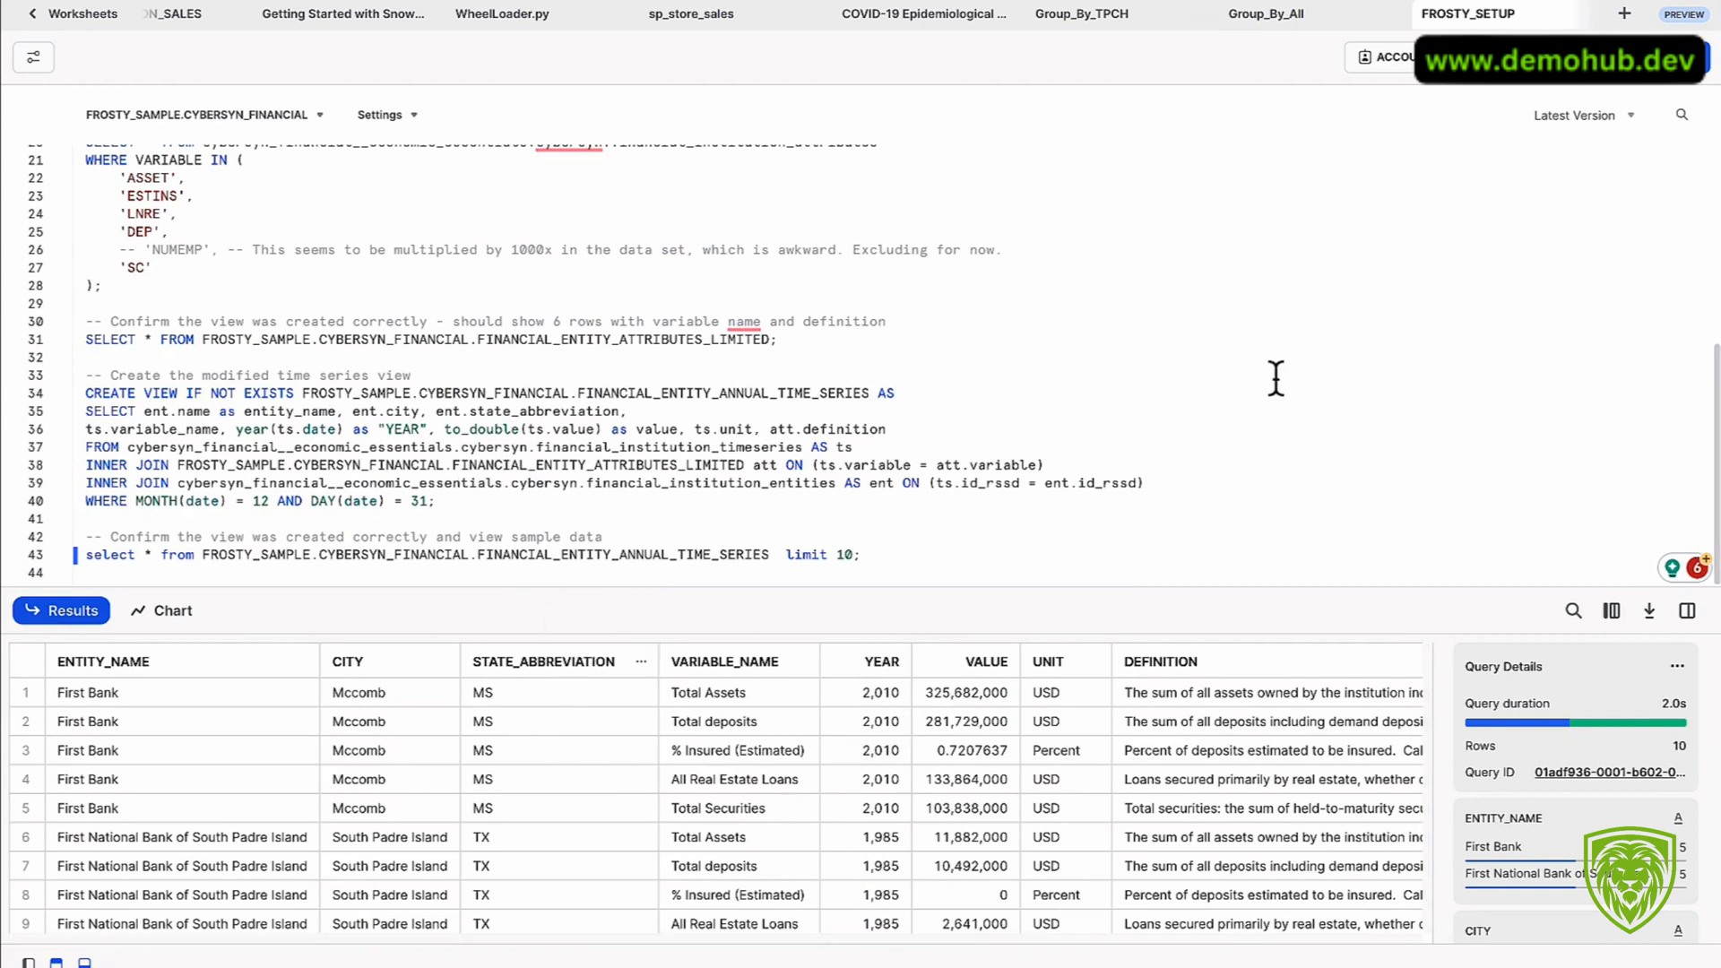
pyautogui.moveTo(475, 648)
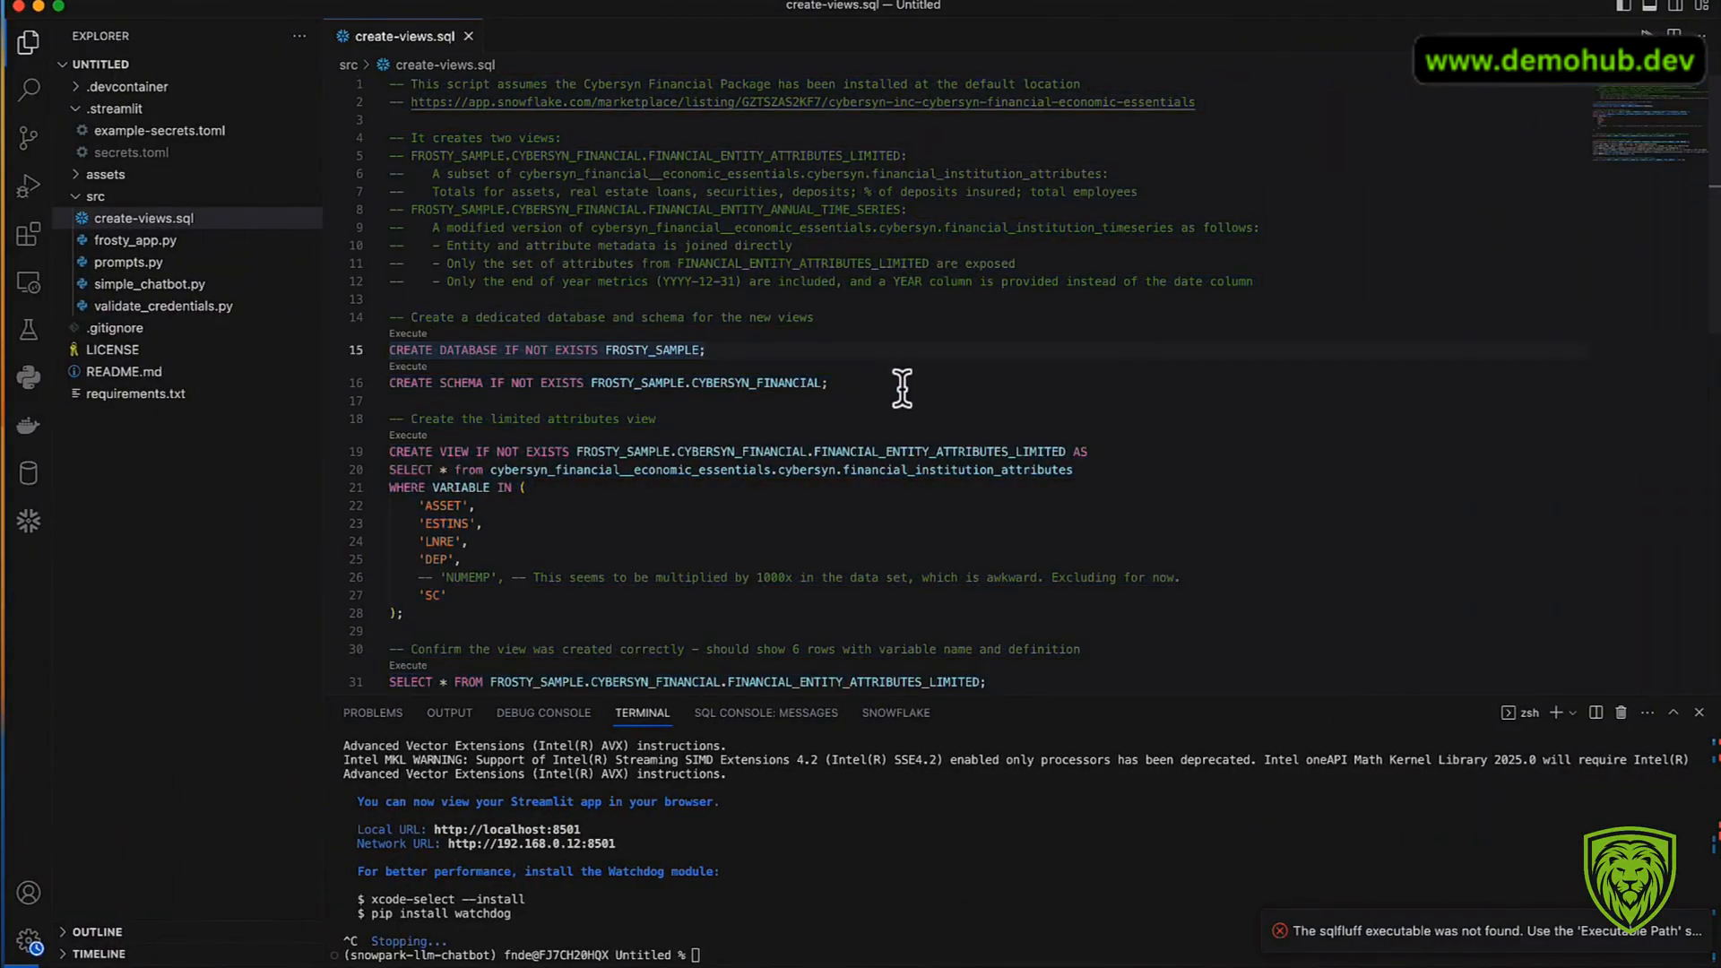
# Step: Close create-views.sql and launch the simple chatbot with streamlit run src/simple_chatbot.py
pyautogui.scroll(-3)
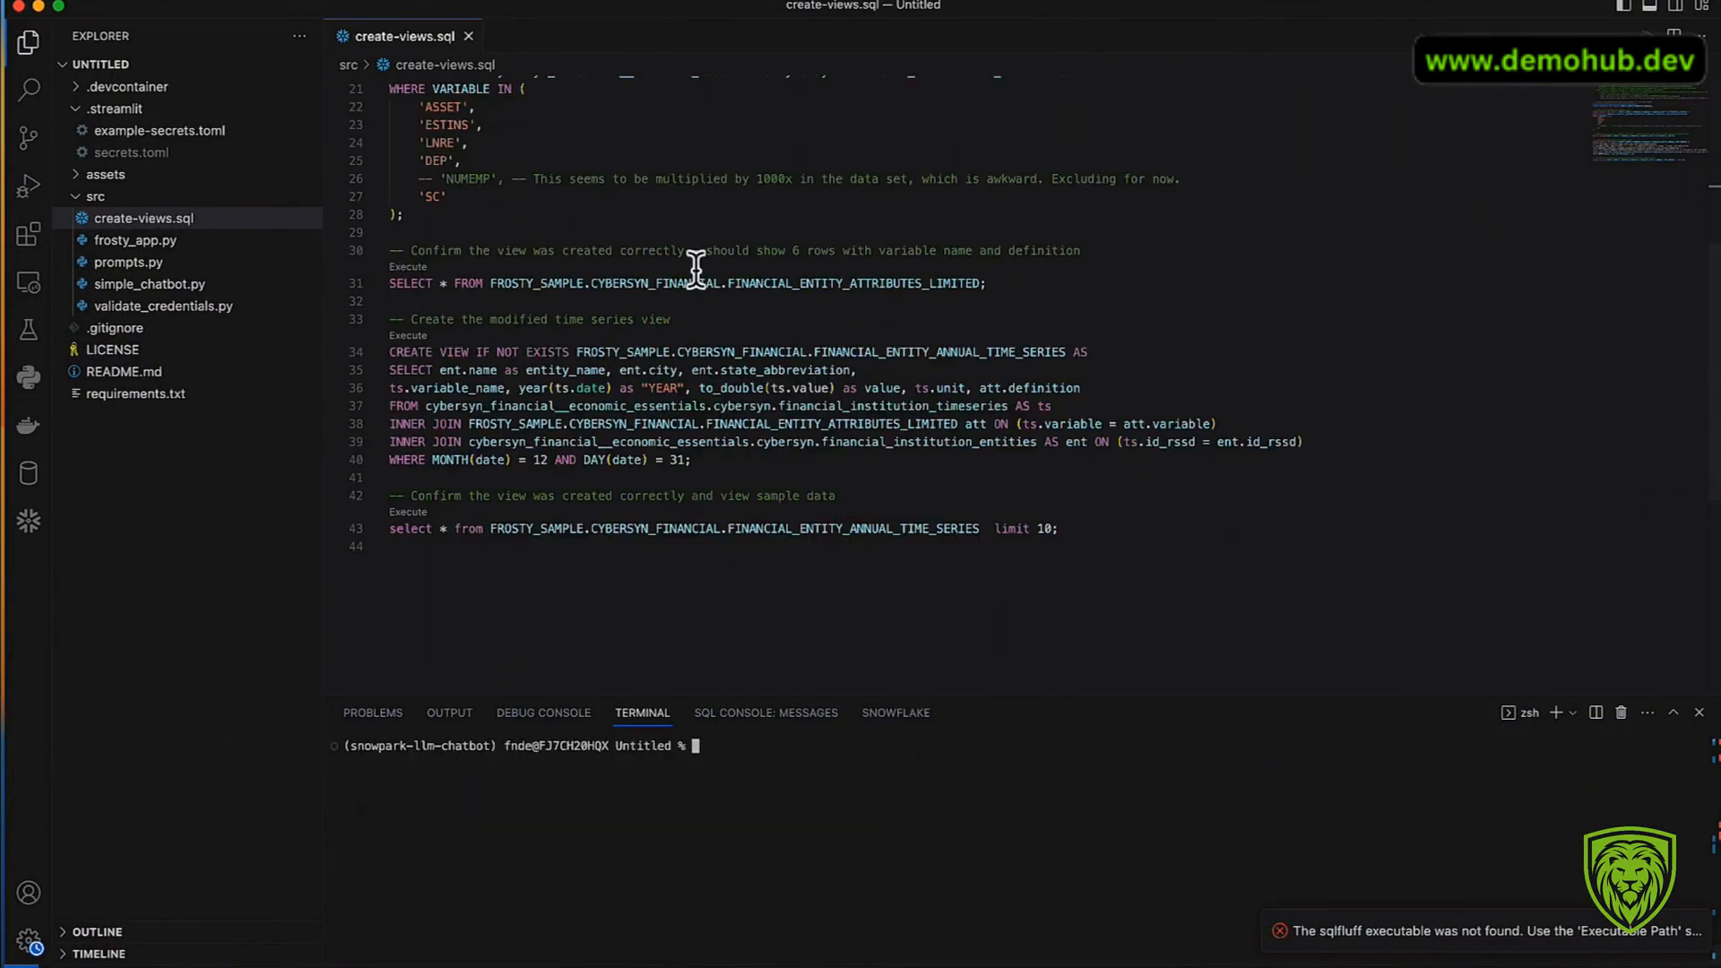
pyautogui.moveTo(226, 325)
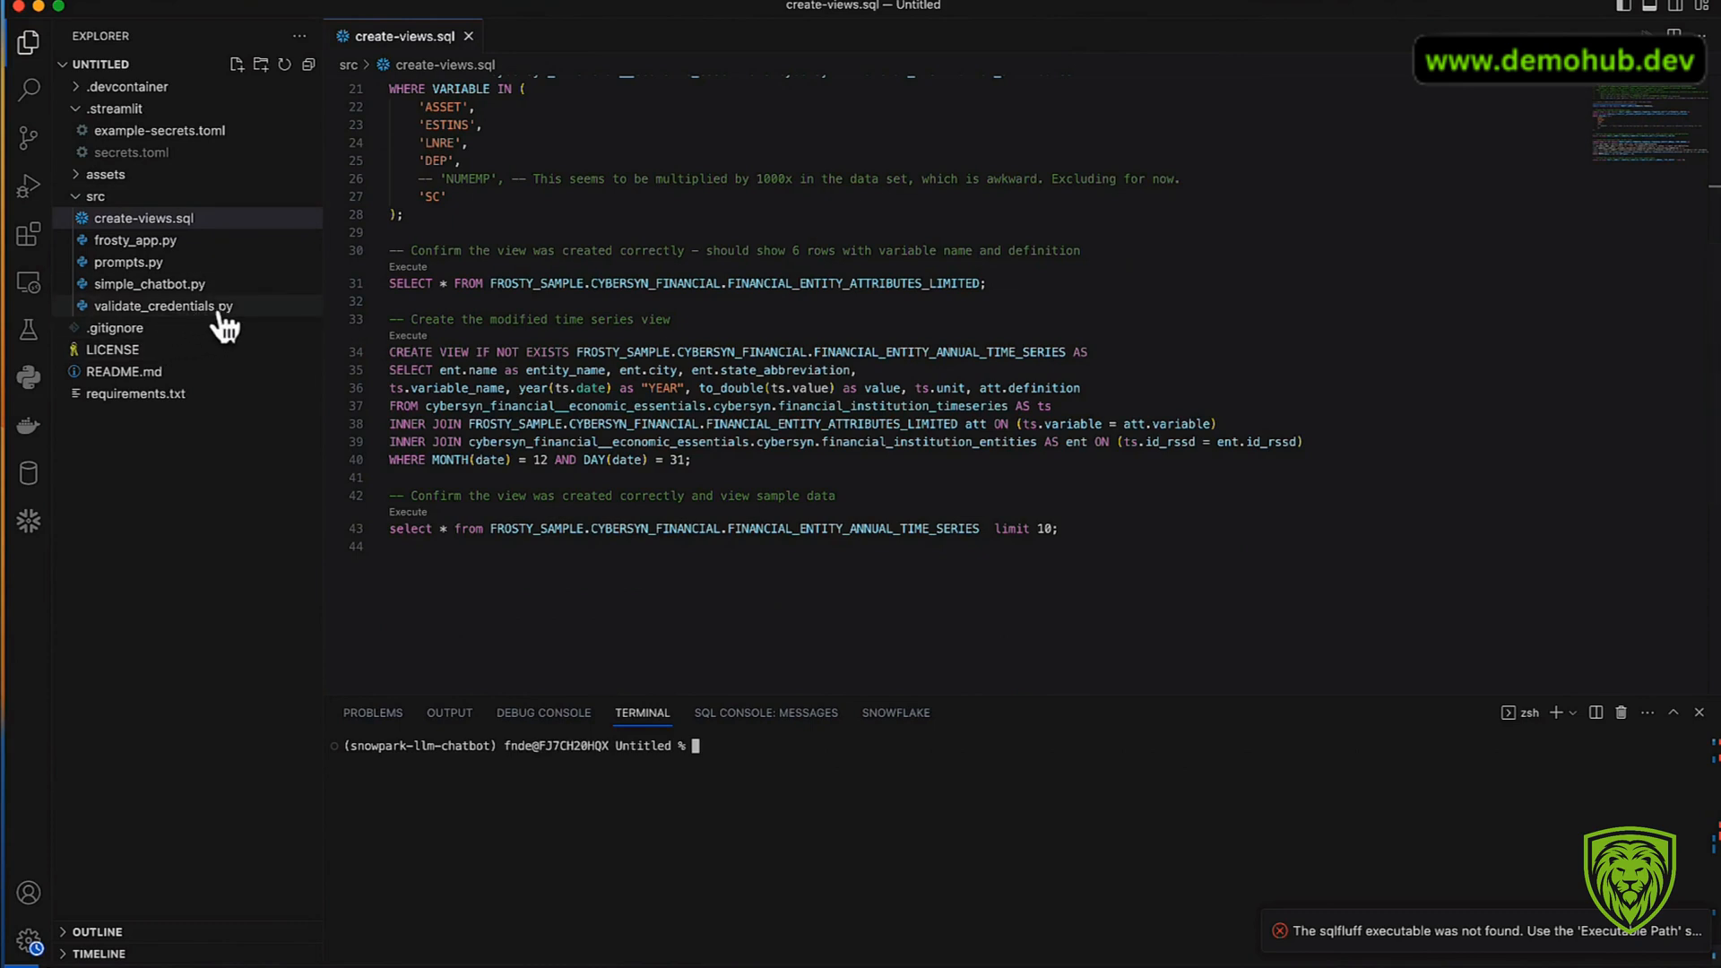
pyautogui.click(468, 36)
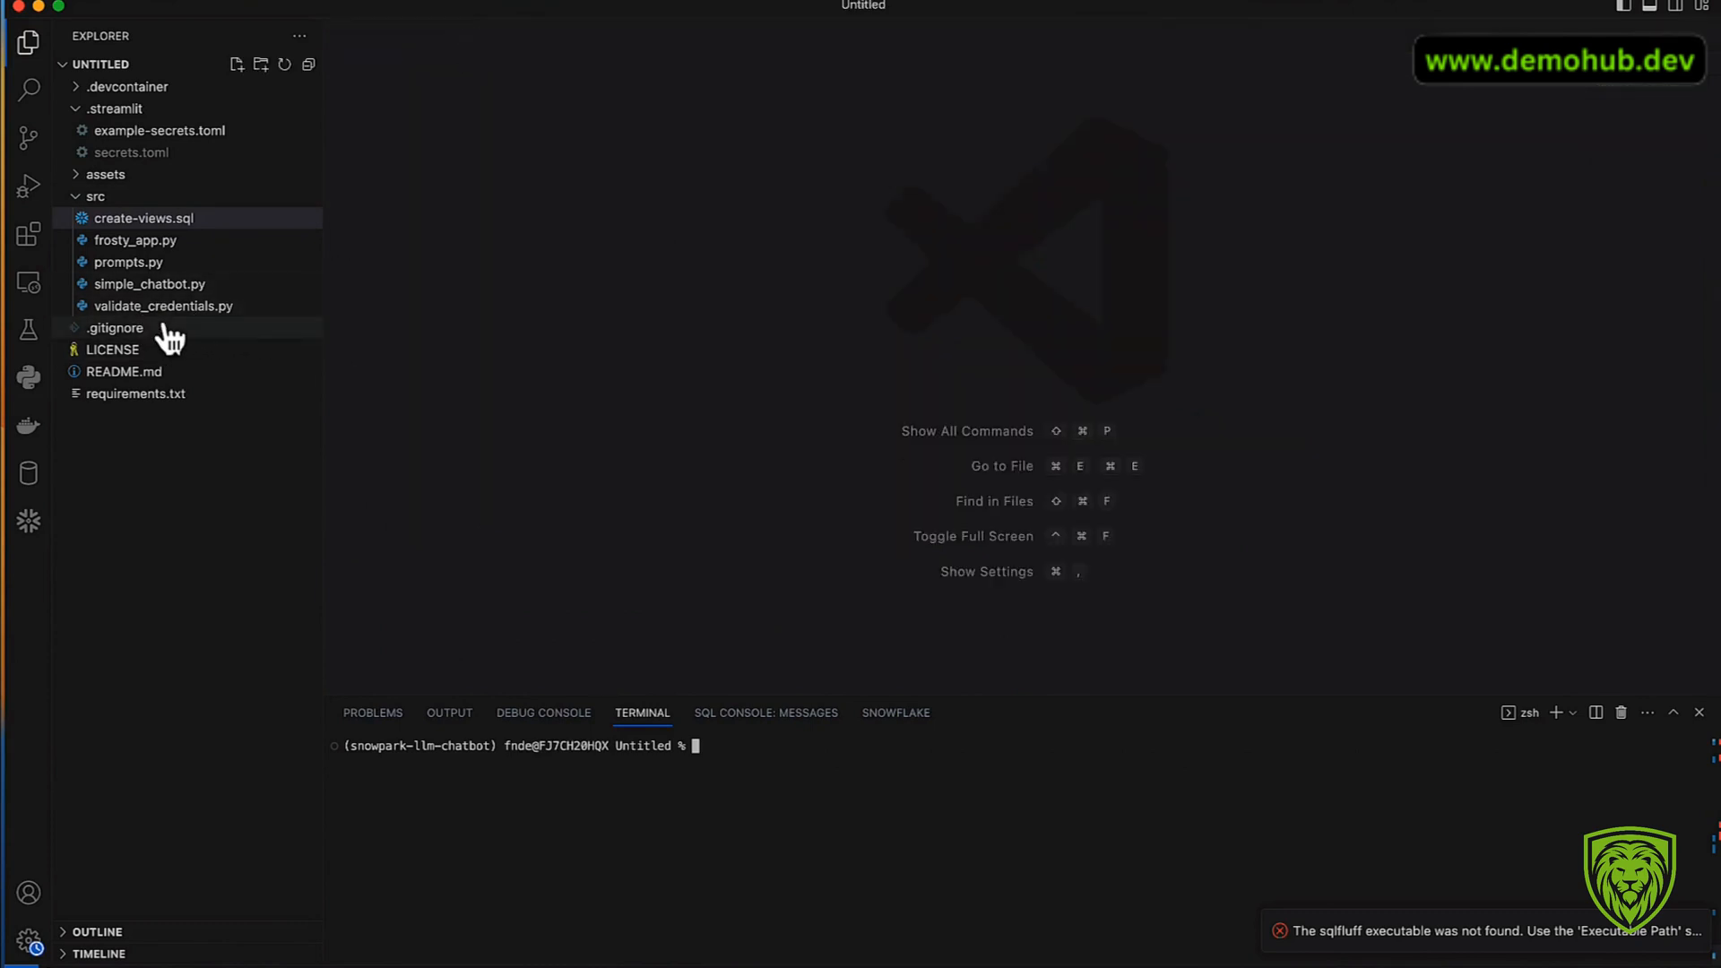
pyautogui.moveTo(506, 694)
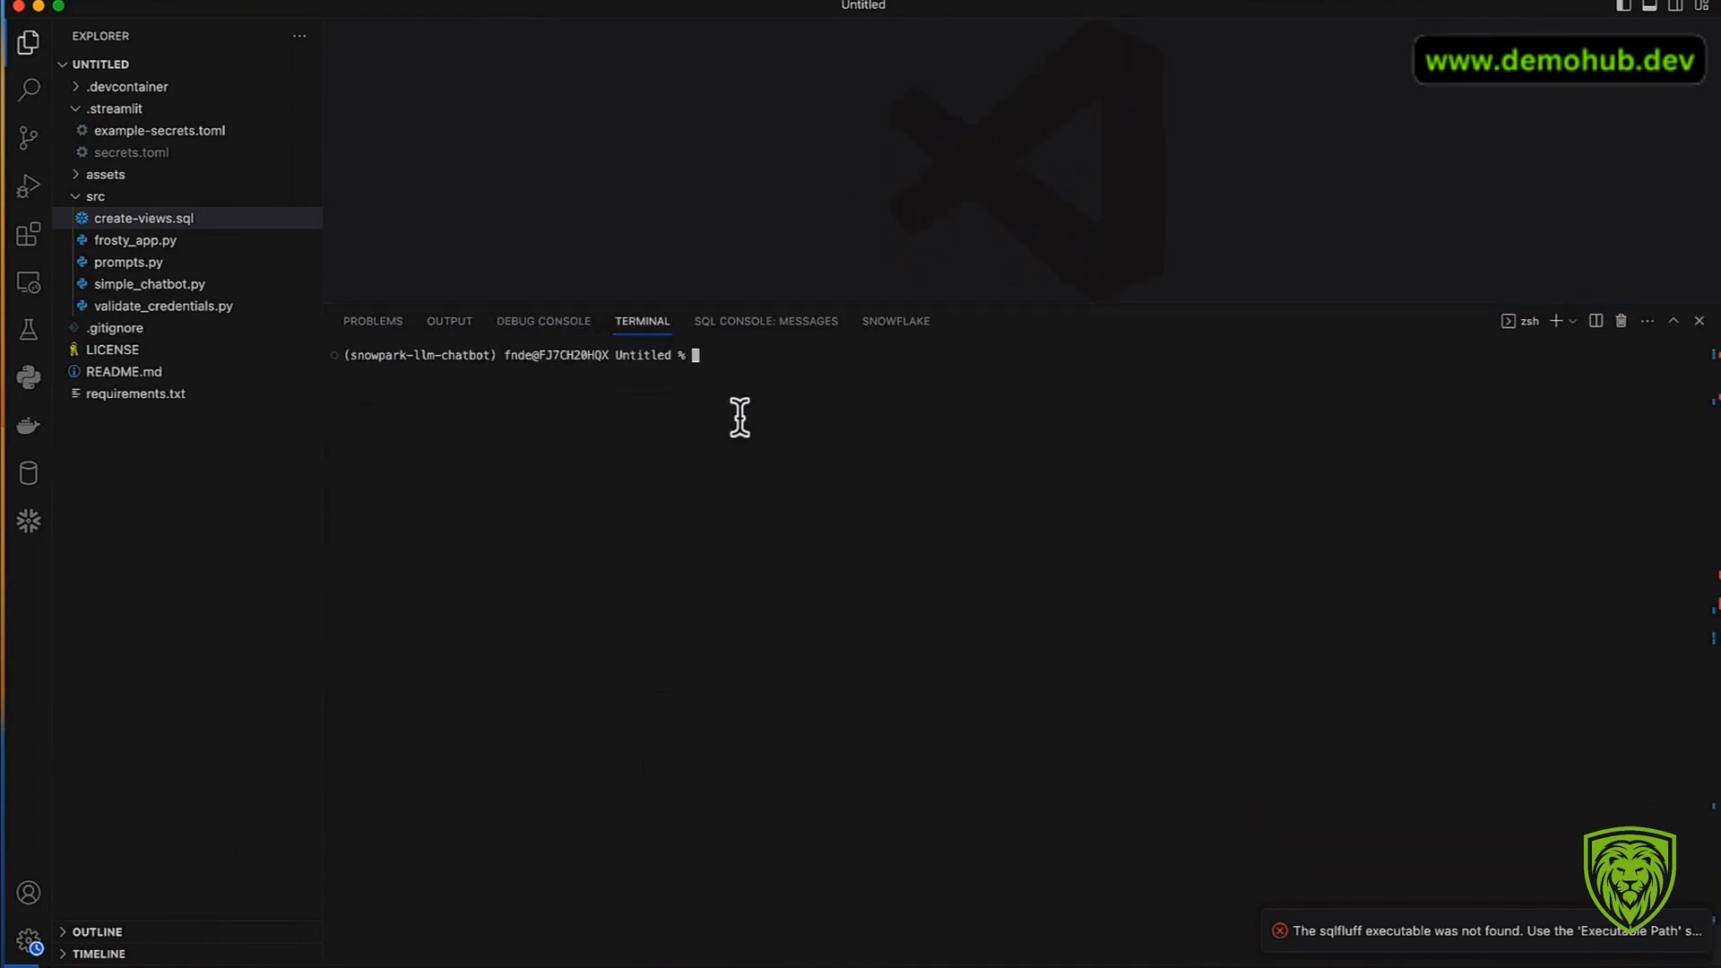
pyautogui.moveTo(1556, 543)
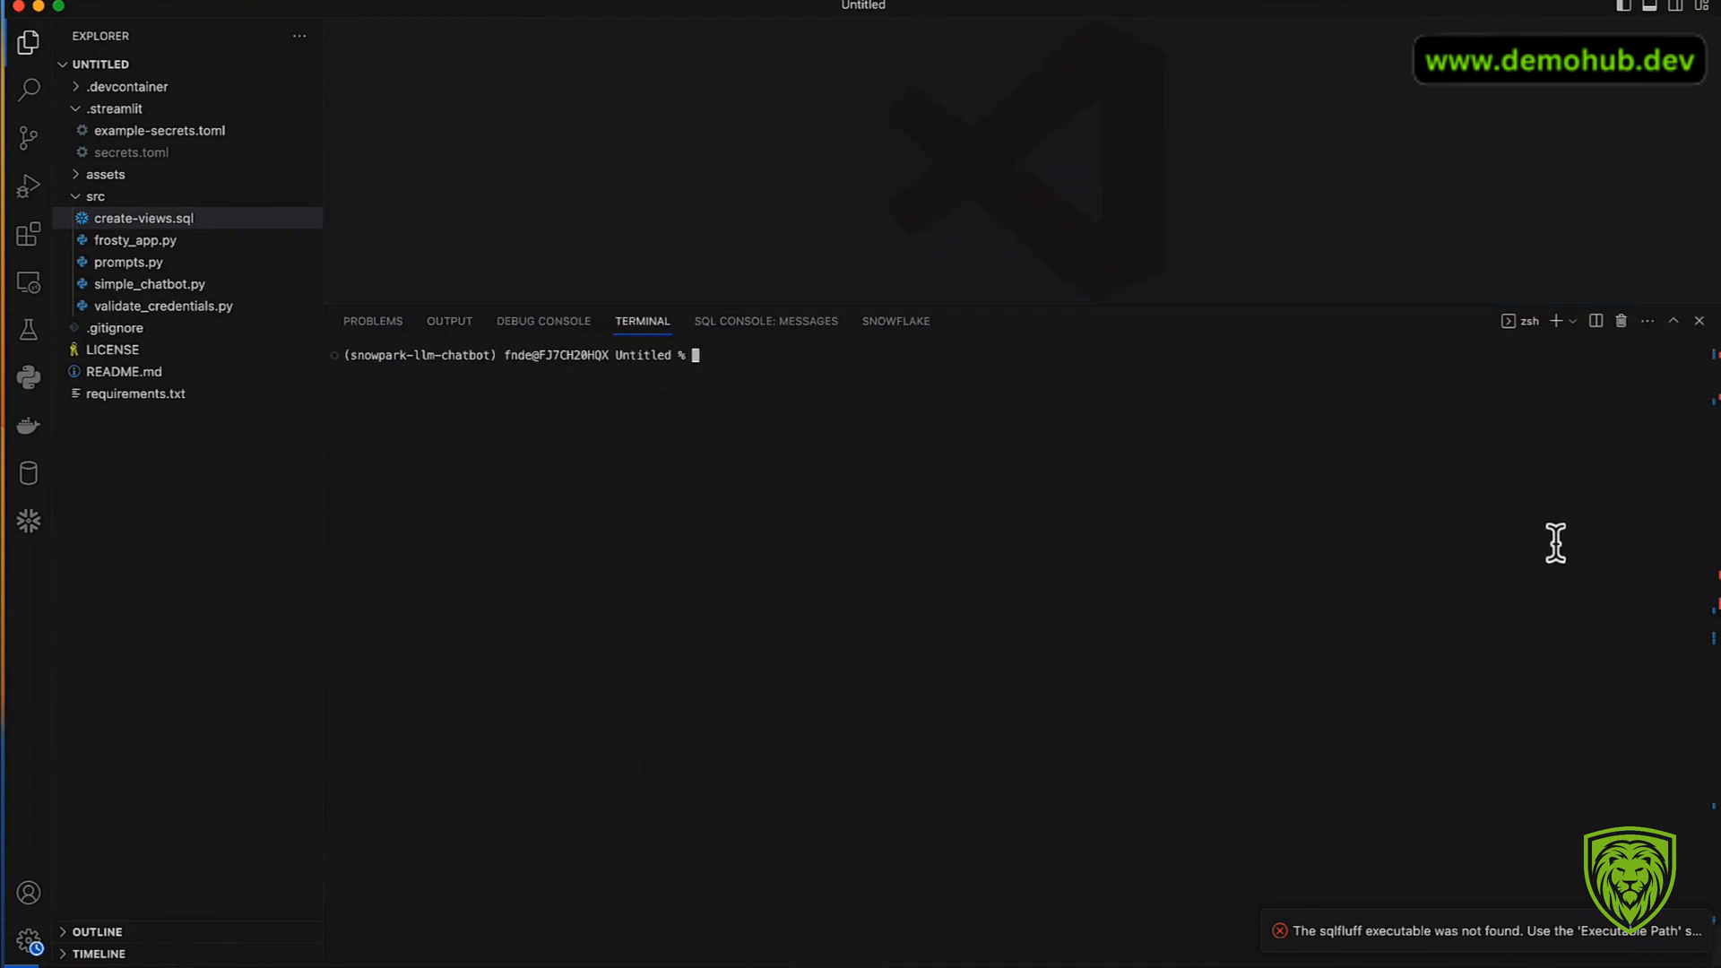
pyautogui.moveTo(1400, 352)
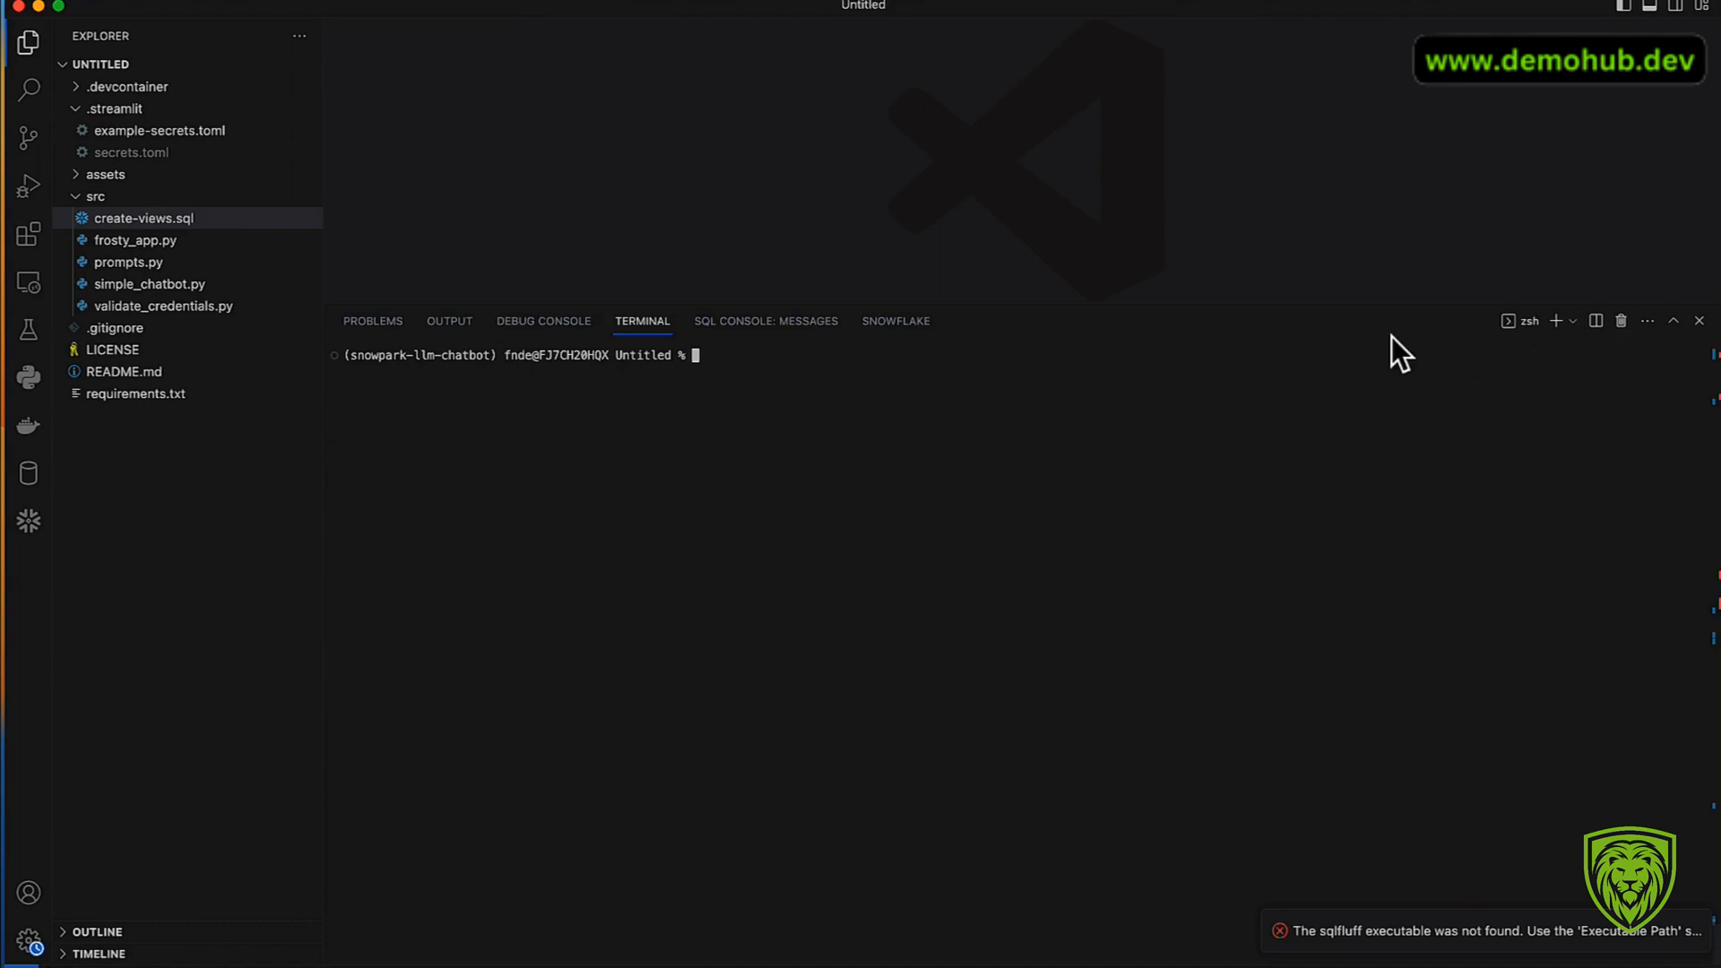
pyautogui.write('s')
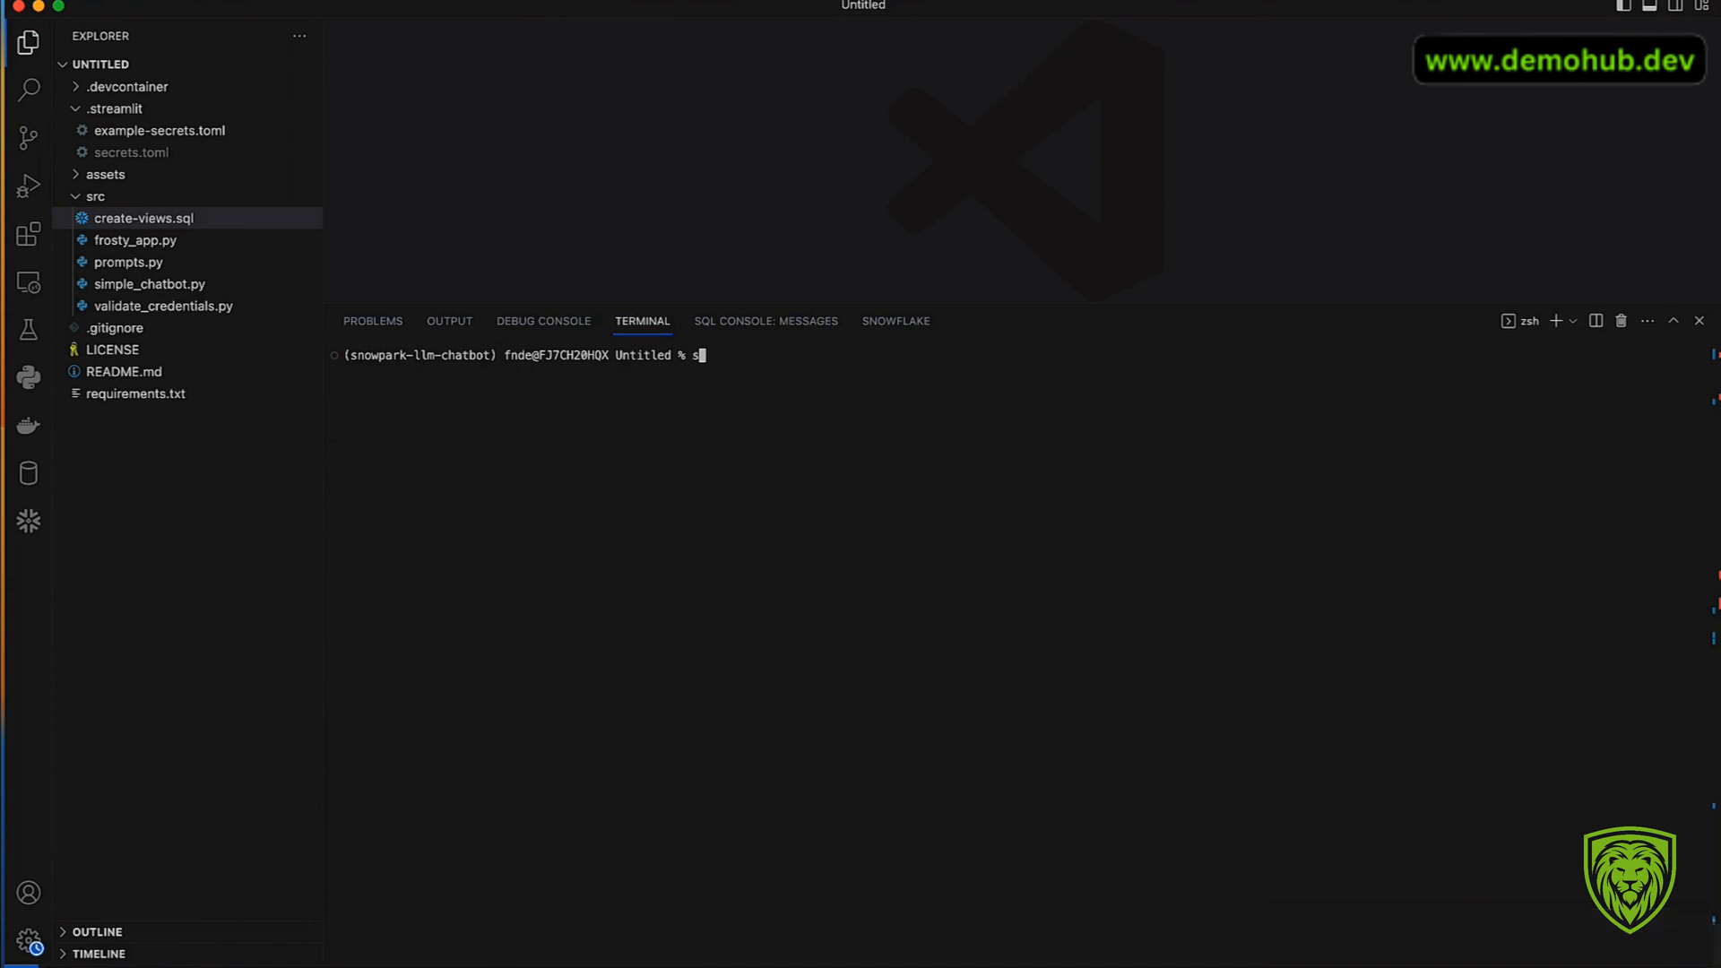
pyautogui.write('treamlit run src/si')
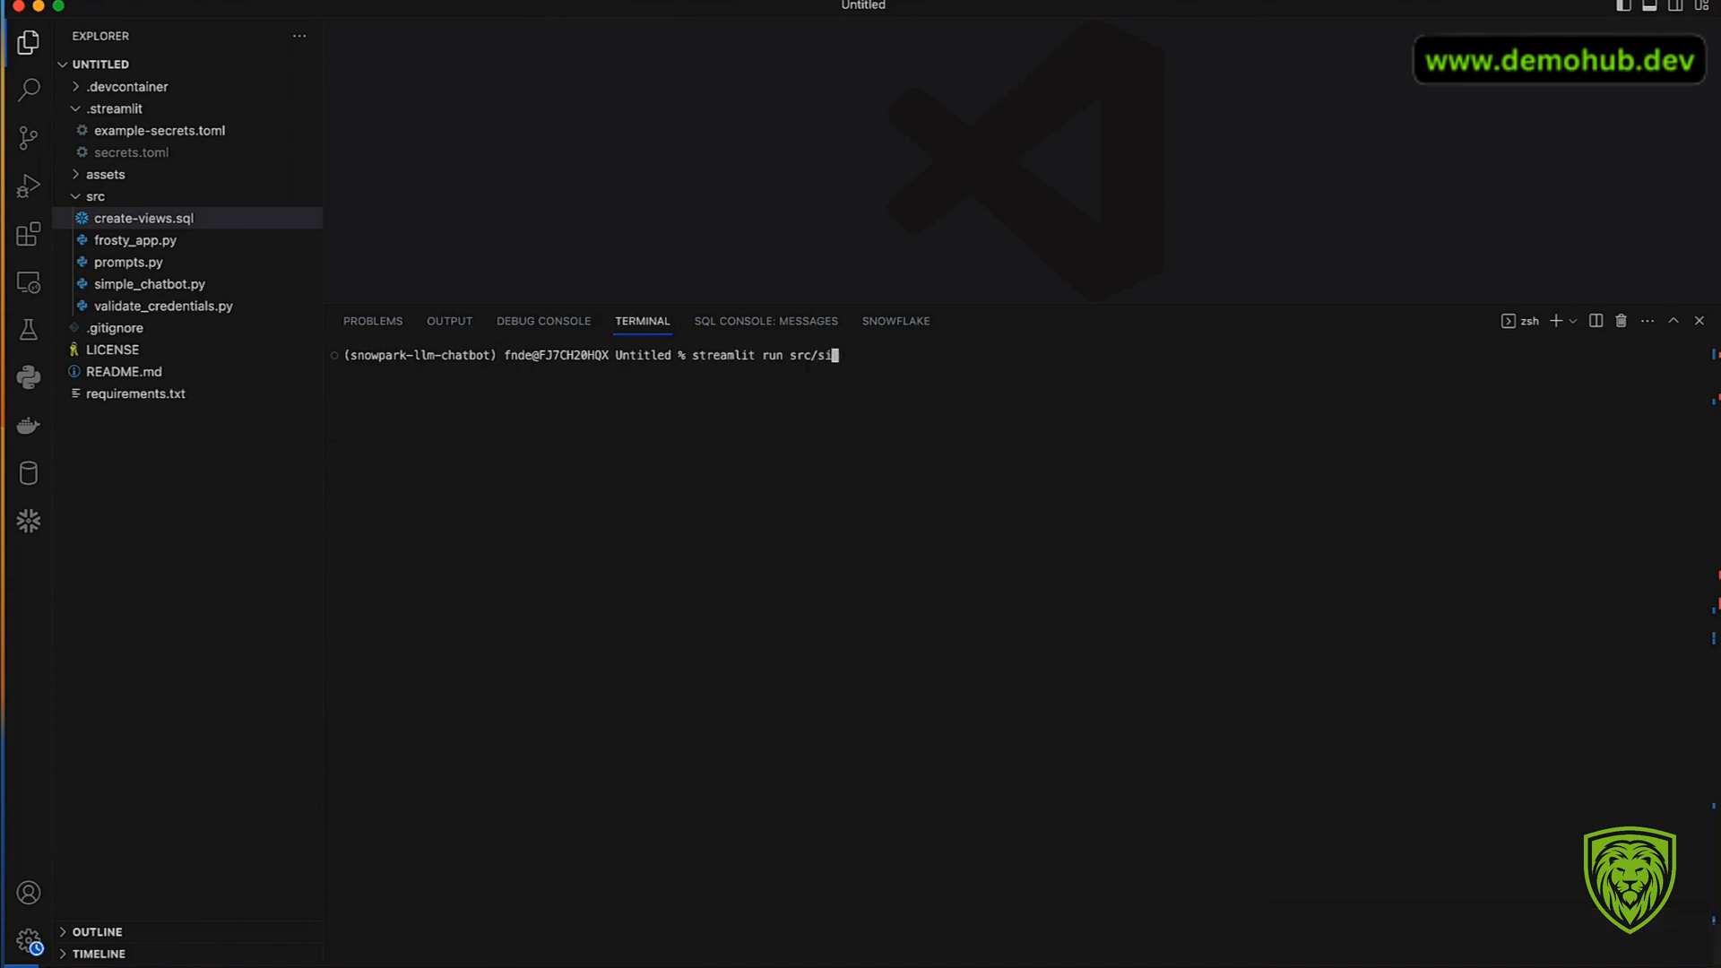
pyautogui.press('Return')
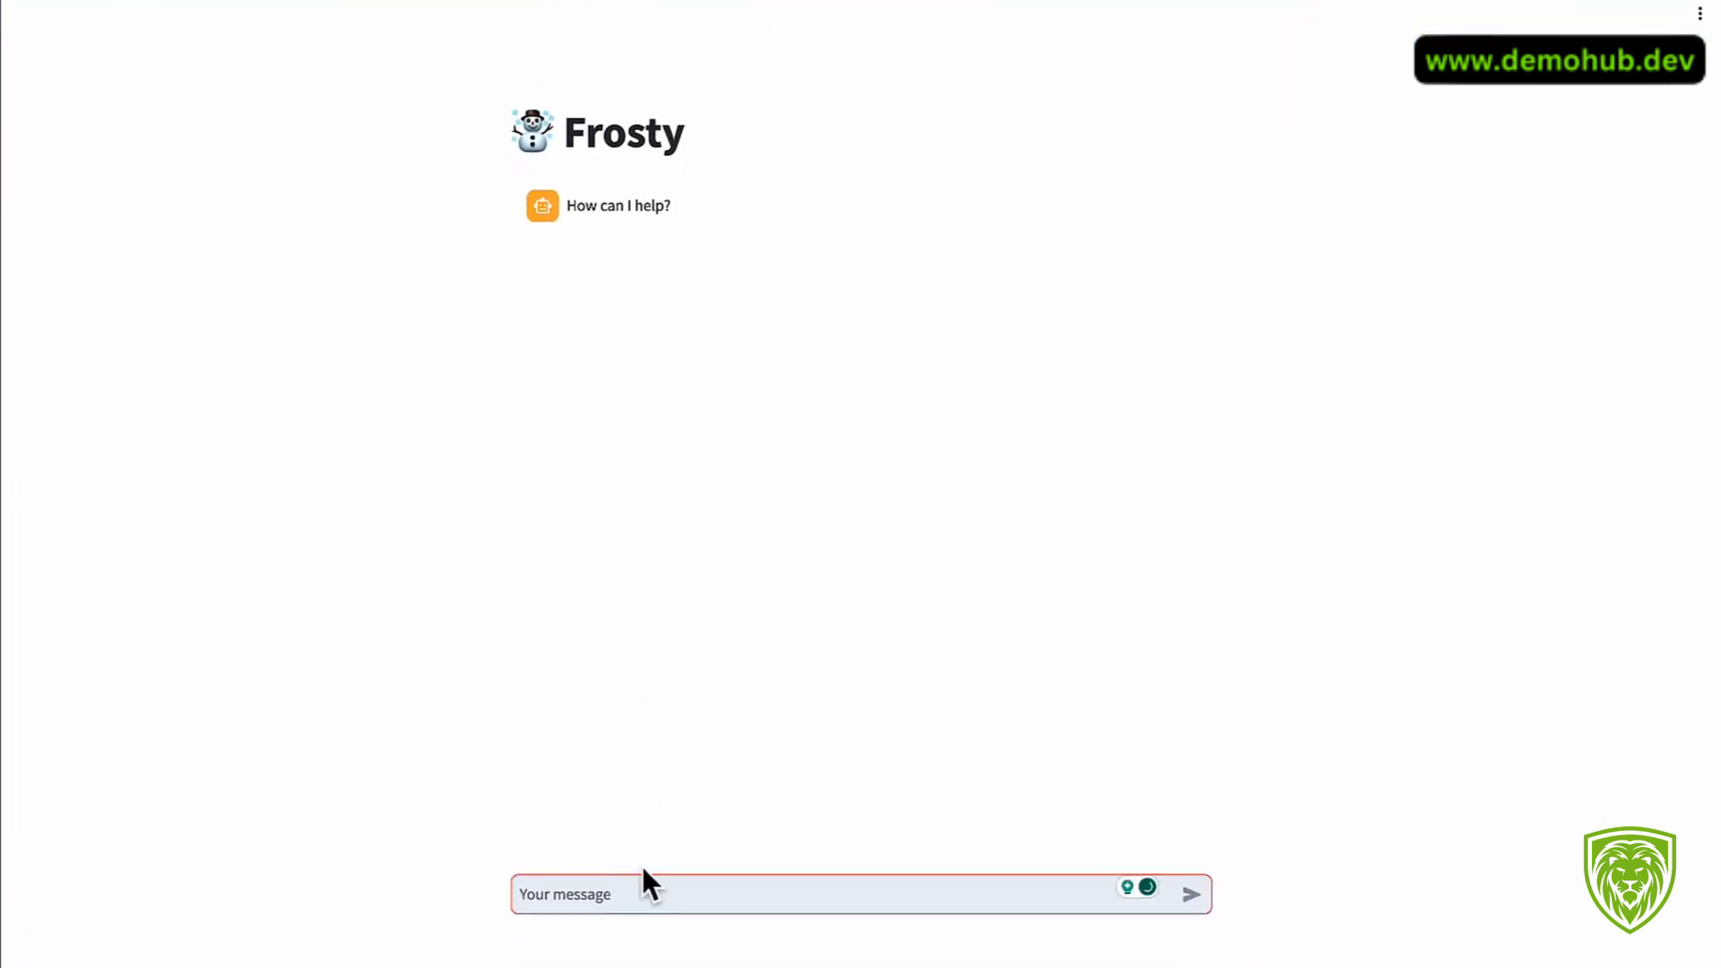
# Step: Ask Frosty 'good morning, i want to learn snowflake.' and read its numbered learning steps
pyautogui.write('G')
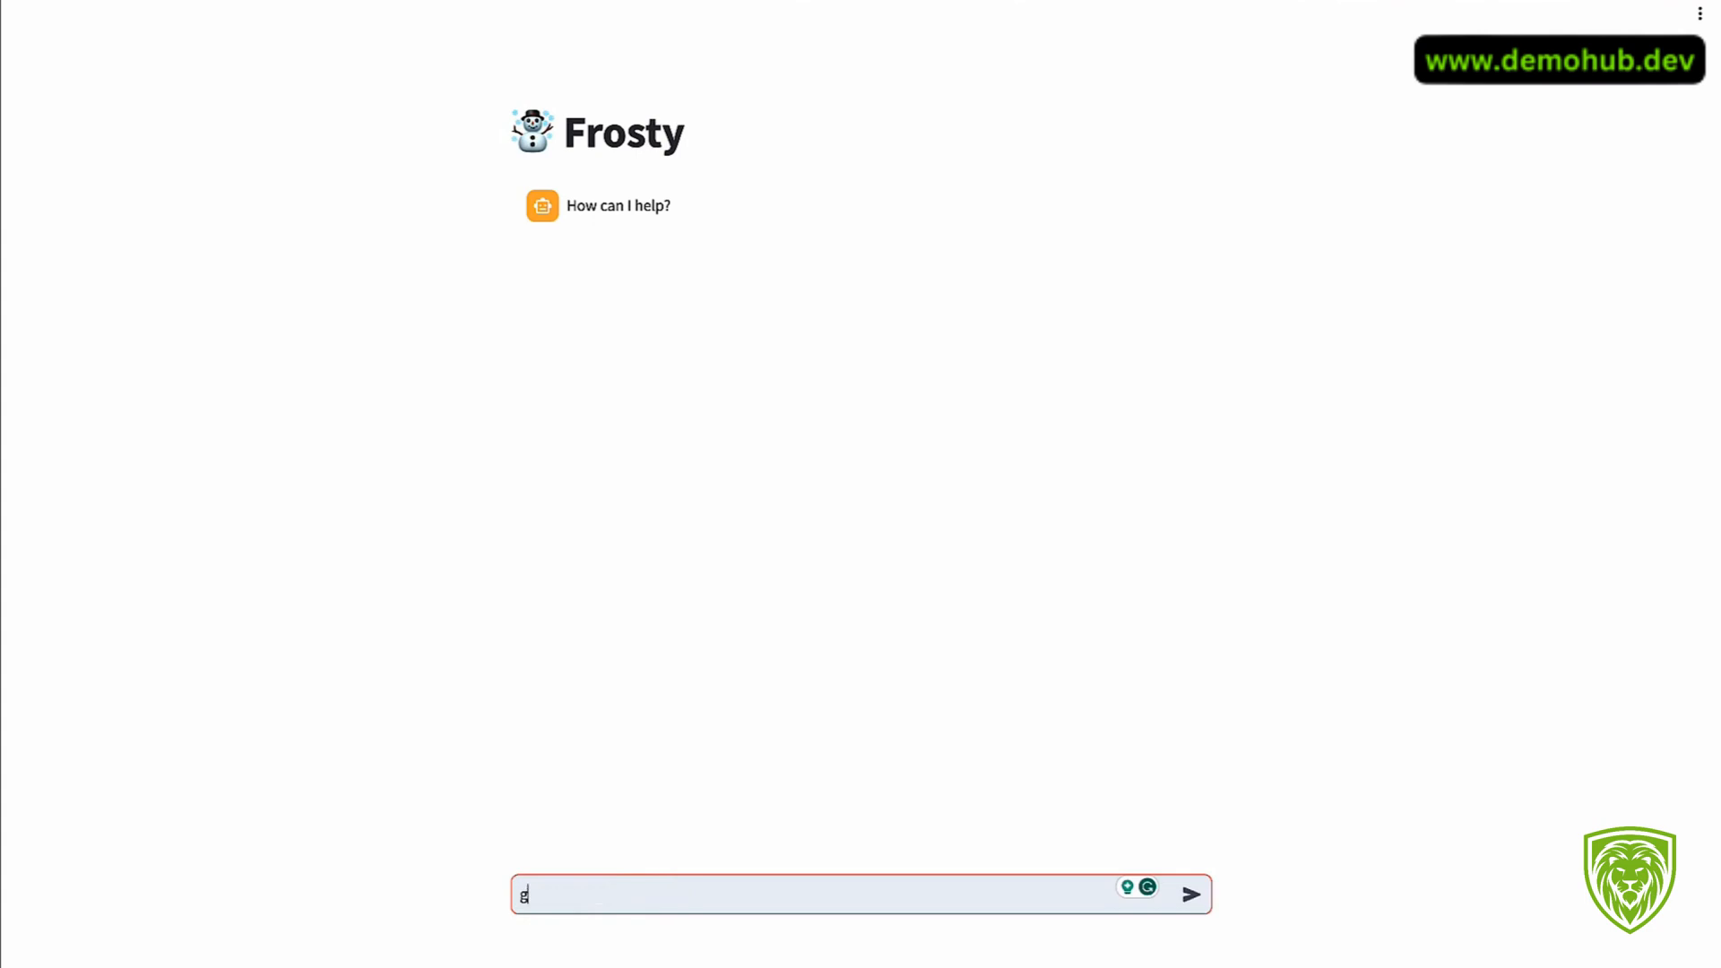
pyautogui.write('ood o')
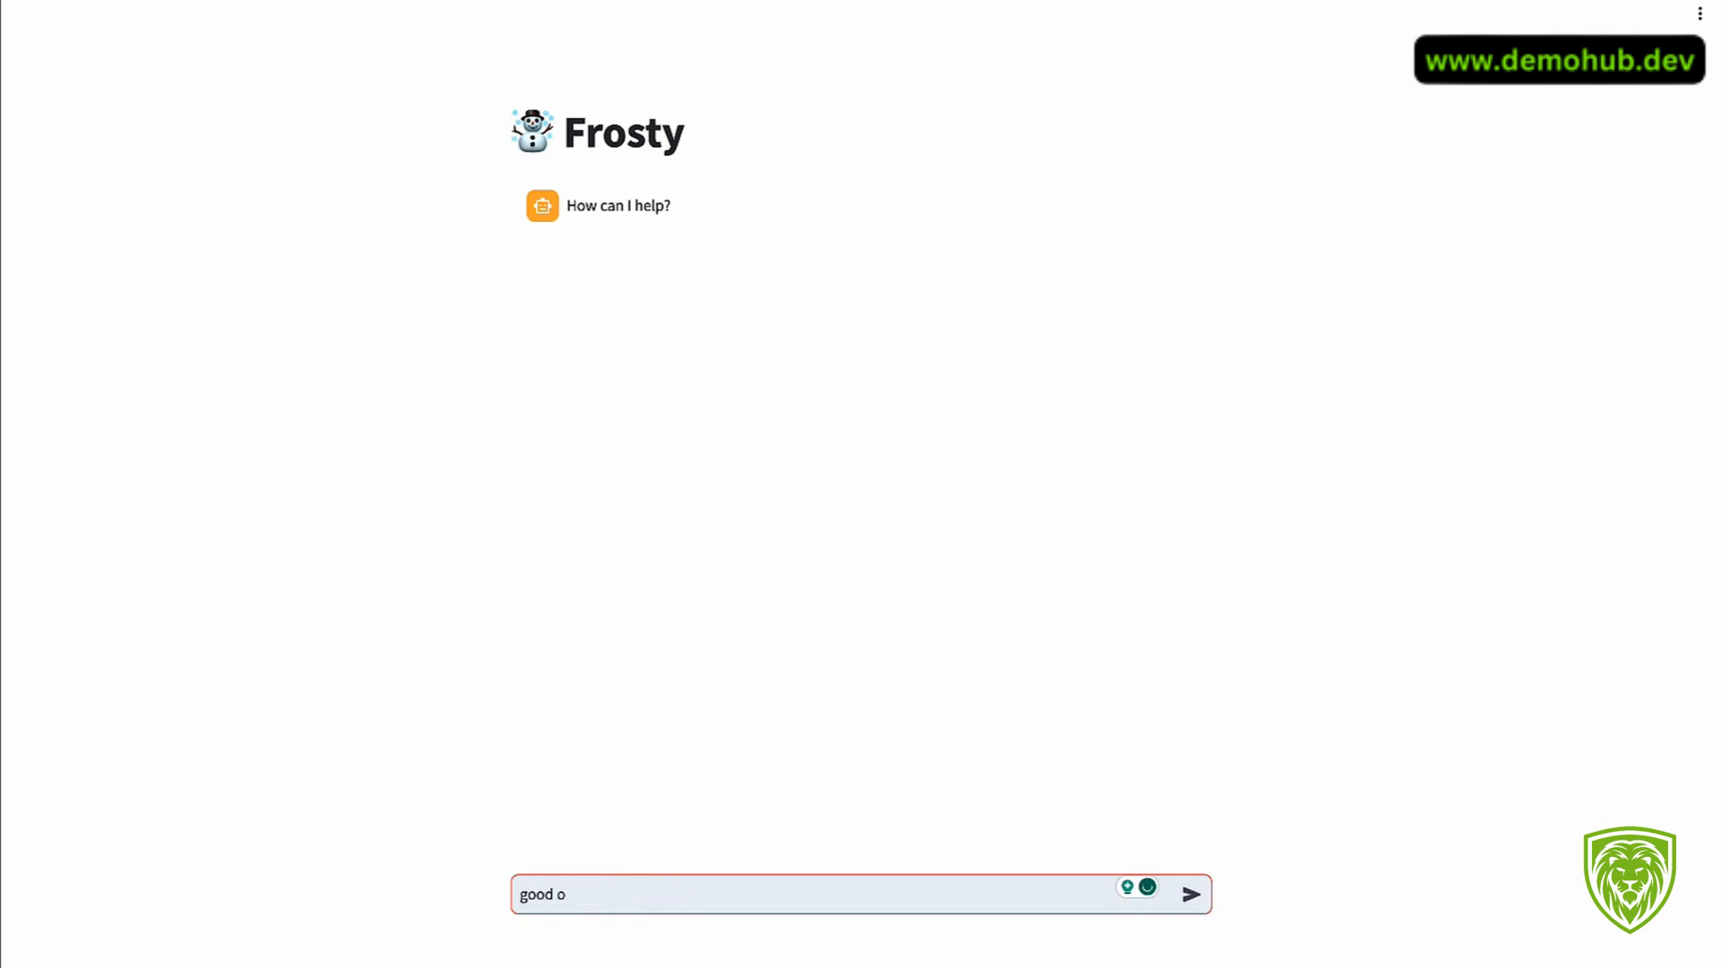
pyautogui.write('nor')
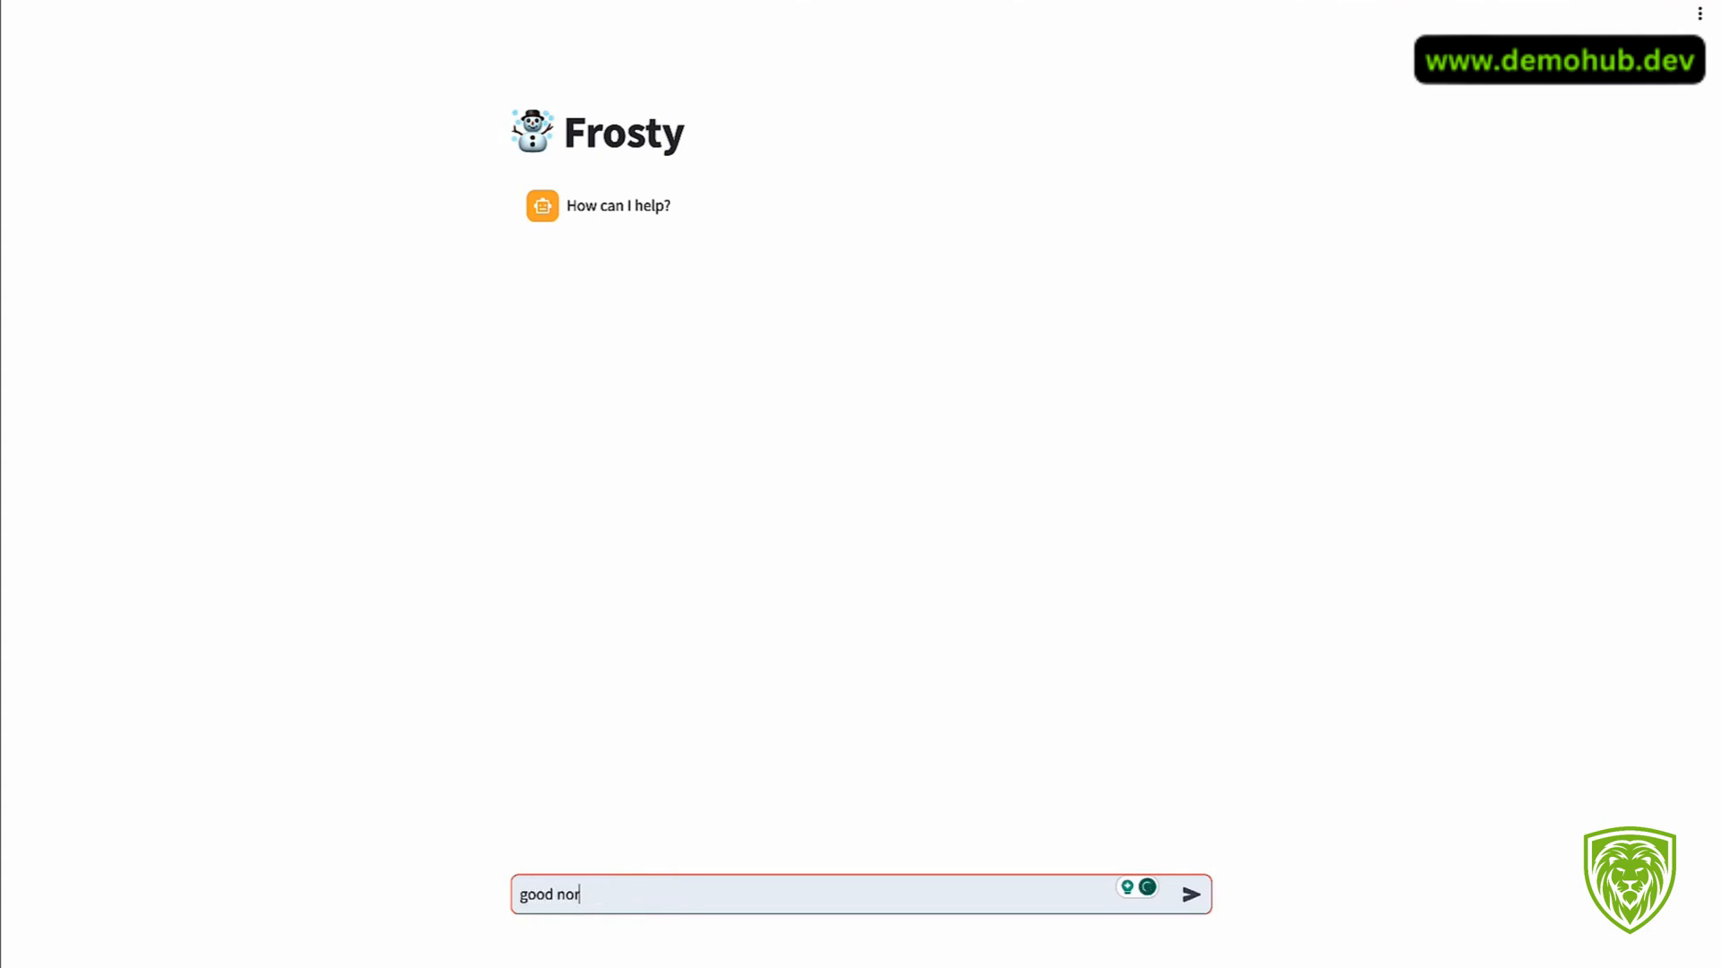
pyautogui.click(1190, 893)
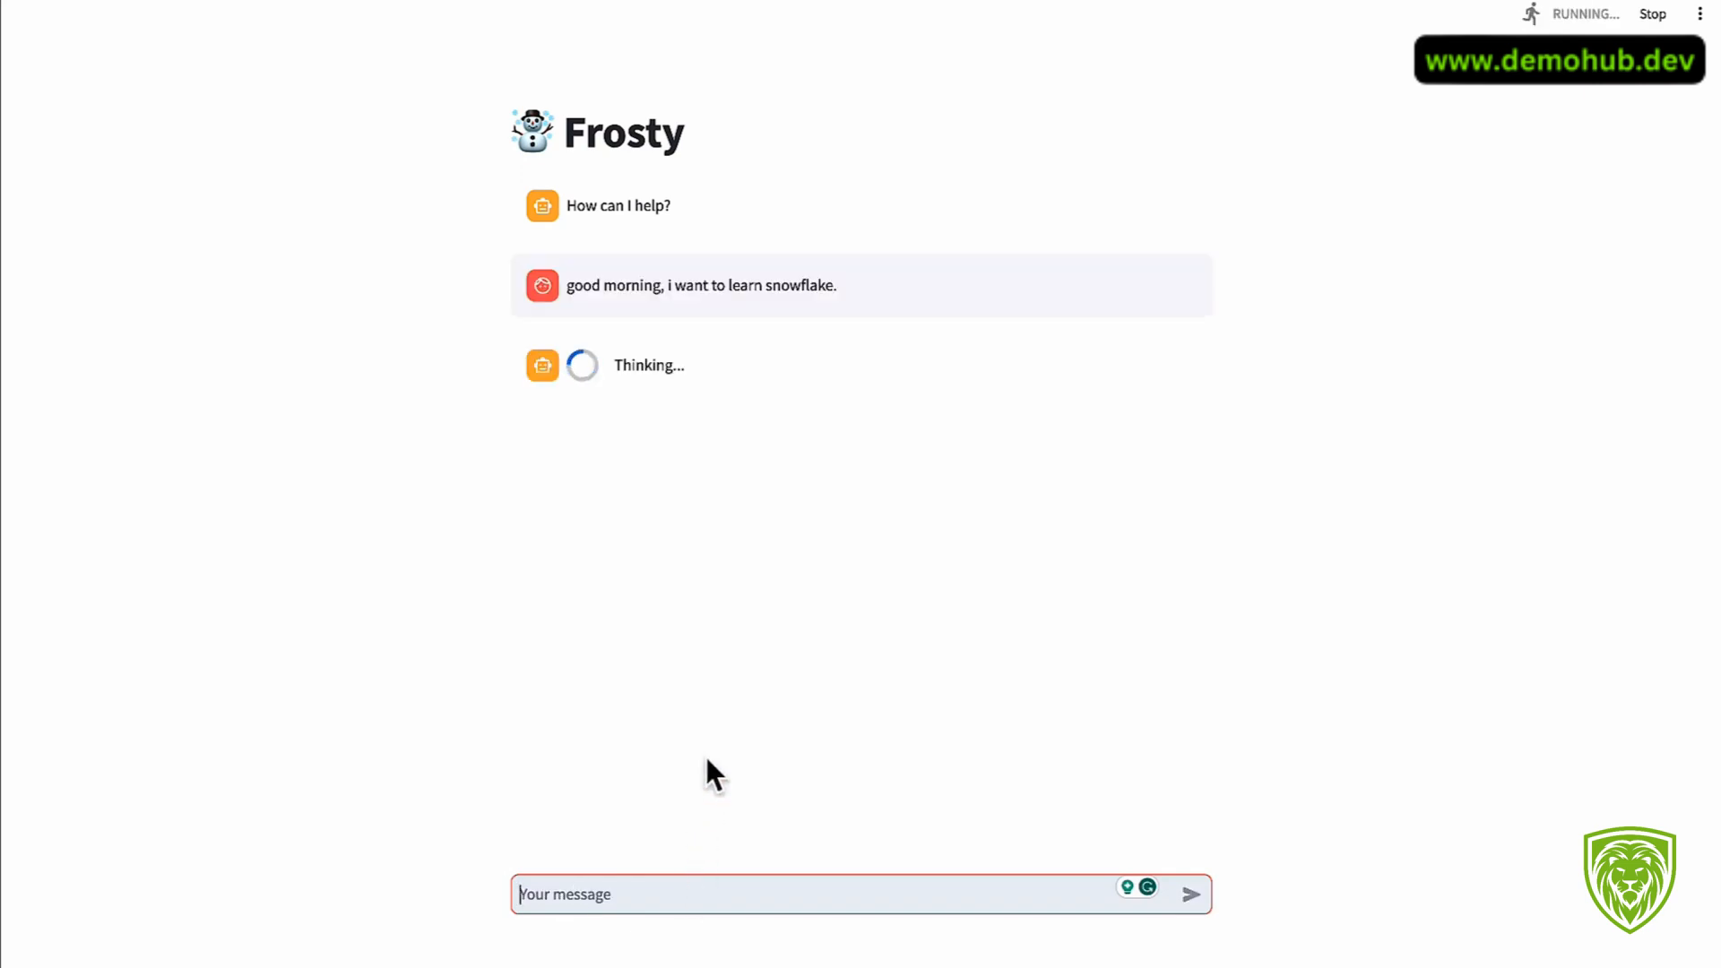
pyautogui.moveTo(1029, 516)
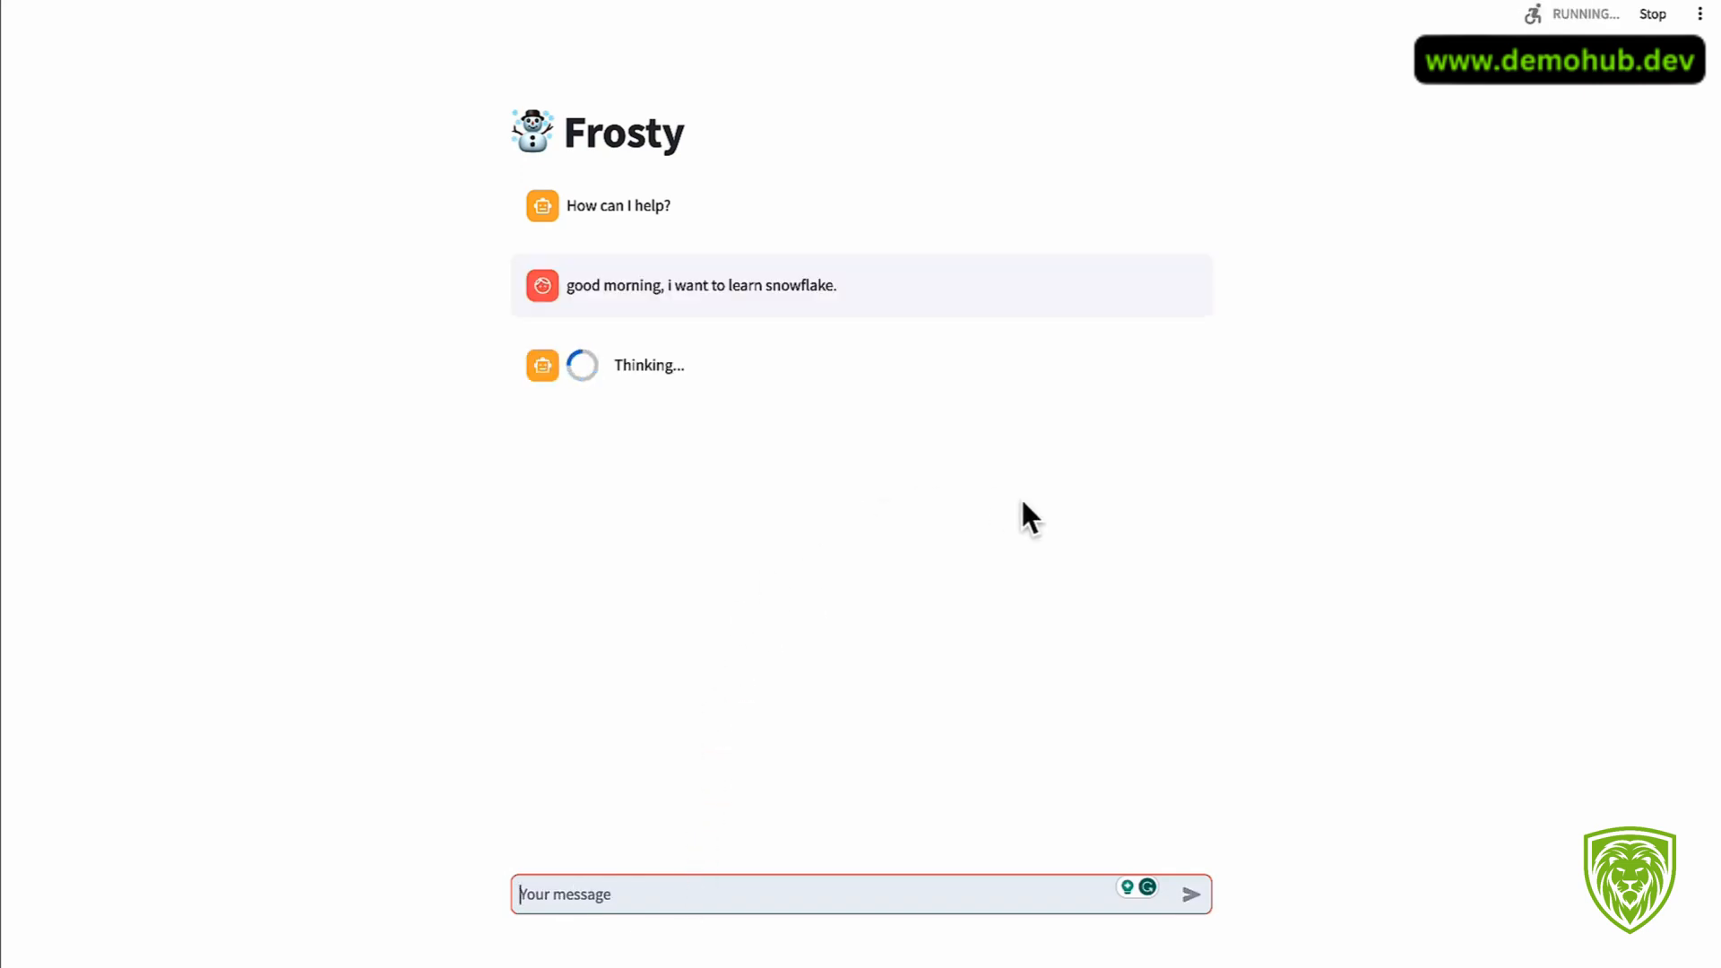
pyautogui.moveTo(1065, 511)
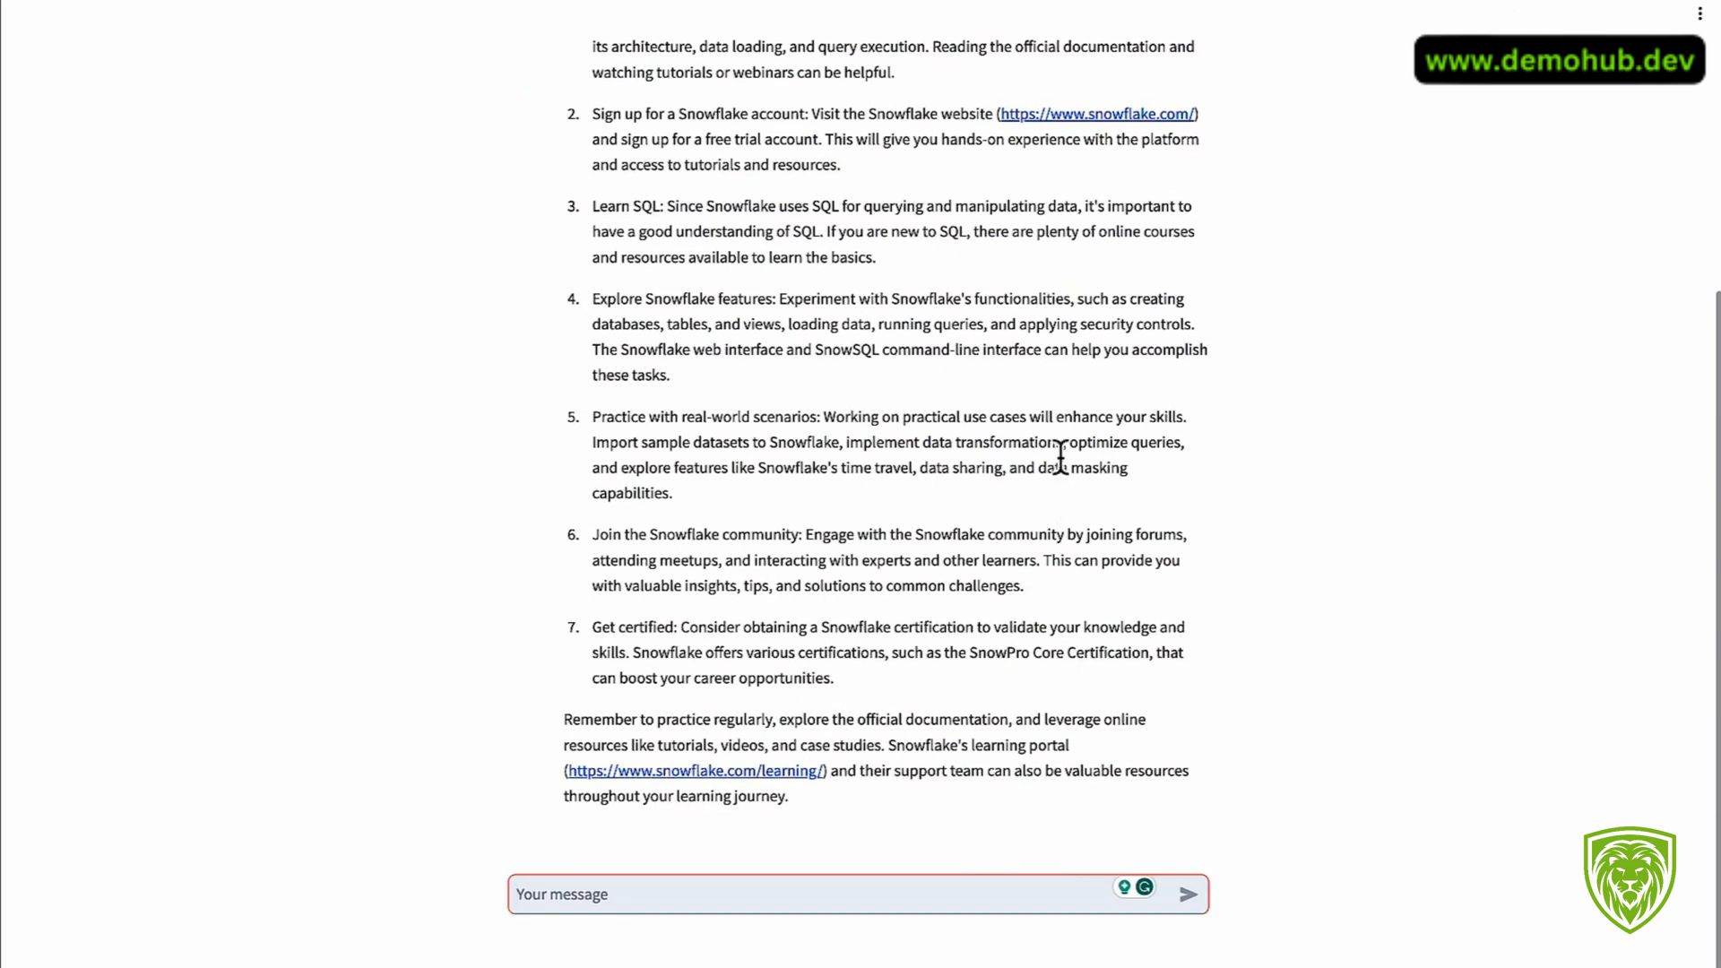
pyautogui.scroll(3)
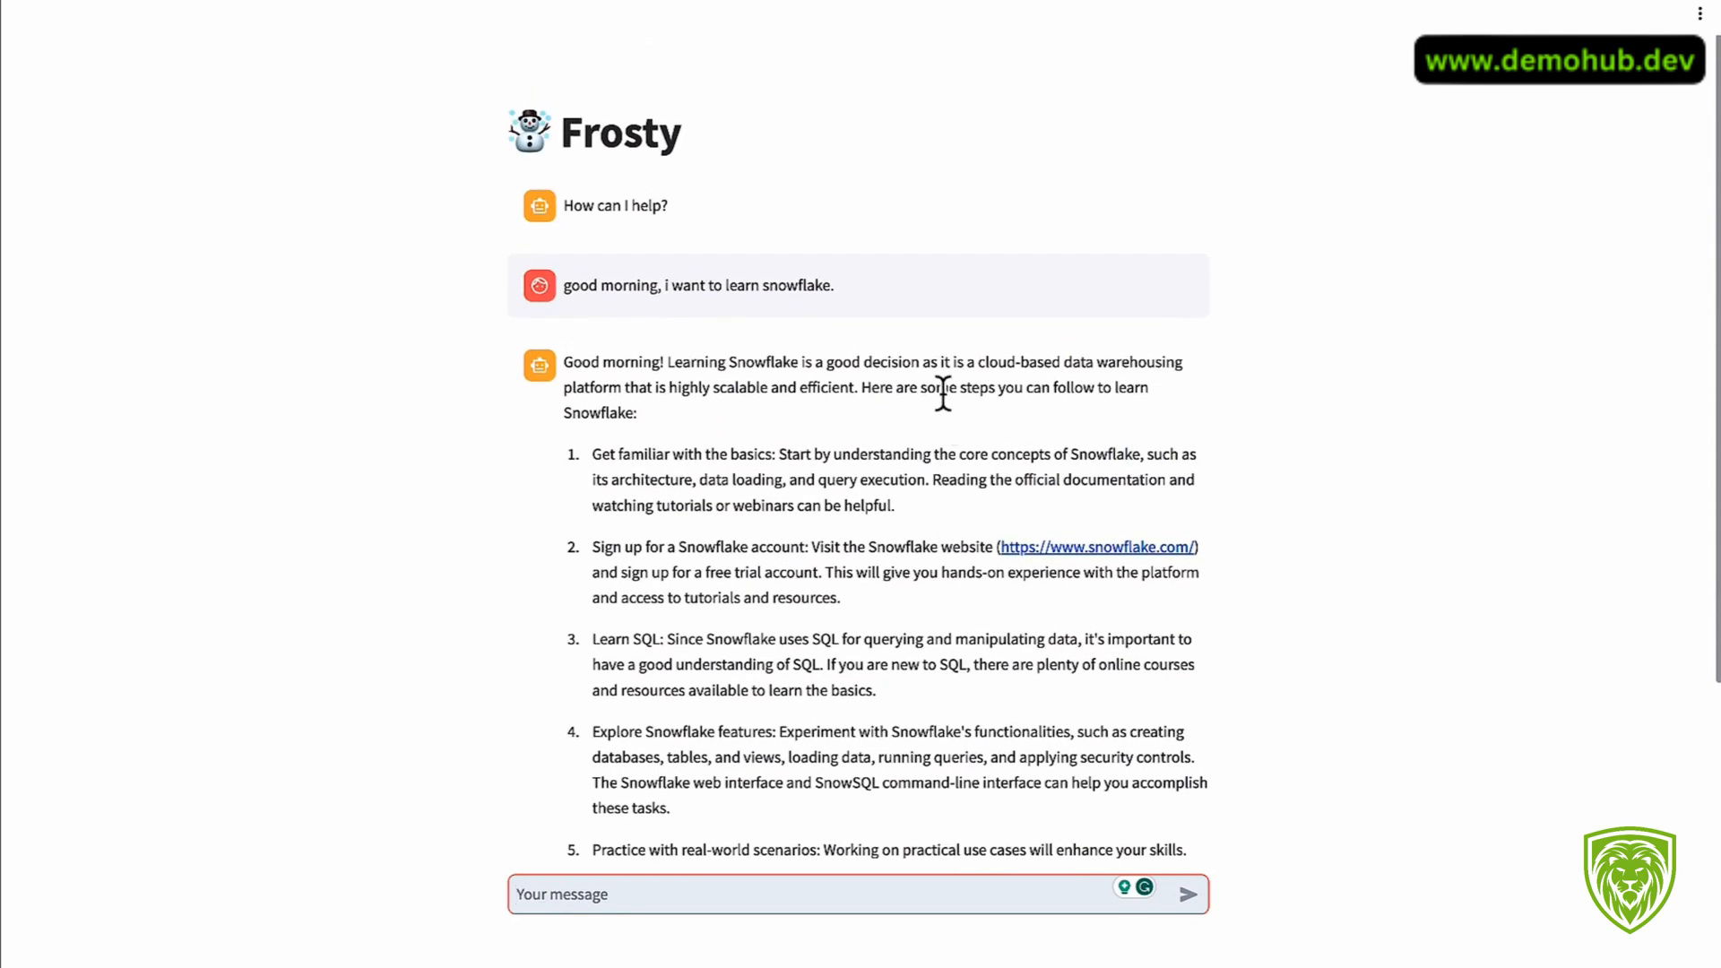
pyautogui.moveTo(937, 434)
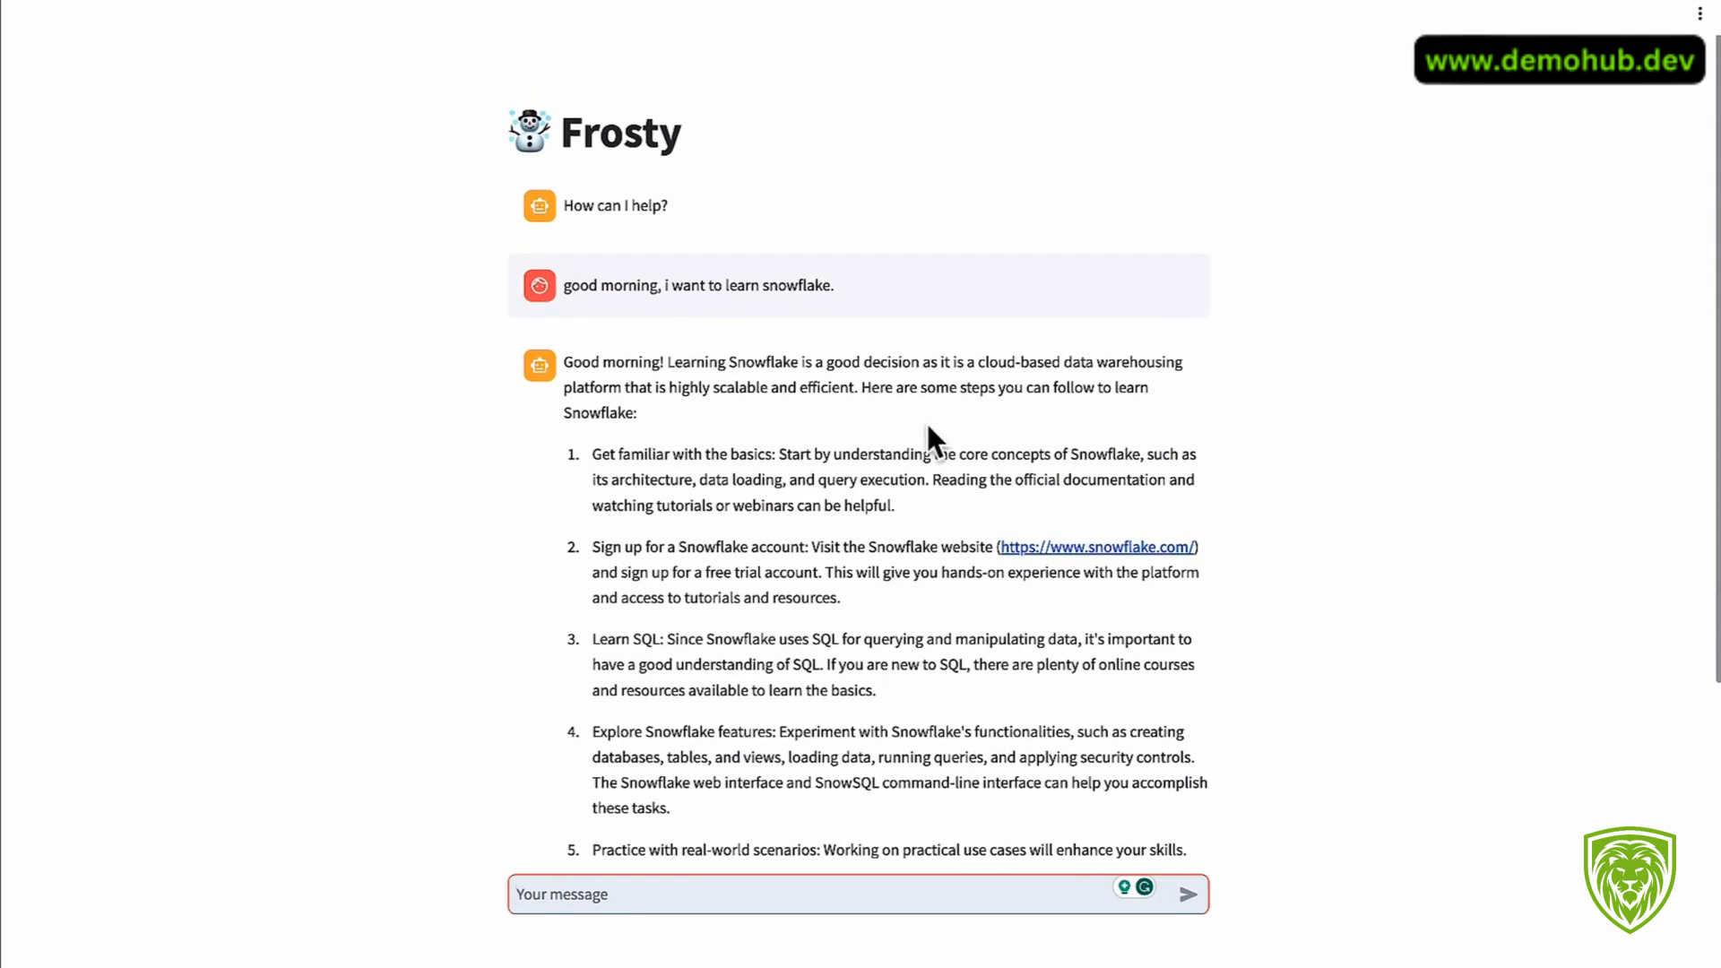
pyautogui.scroll(-3)
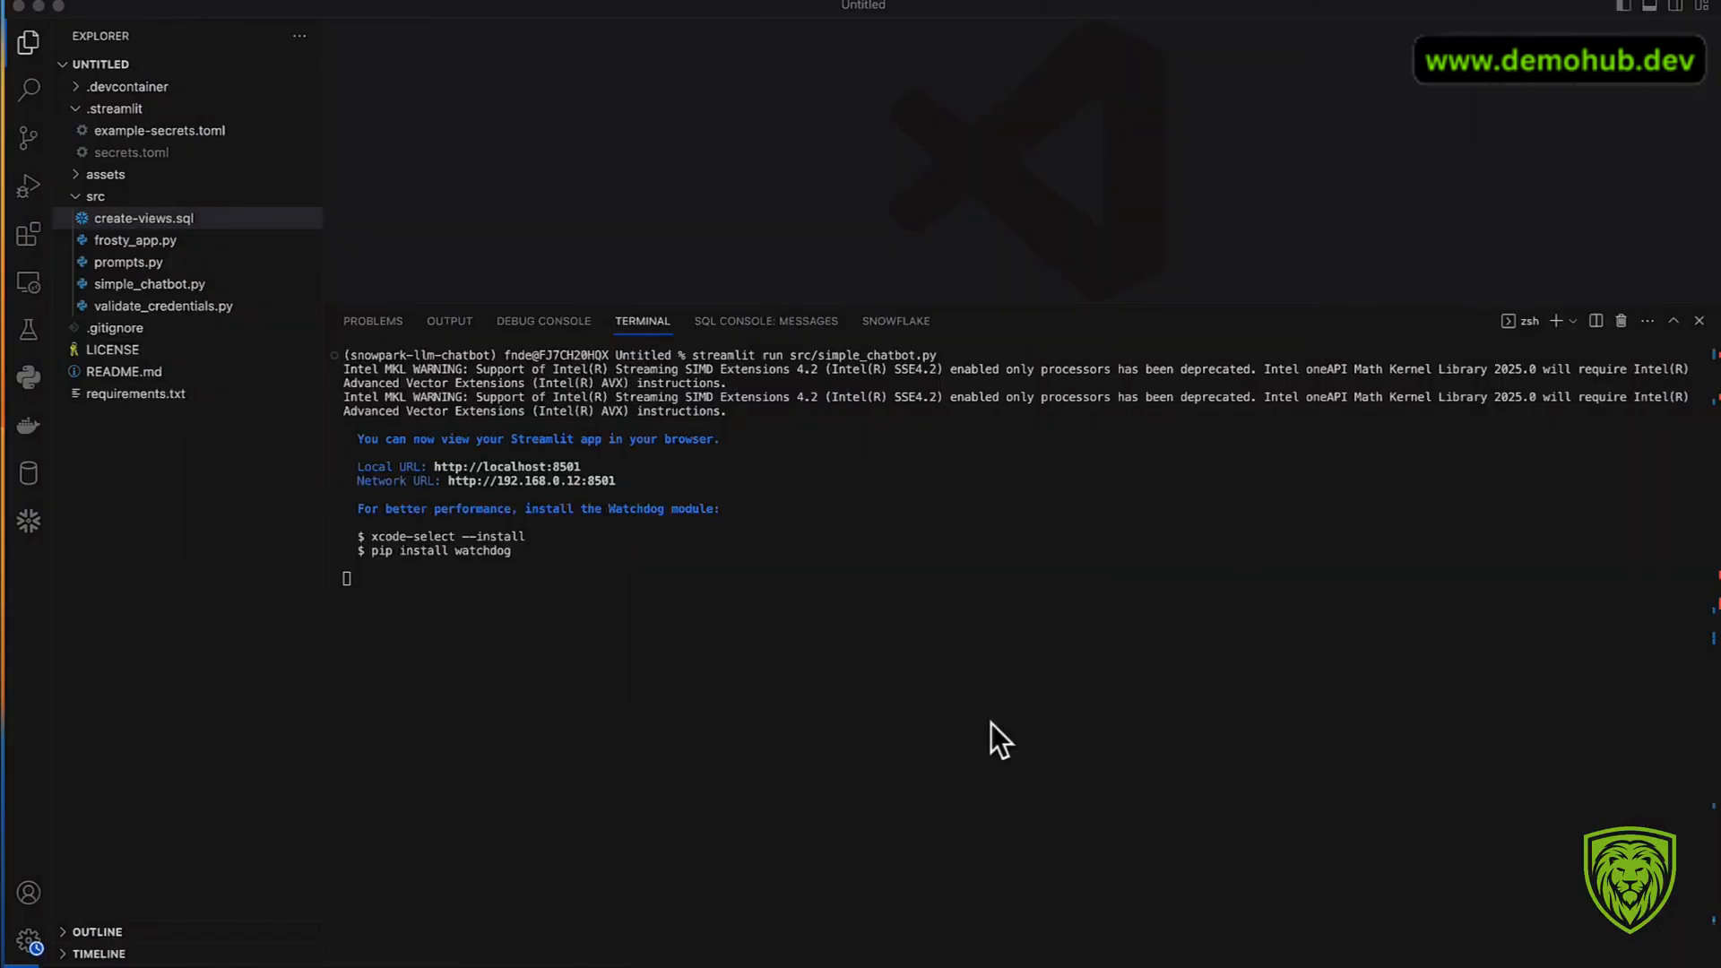
# Step: Stop the running Streamlit app, clear the terminal and return to the chatbot source
pyautogui.press('ctrl+c')
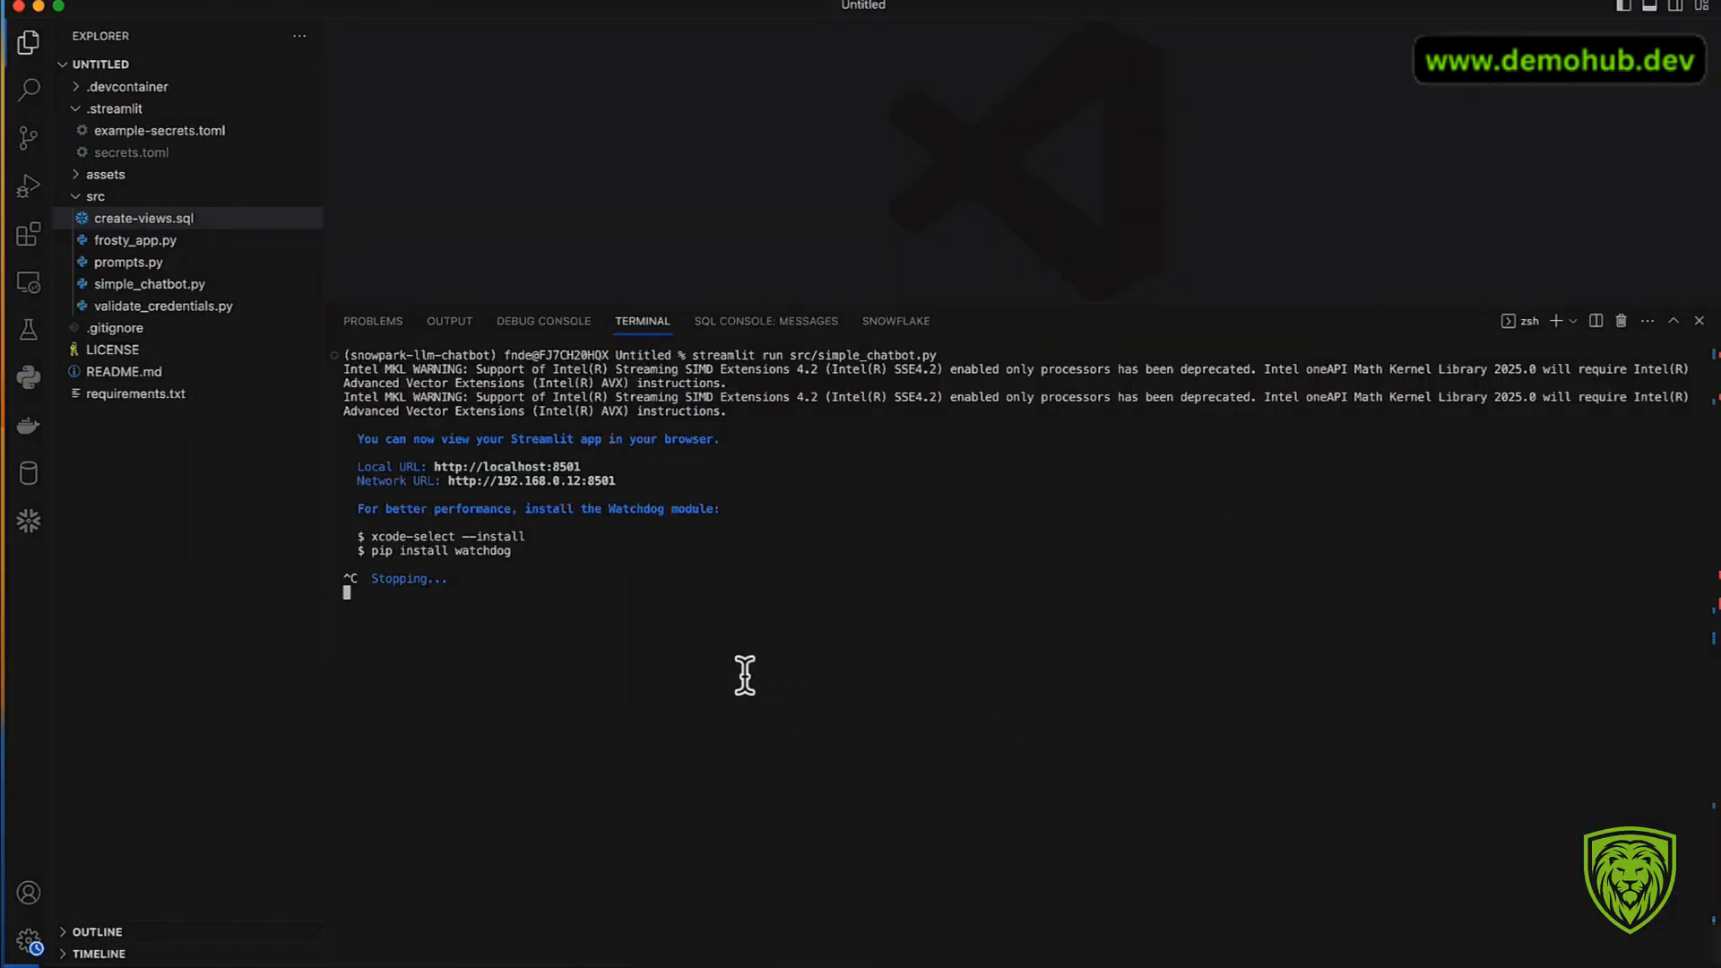
pyautogui.write('clear')
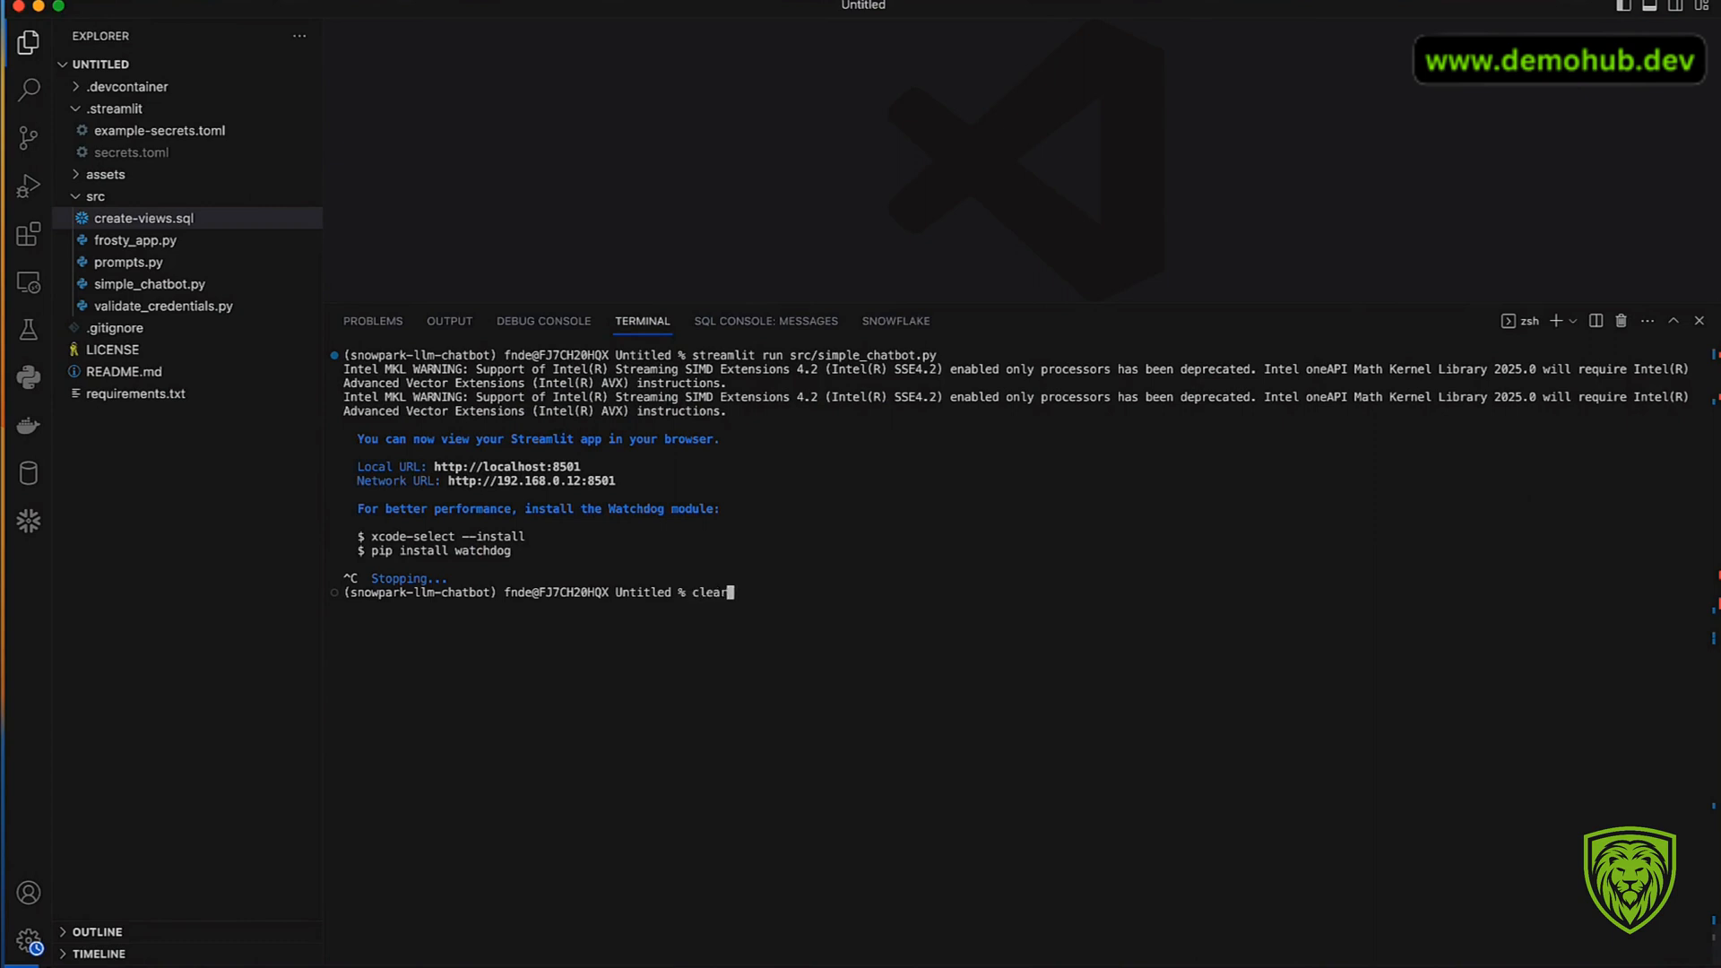
pyautogui.press('Return')
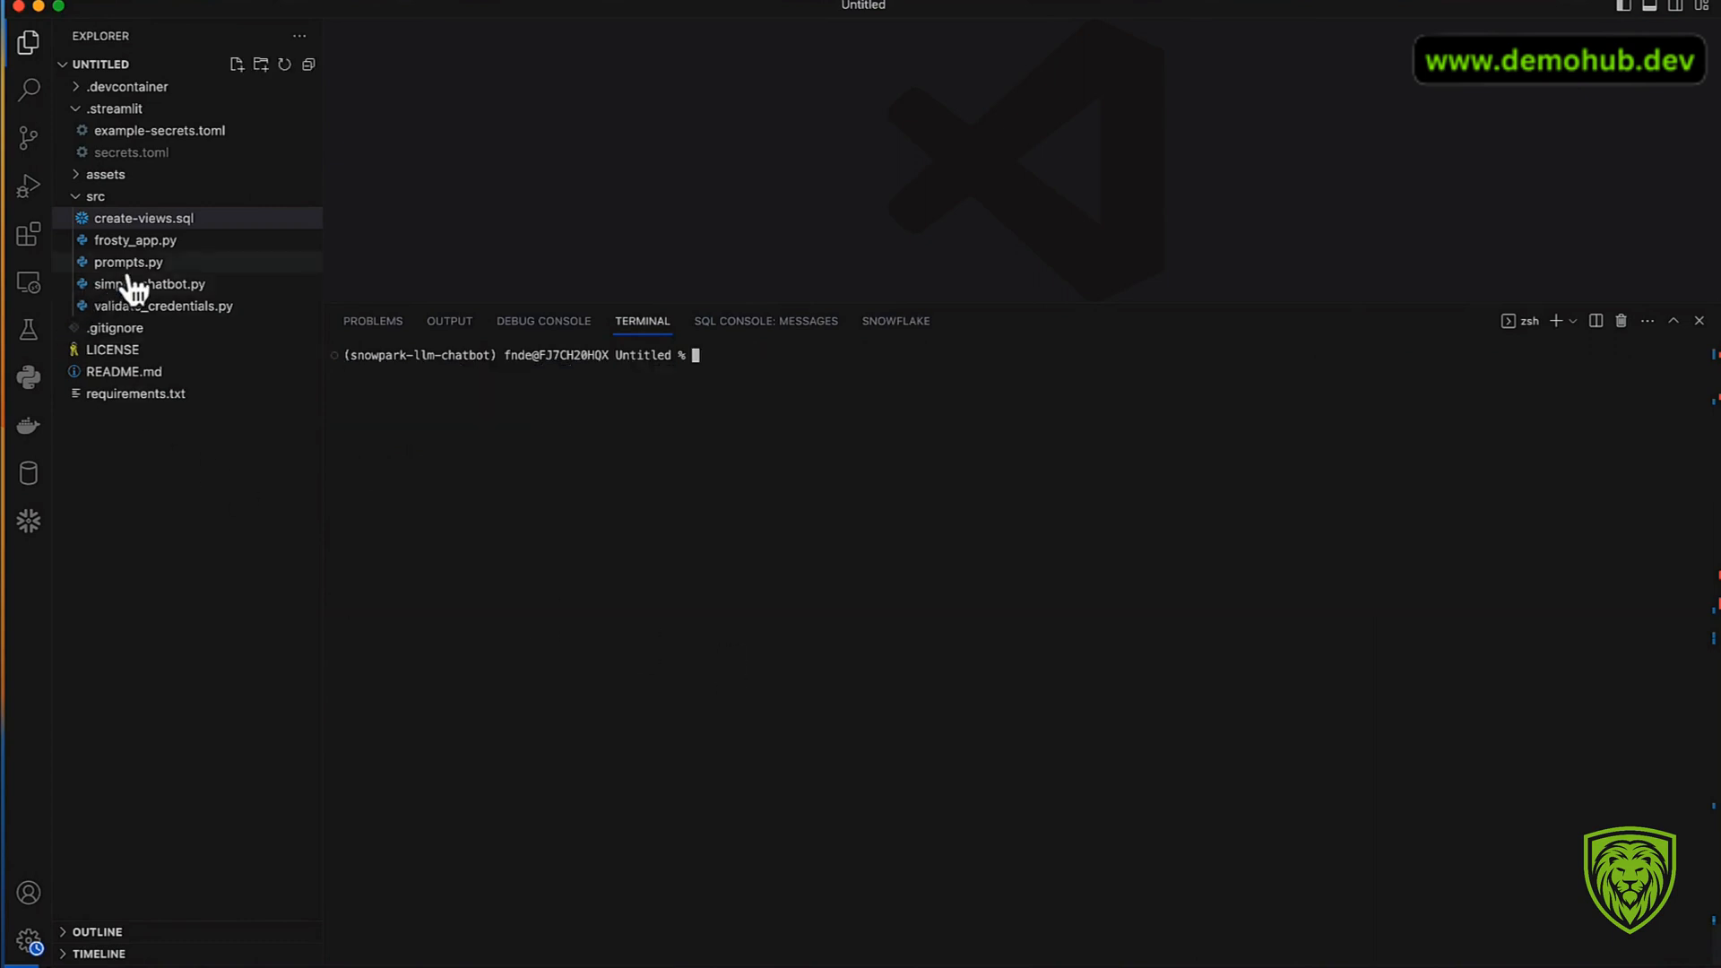
pyautogui.click(137, 238)
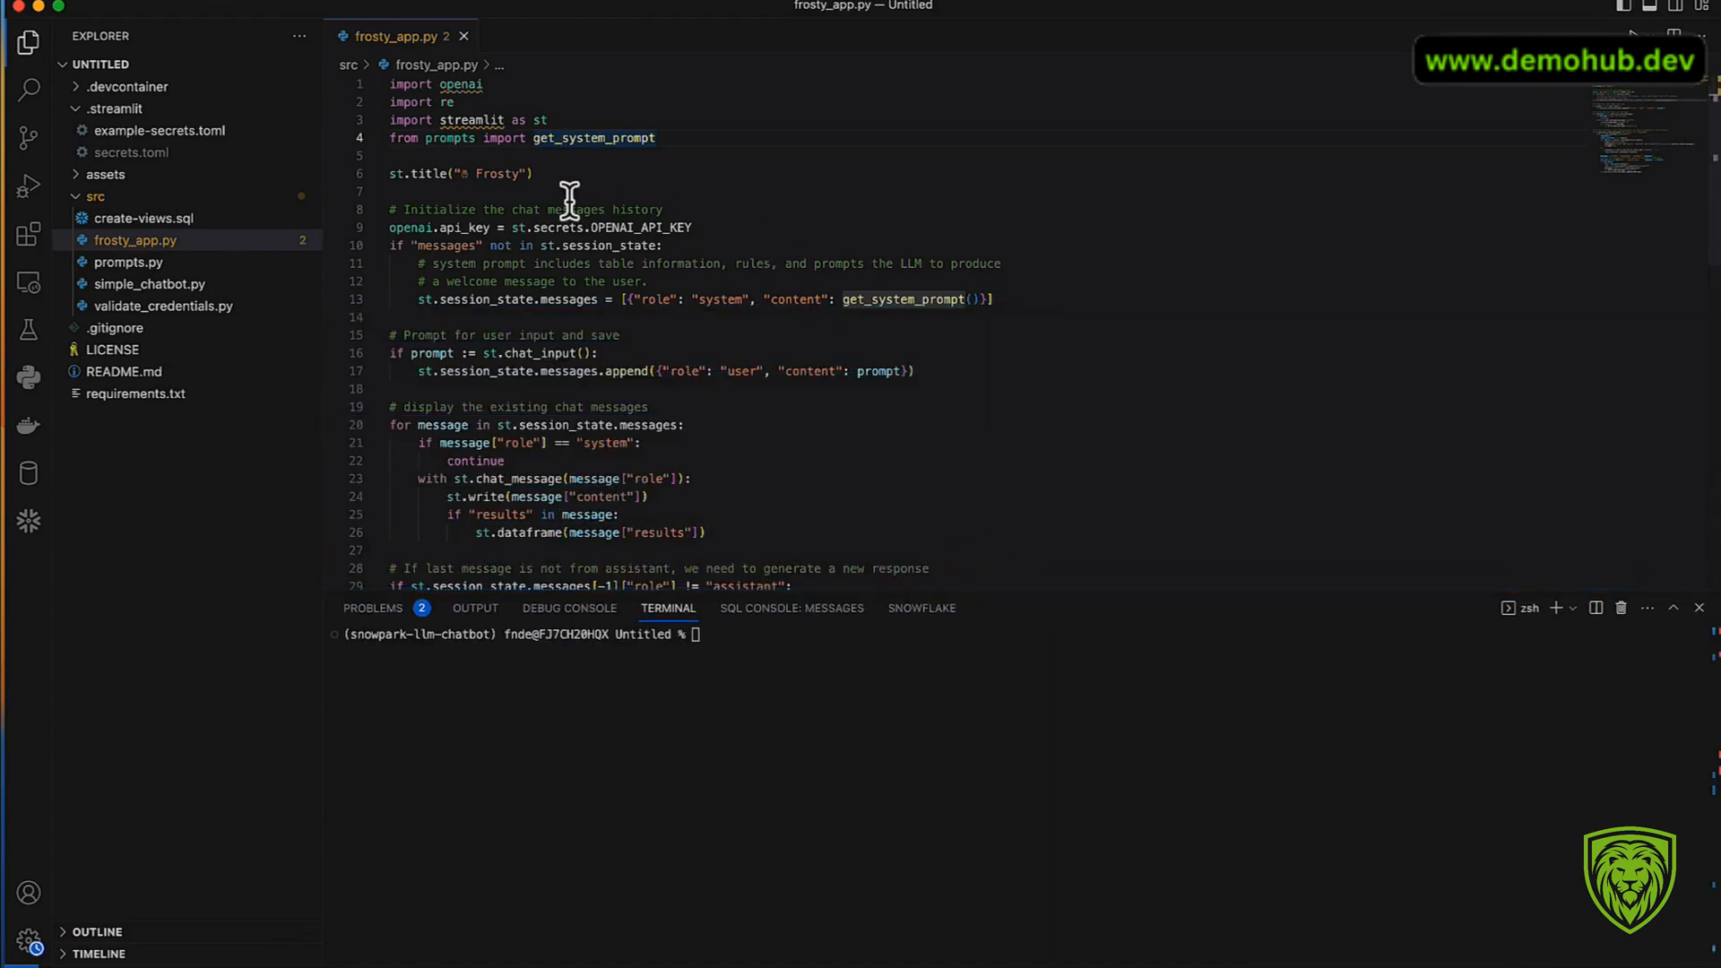
# Step: Review frosty_app.py top to bottom and enter streamlit run src/frosty_app.py
pyautogui.scroll(-3)
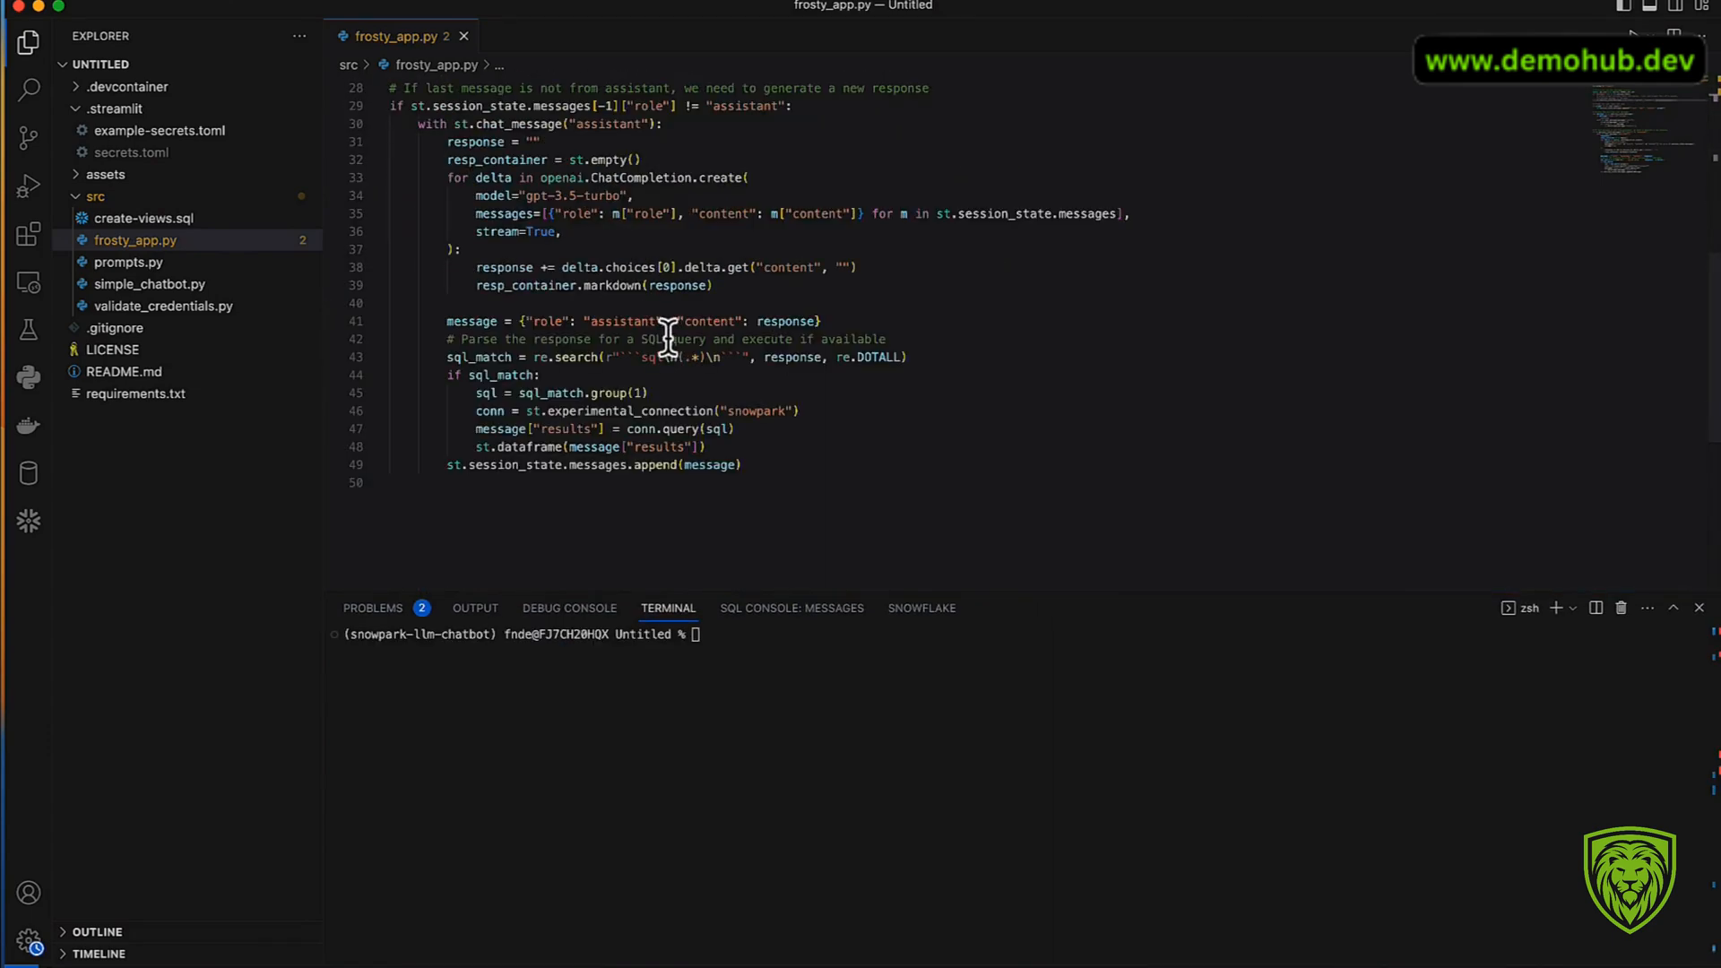
pyautogui.moveTo(796, 242)
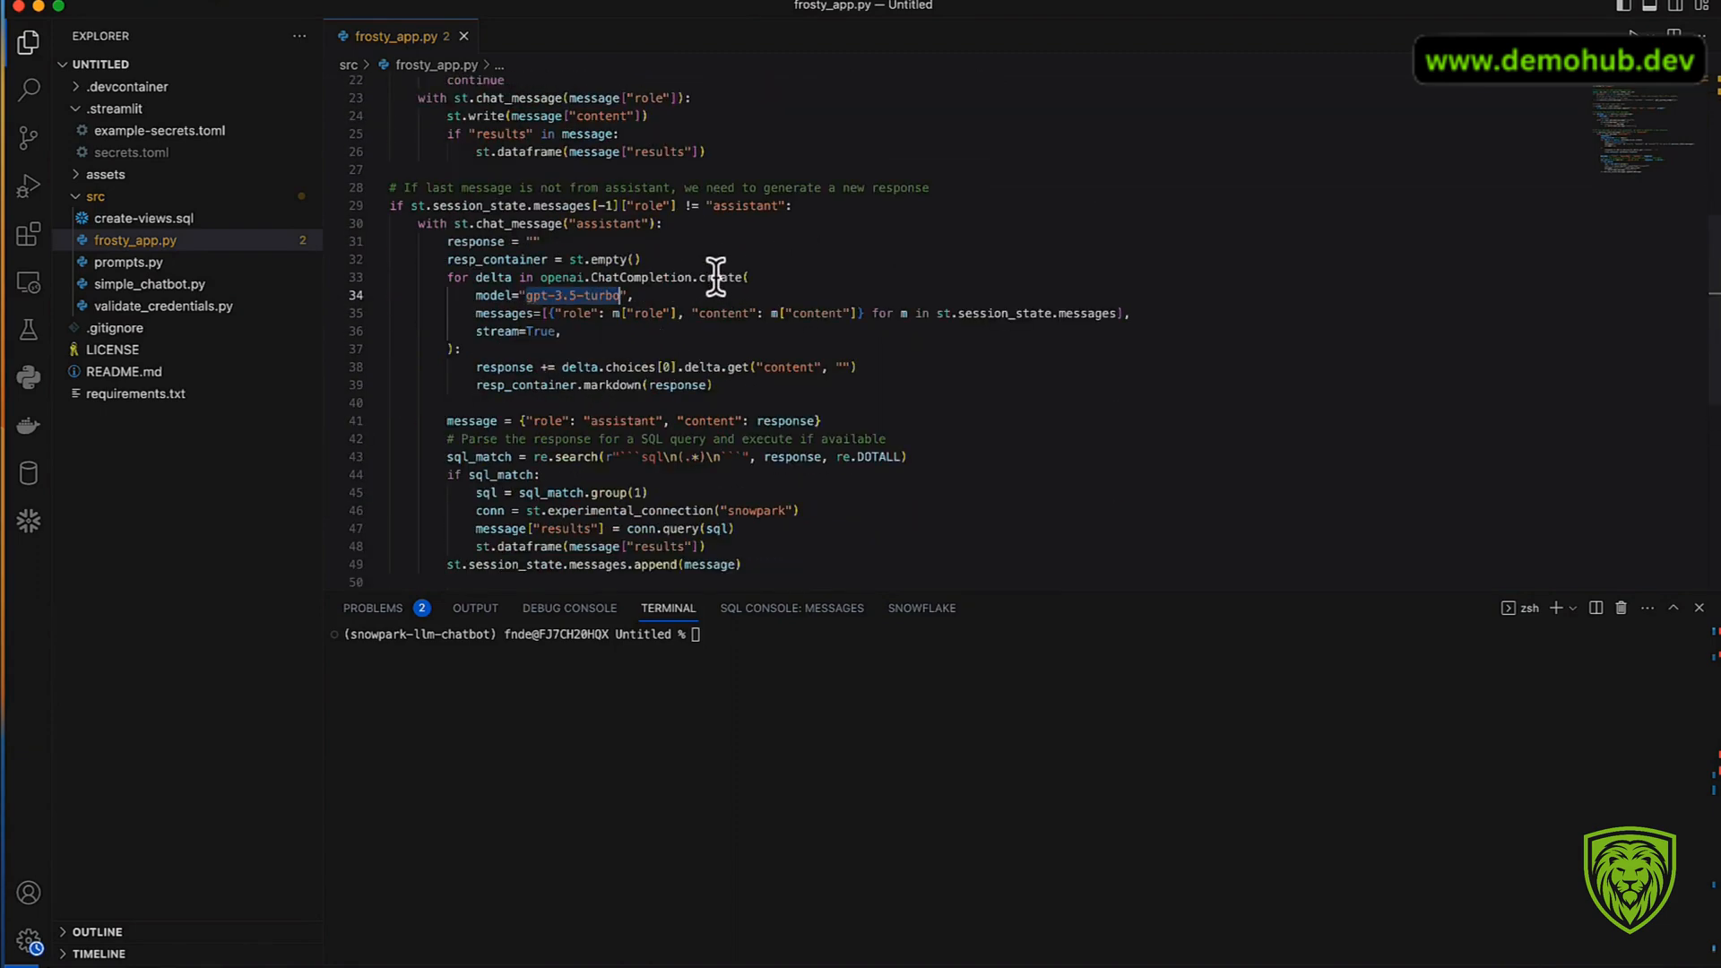
pyautogui.scroll(3)
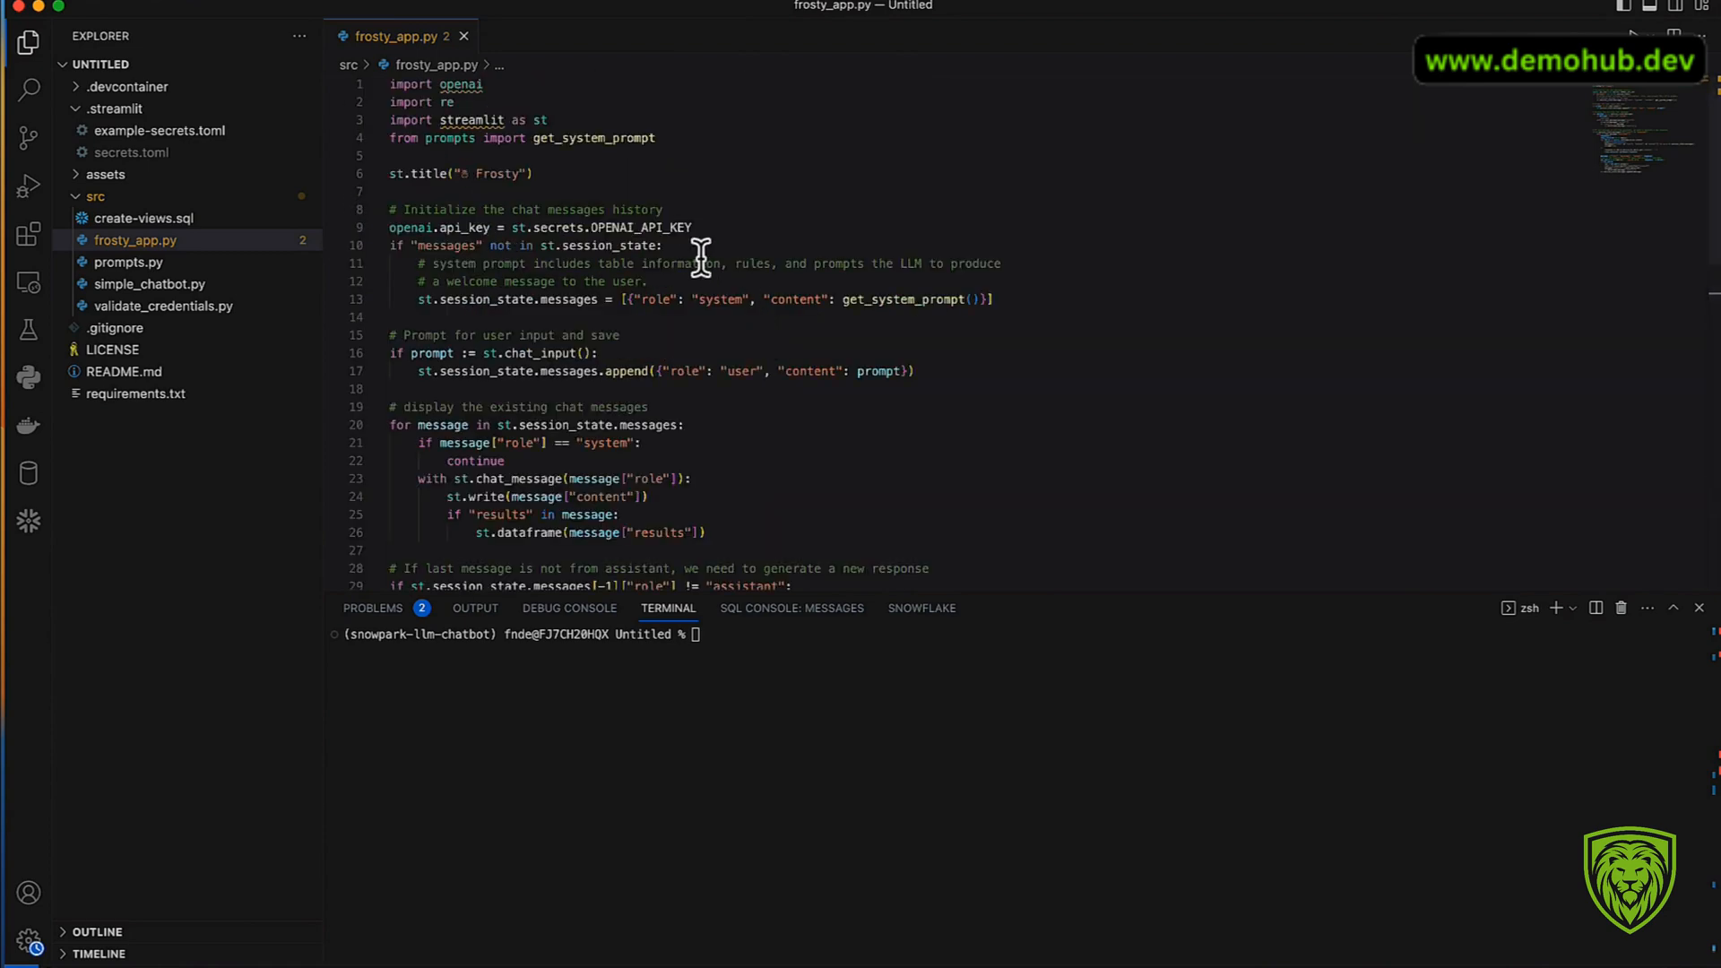
pyautogui.scroll(-3)
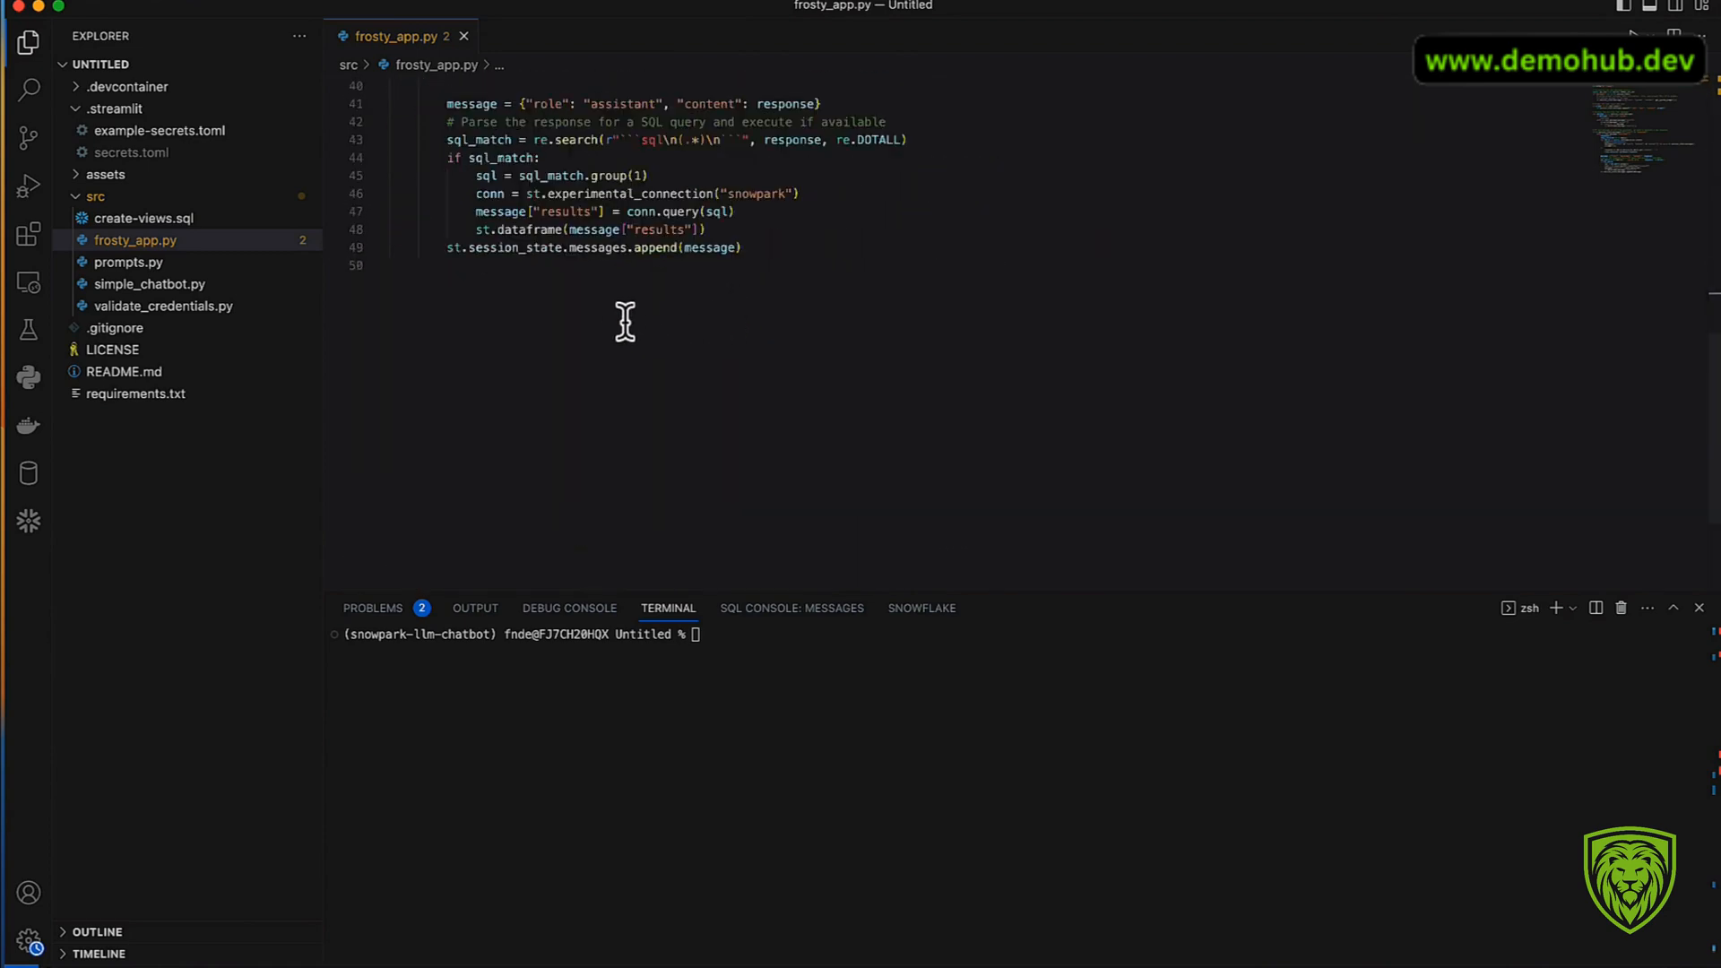
pyautogui.moveTo(445, 306)
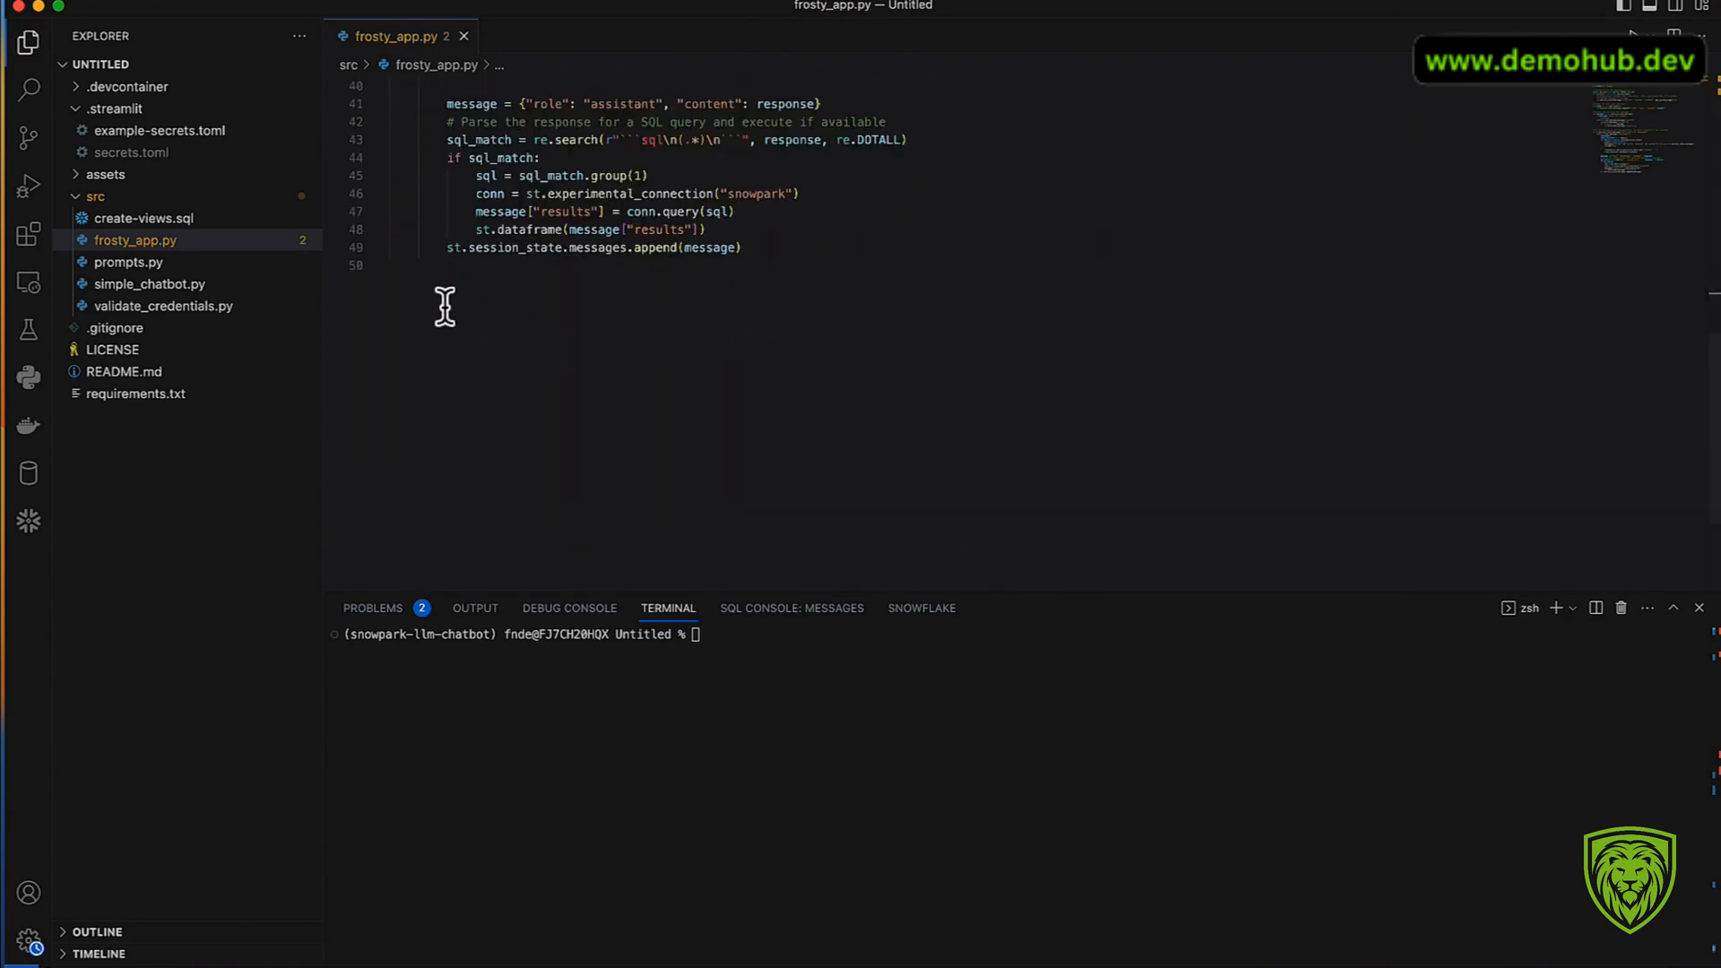
pyautogui.scroll(3)
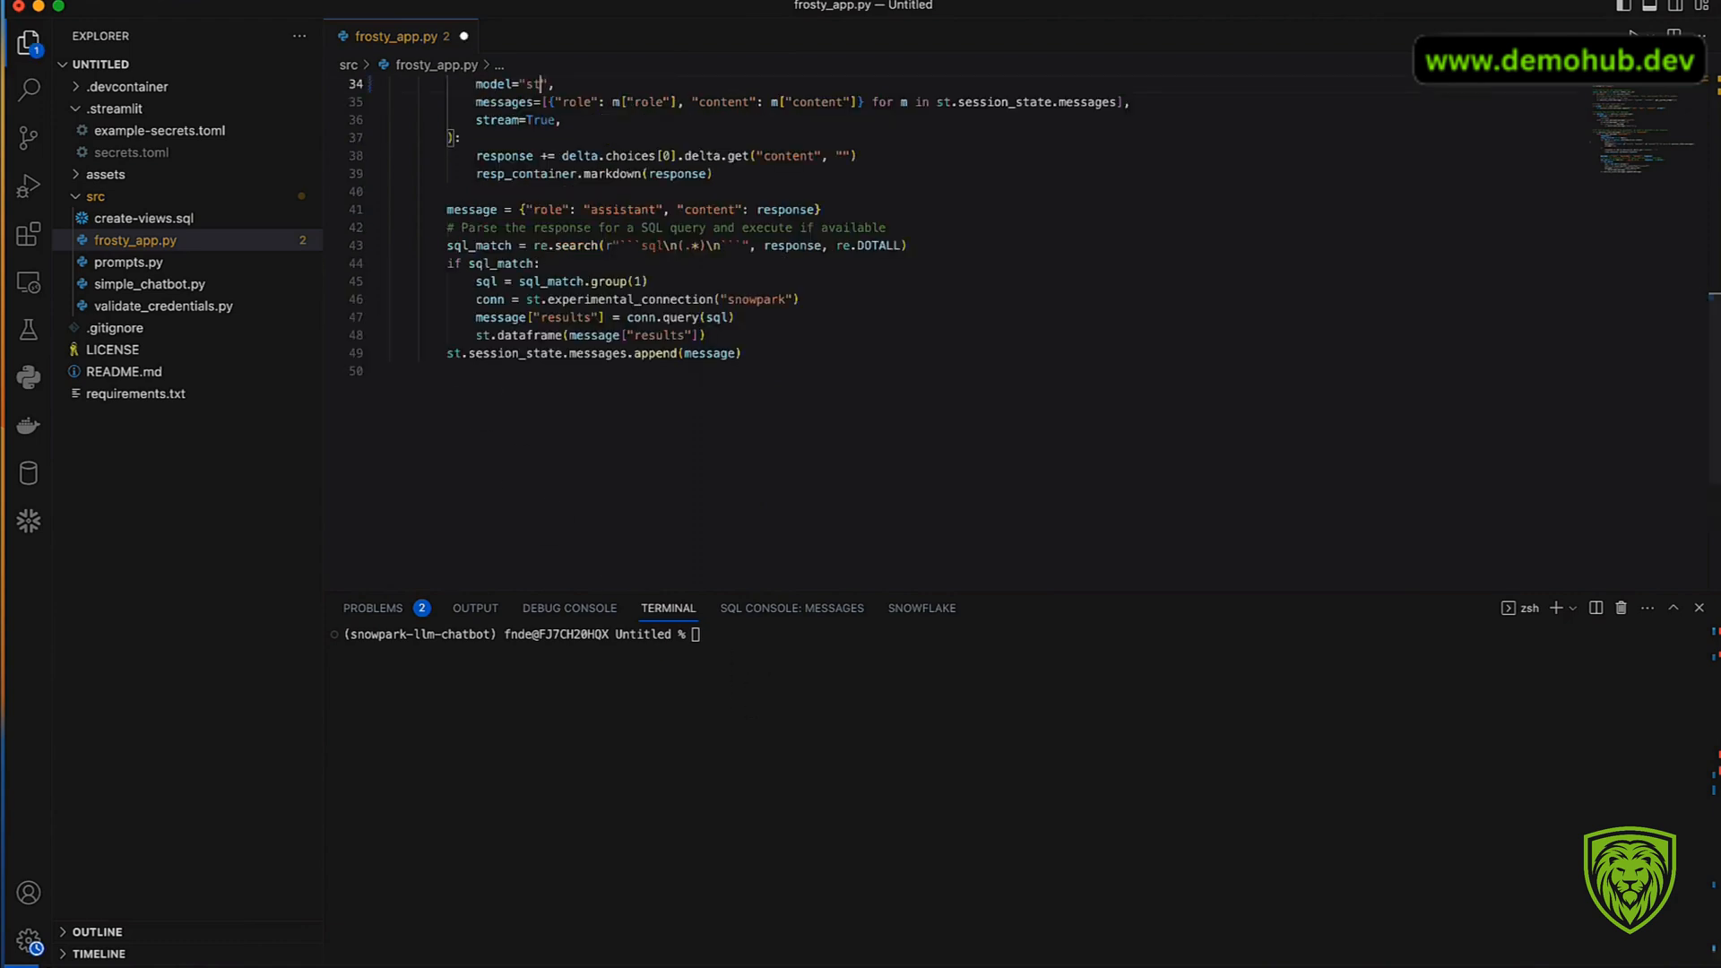
pyautogui.write('streamlit run src/frosty_app.py')
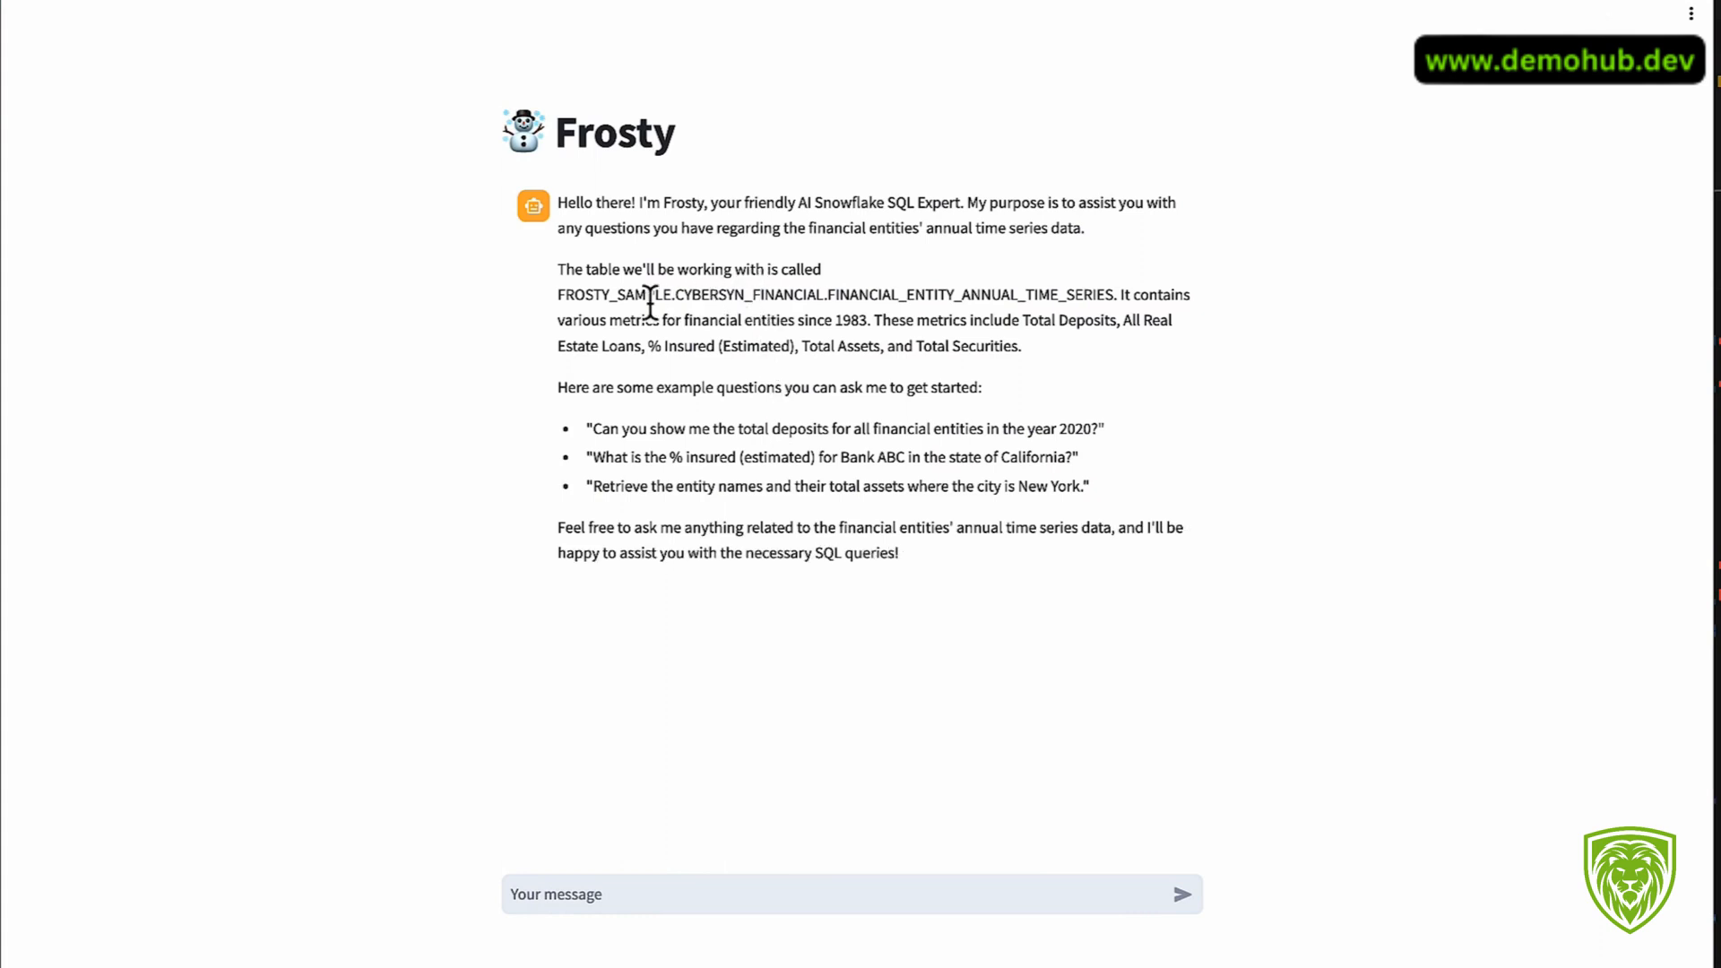
pyautogui.moveTo(556, 294)
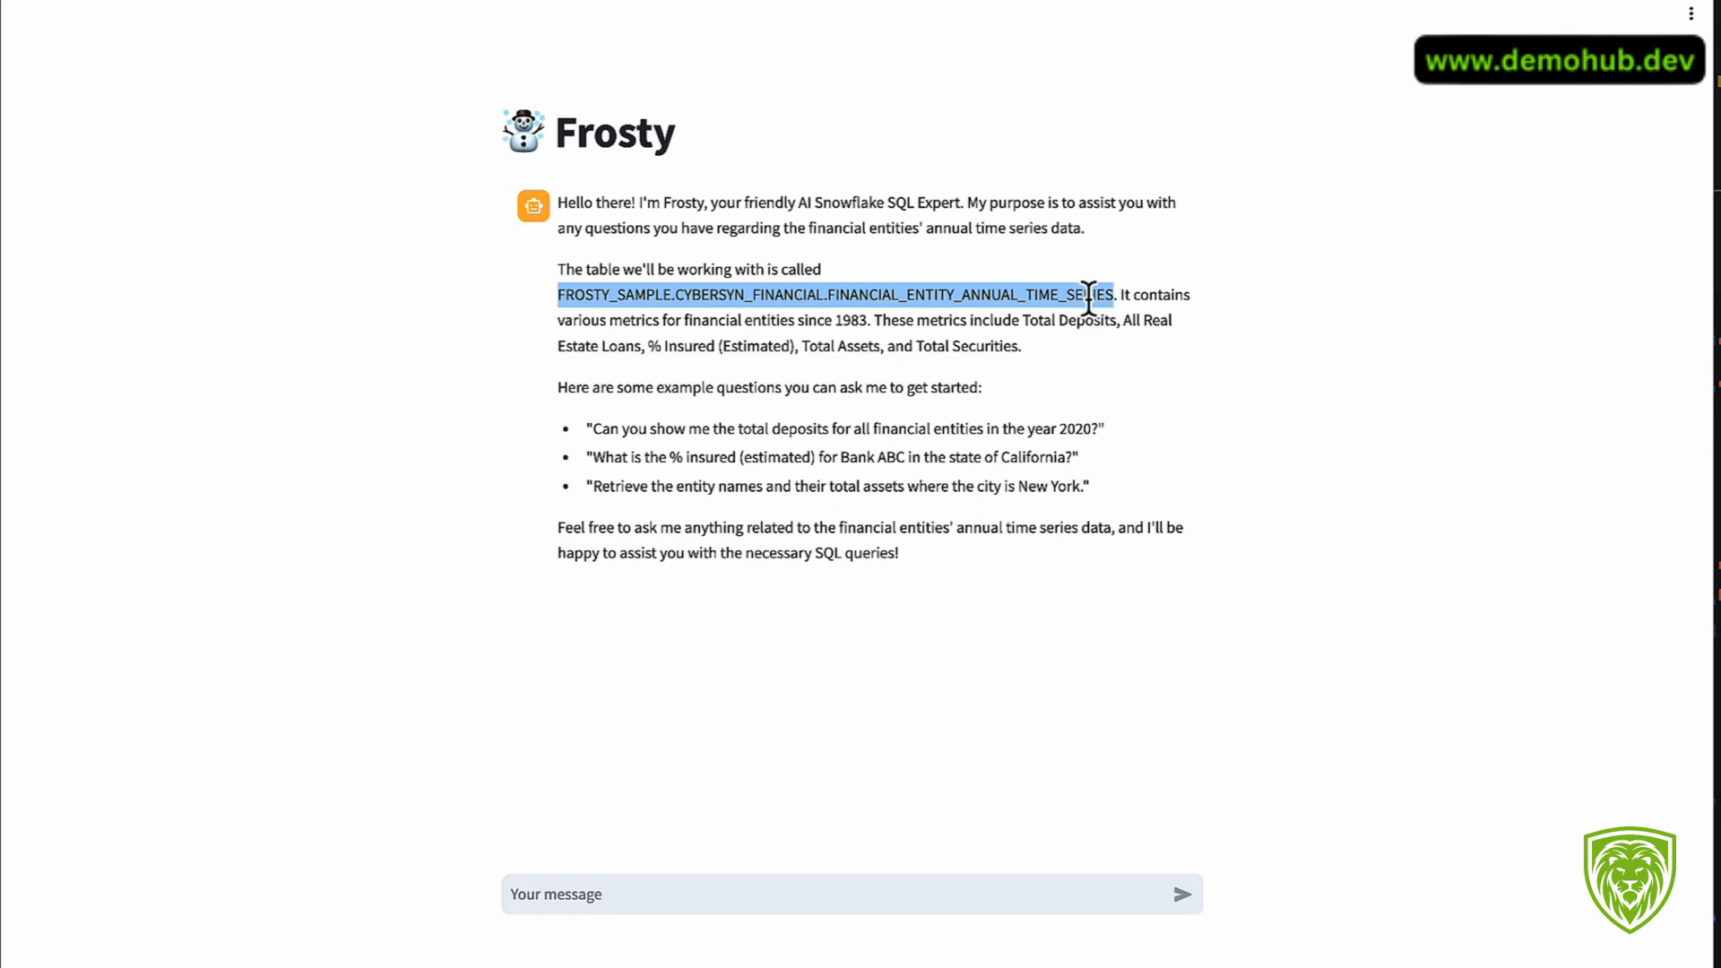
pyautogui.moveTo(791, 436)
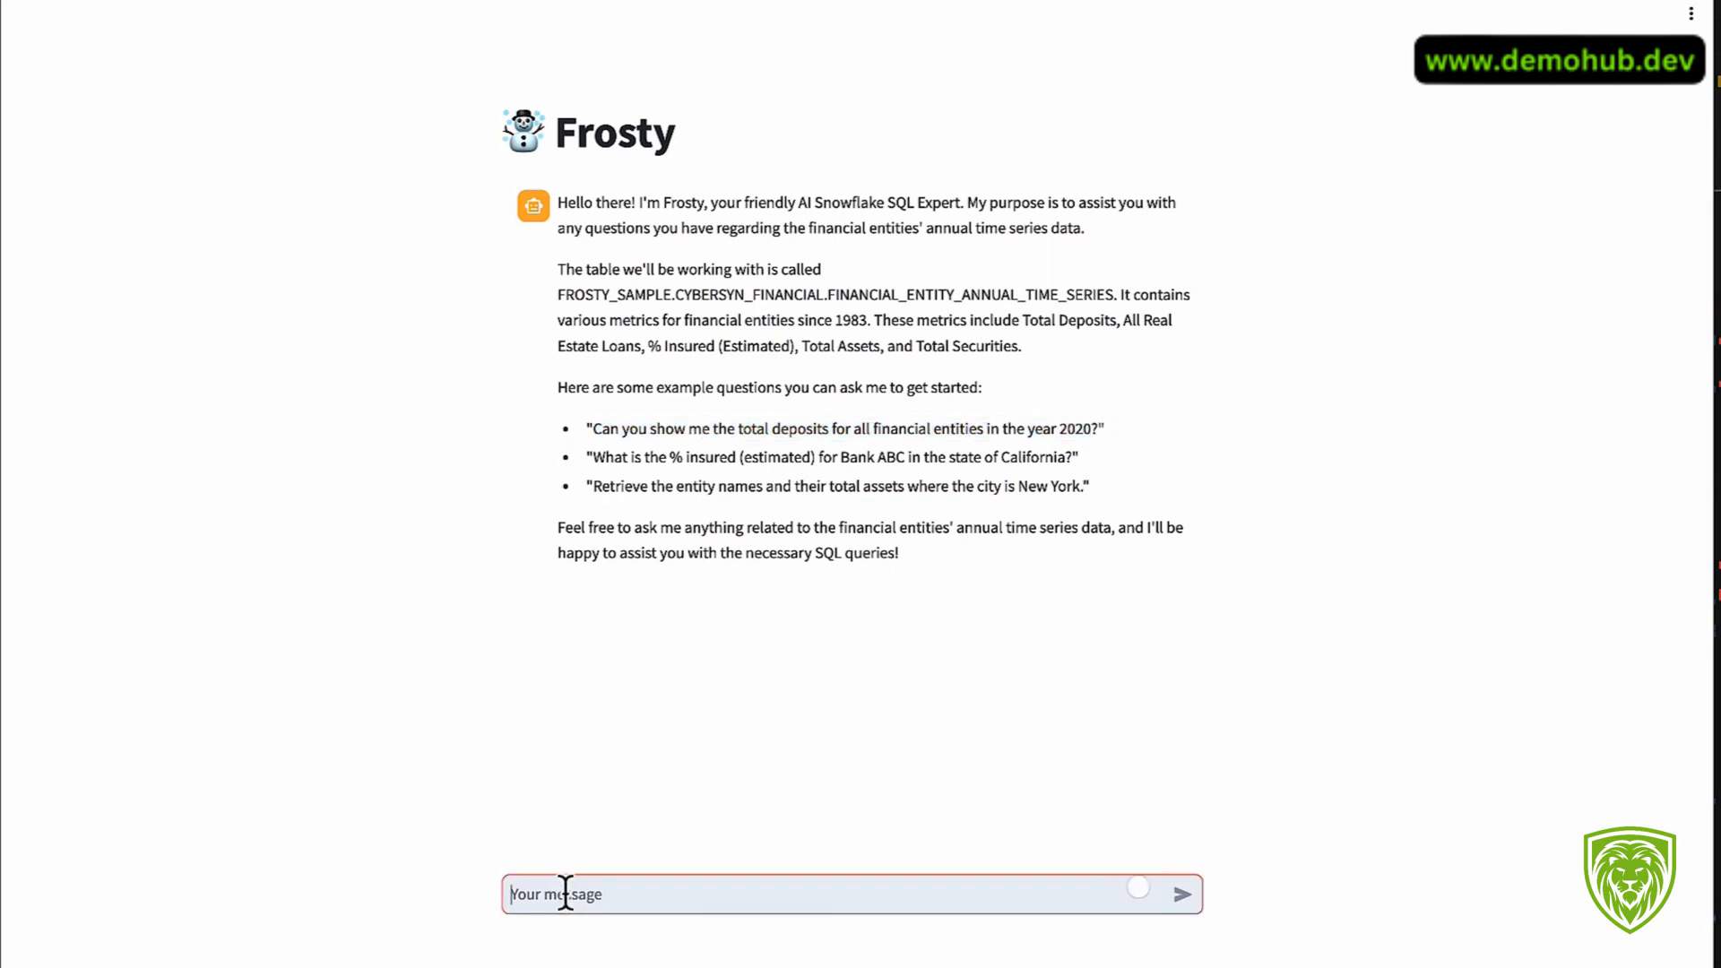
# Step: Ask Frosty 'Can you show me the total deposits for all financial entities in the year 2020?'
pyautogui.write('Can you show me the total deposits for all financial entities in the year 2020?')
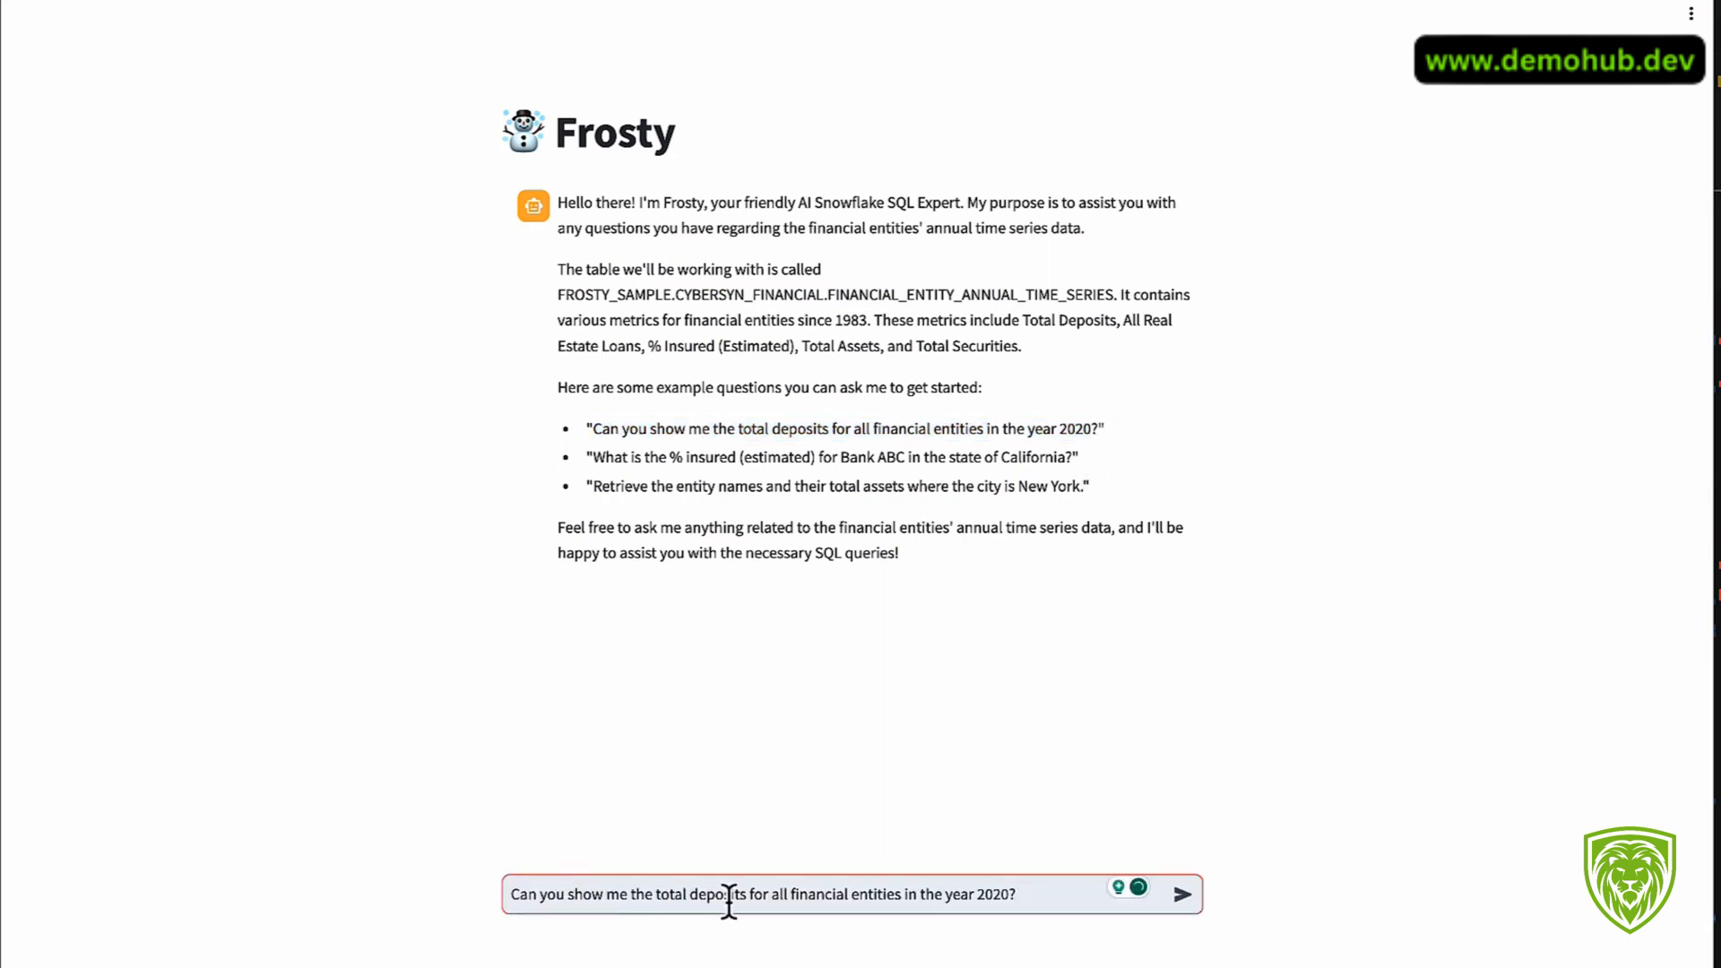
pyautogui.moveTo(828, 866)
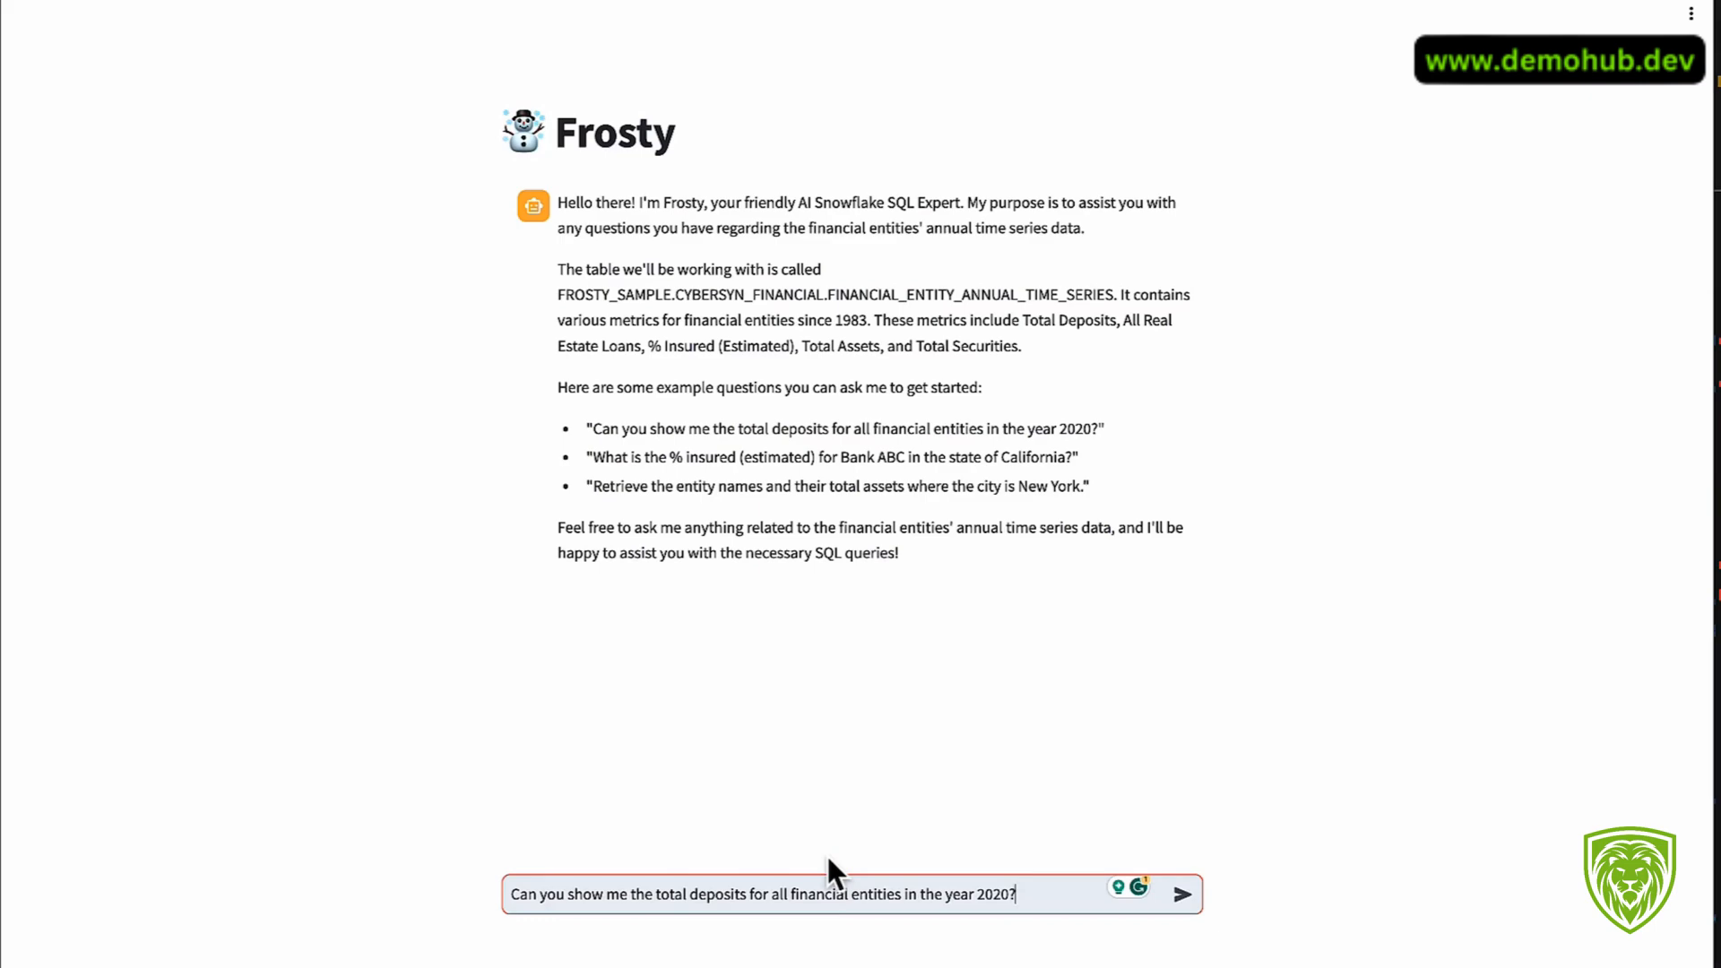
pyautogui.click(1181, 893)
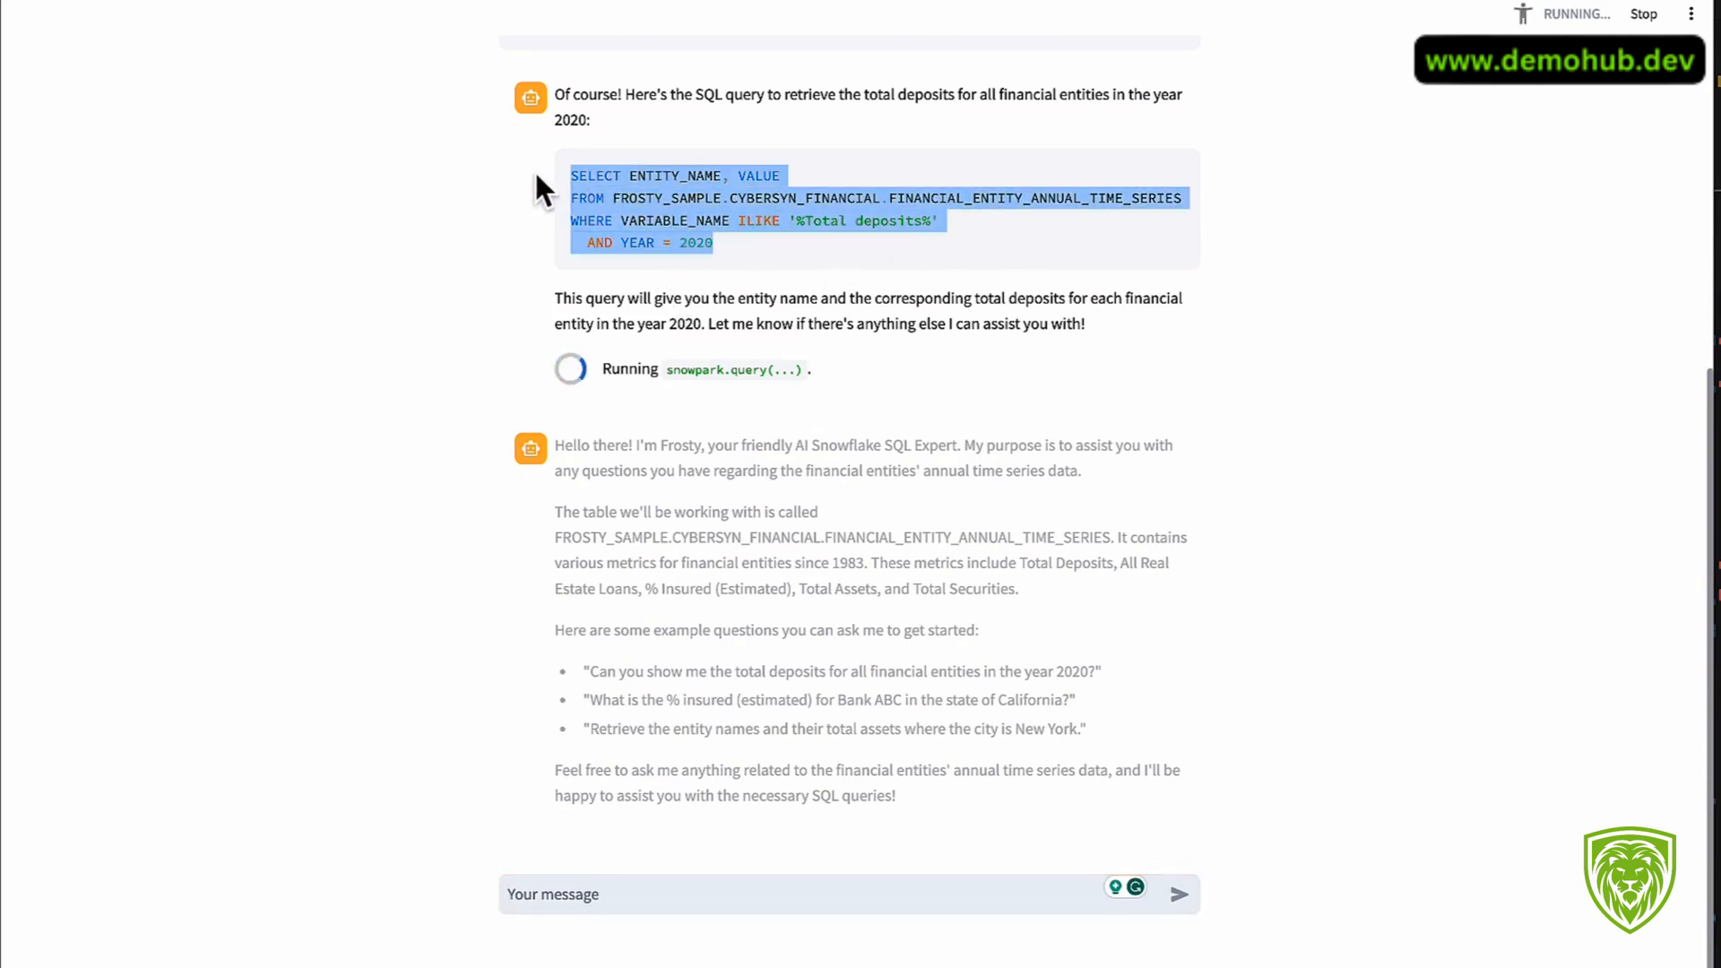
pyautogui.moveTo(900, 294)
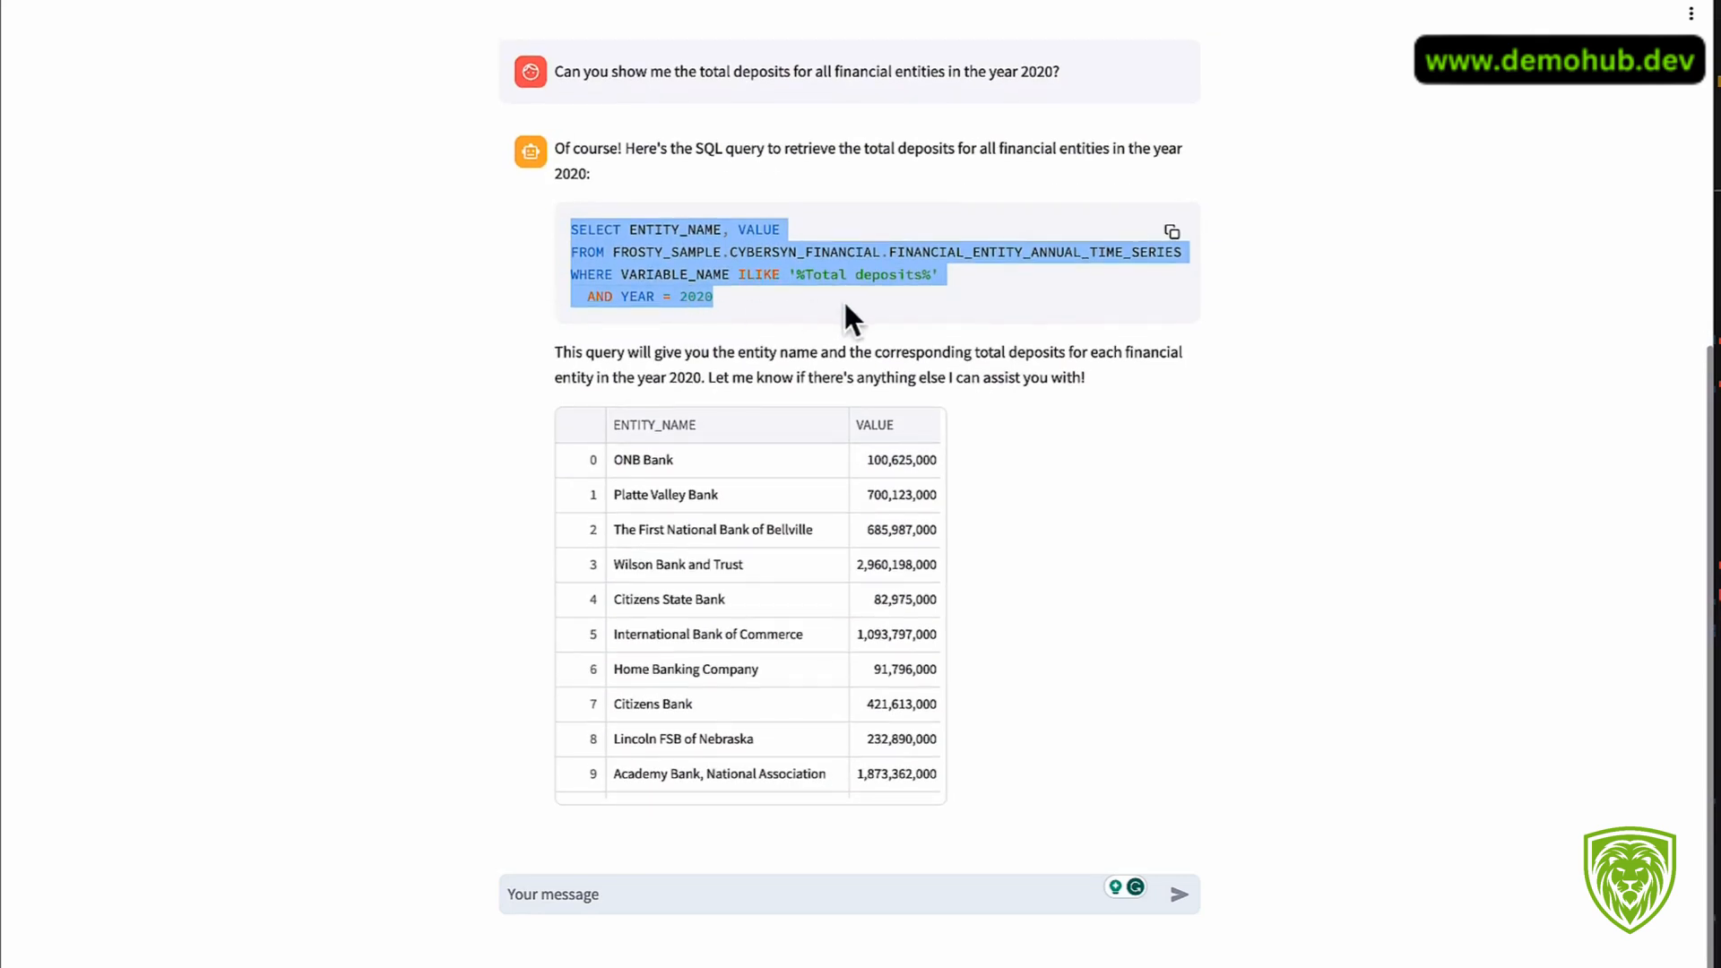
# Step: Browse the returned results table of bank entity names and deposit values
pyautogui.click(599, 263)
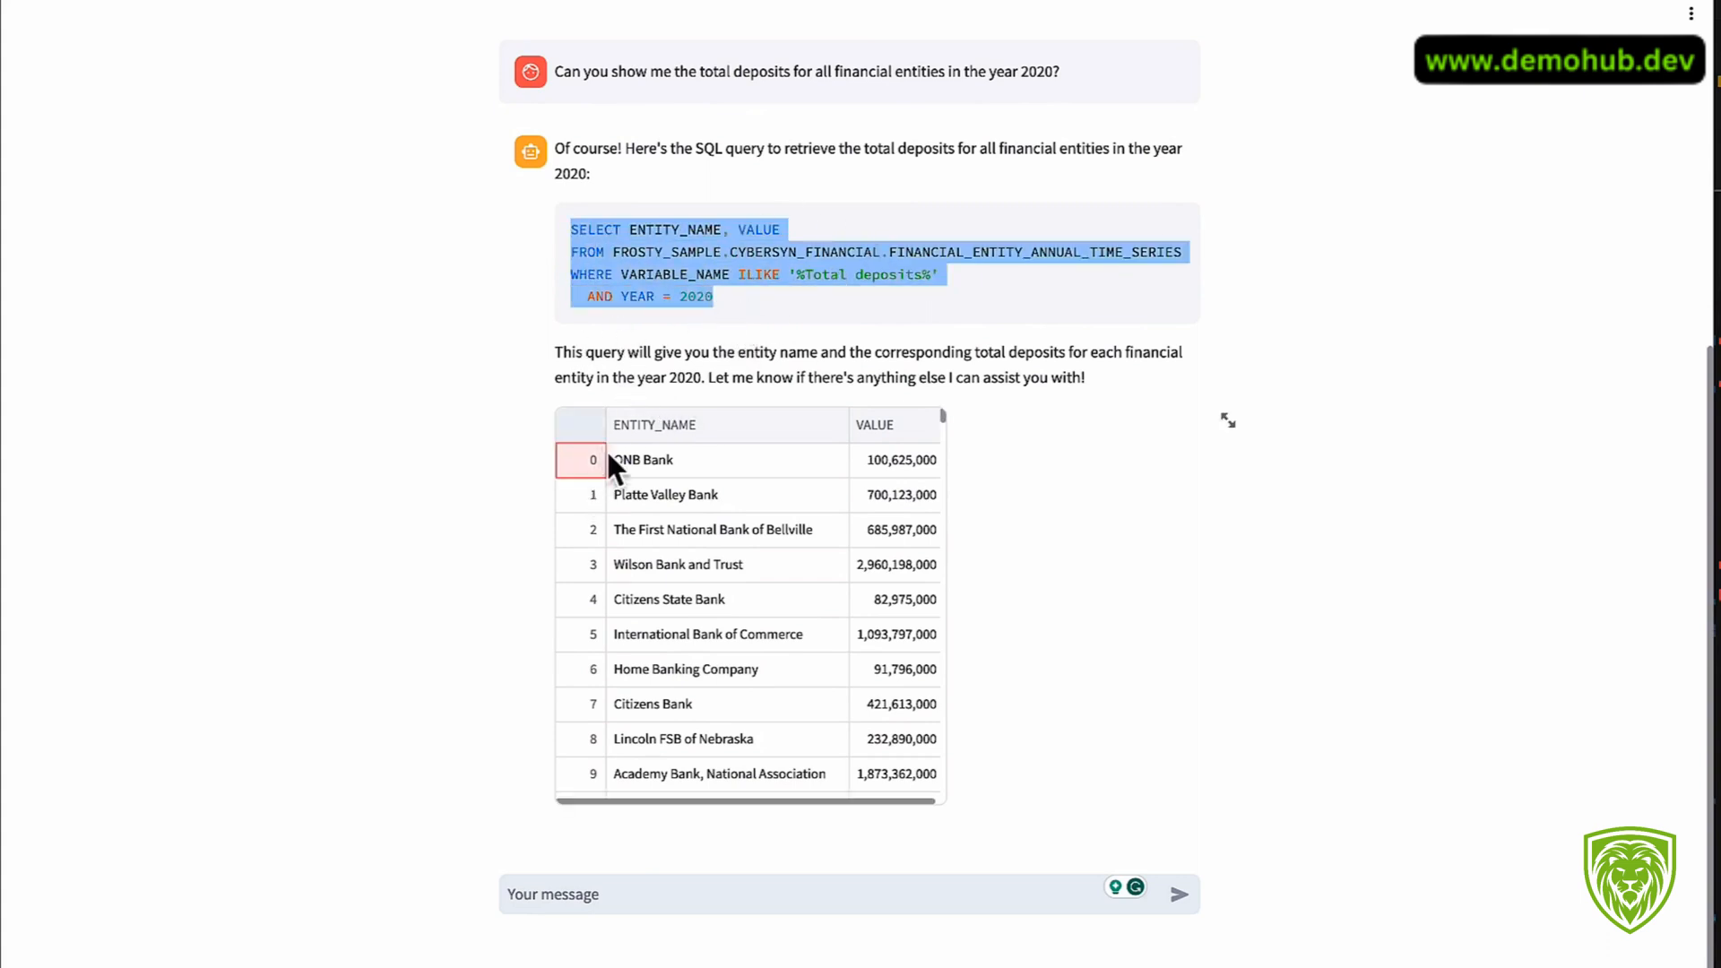
pyautogui.scroll(-3)
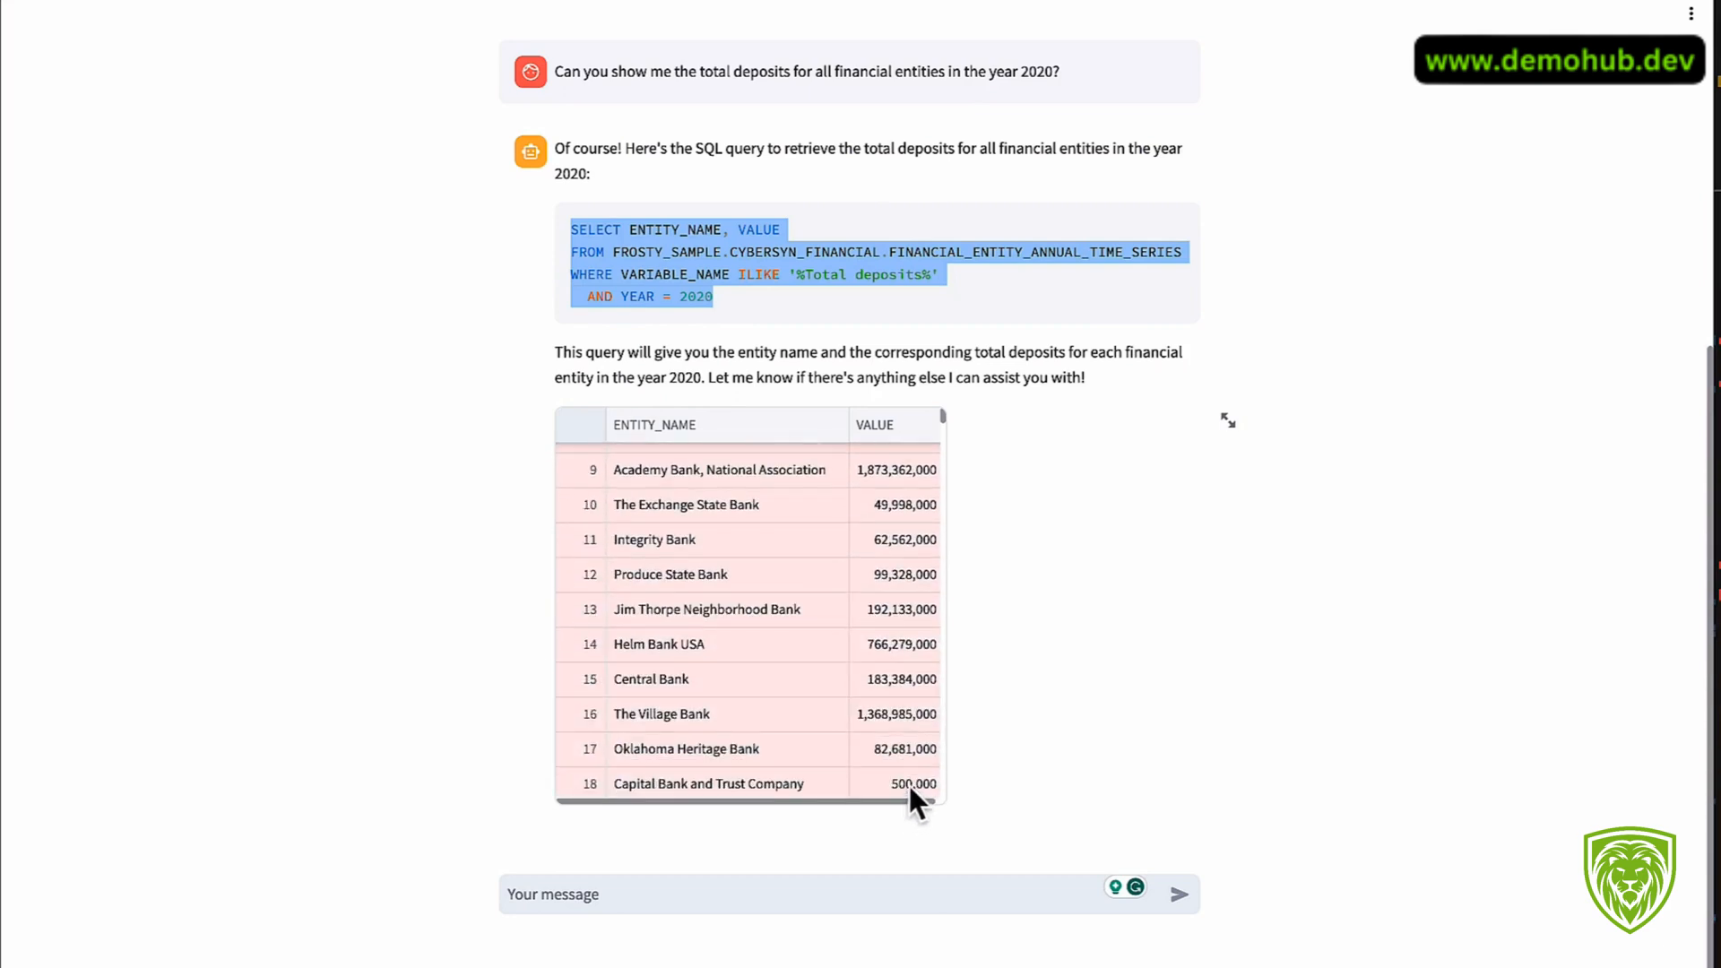
pyautogui.scroll(-3)
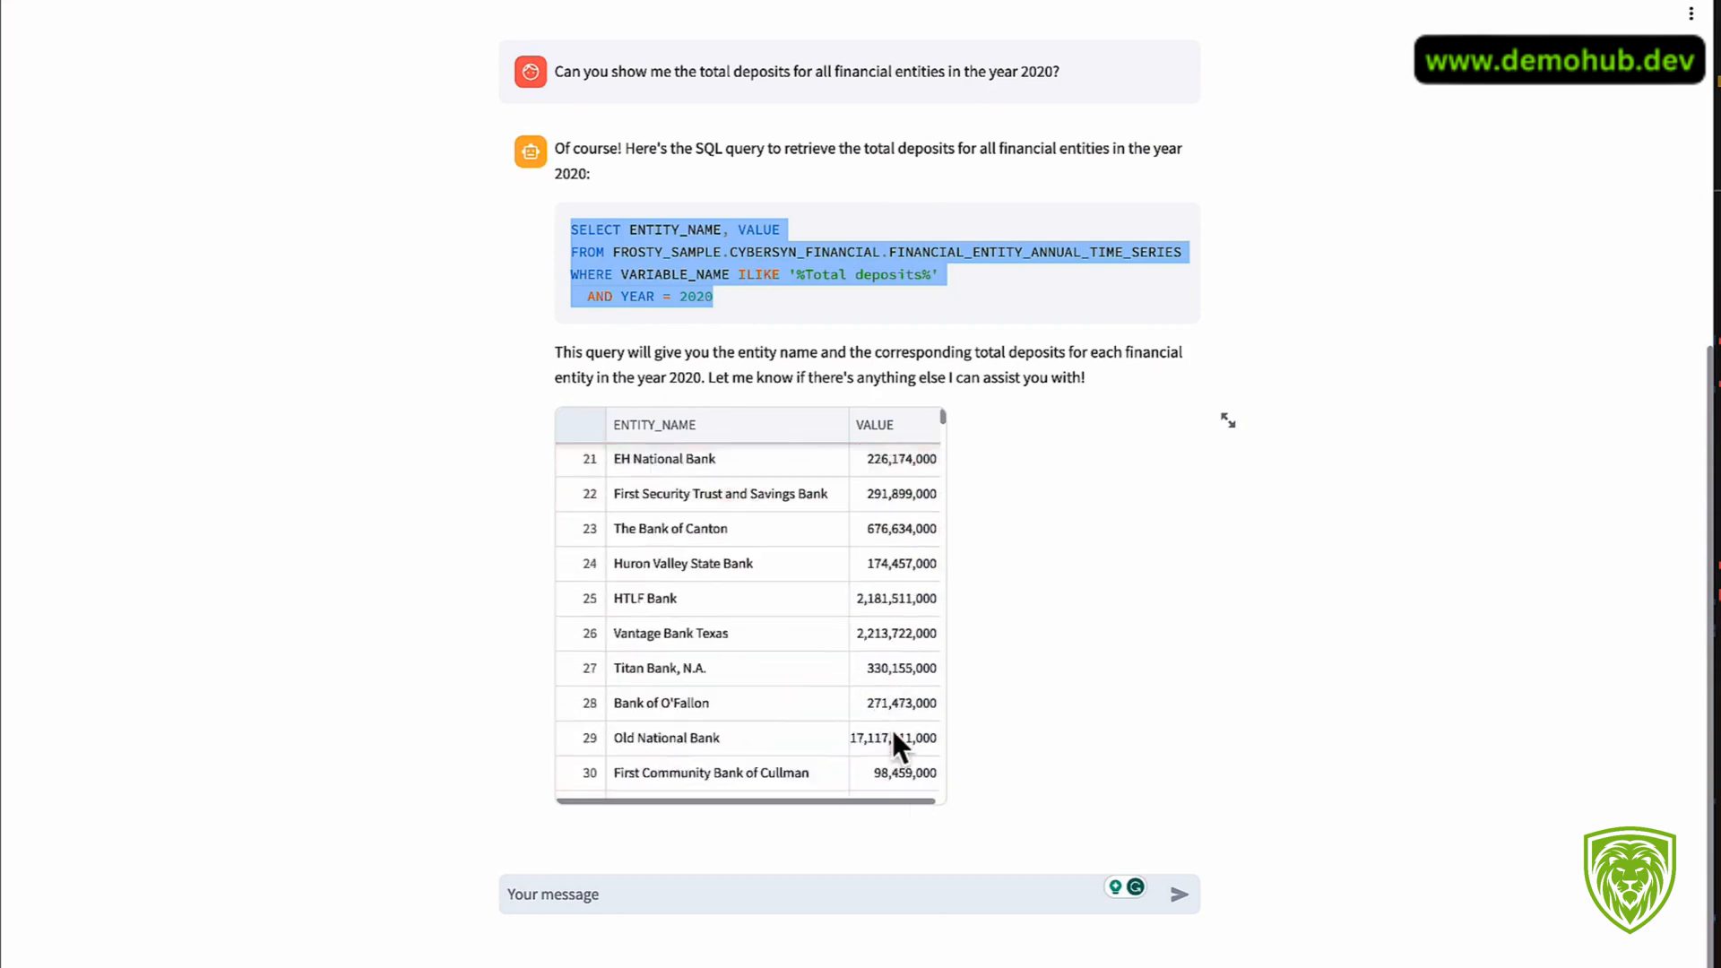
pyautogui.scroll(-3)
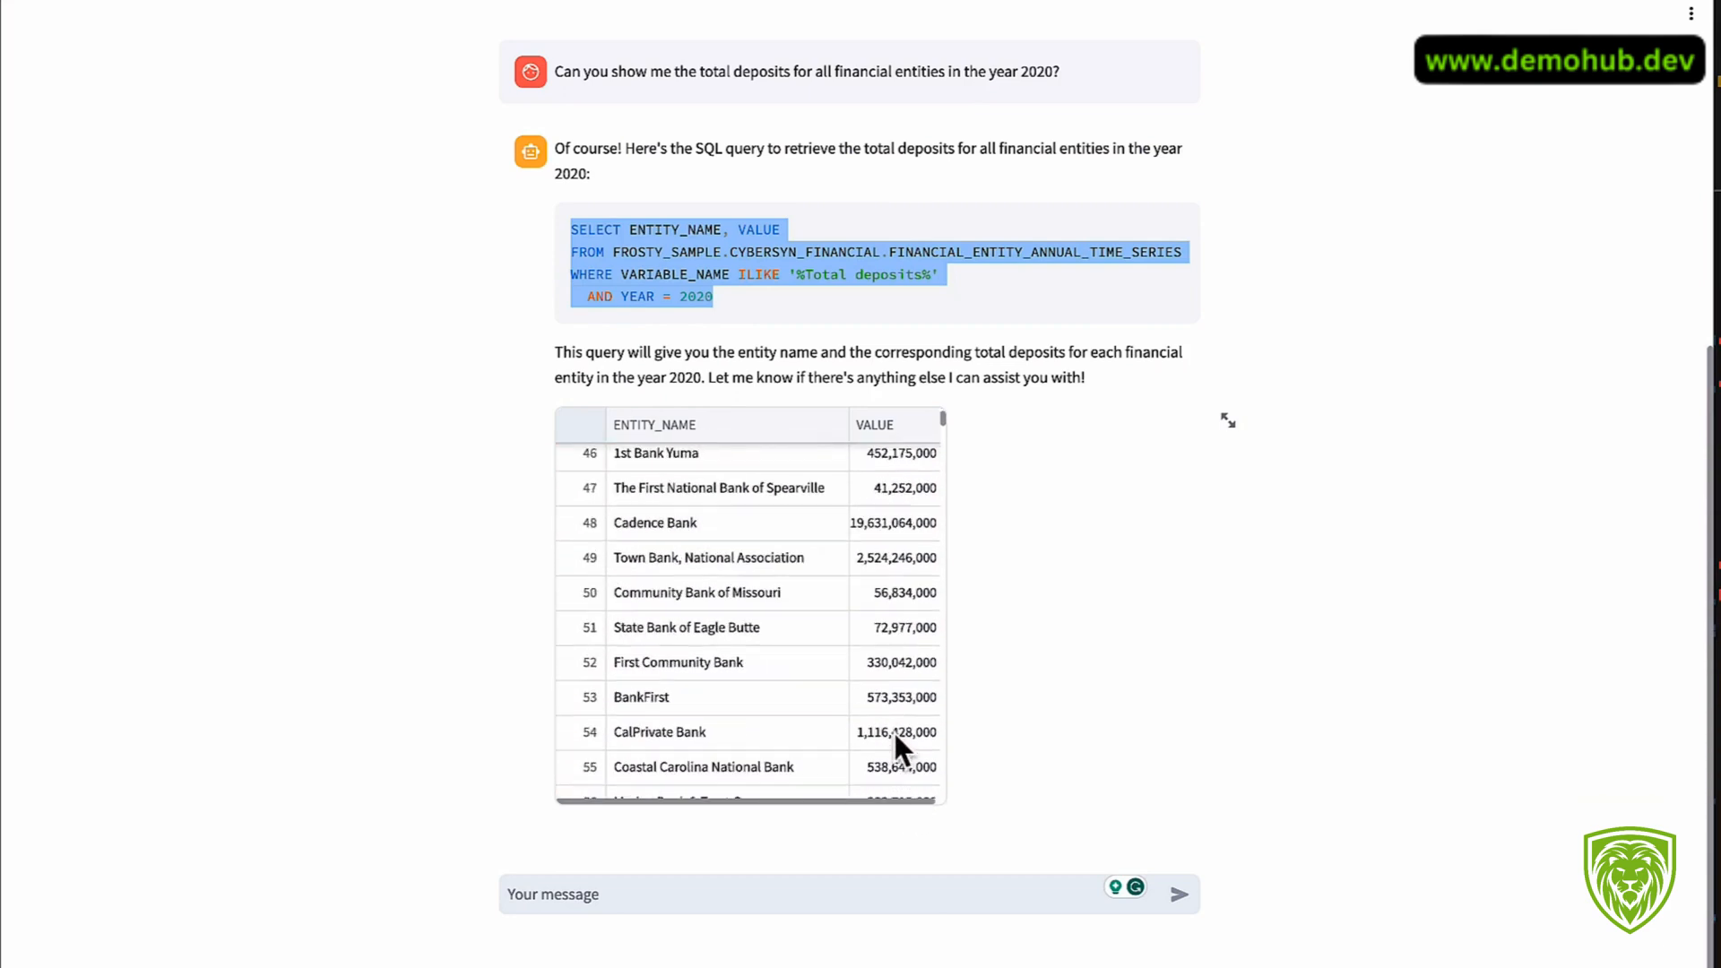
pyautogui.scroll(-3)
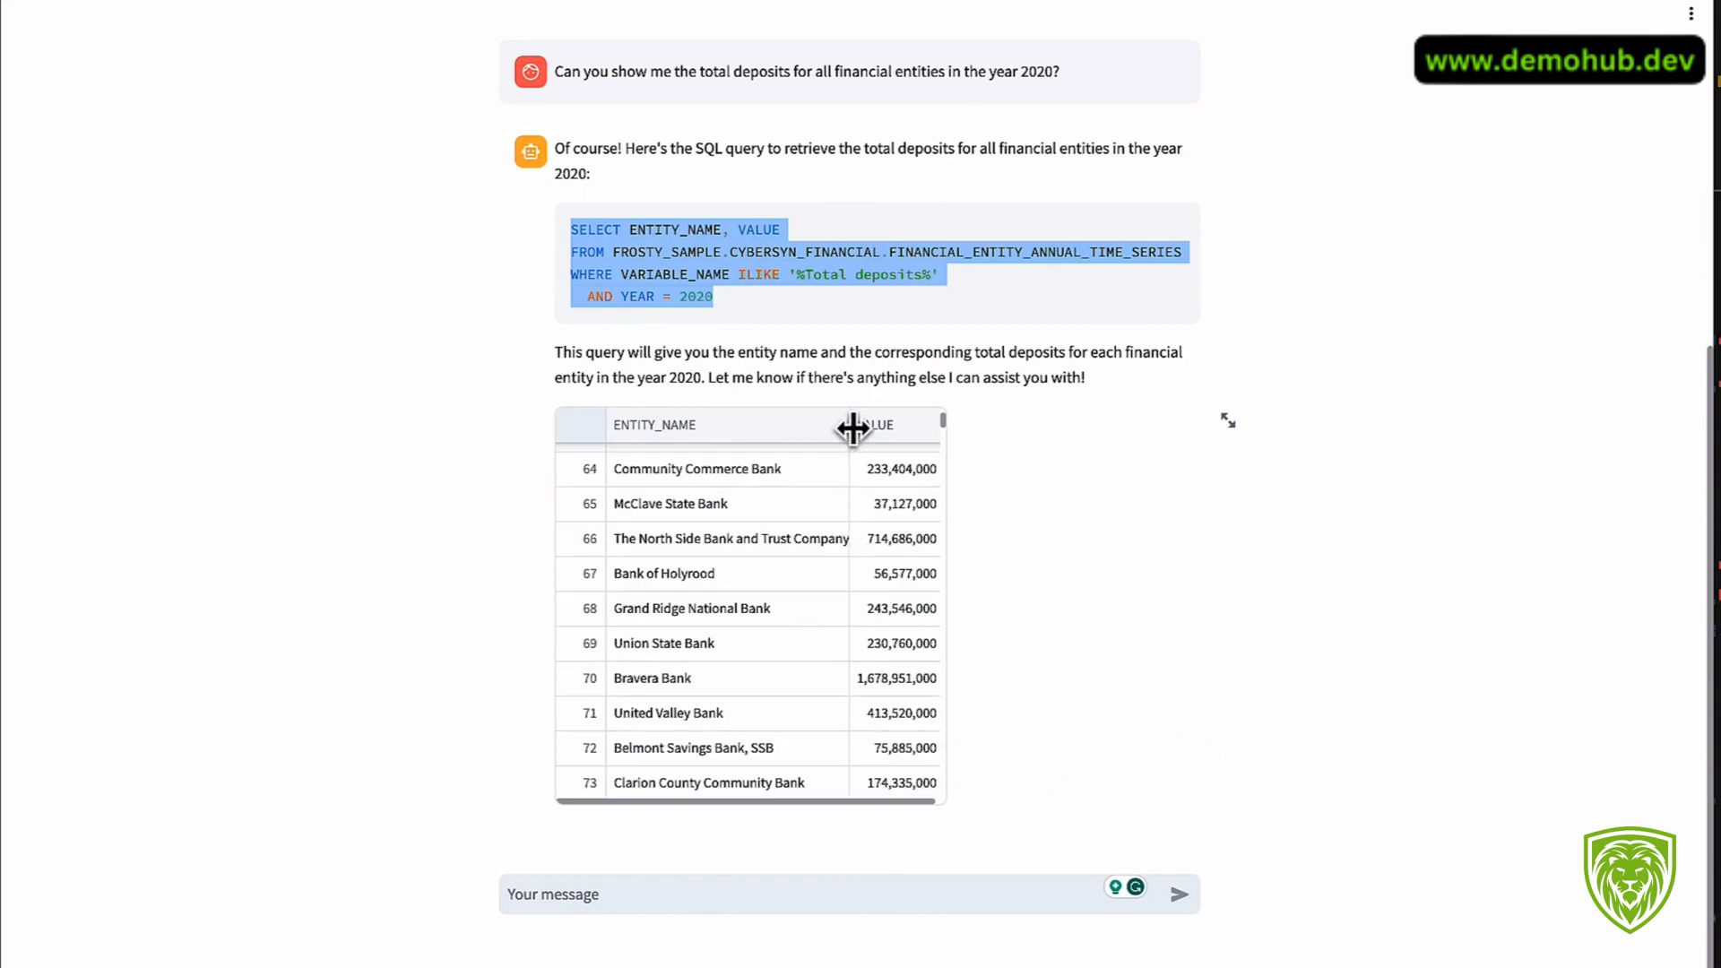
pyautogui.moveTo(839, 444)
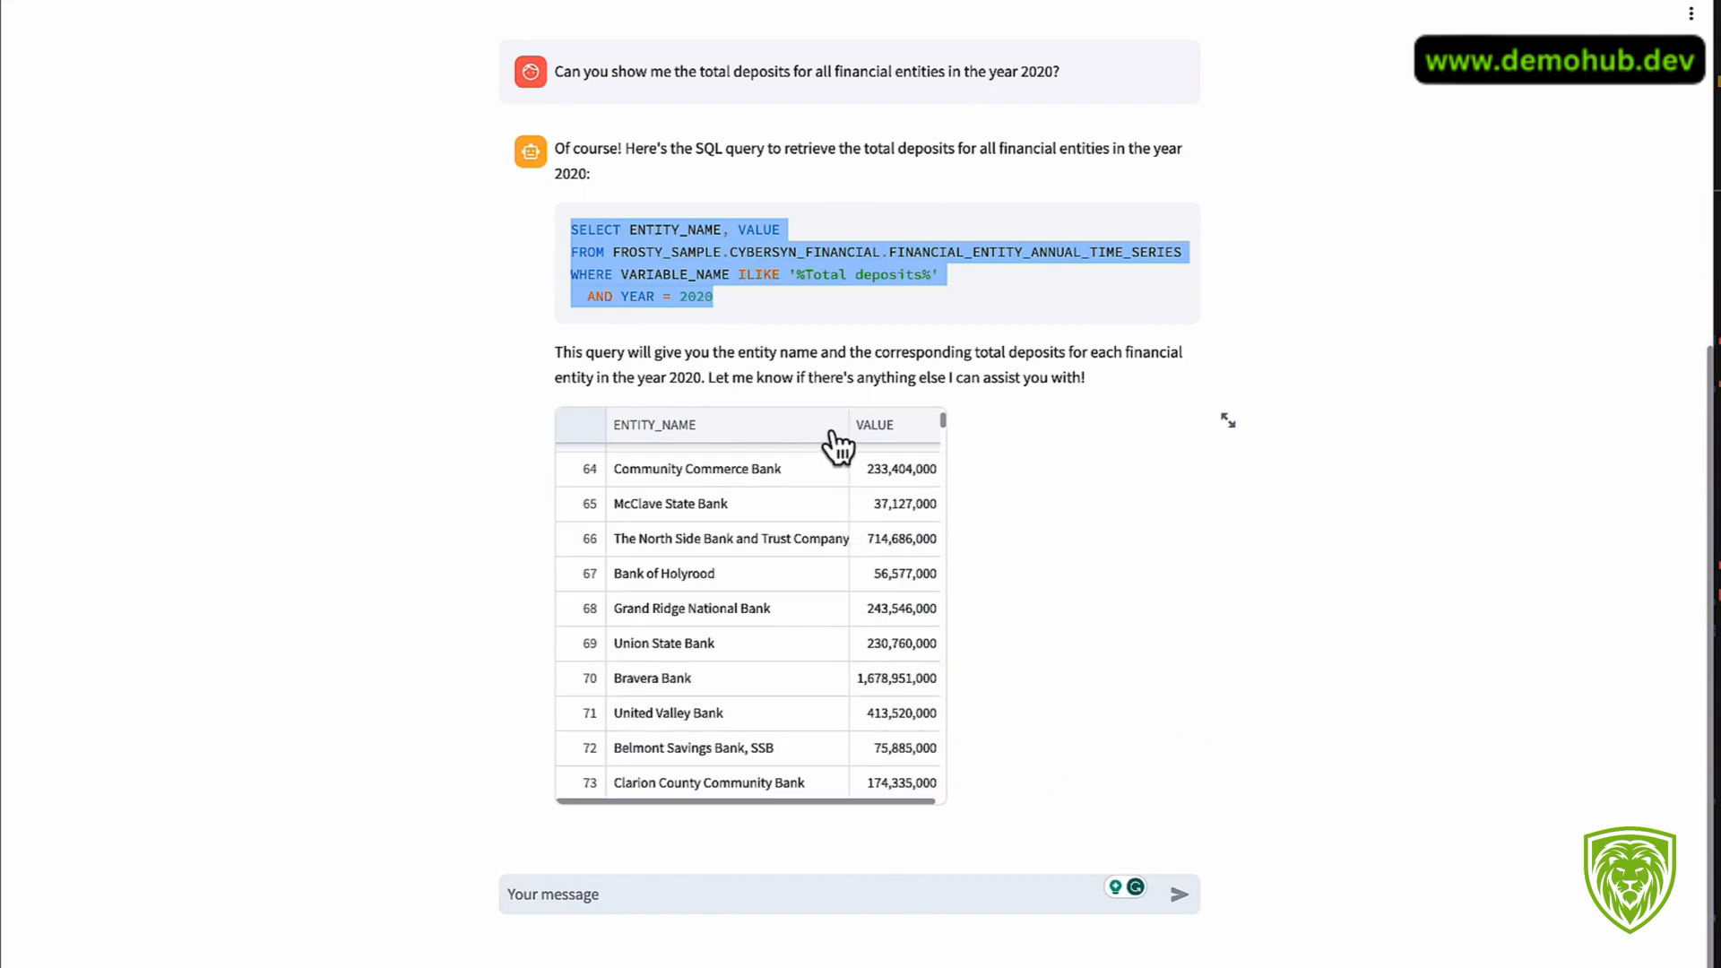
pyautogui.scroll(3)
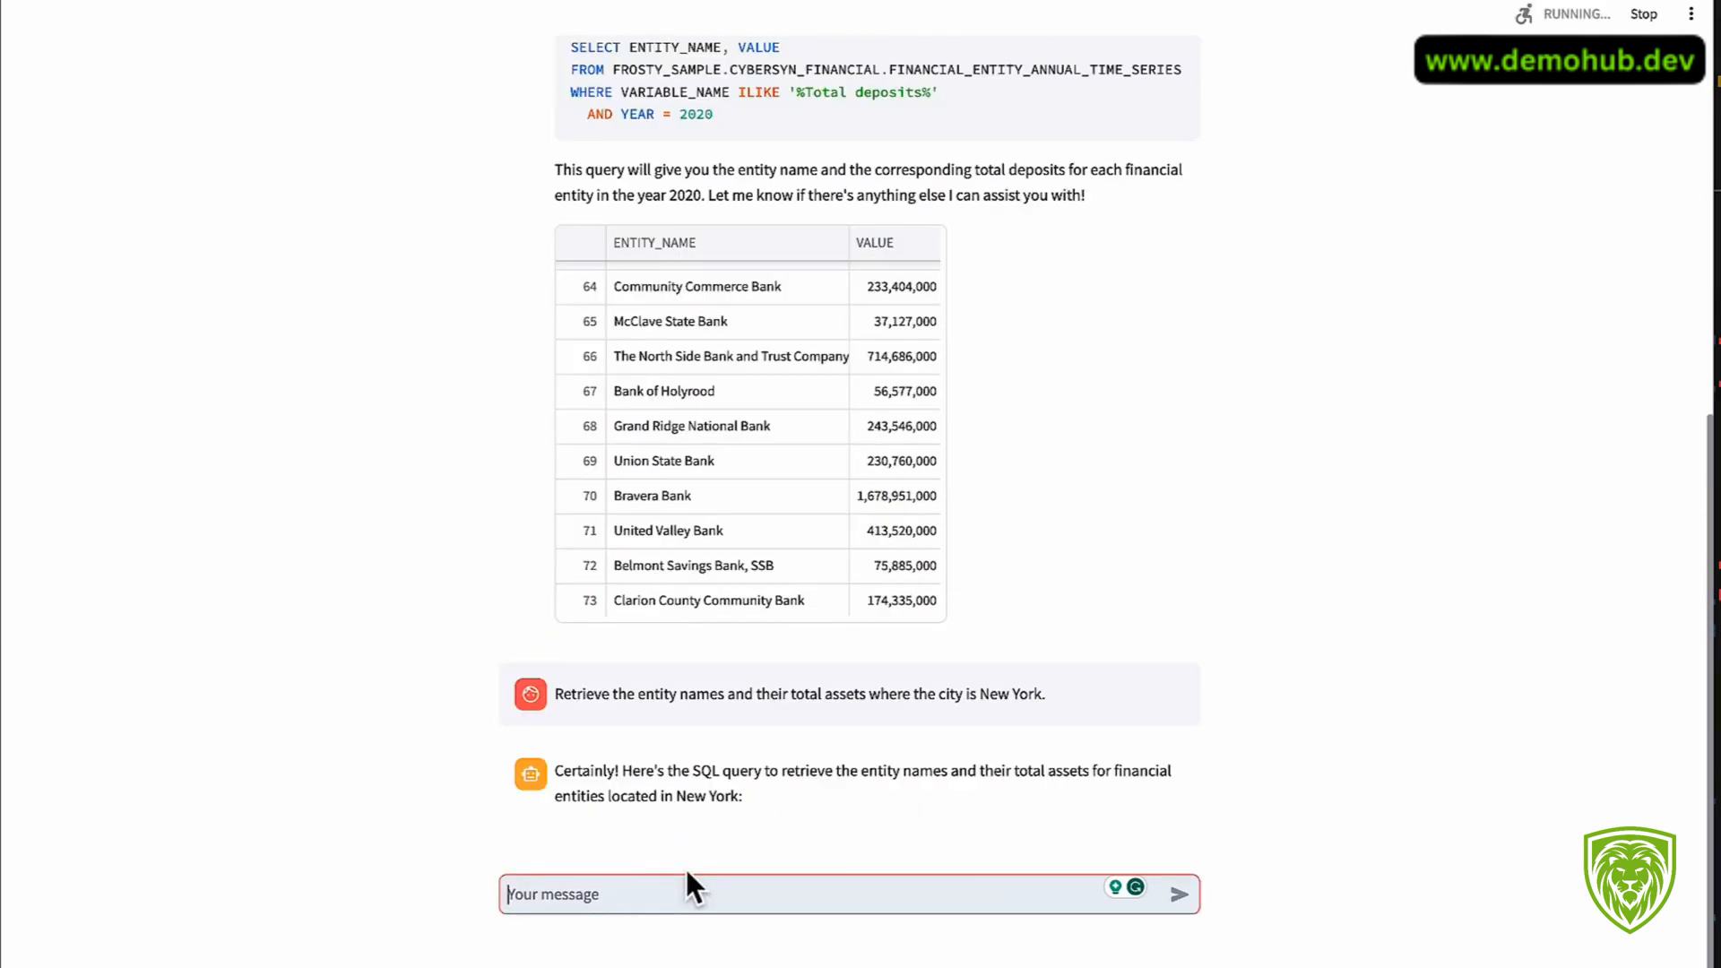
# Step: Scroll down to Frosty's New York total-assets SQL query and results table led by Apple Bank for Savings
pyautogui.scroll(-3)
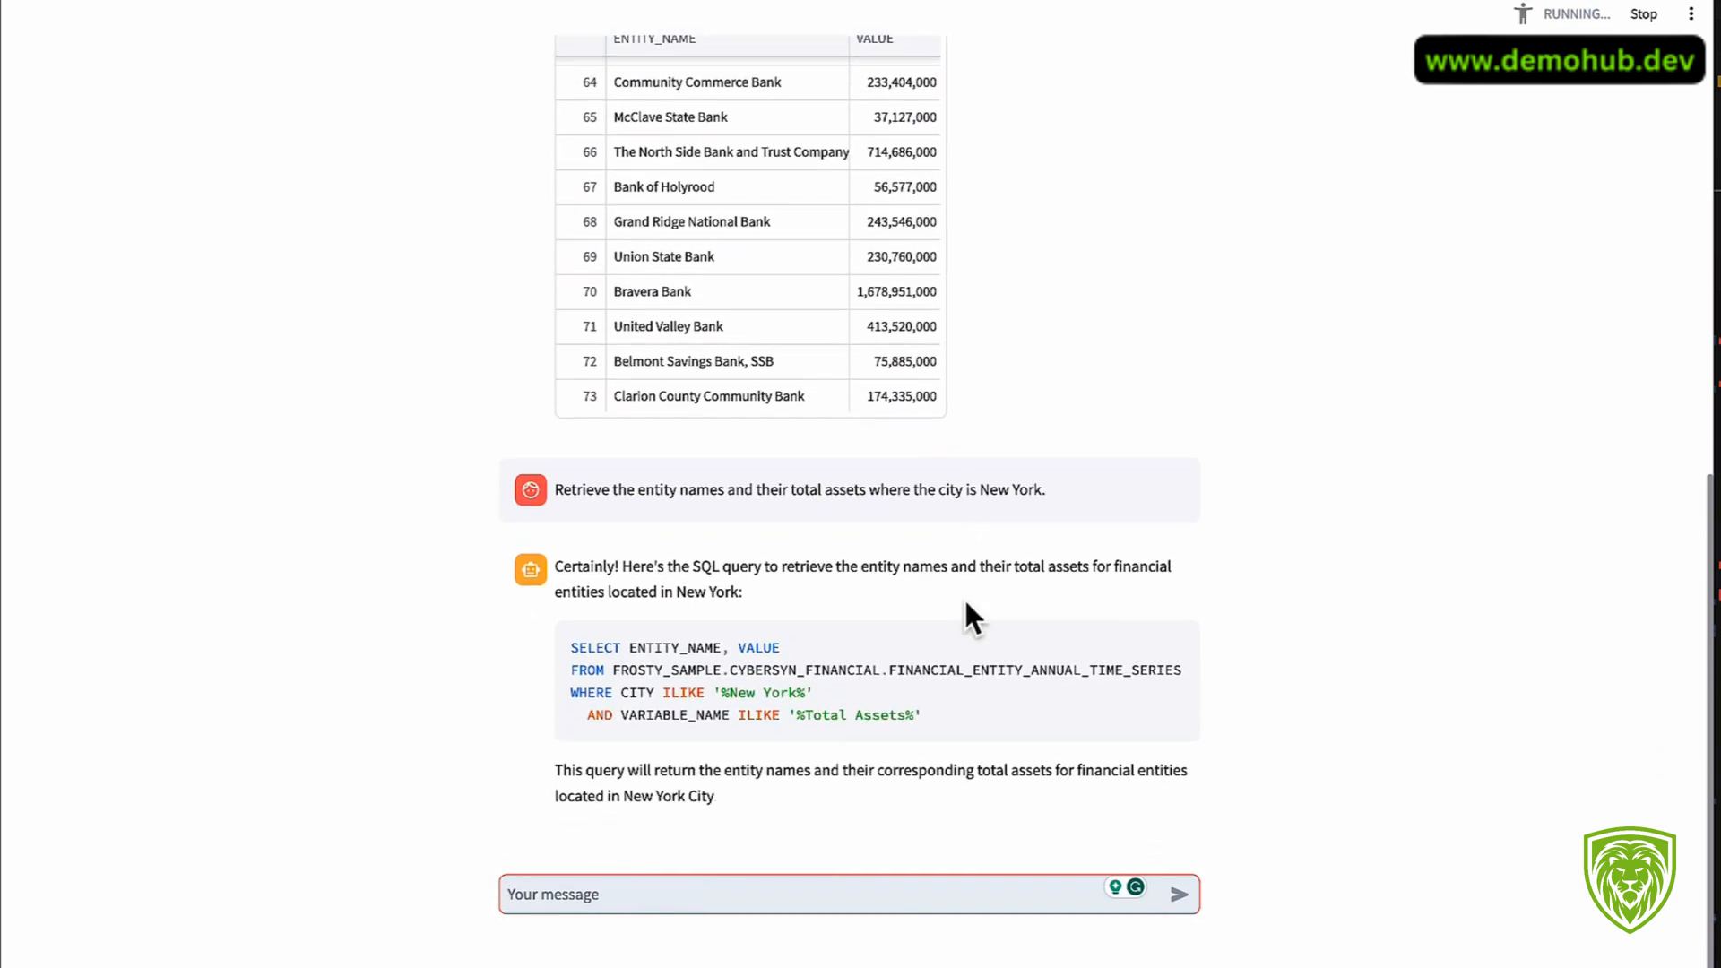
pyautogui.scroll(-3)
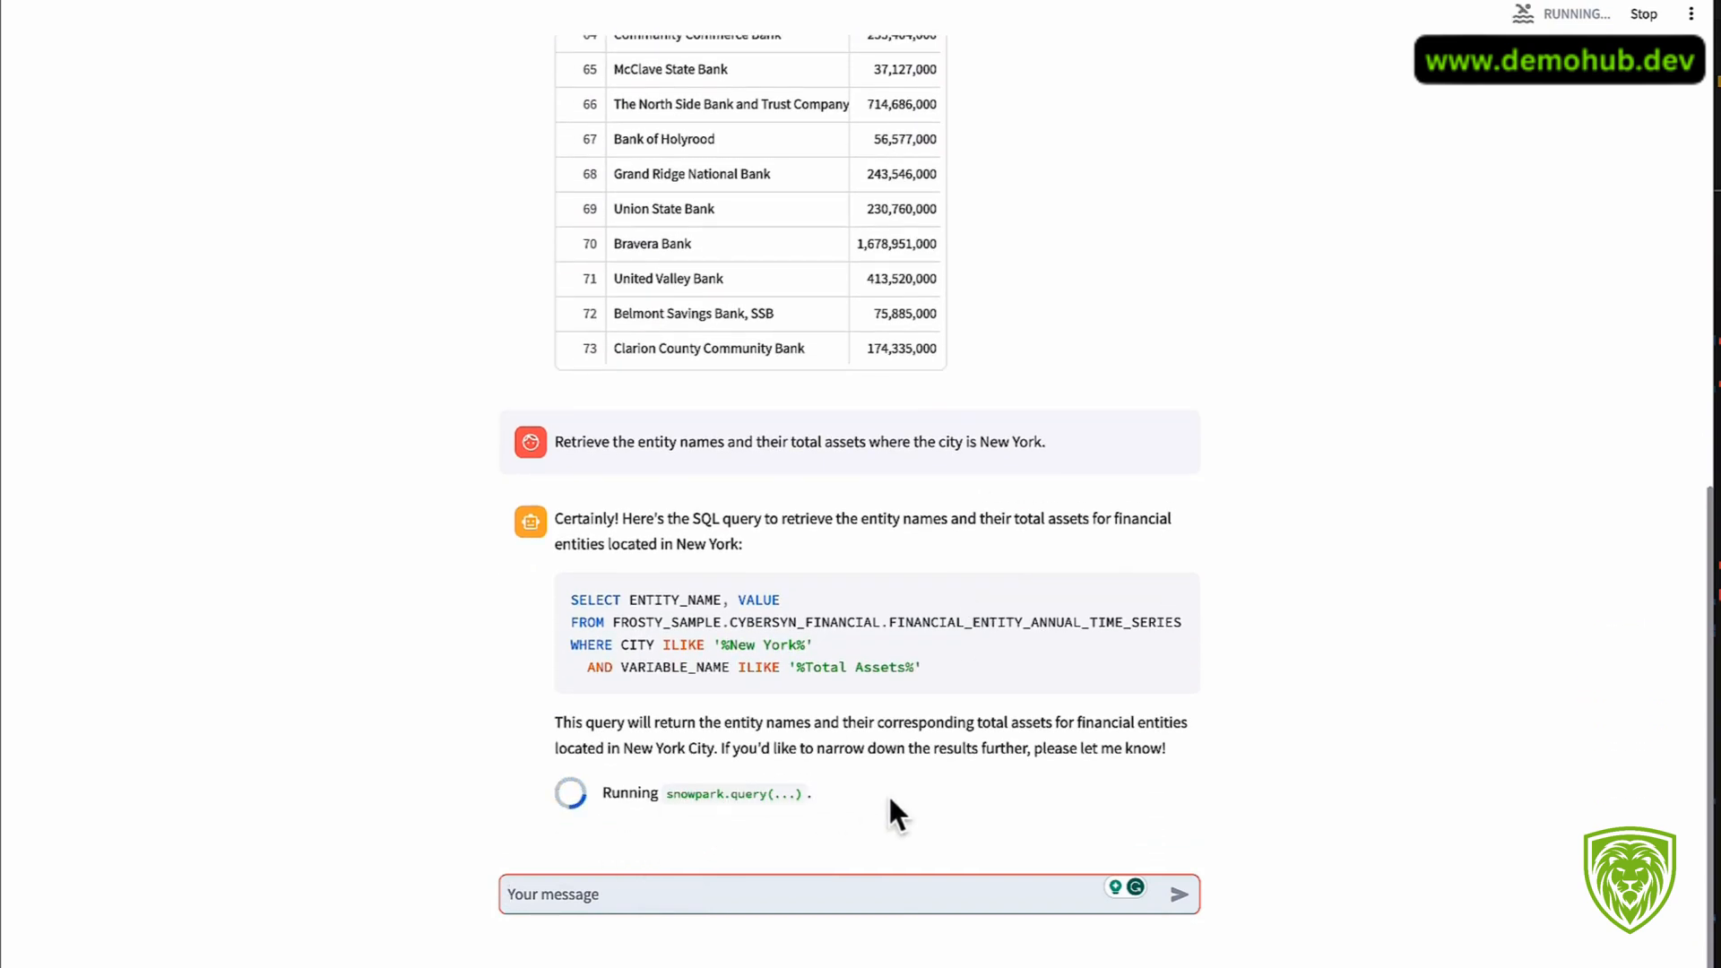
pyautogui.moveTo(857, 857)
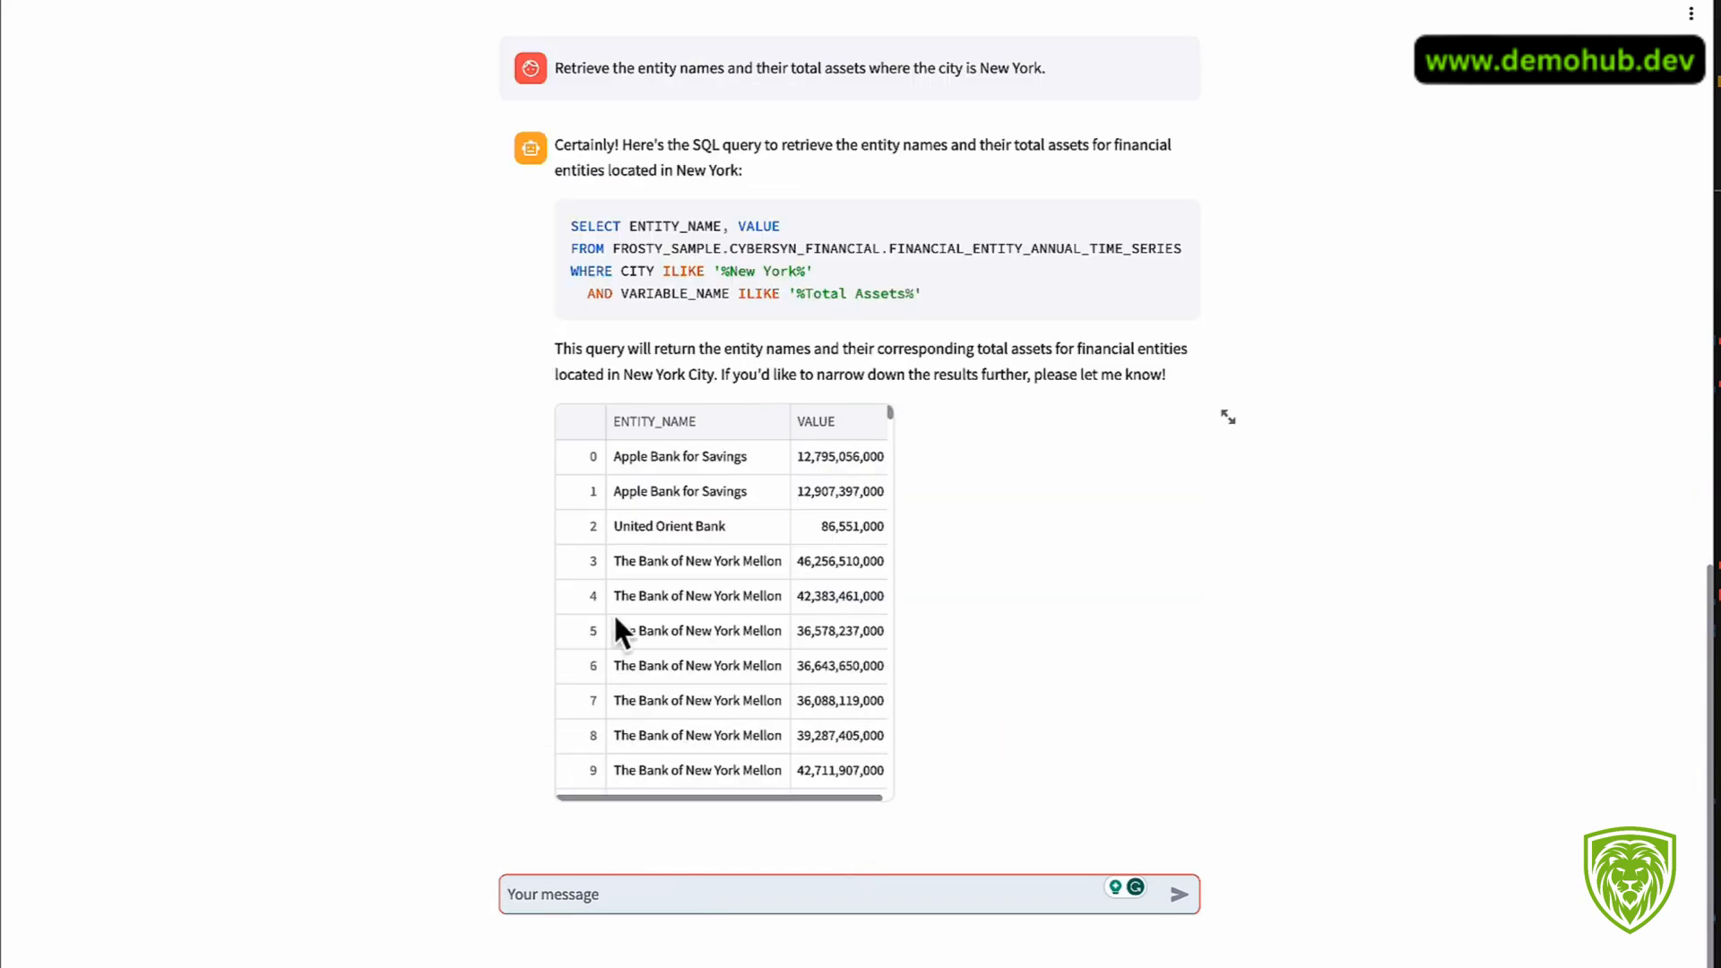
pyautogui.moveTo(825, 708)
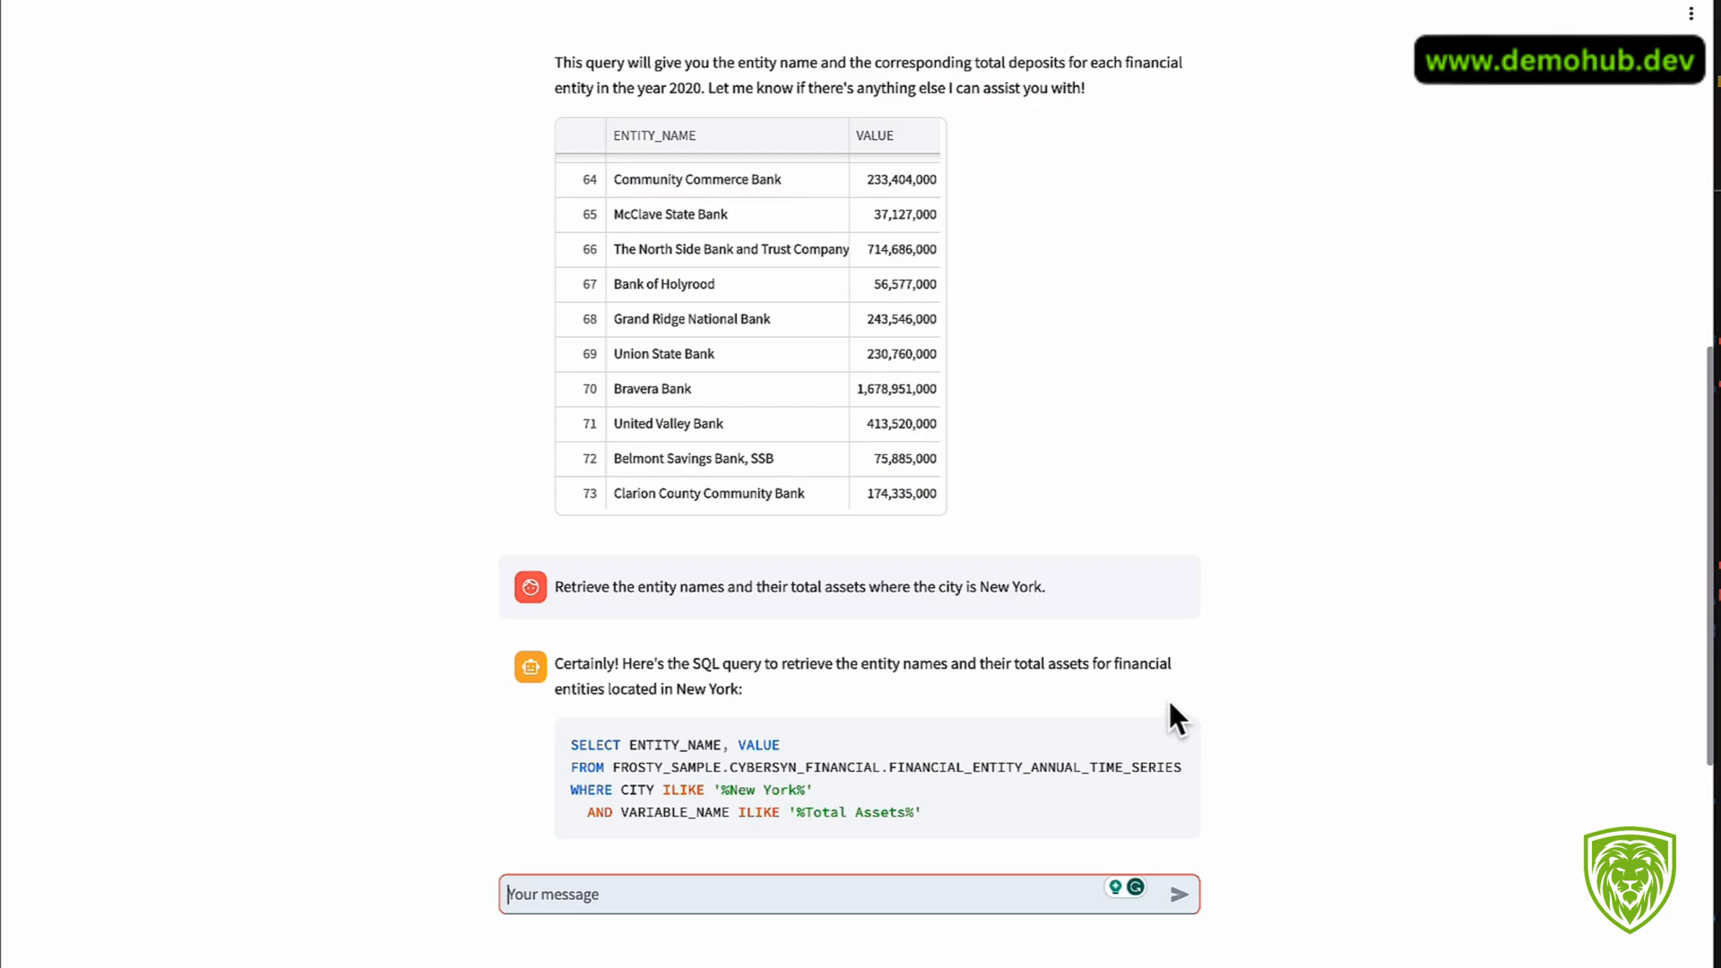
pyautogui.scroll(-3)
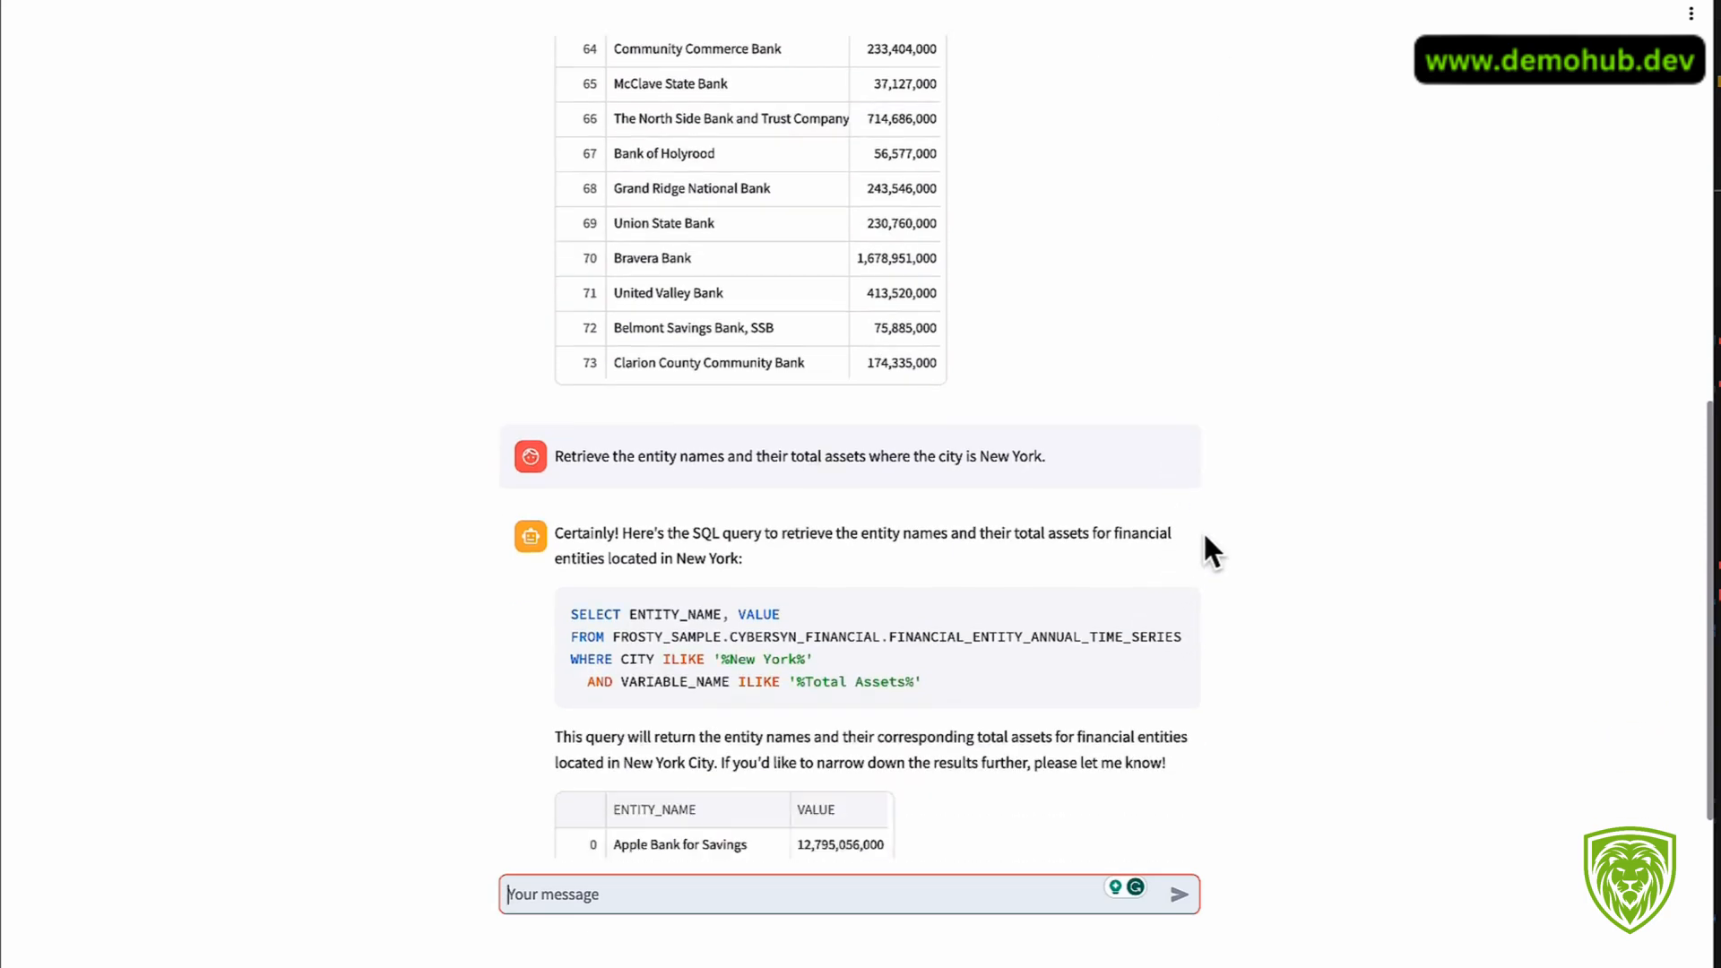
pyautogui.scroll(-3)
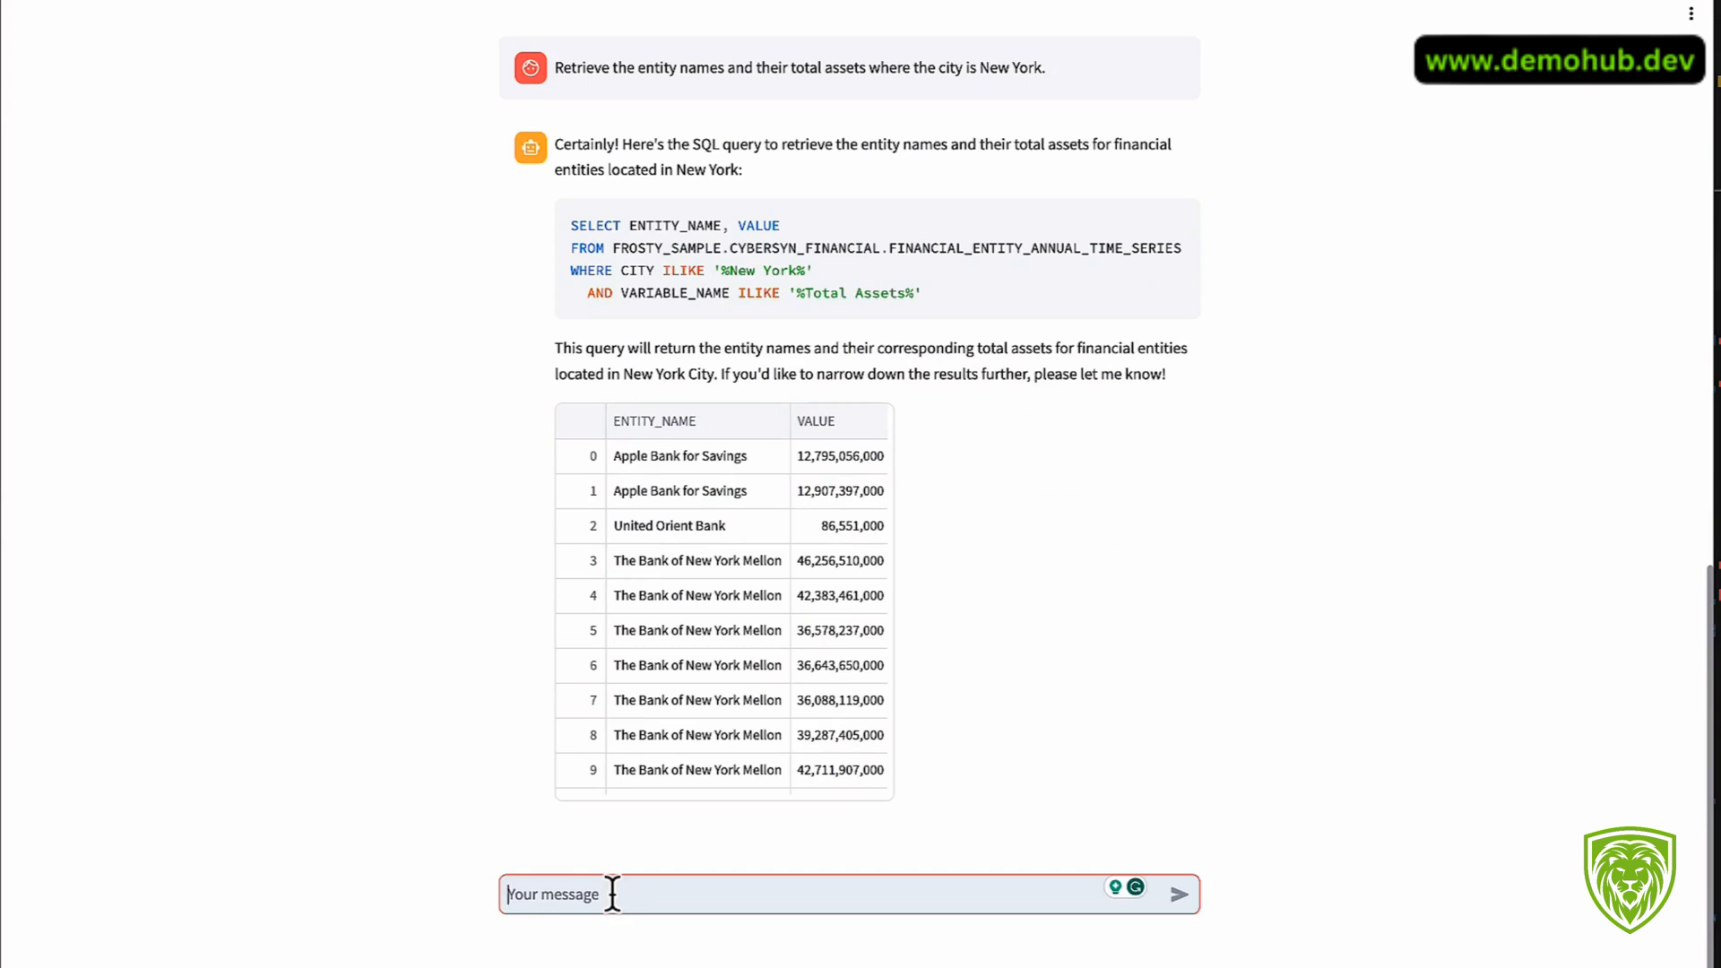
# Step: Ask Frosty 'I'm curious Snowflake stages. Can you teach how to create and use them?'
pyautogui.write("I'm c")
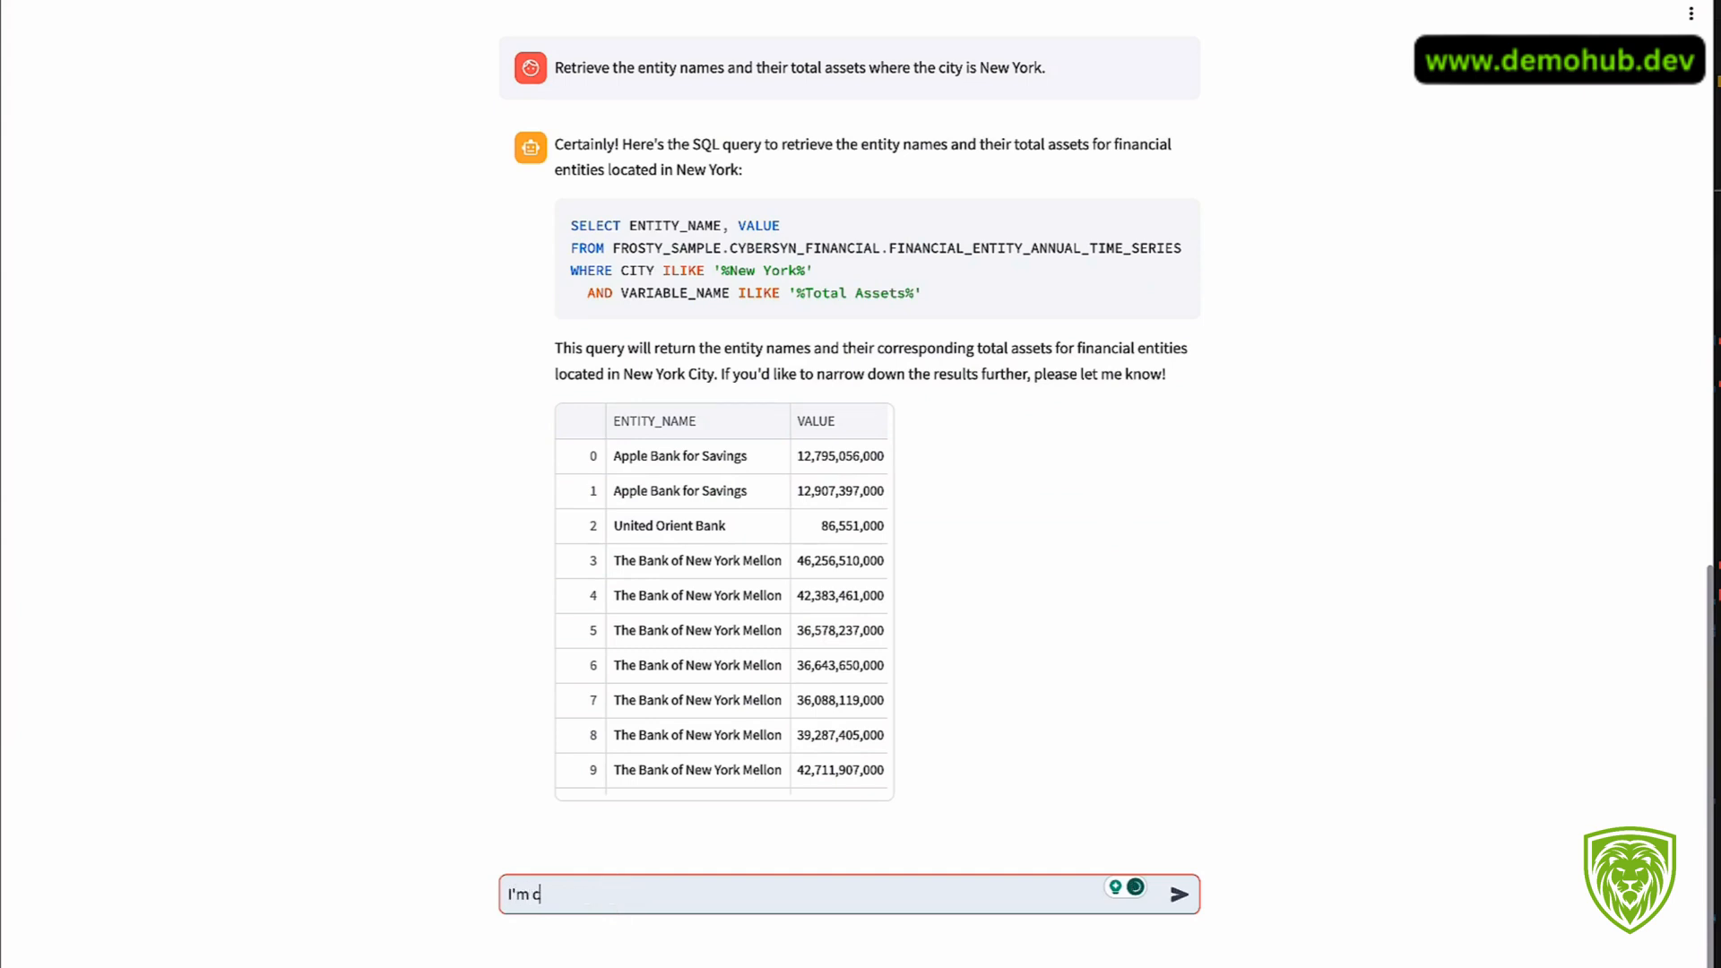
pyautogui.write('urious')
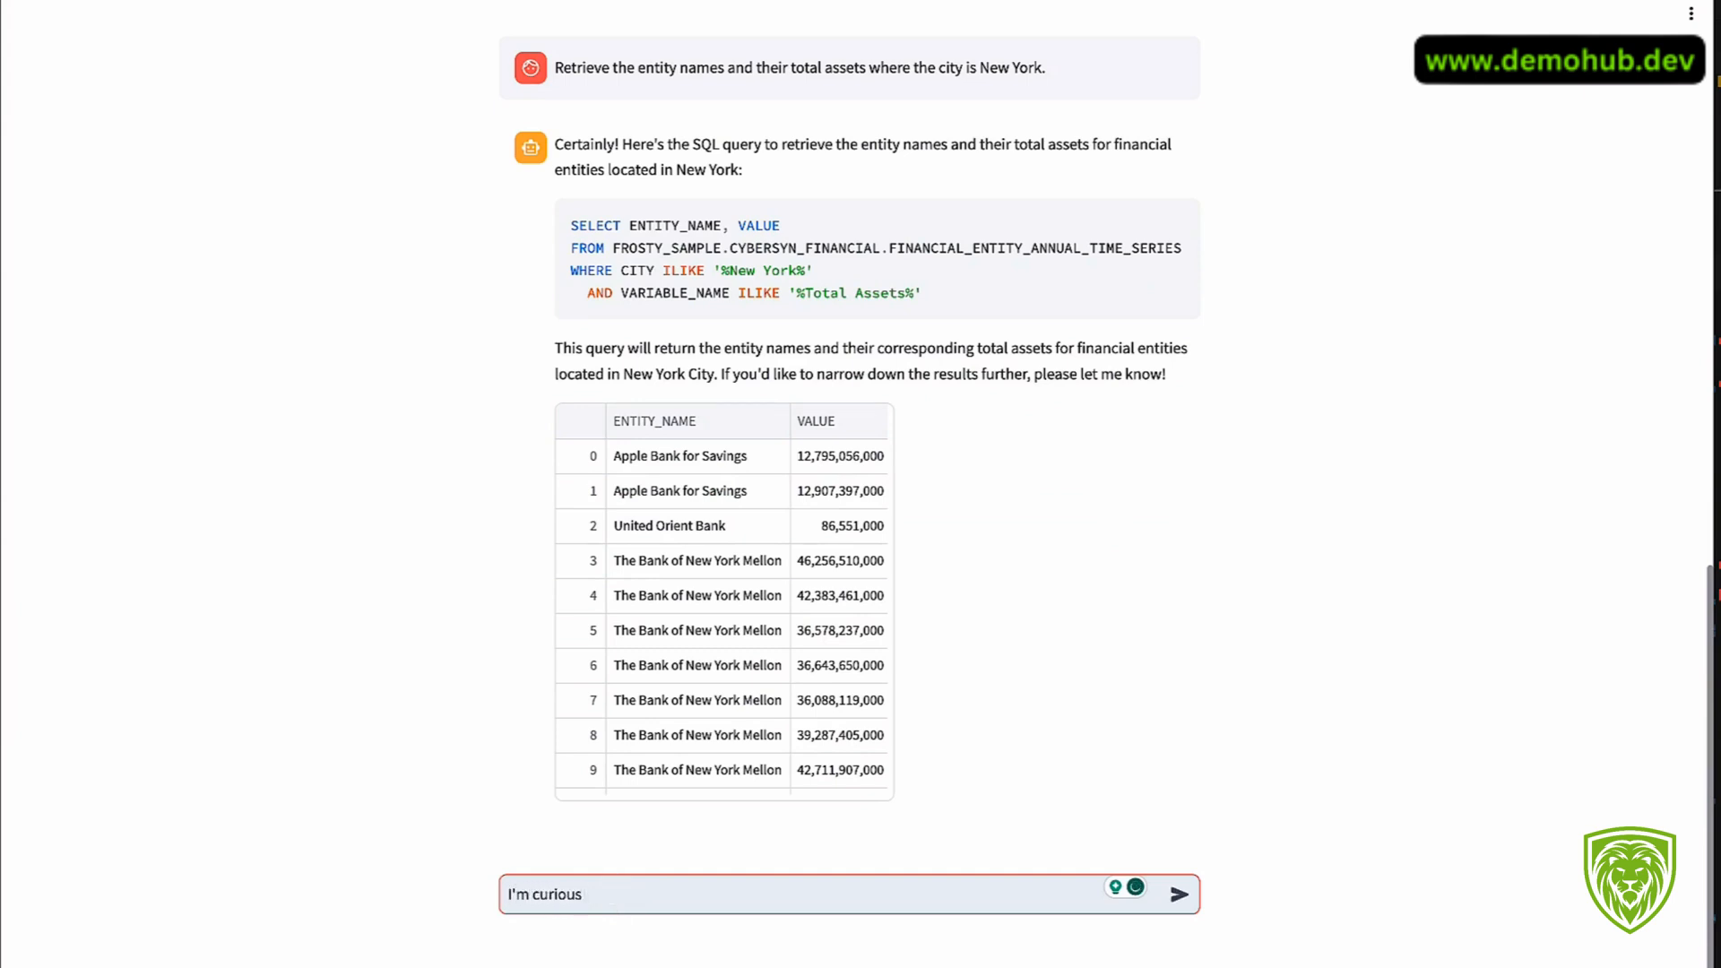
pyautogui.write('Snowflake stages')
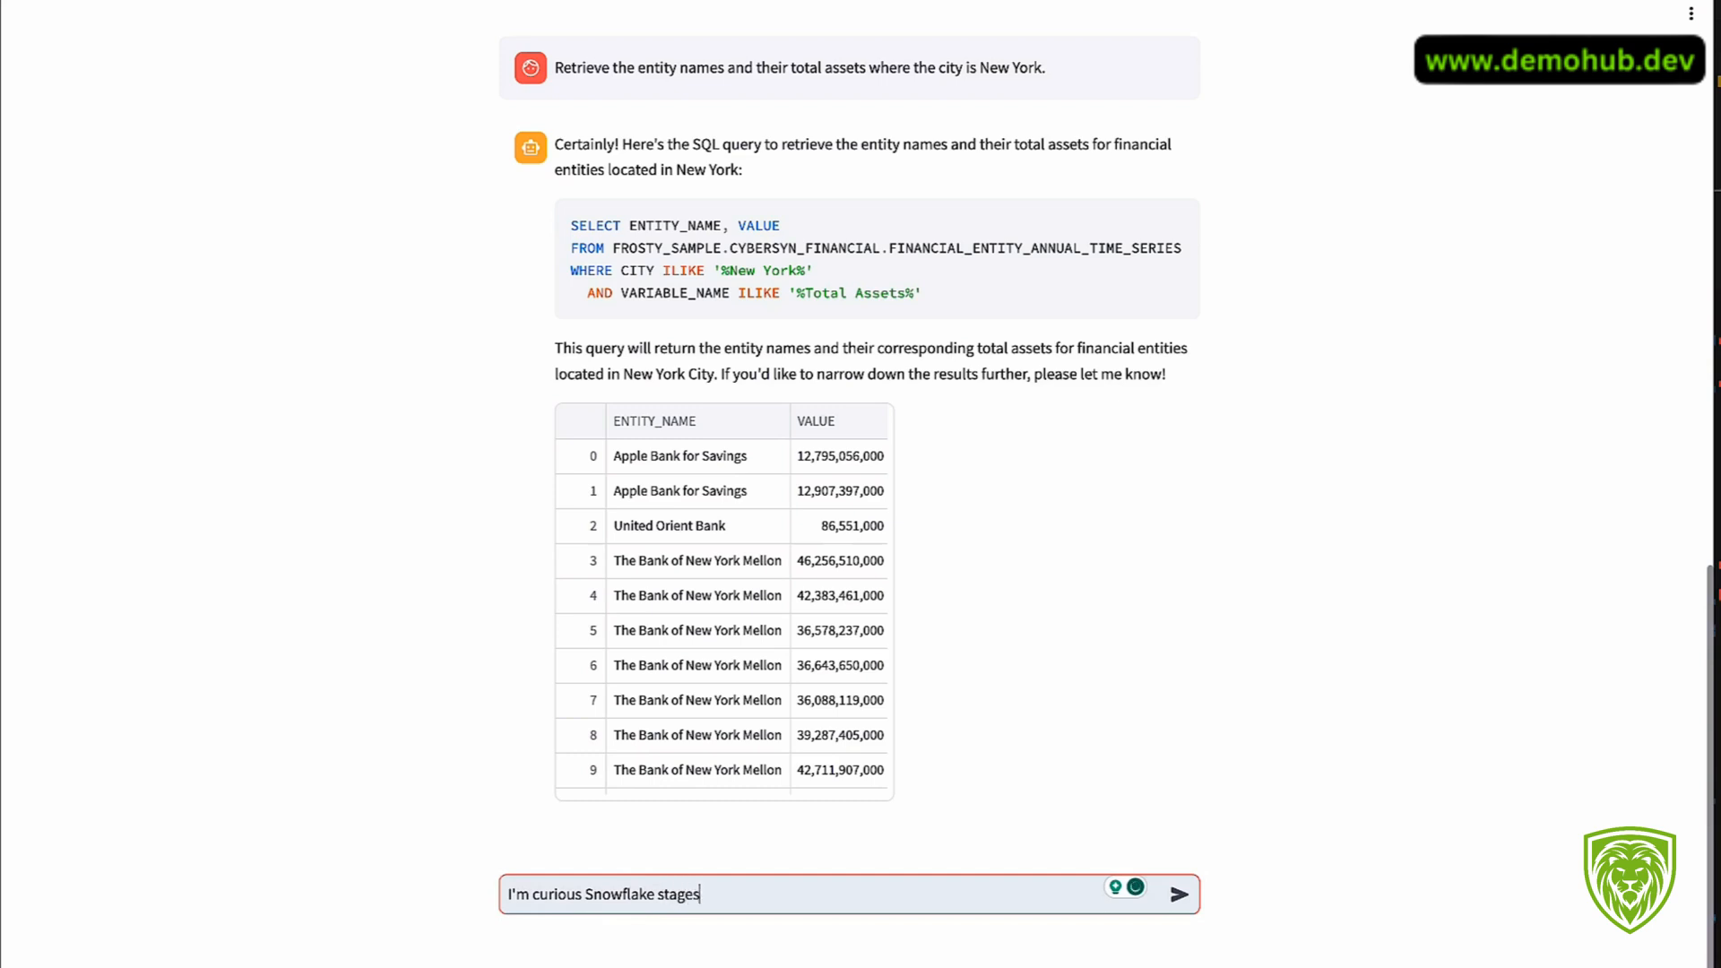
pyautogui.write('. Can you teac')
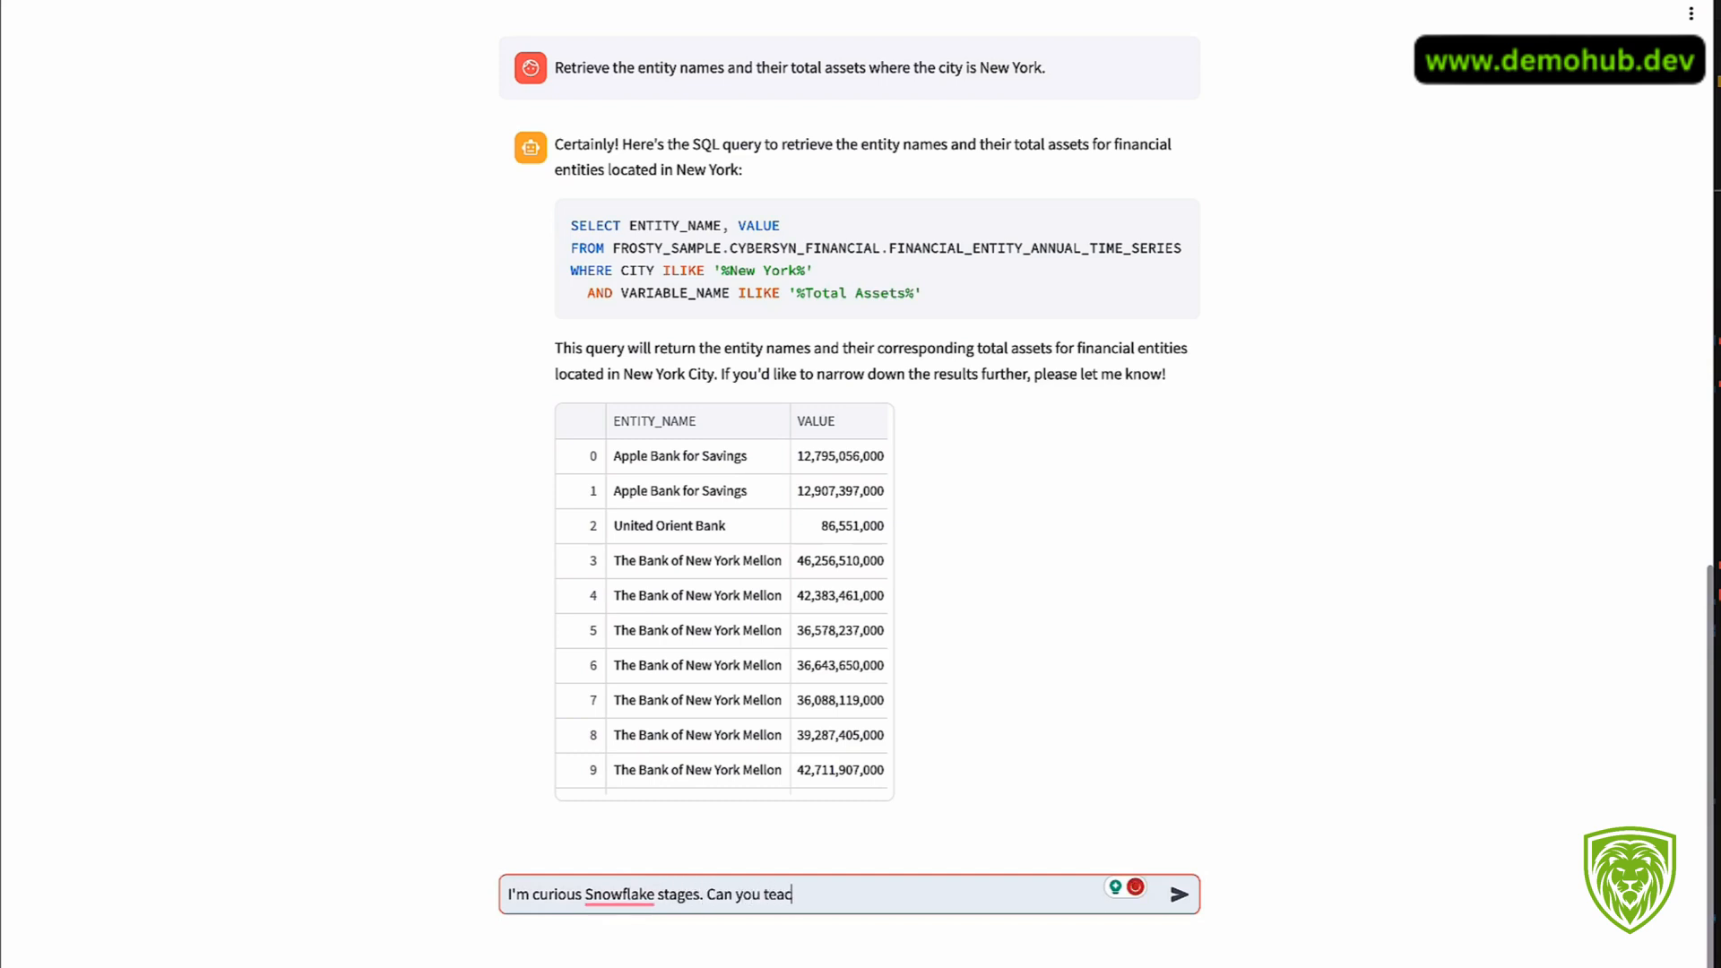
pyautogui.click(1180, 893)
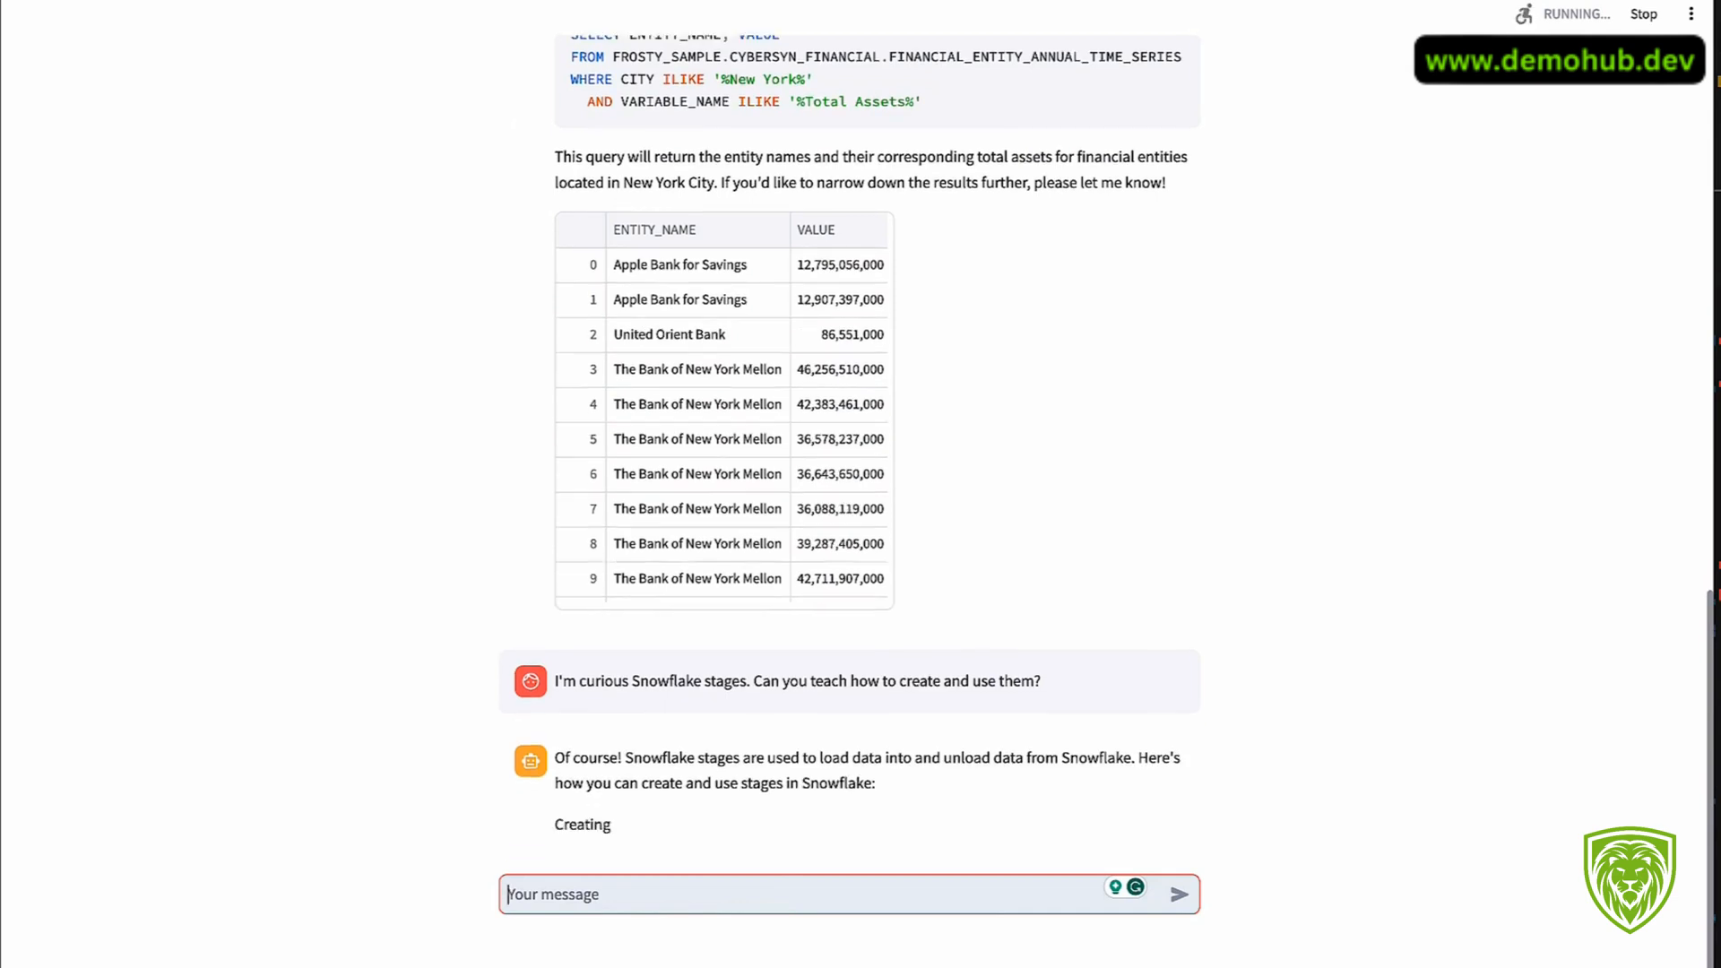
# Step: Scroll through Frosty's answer on creating and using stages with SQL examples
pyautogui.scroll(-3)
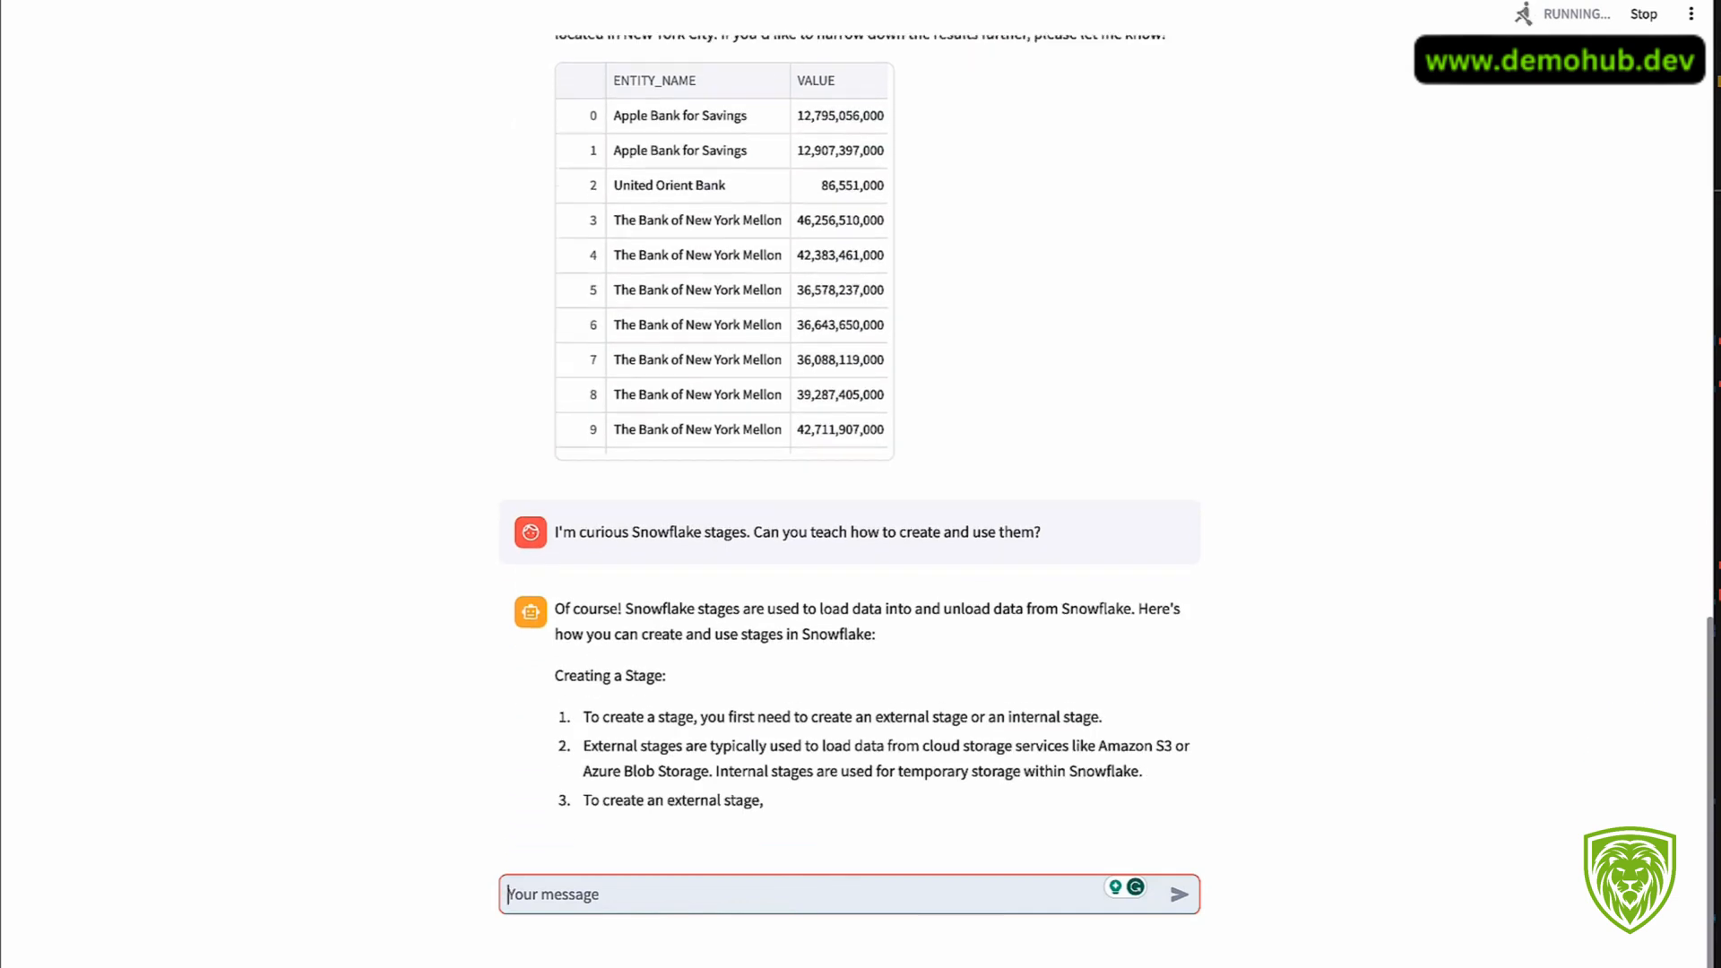
pyautogui.scroll(-3)
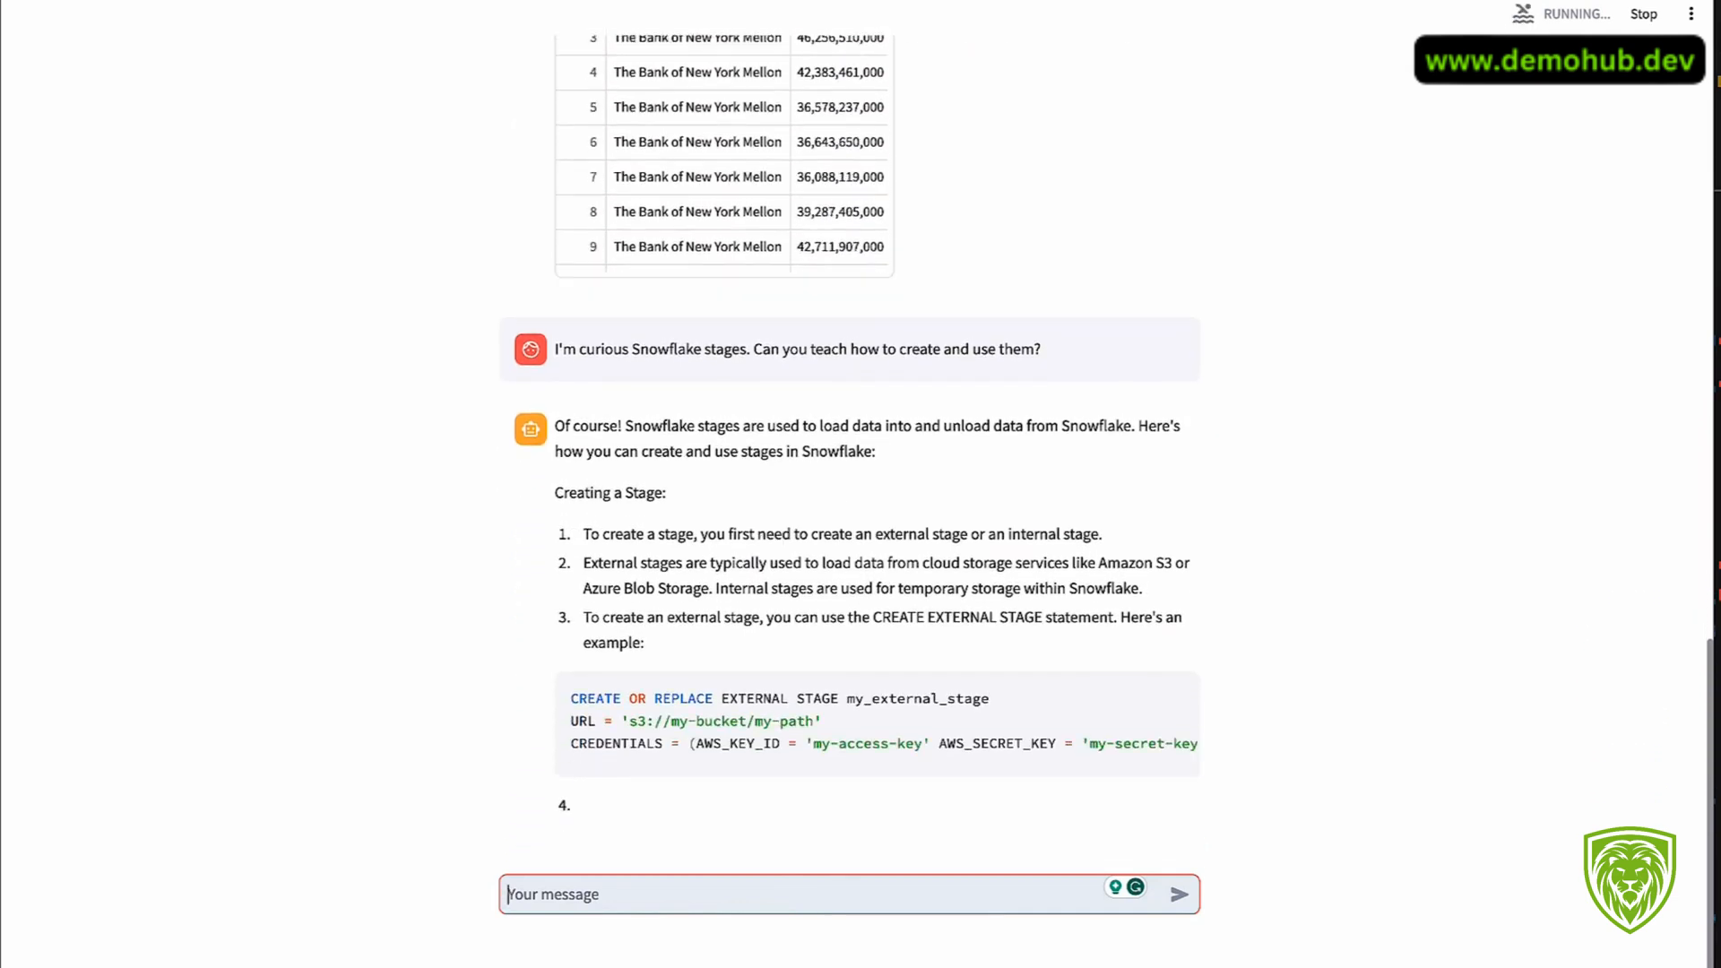
pyautogui.scroll(-3)
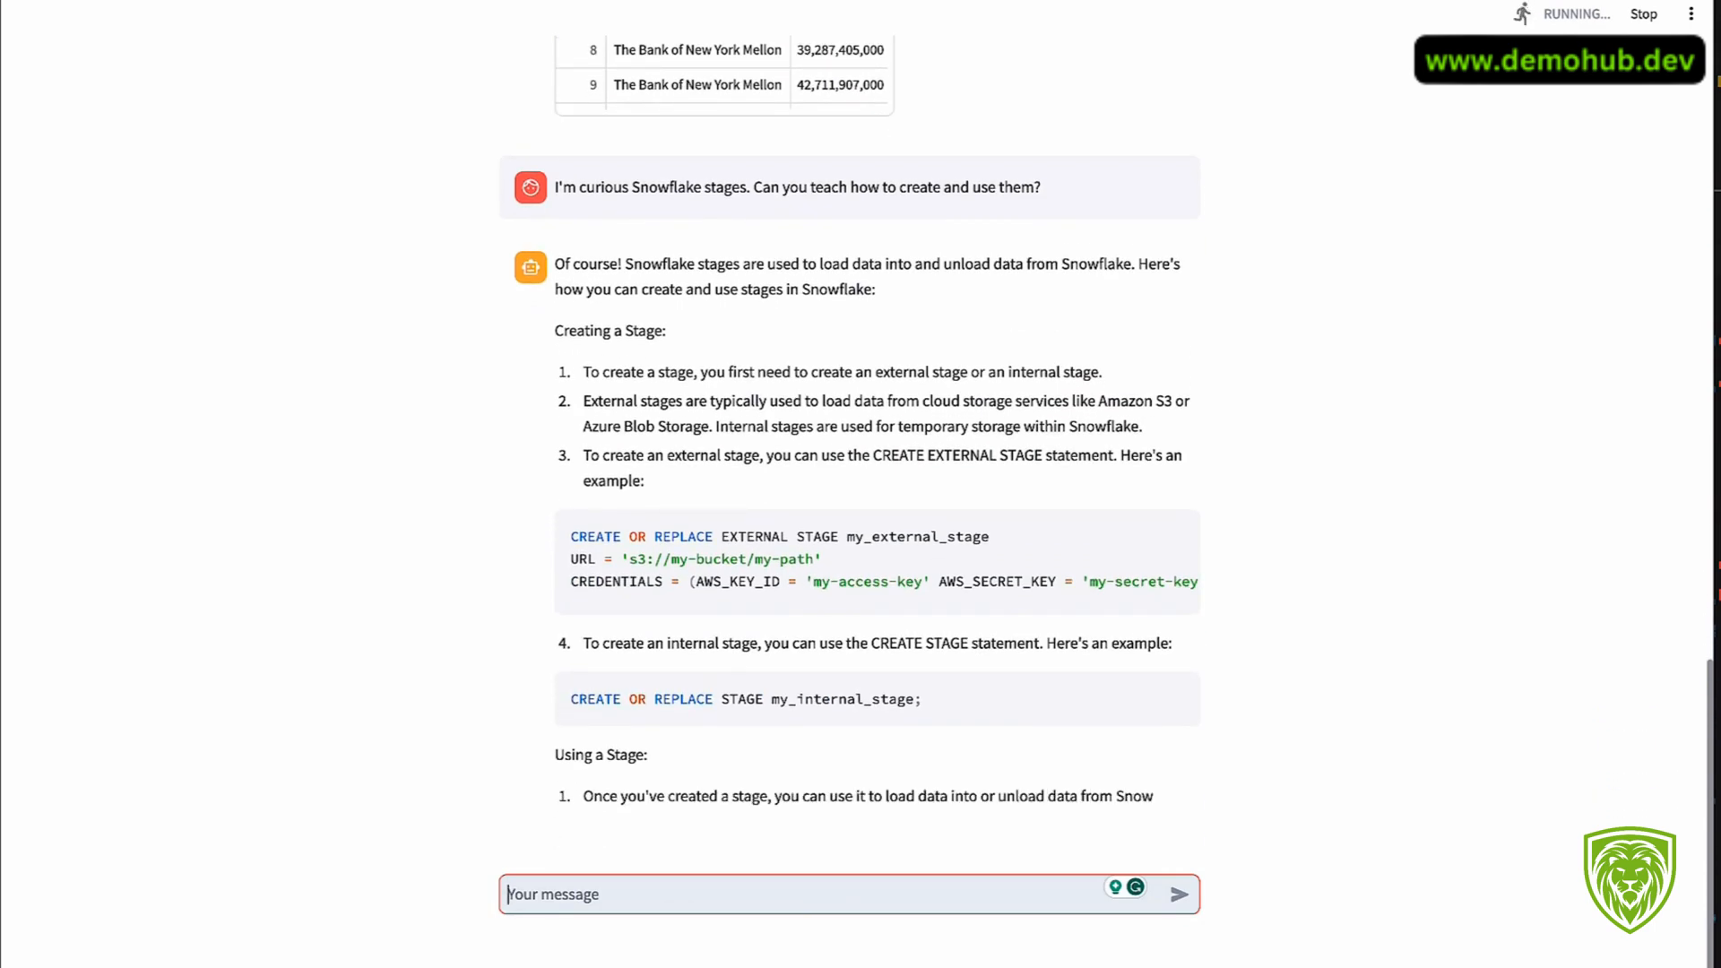
pyautogui.scroll(-3)
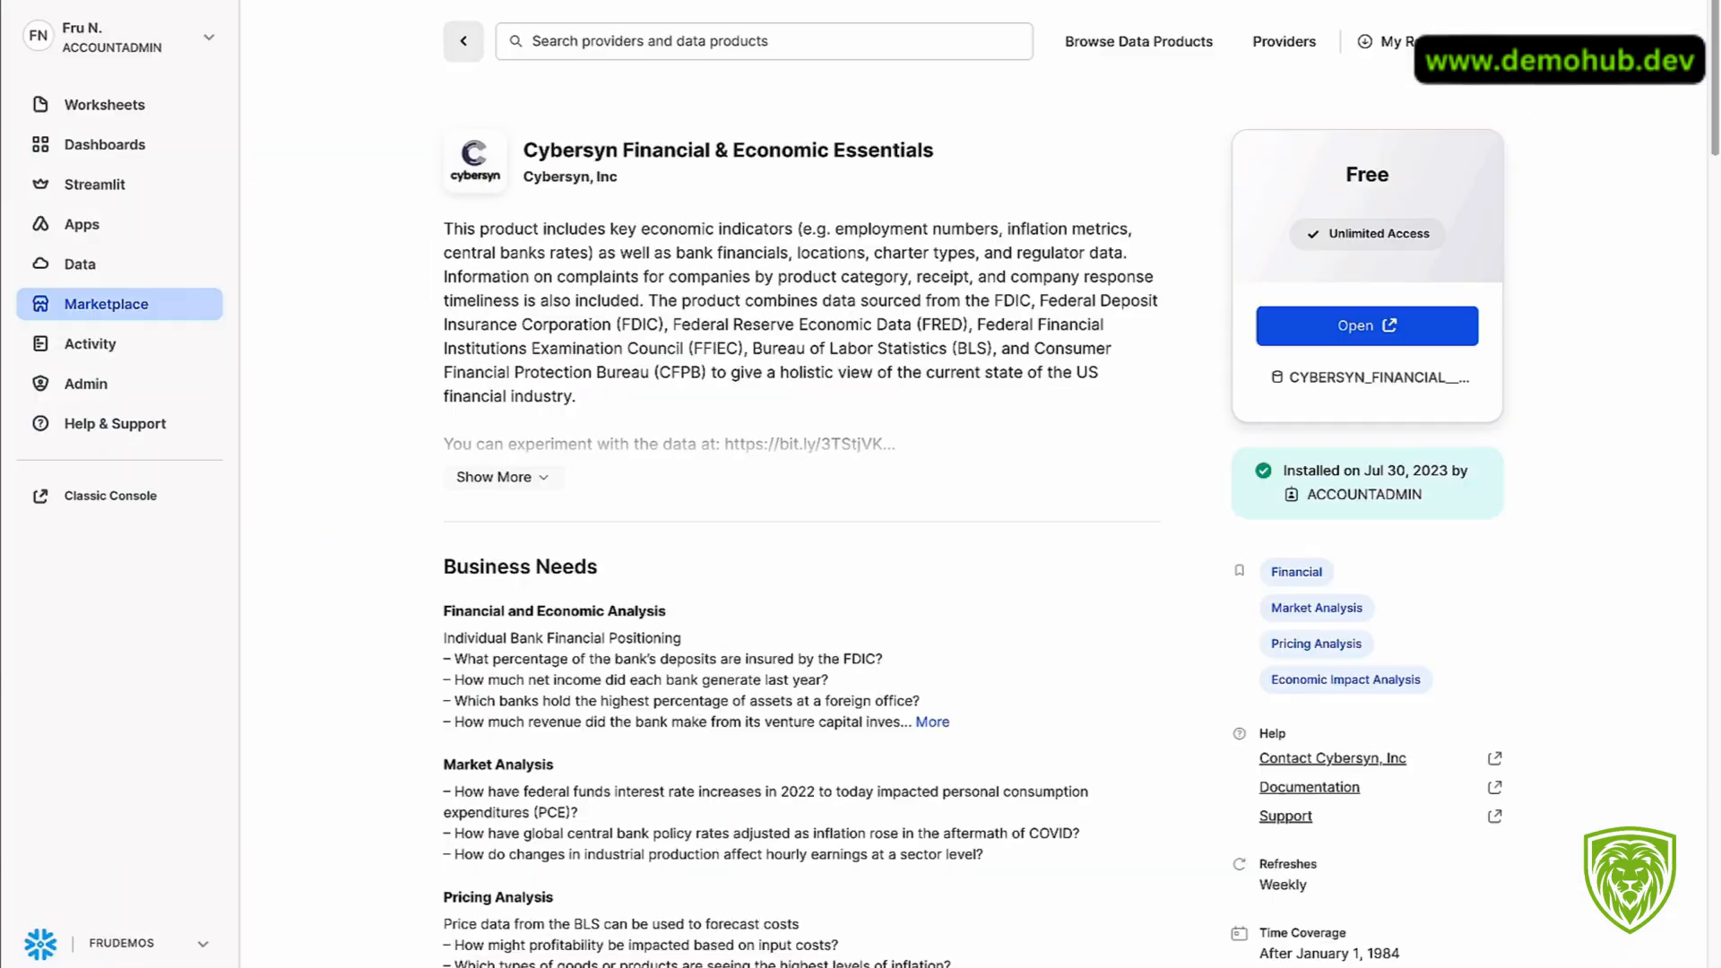
pyautogui.moveTo(692, 258)
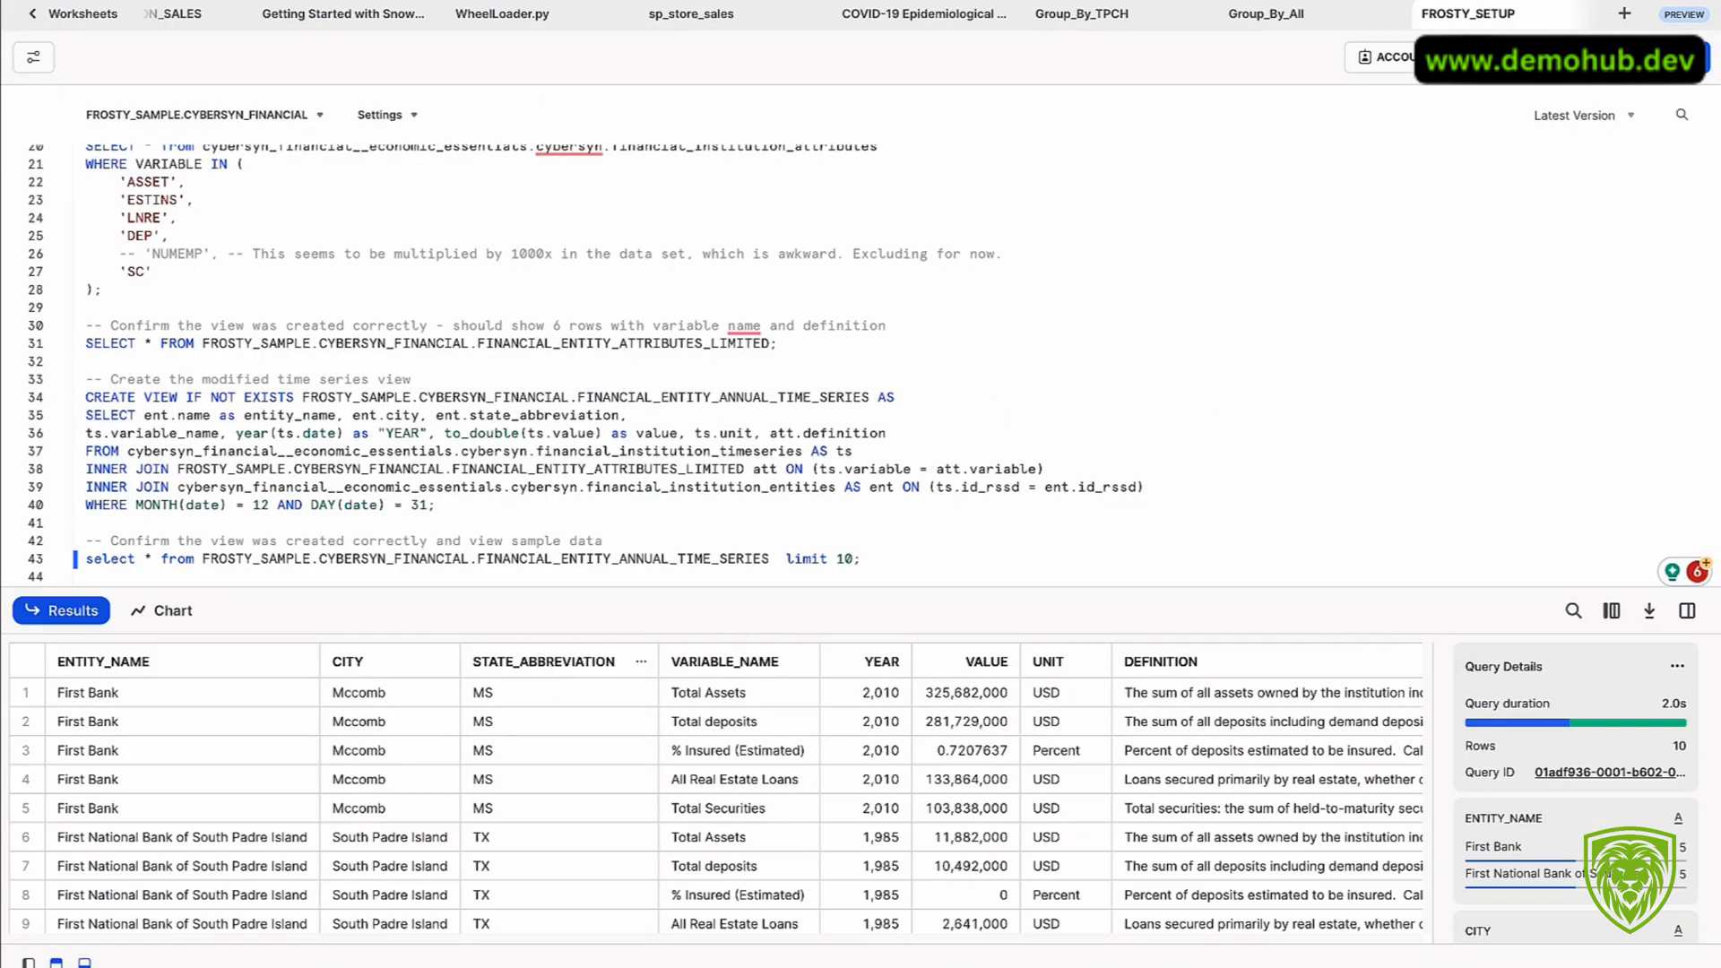
# Step: Scroll the FROSTY_SETUP worksheet results from the annual time series view
pyautogui.scroll(3)
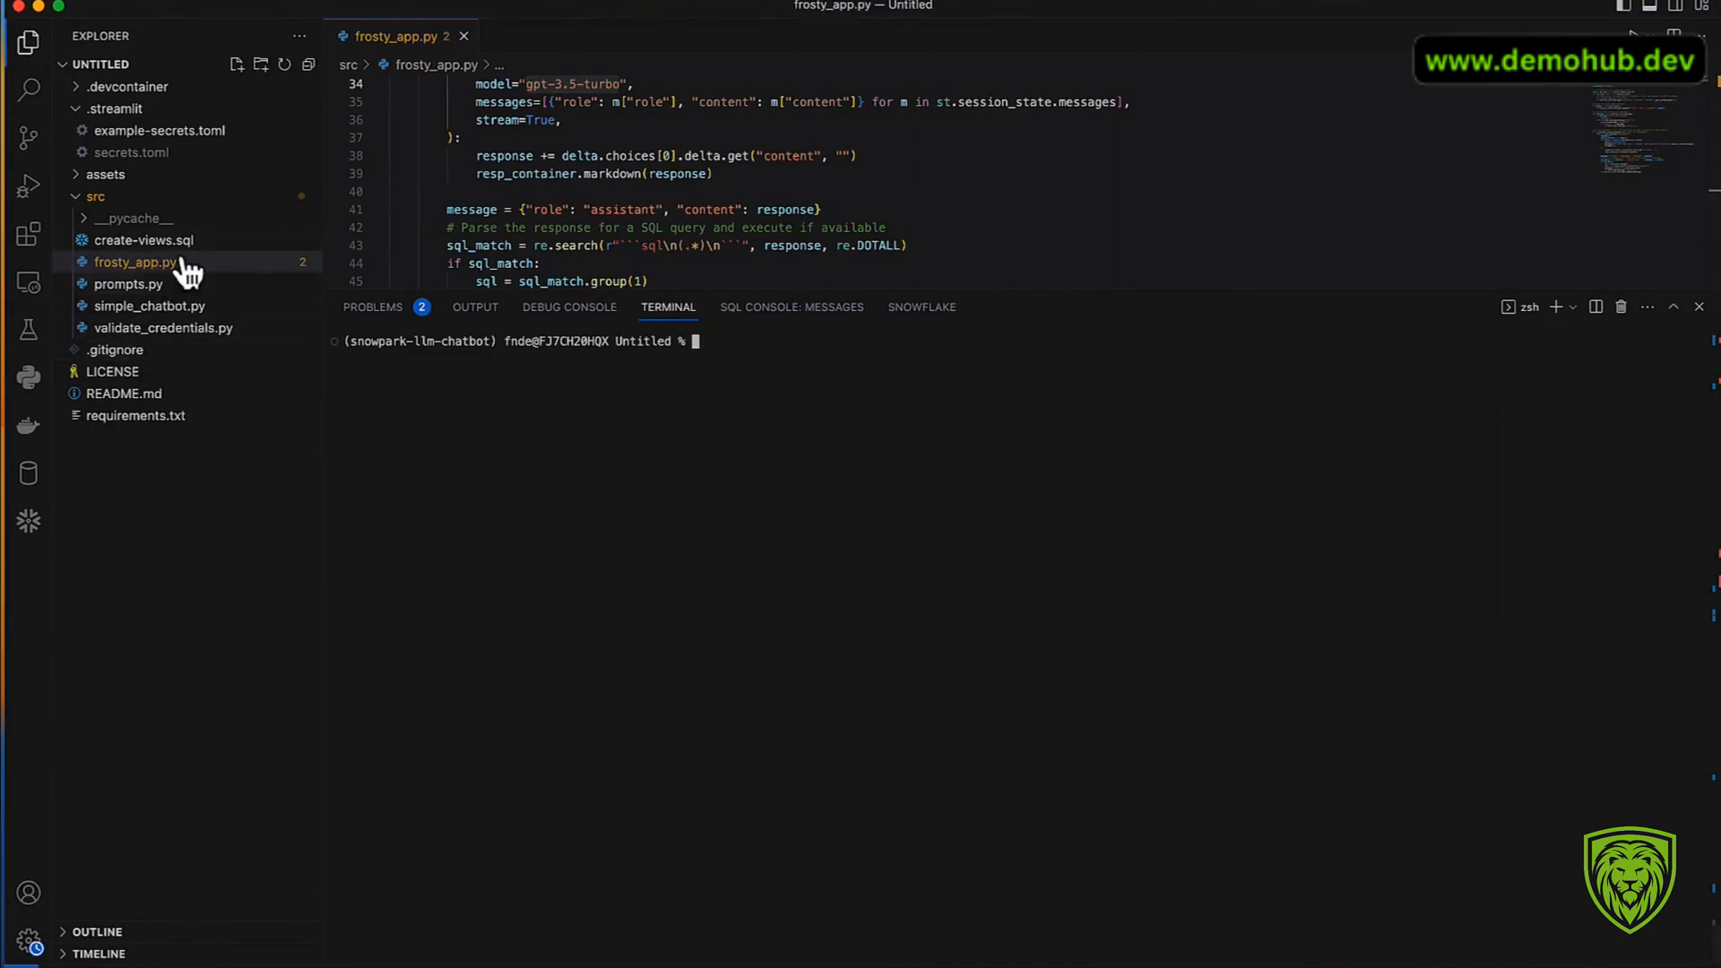
pyautogui.moveTo(181, 339)
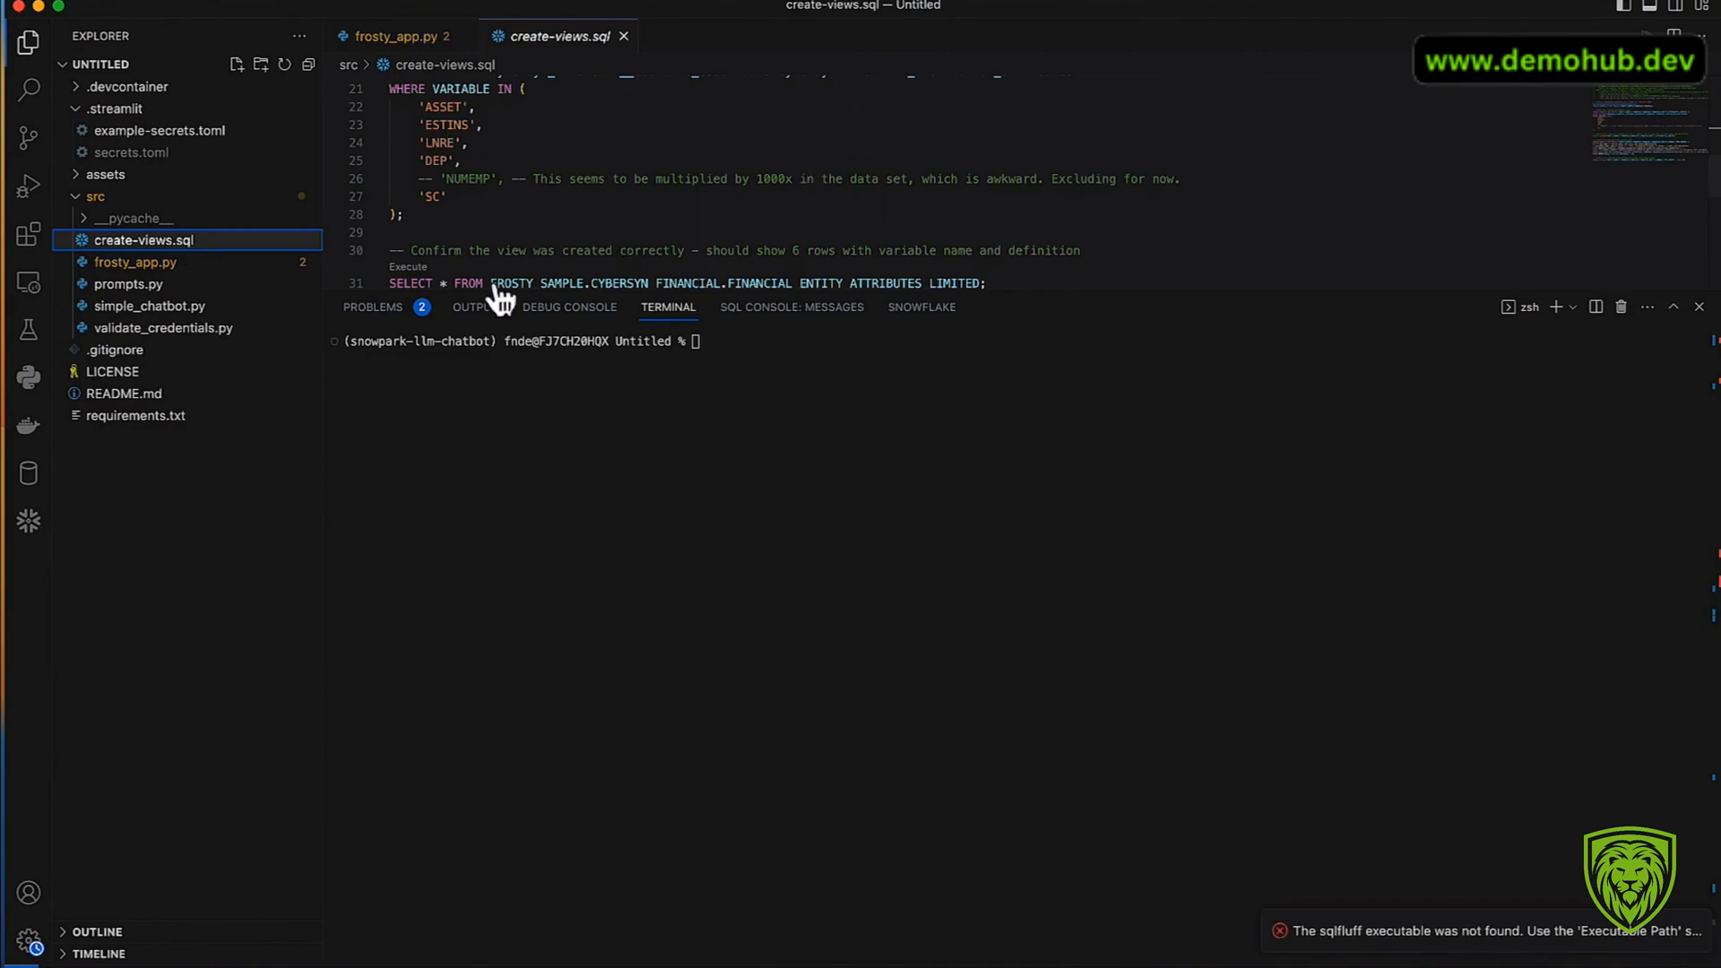
pyautogui.moveTo(162, 294)
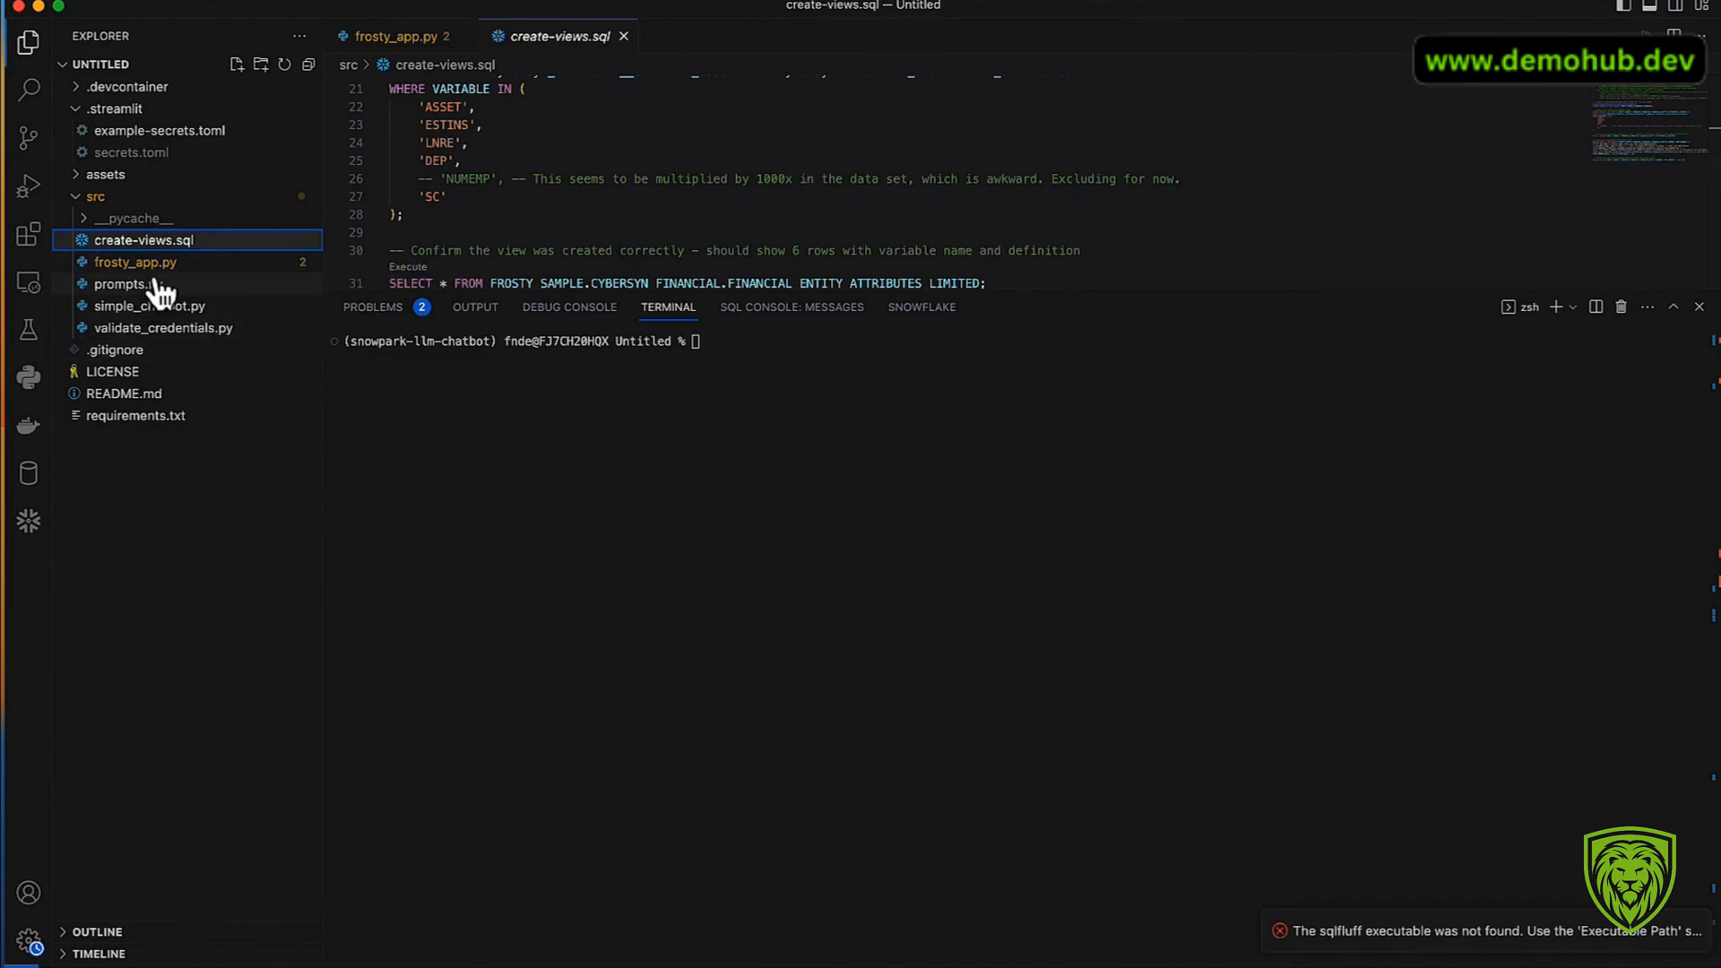
pyautogui.moveTo(151, 326)
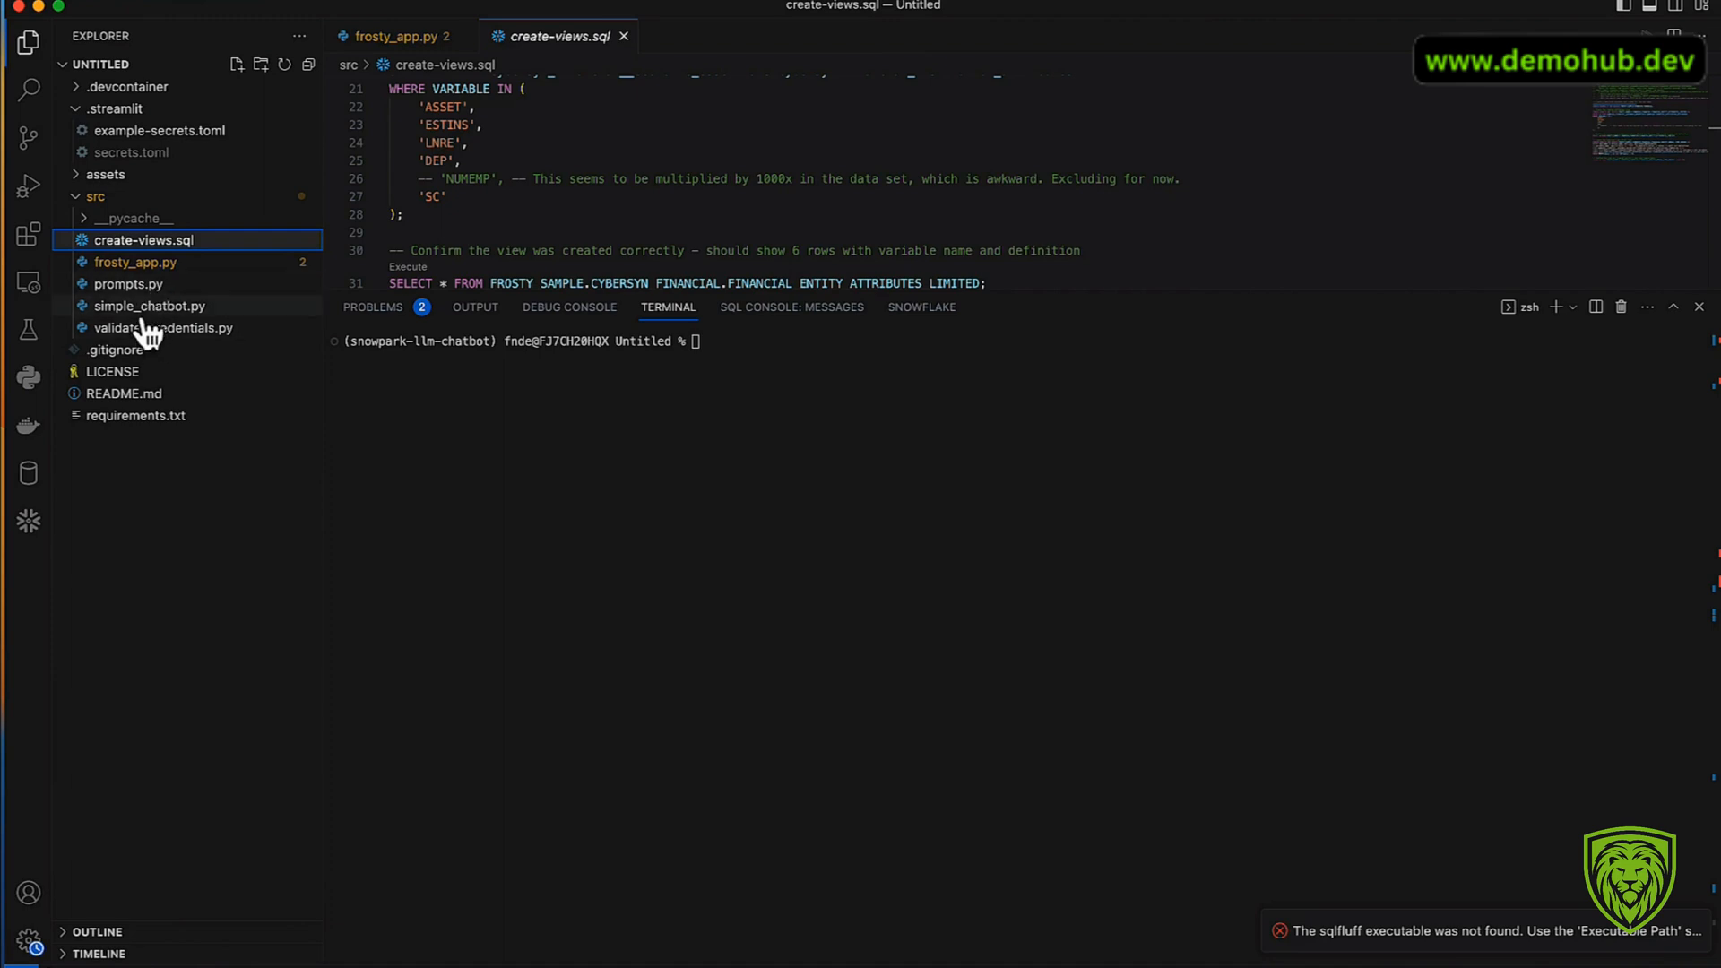
pyautogui.moveTo(160, 226)
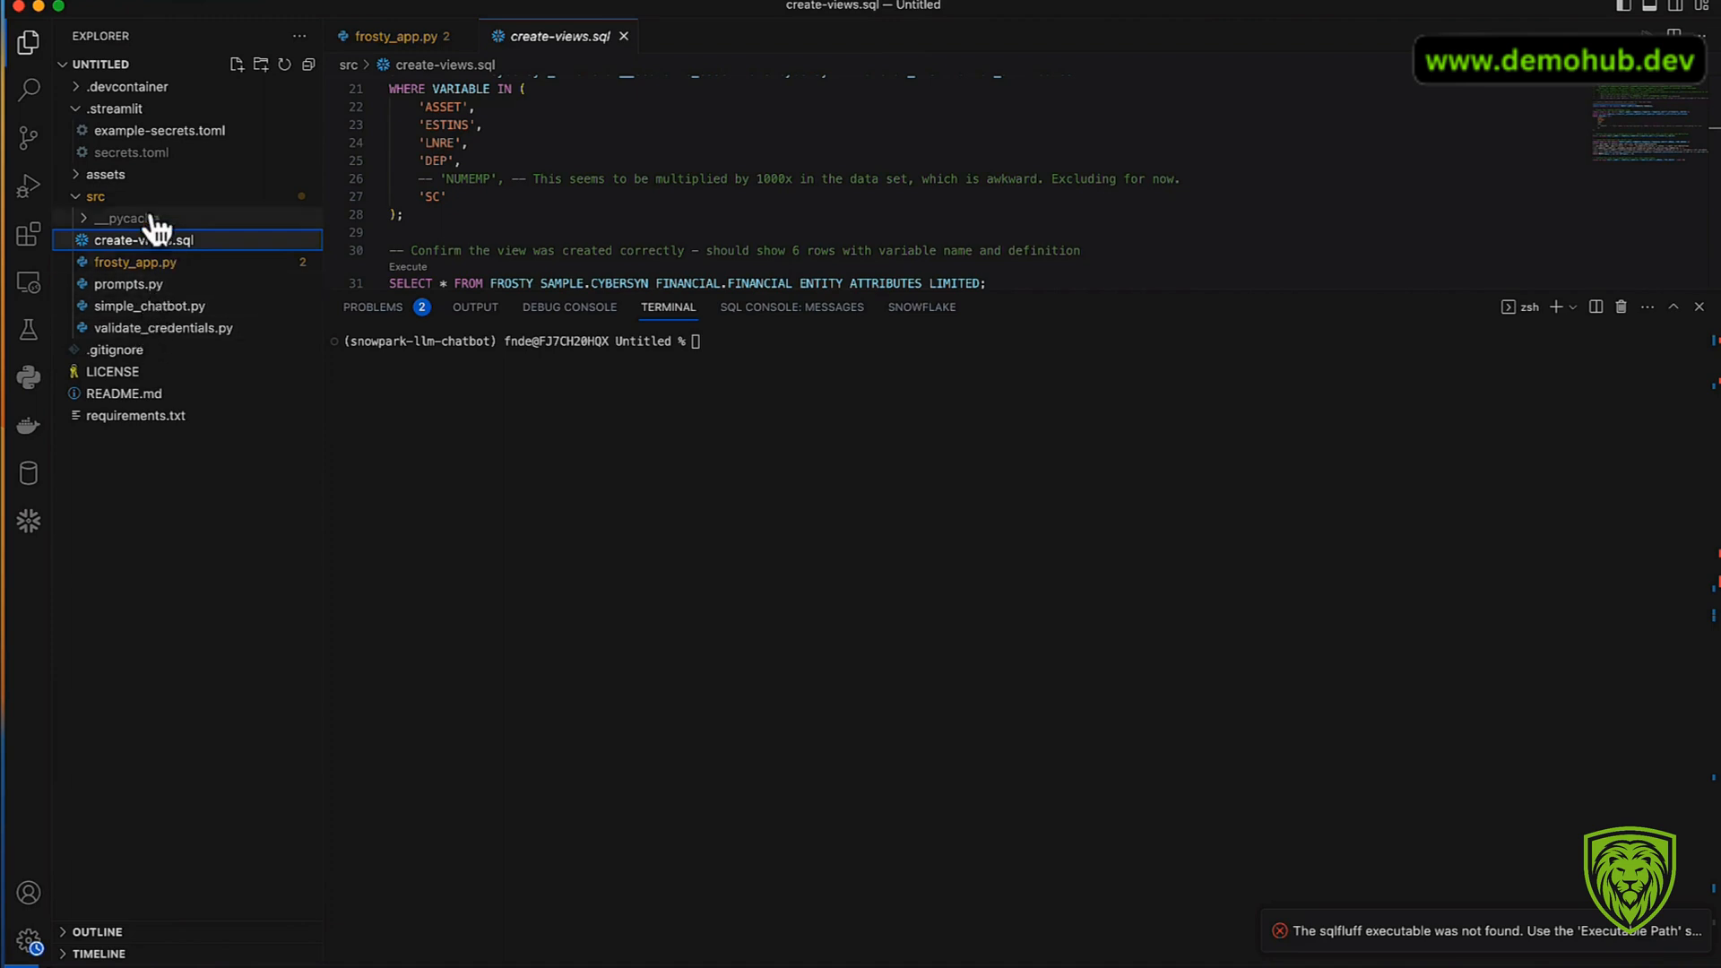
pyautogui.moveTo(163, 150)
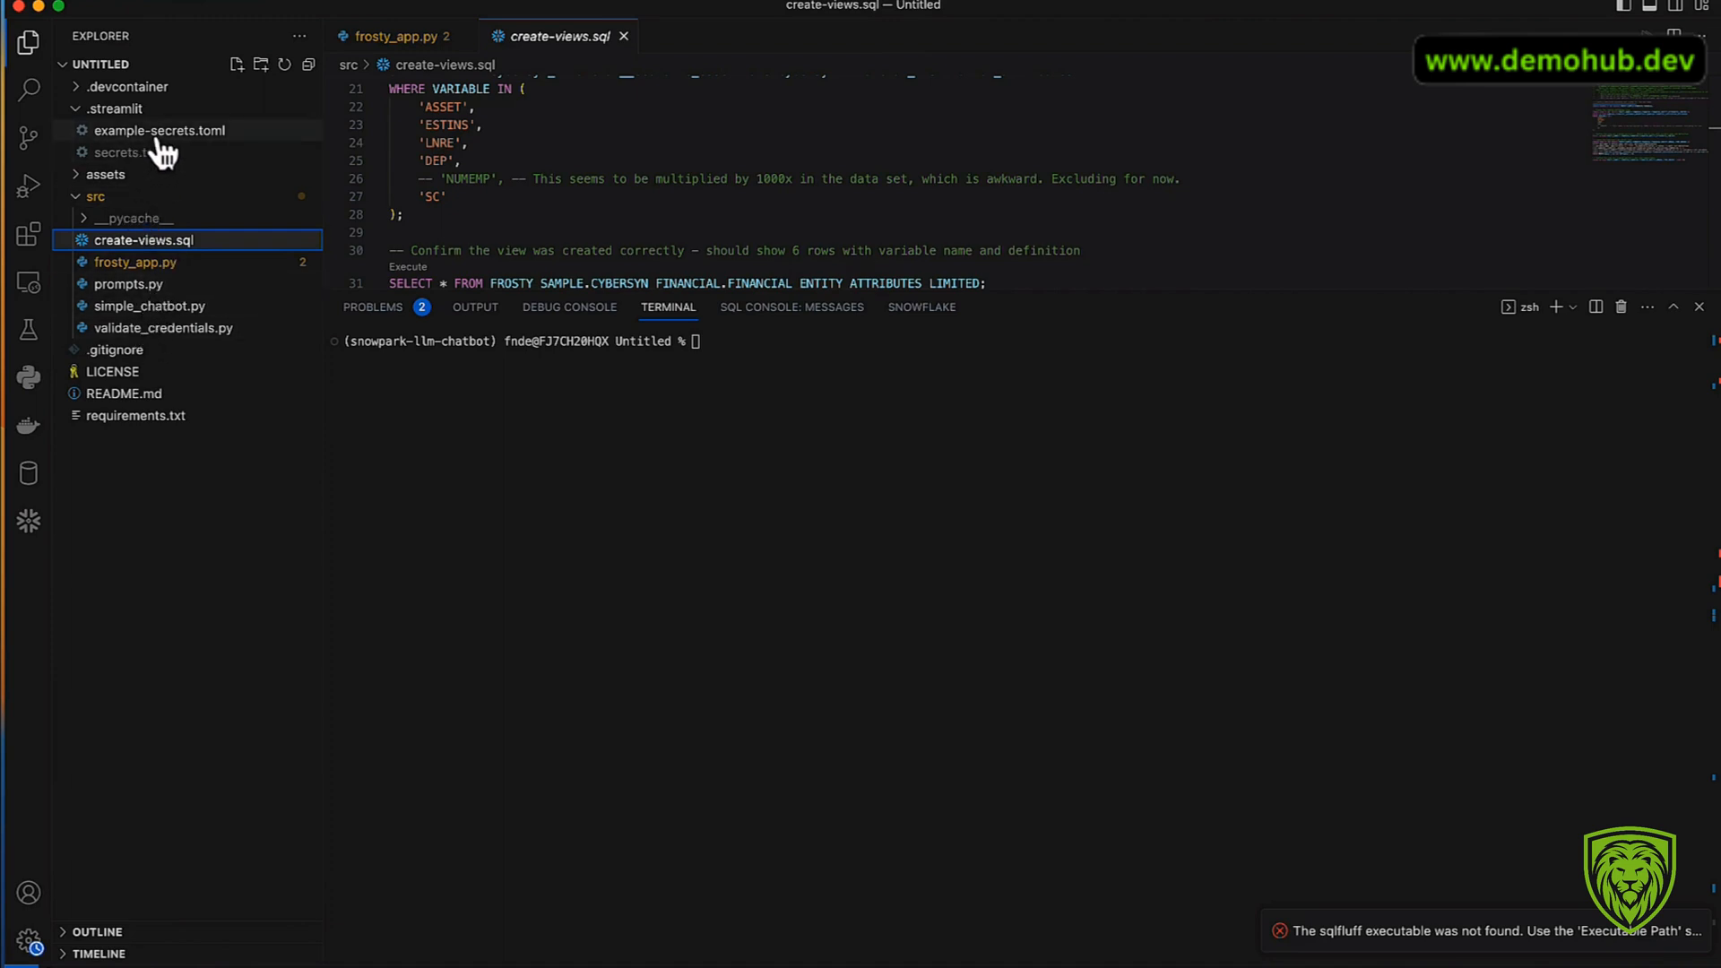
pyautogui.moveTo(131, 153)
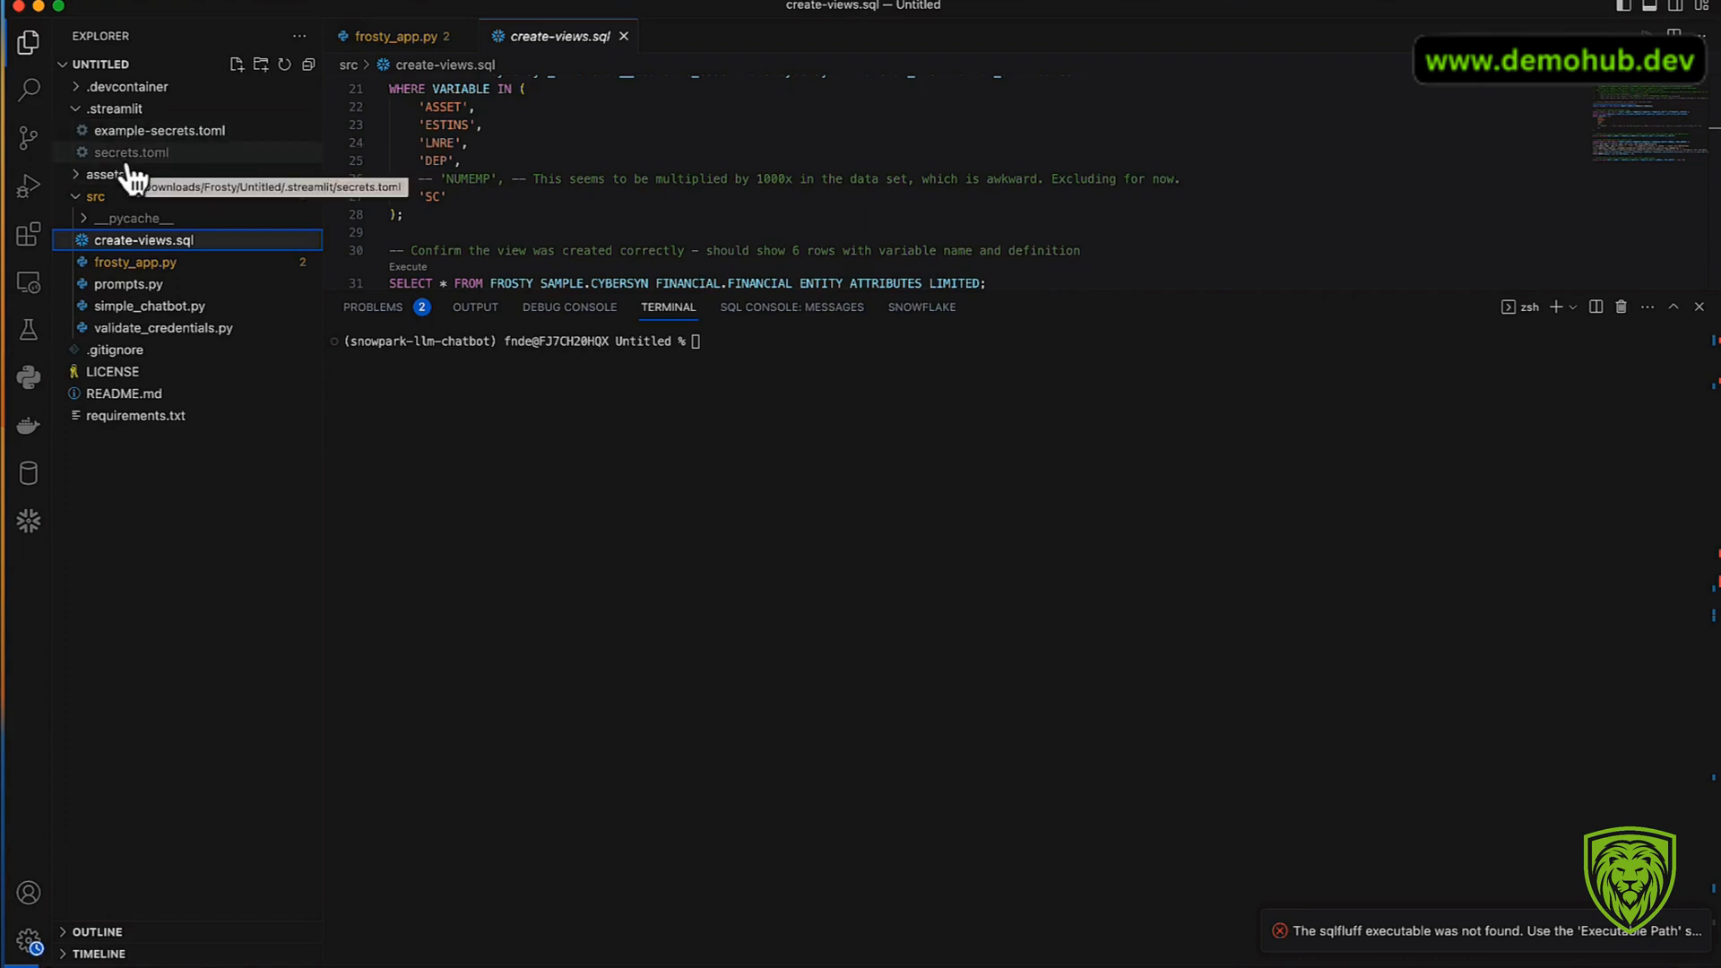
pyautogui.moveTo(165, 178)
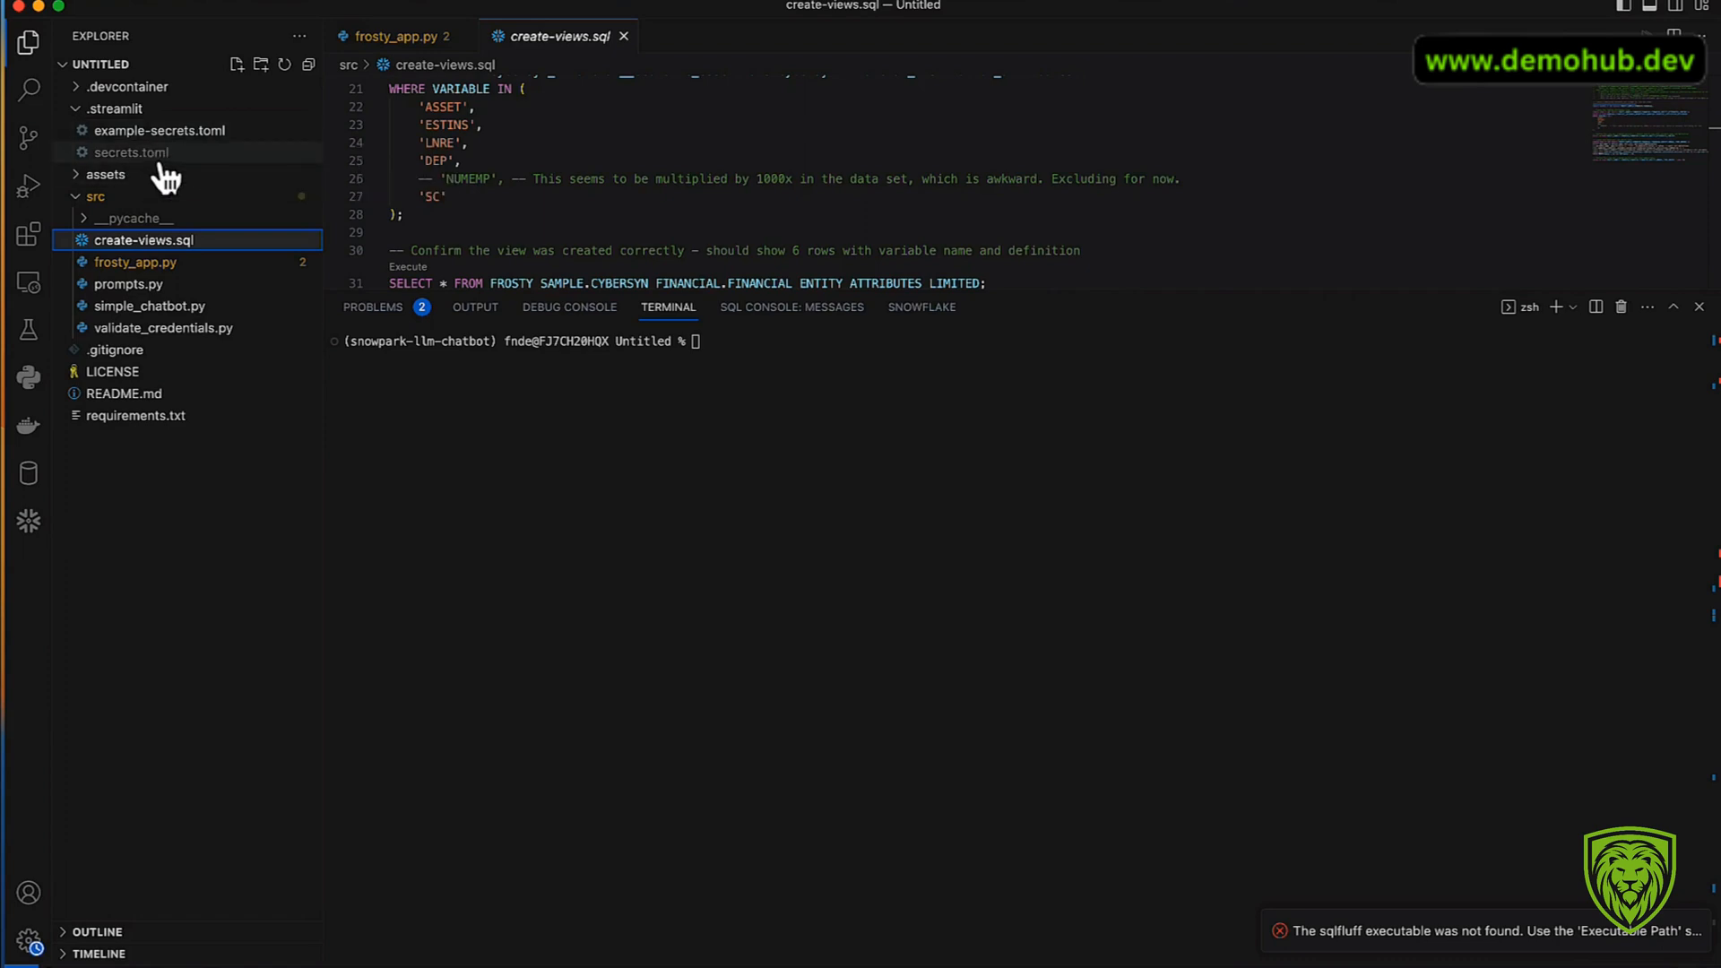
pyautogui.moveTo(131, 150)
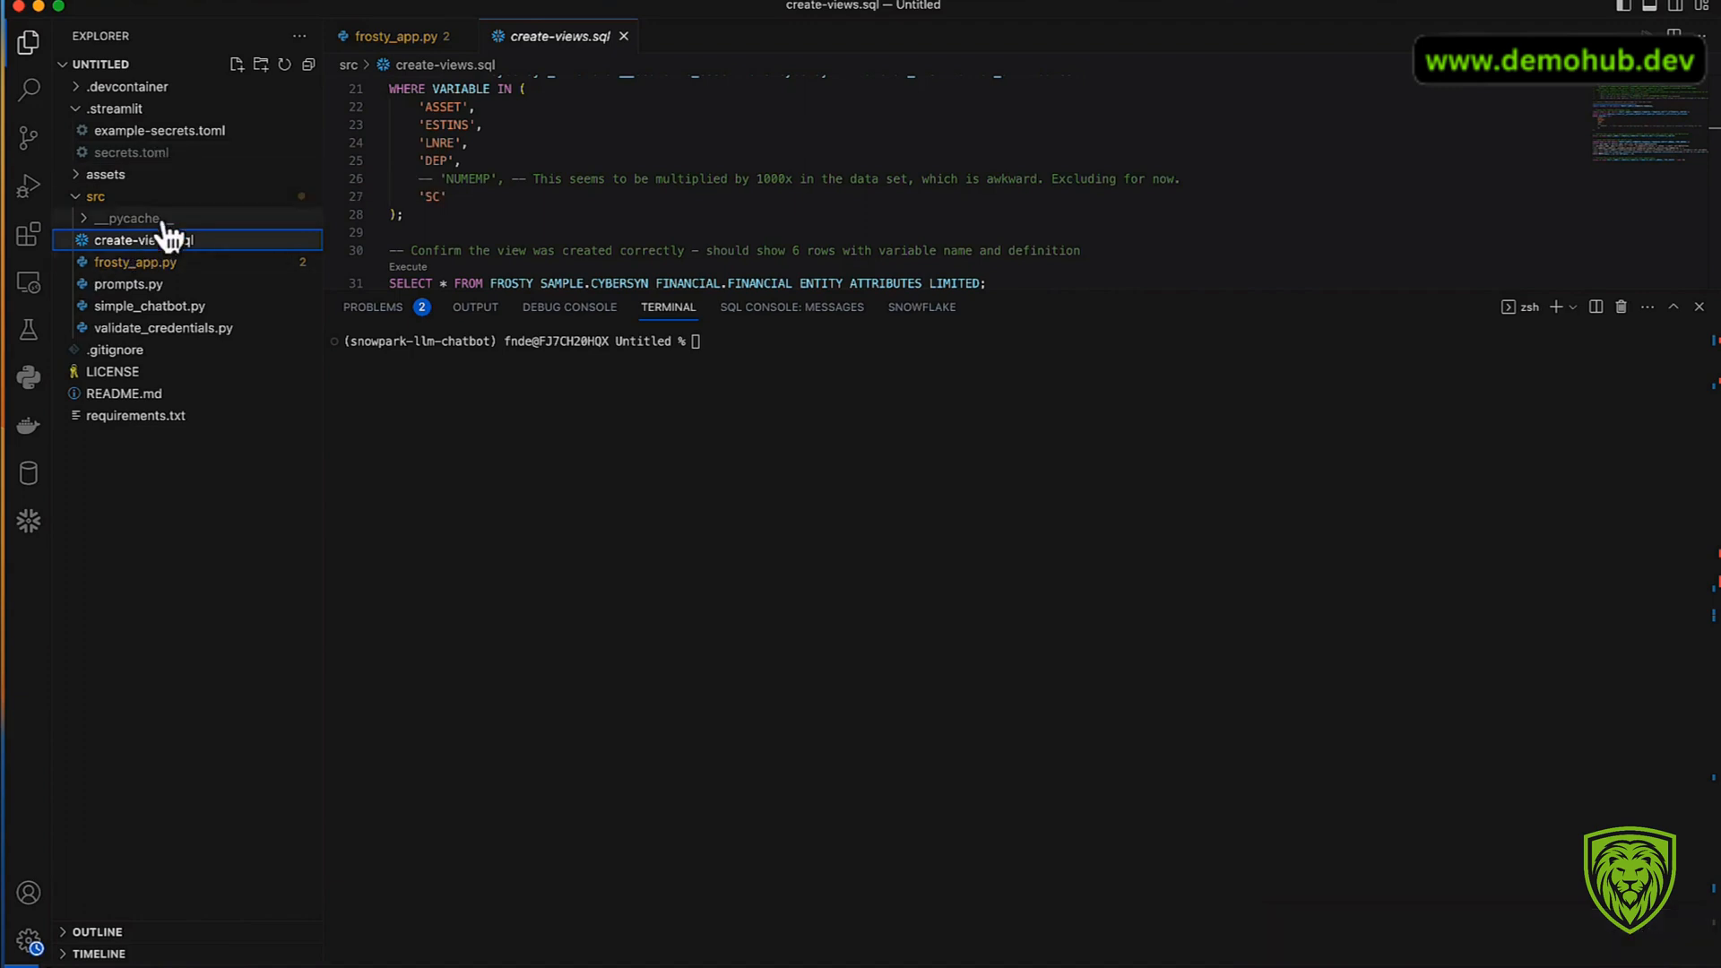
pyautogui.moveTo(181, 170)
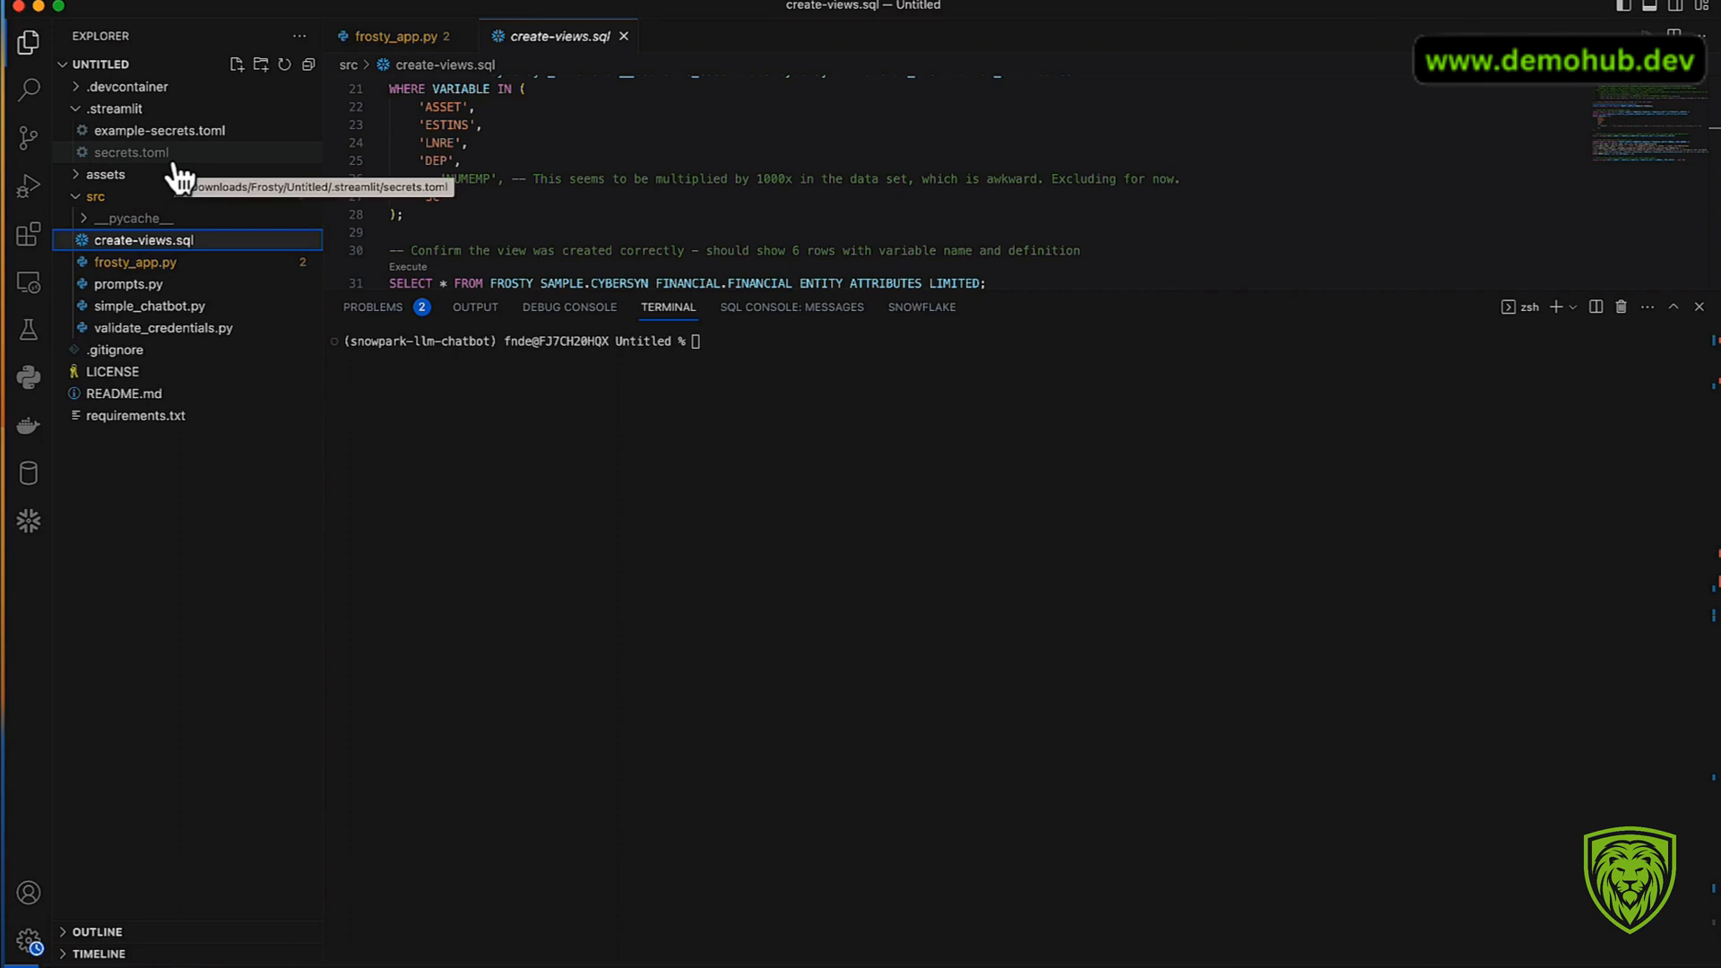
# Step: Show create-views.sql from the src folder beside frosty_app.py
pyautogui.click(136, 262)
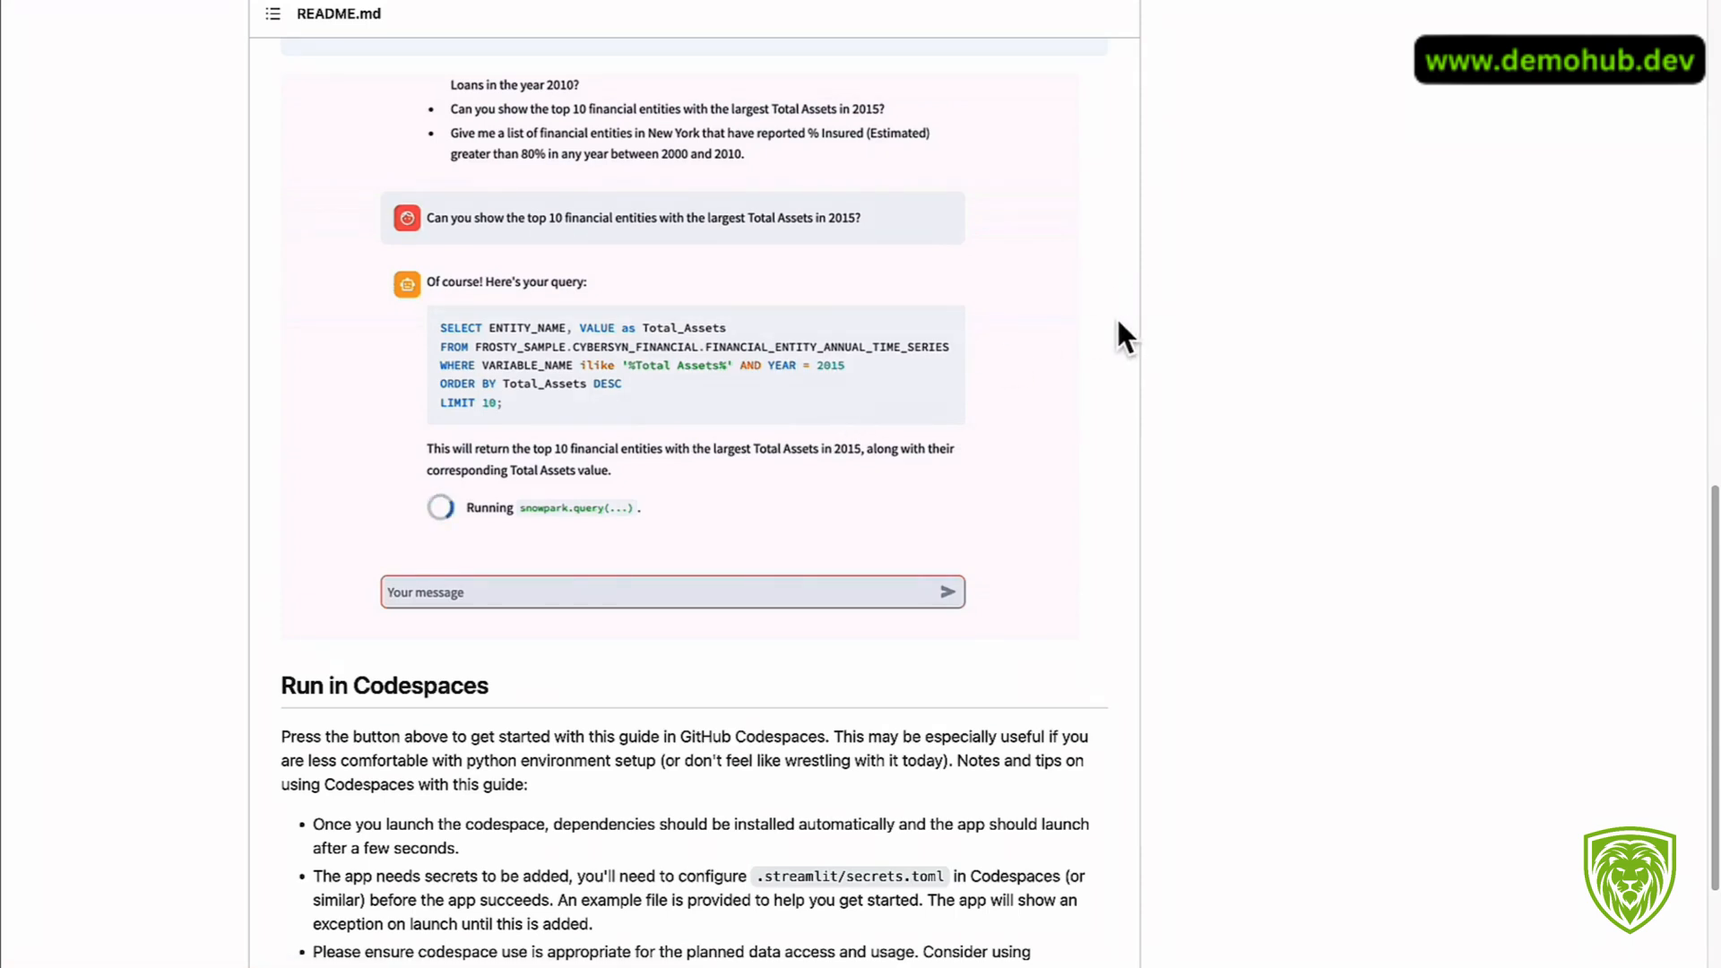
pyautogui.moveTo(1106, 317)
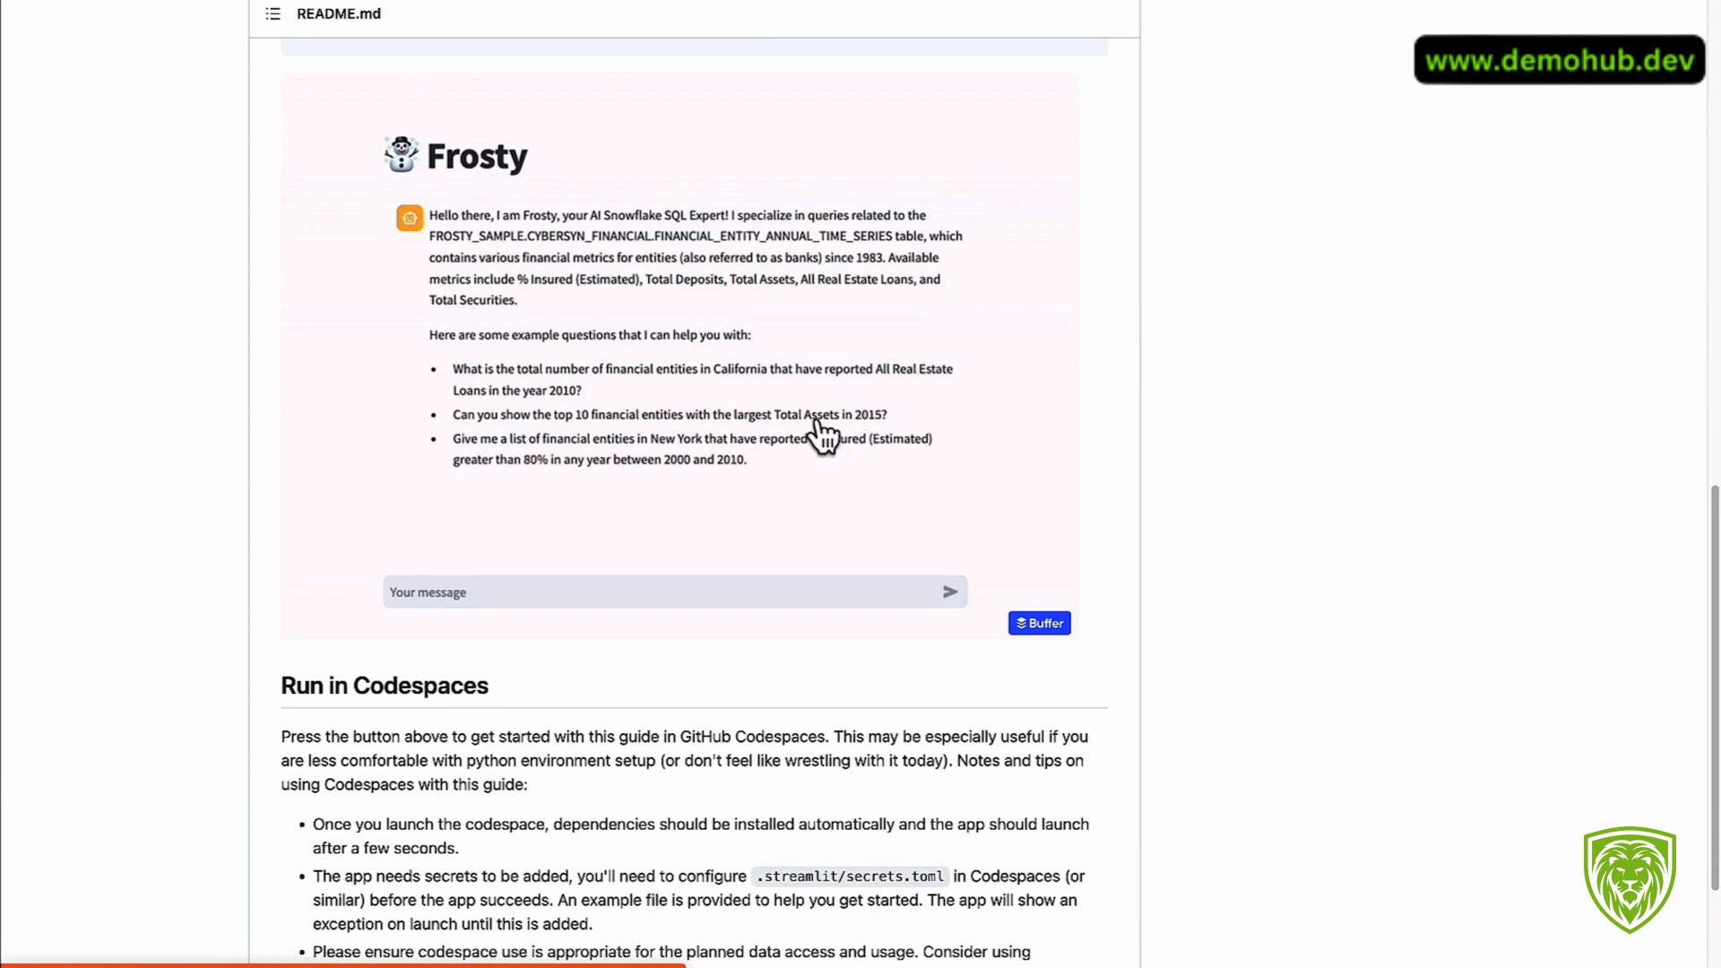
pyautogui.moveTo(834, 445)
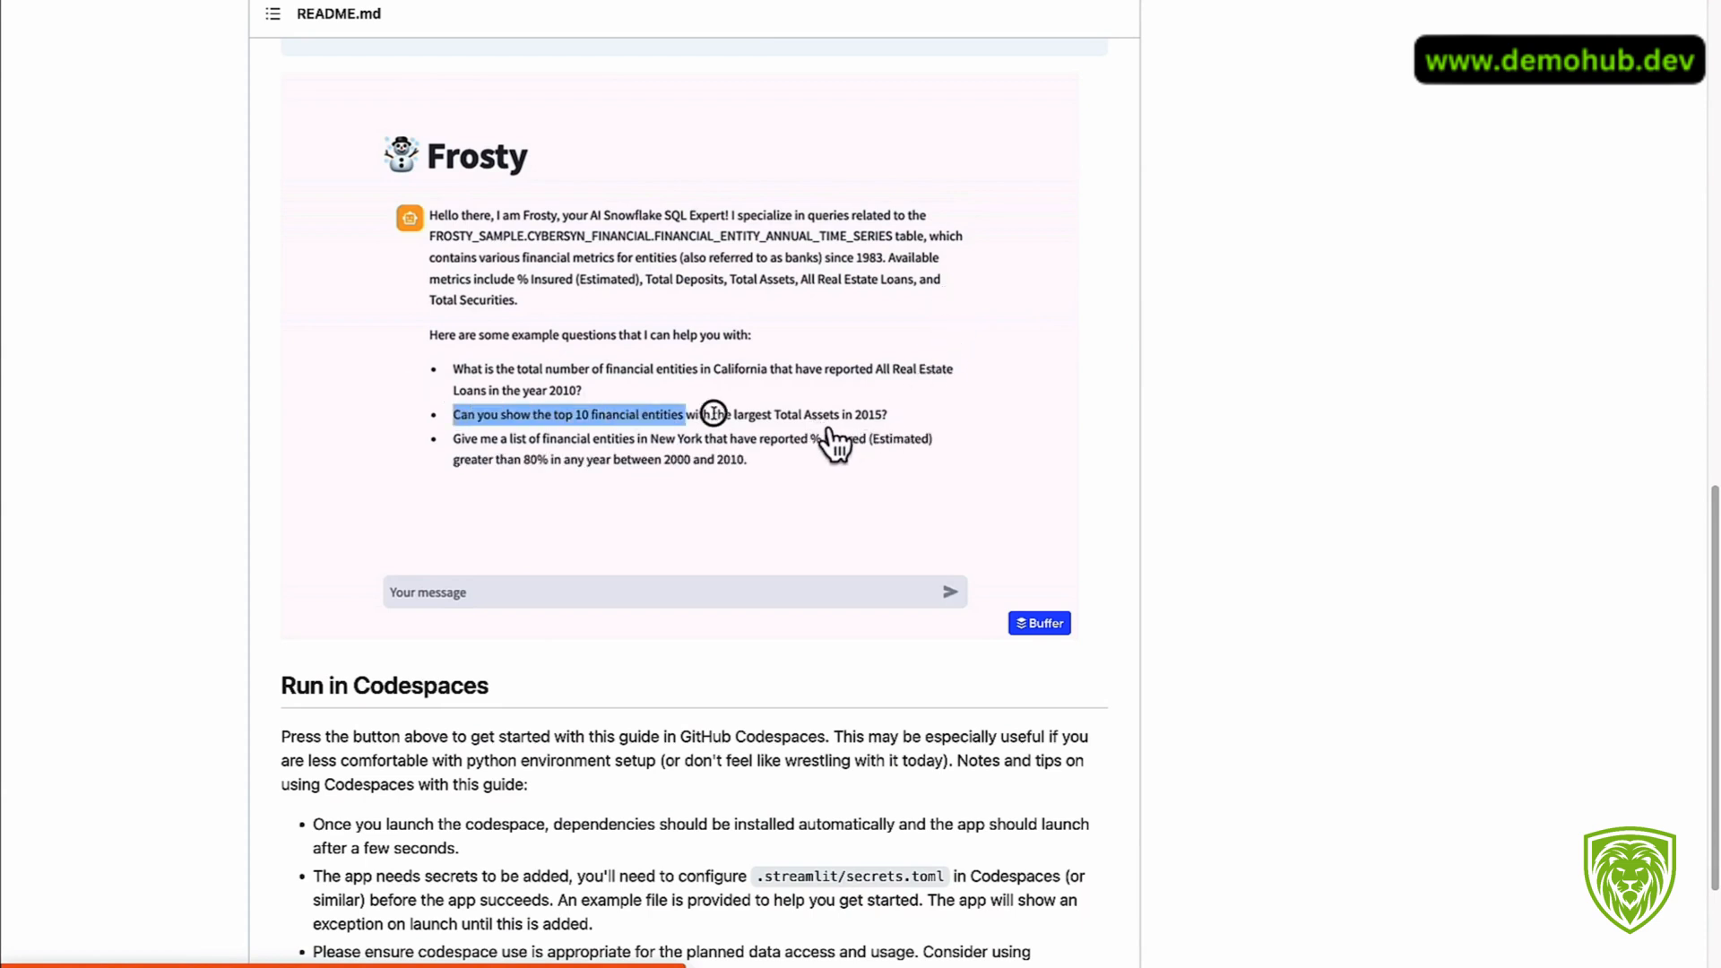
# Step: View the README's Frosty demo answering the top 10 Total Assets in 2015 question
pyautogui.click(674, 592)
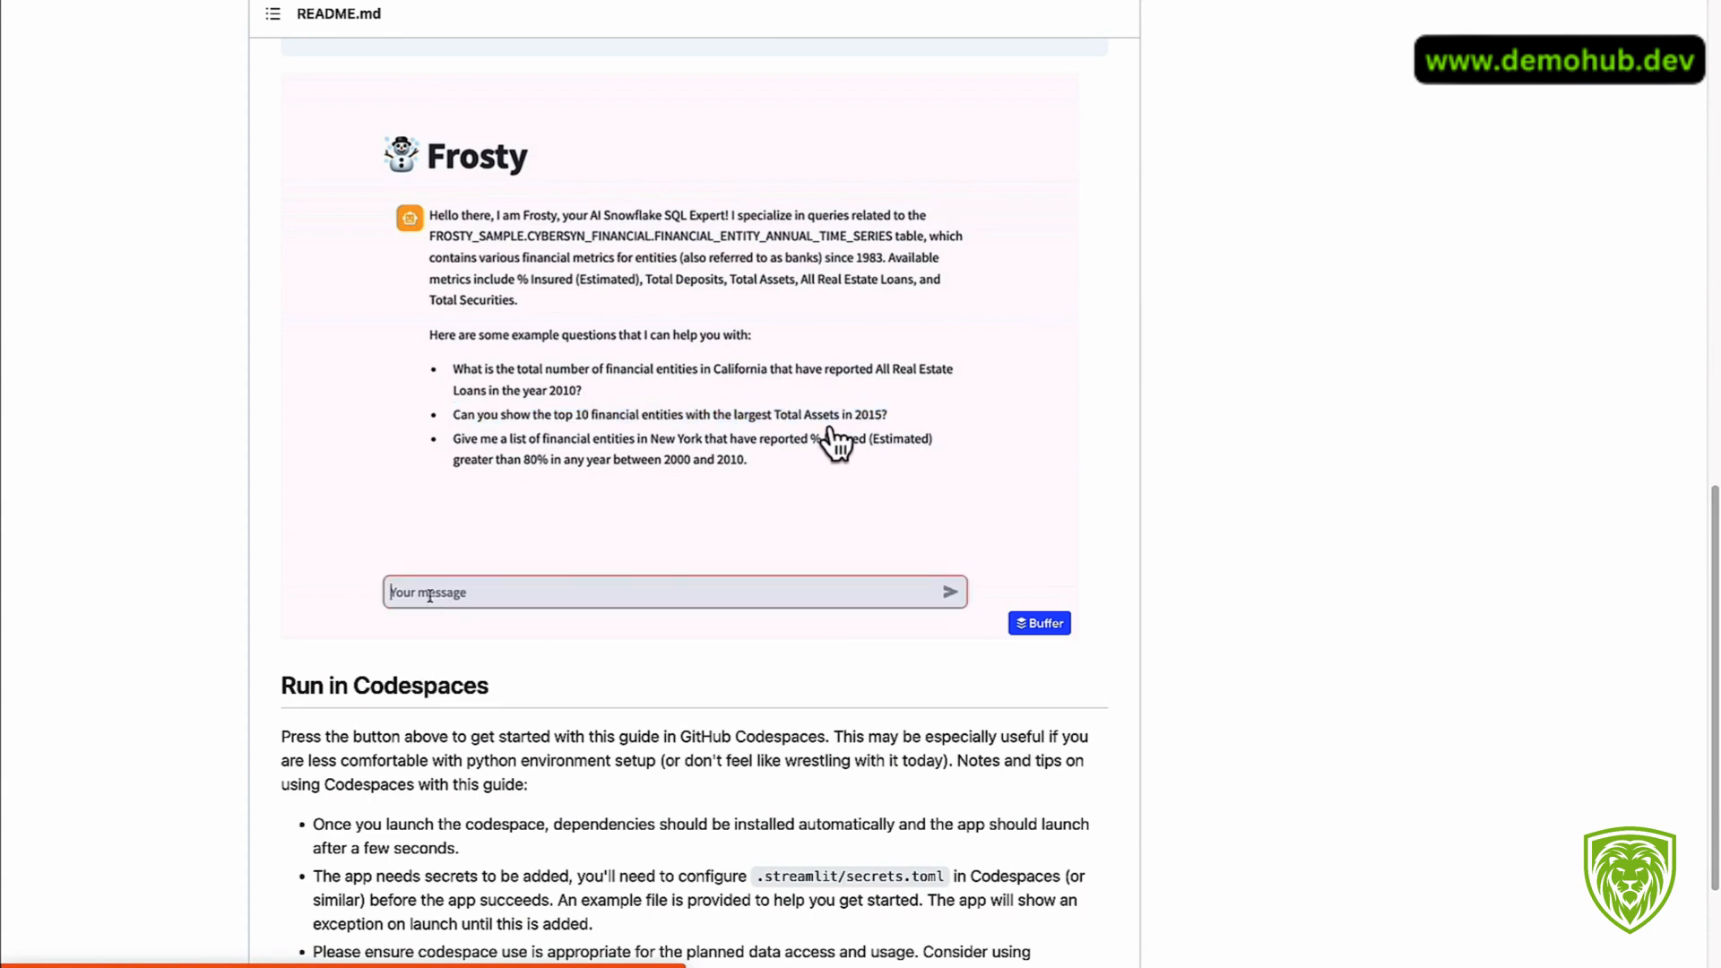
pyautogui.click(667, 414)
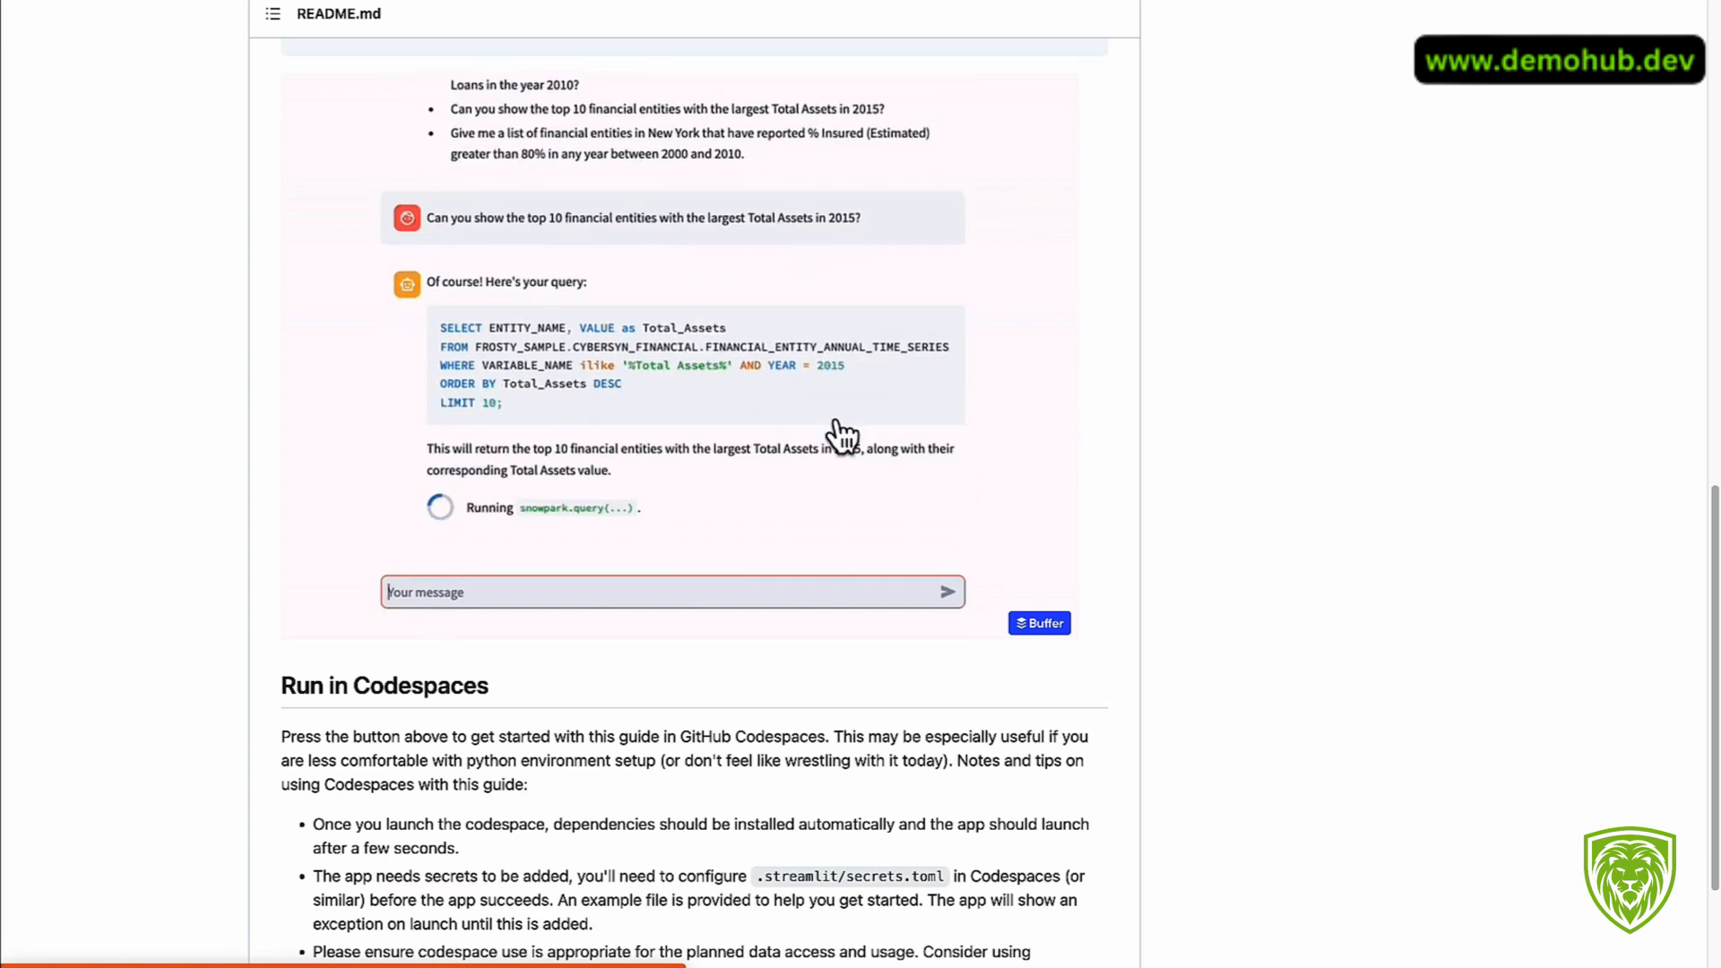
pyautogui.moveTo(844, 445)
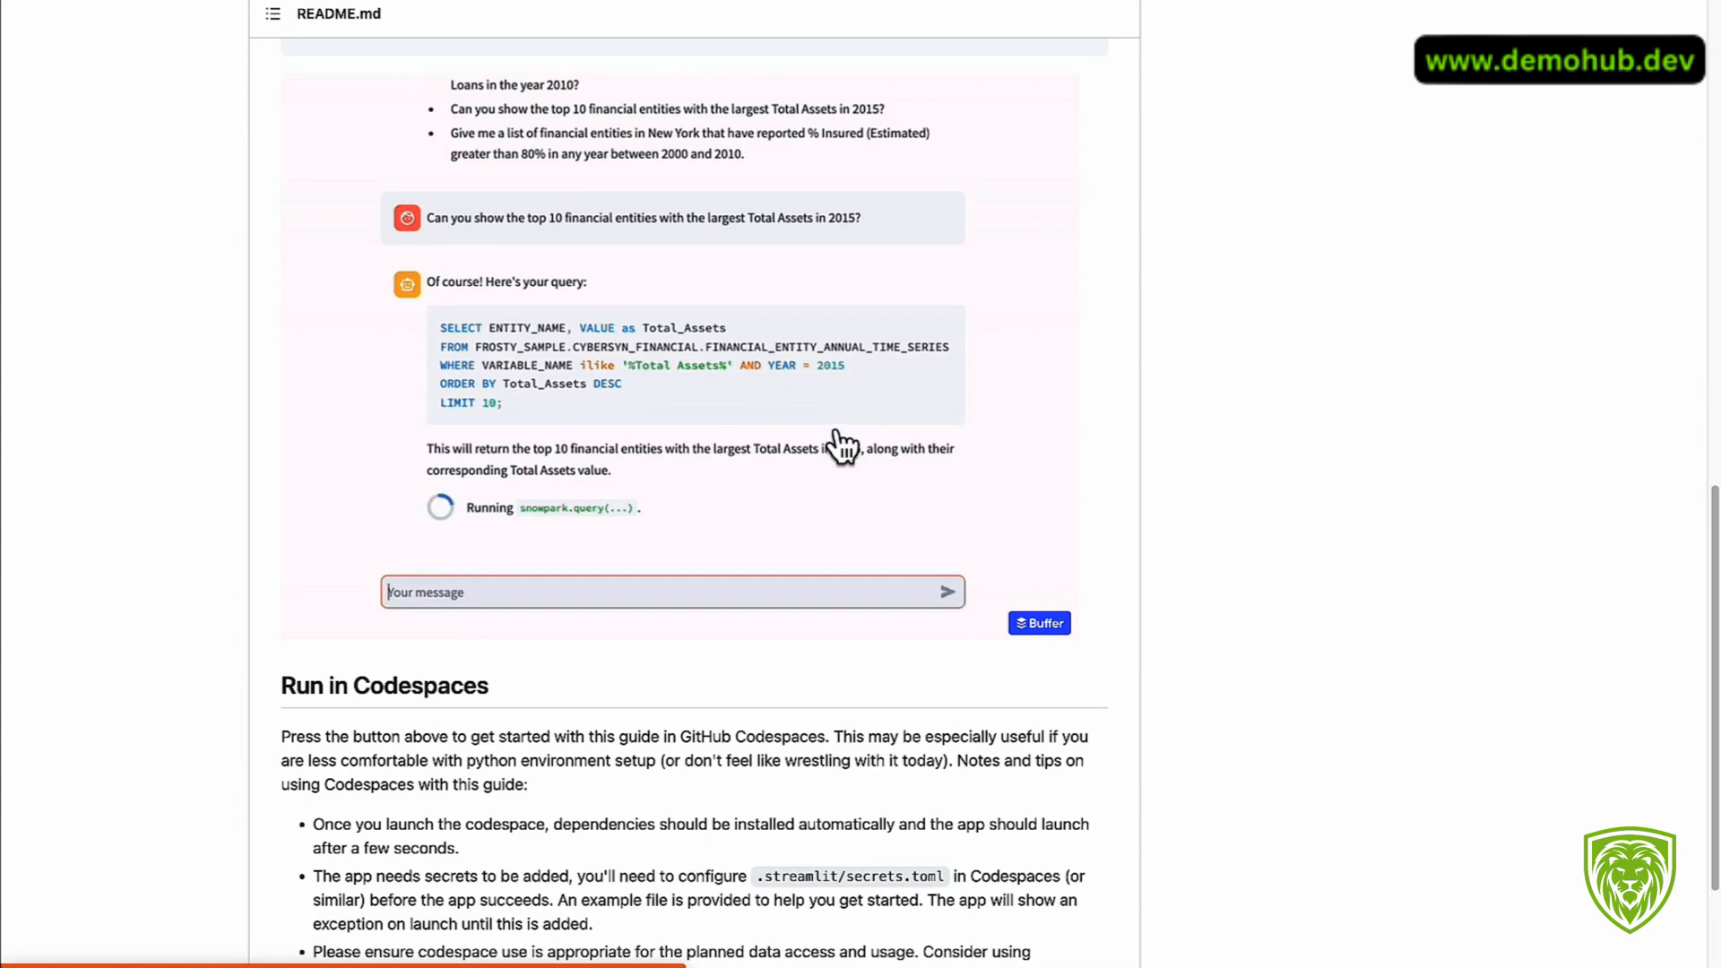
pyautogui.moveTo(841, 439)
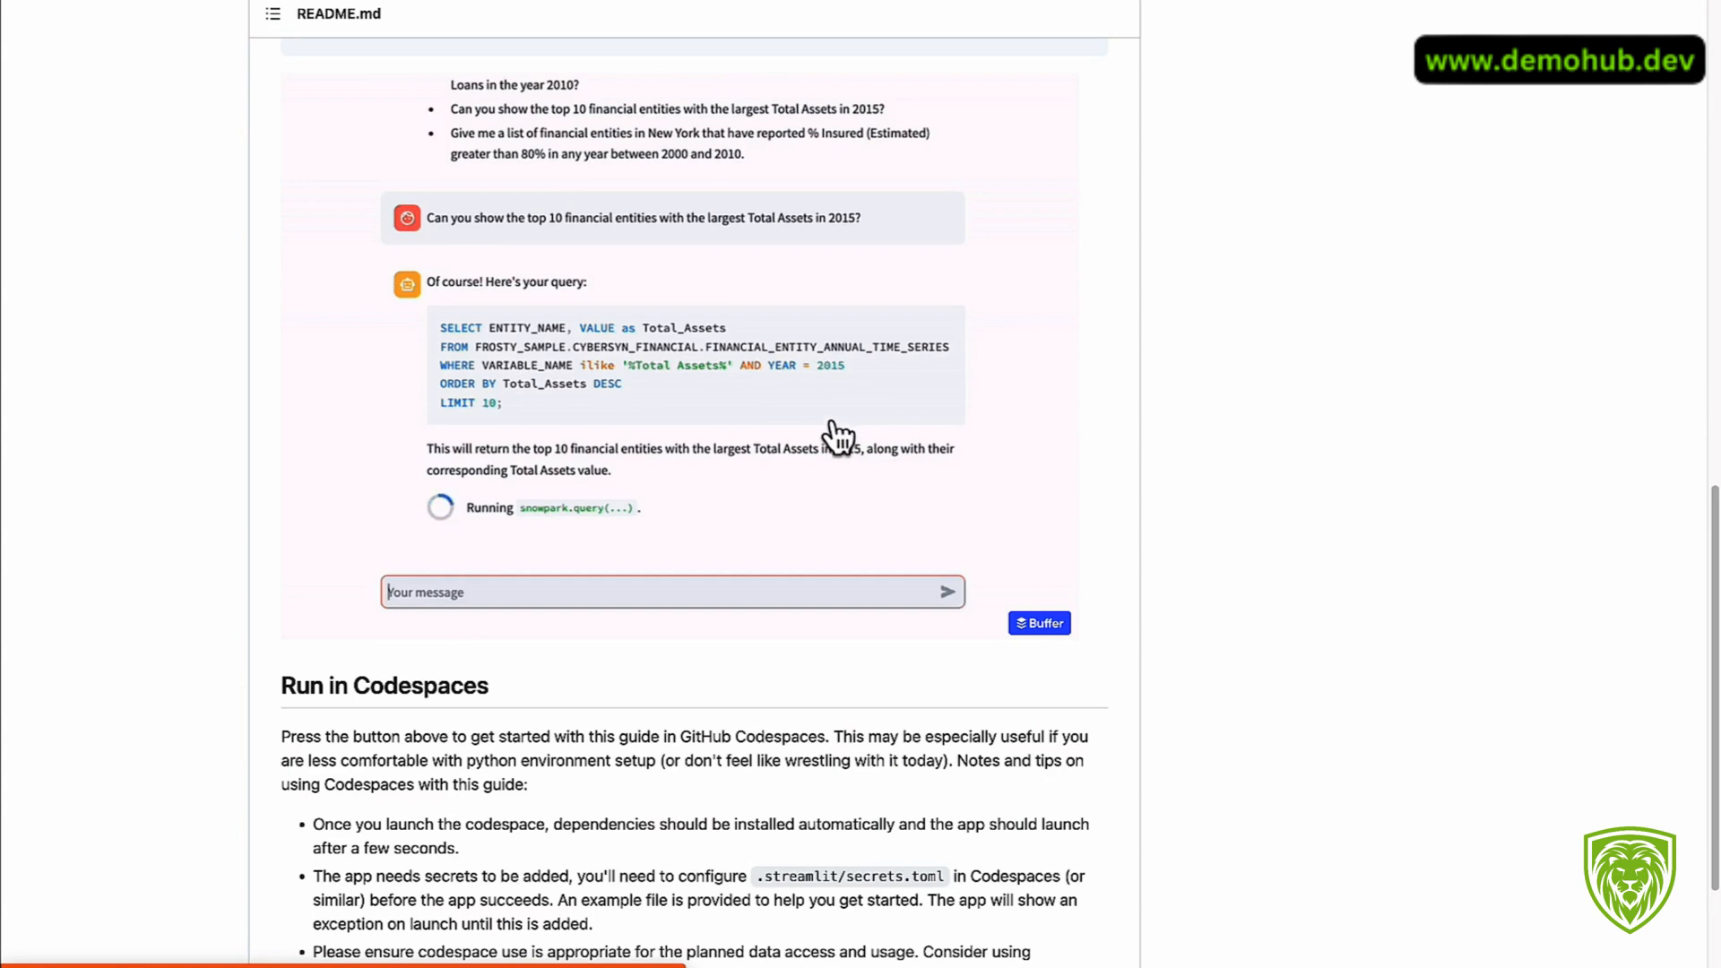
pyautogui.moveTo(864, 400)
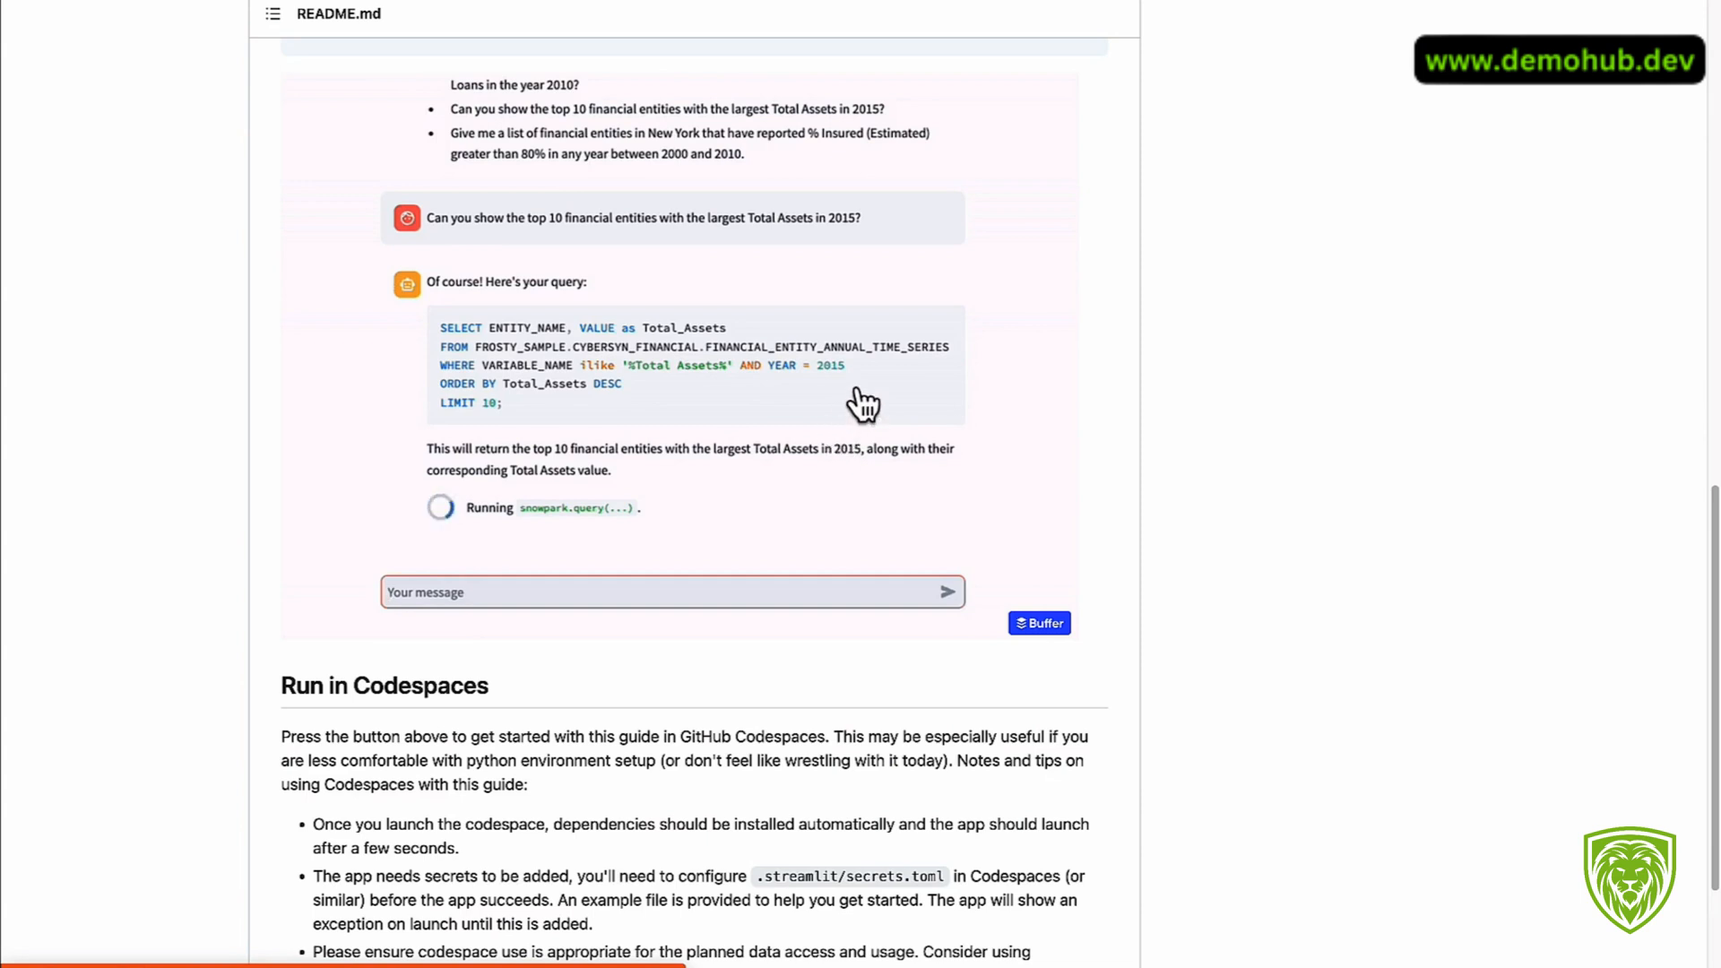